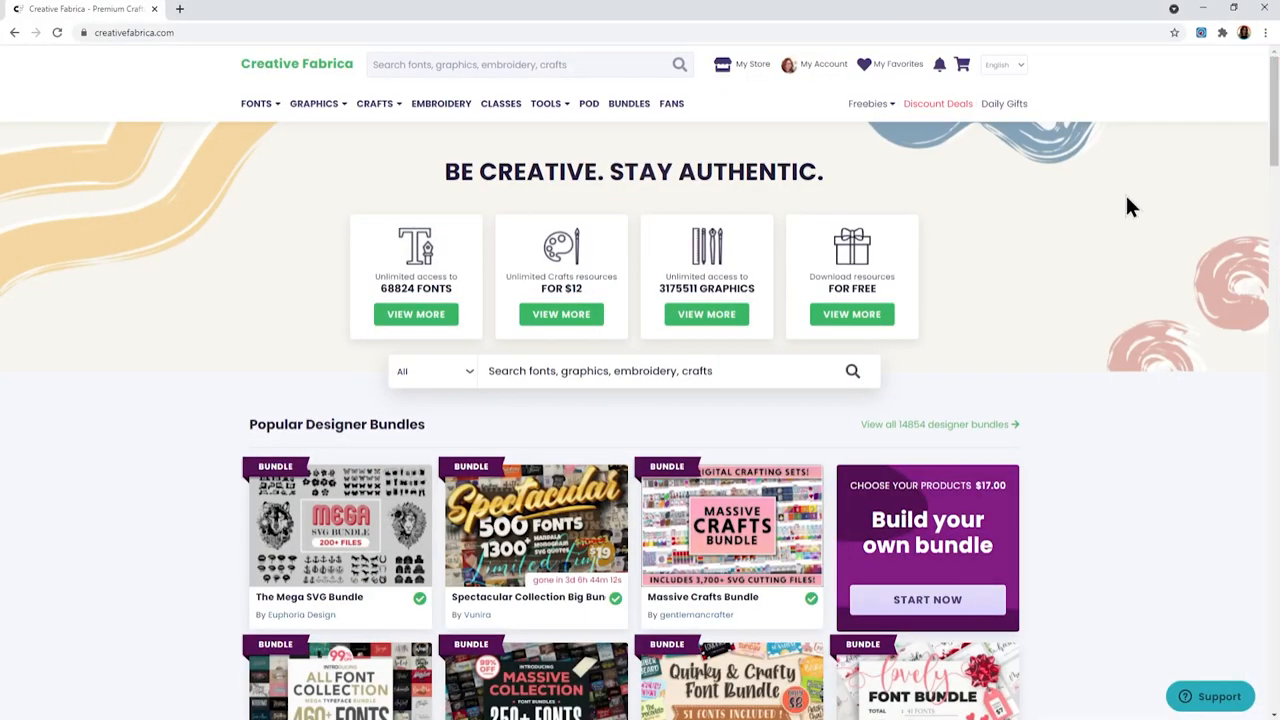
pyautogui.moveTo(1125, 200)
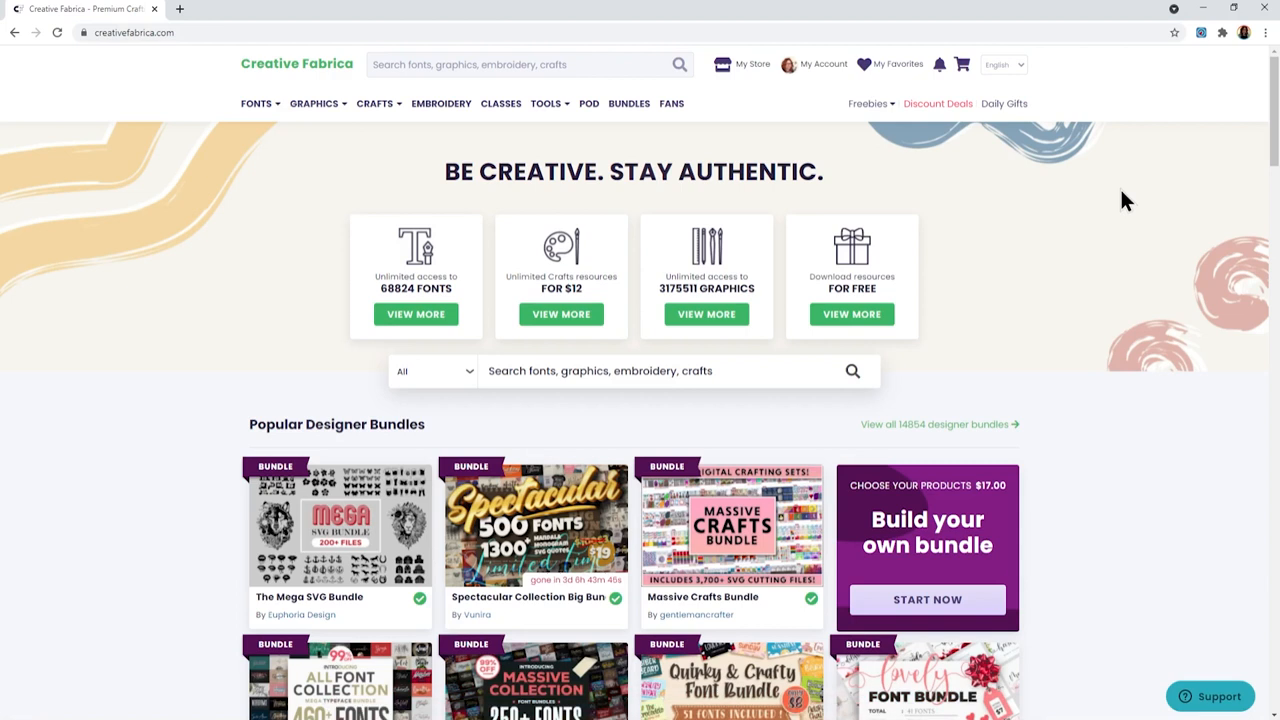
pyautogui.moveTo(718, 435)
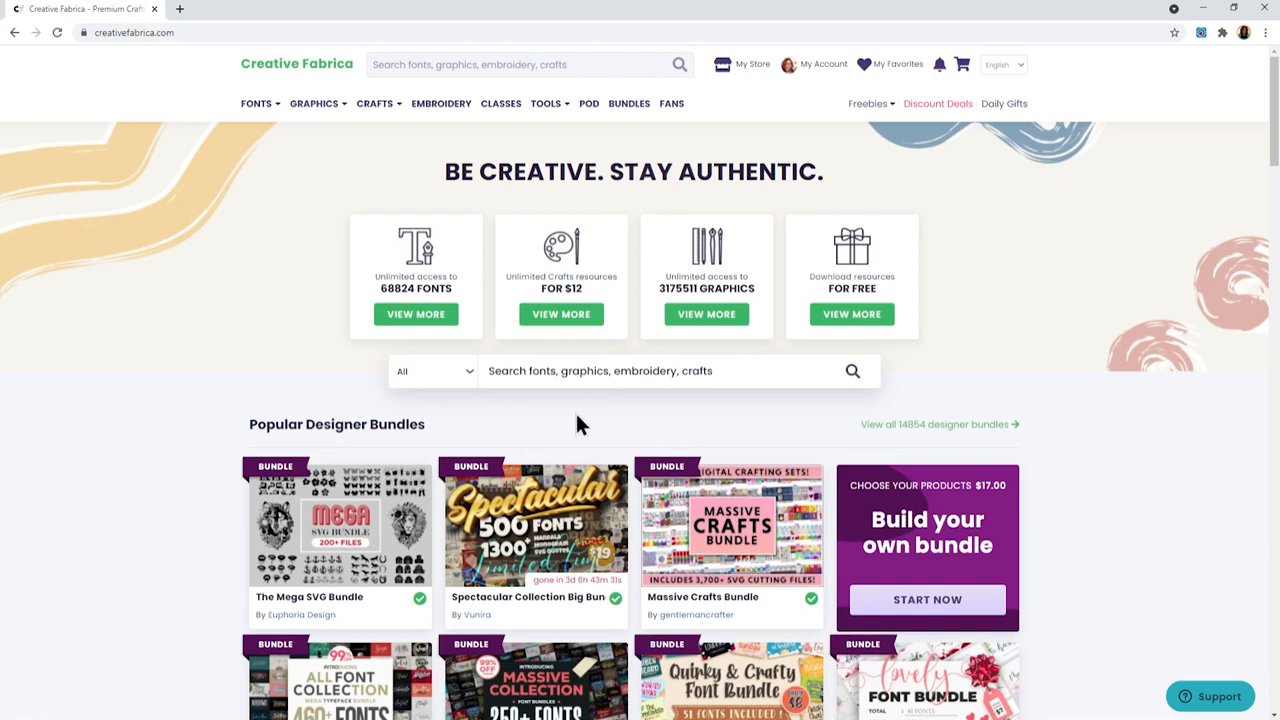
# Search Creative Fabrica for 'halloween pattern' and scroll through the 5,552 results
pyautogui.click(600, 371)
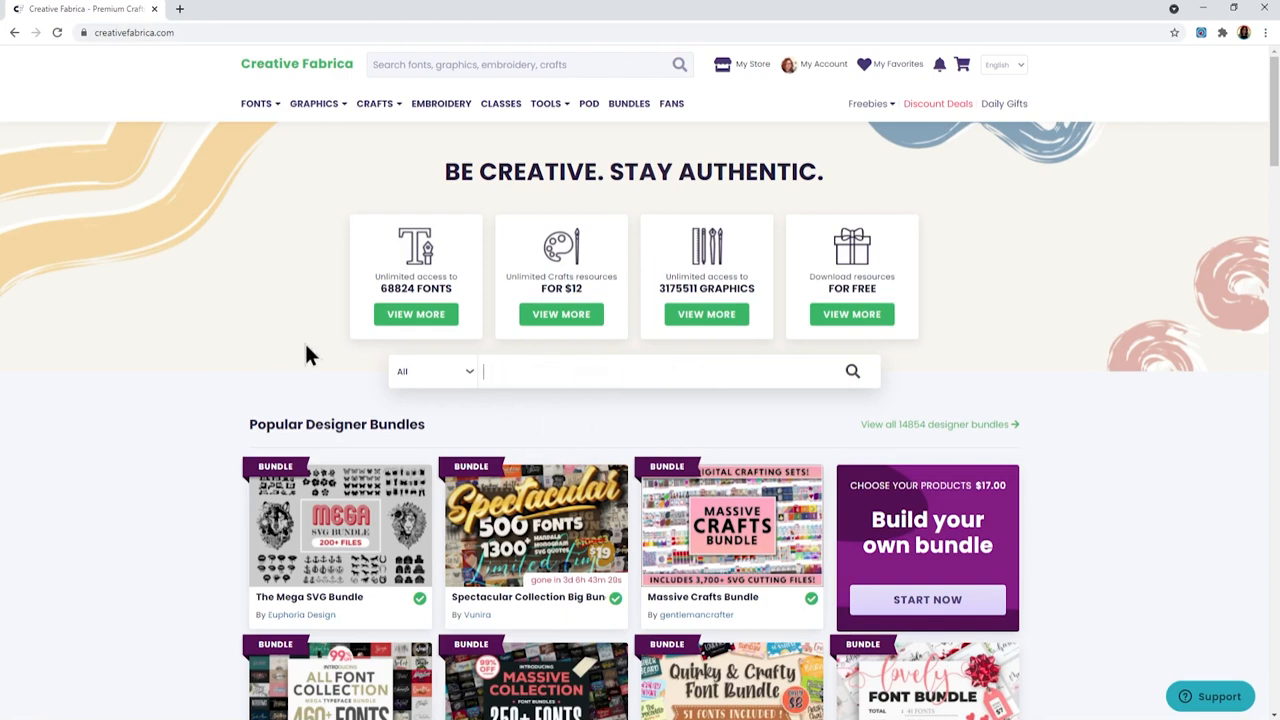
pyautogui.write('halloween pattern')
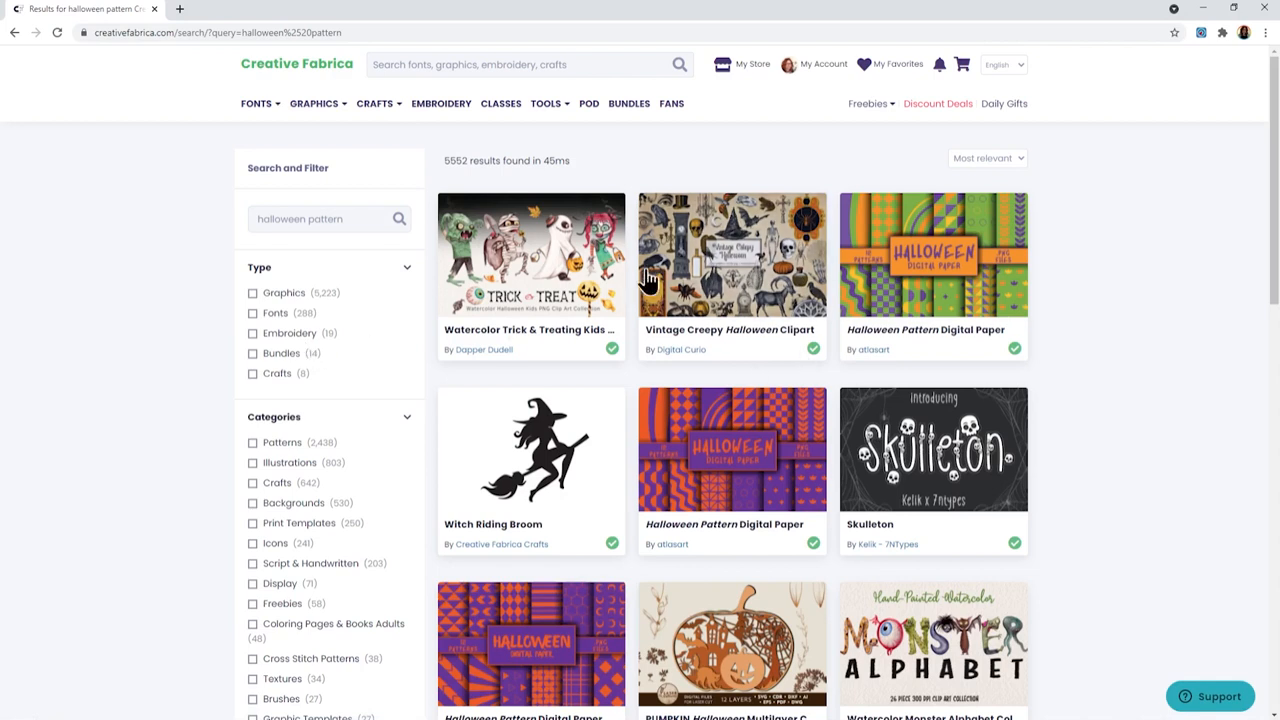
pyautogui.moveTo(845, 278)
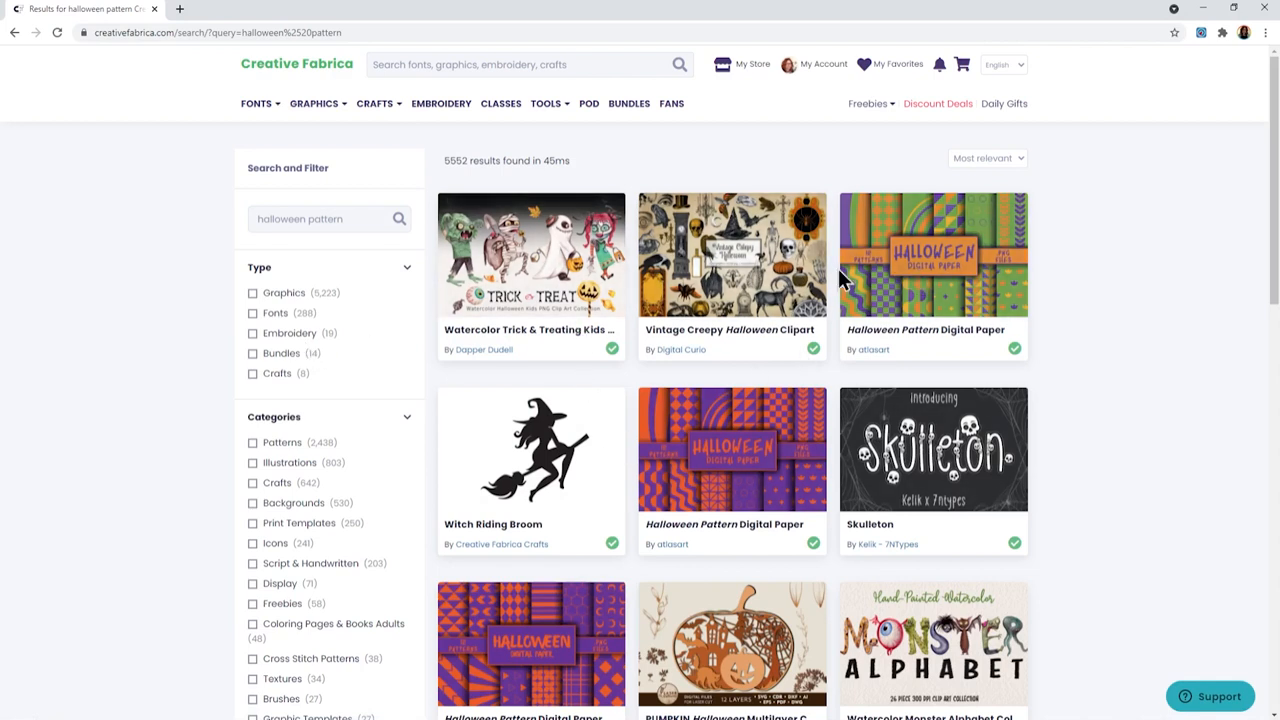
pyautogui.moveTo(840, 283)
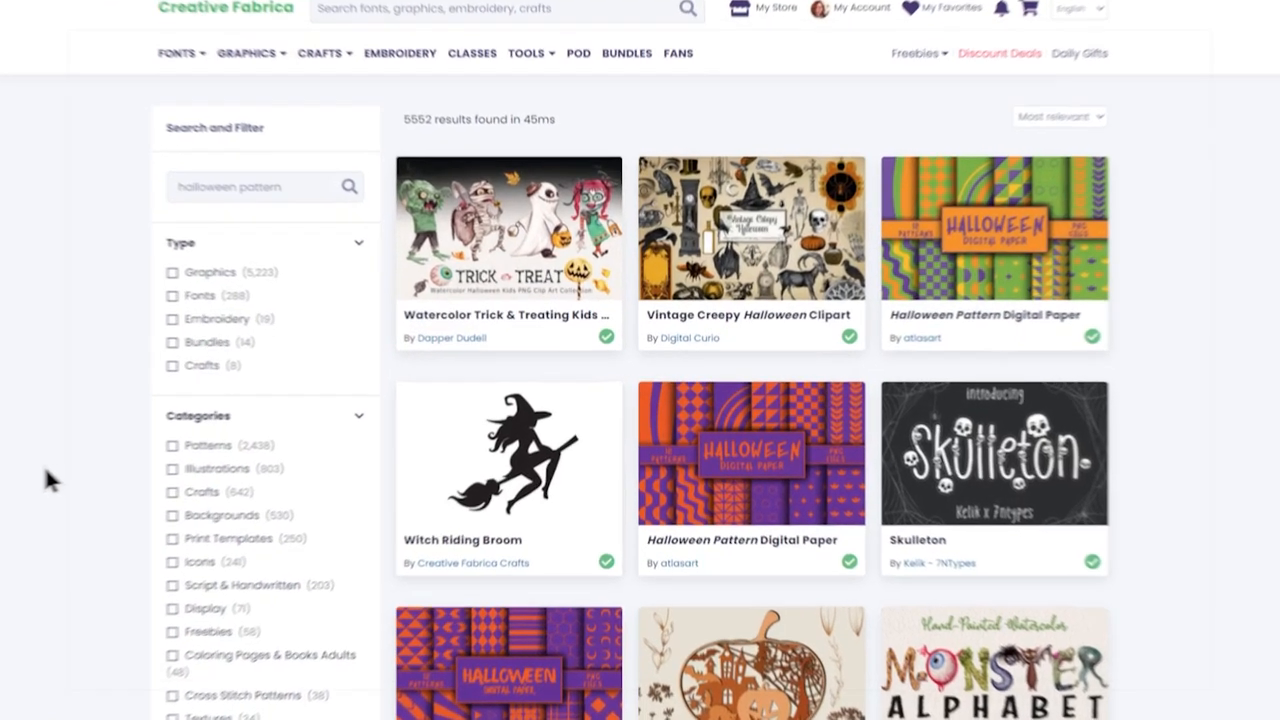
pyautogui.scroll(-3)
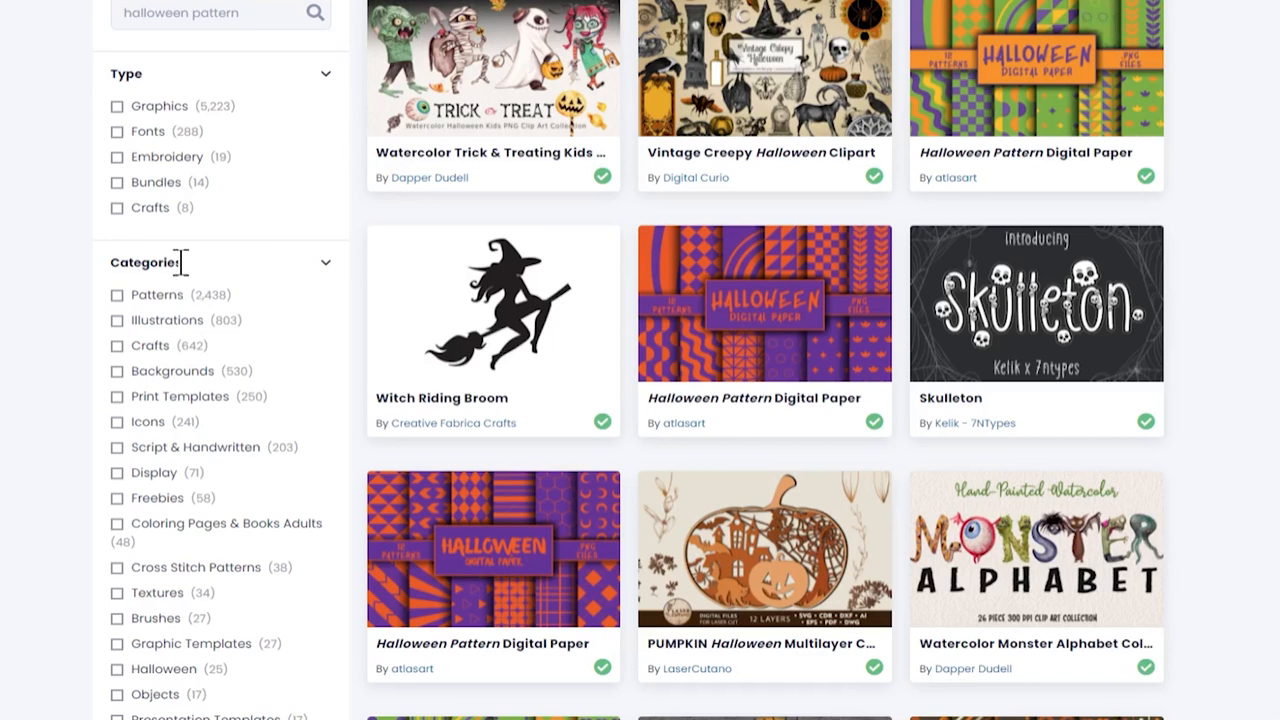
pyautogui.moveTo(183, 355)
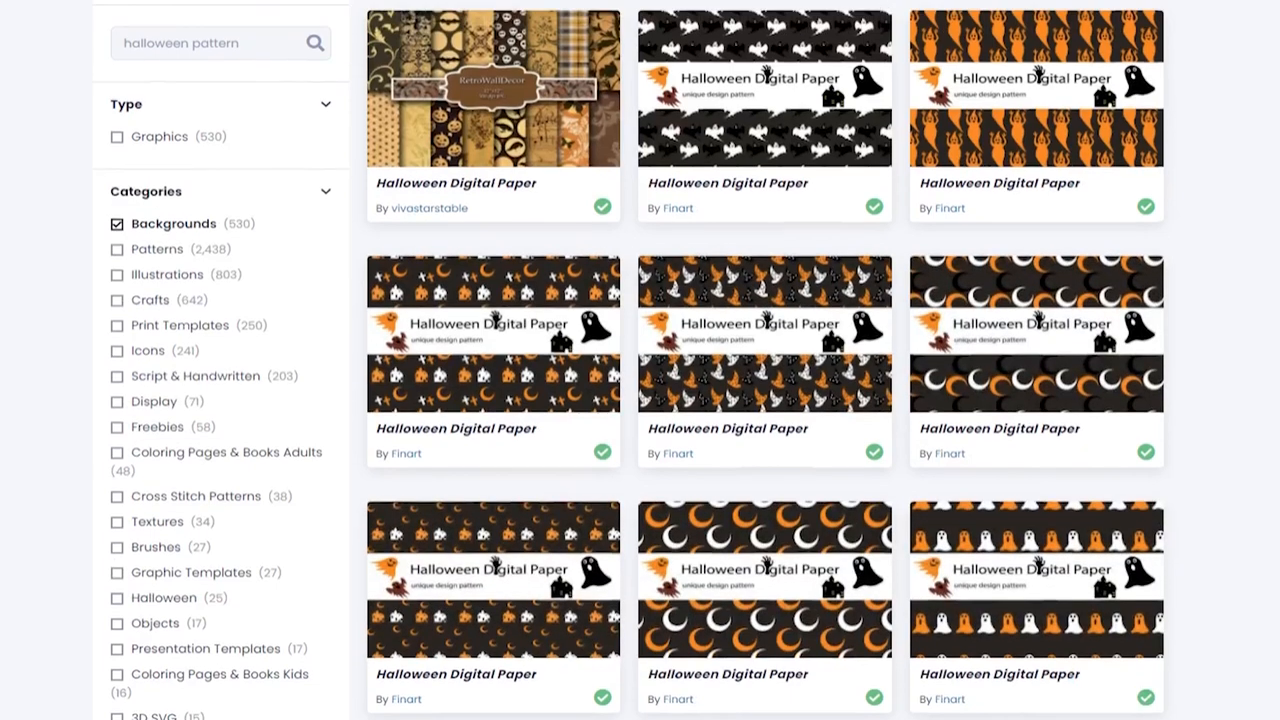
# Browse the 530 Halloween digital papers under the Backgrounds category filter
pyautogui.scroll(-3)
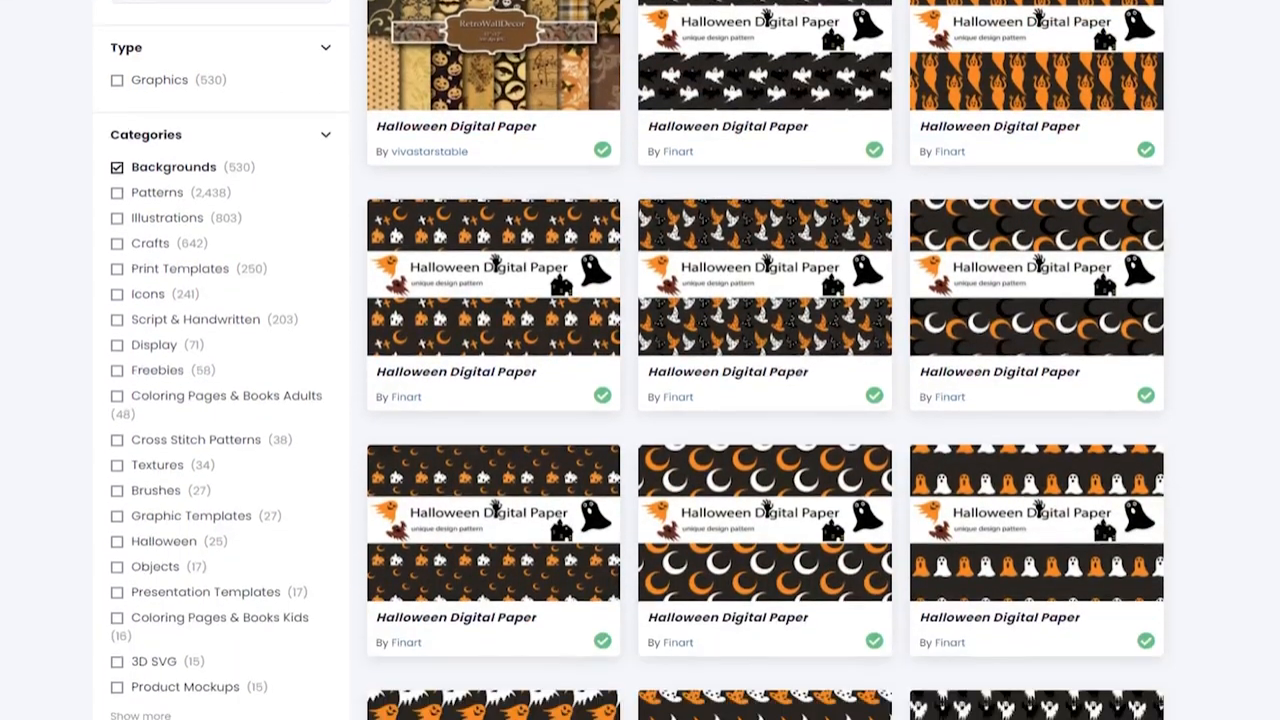
pyautogui.scroll(-3)
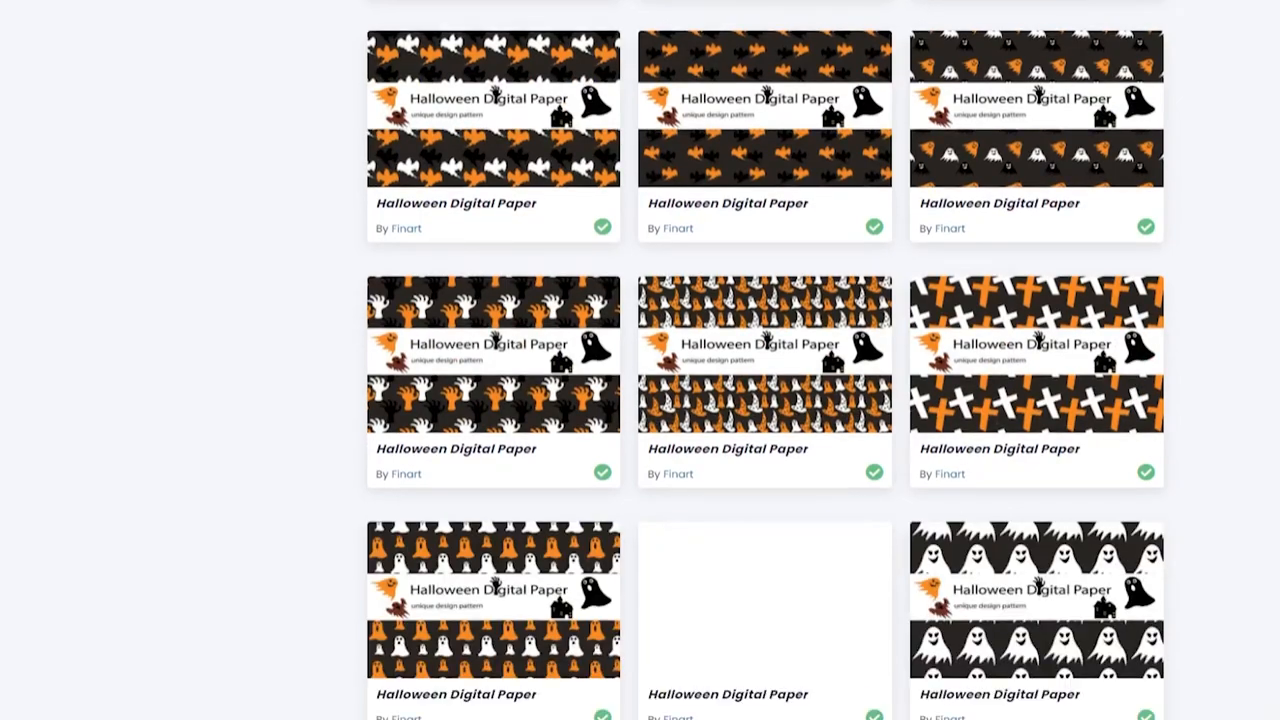
pyautogui.scroll(-3)
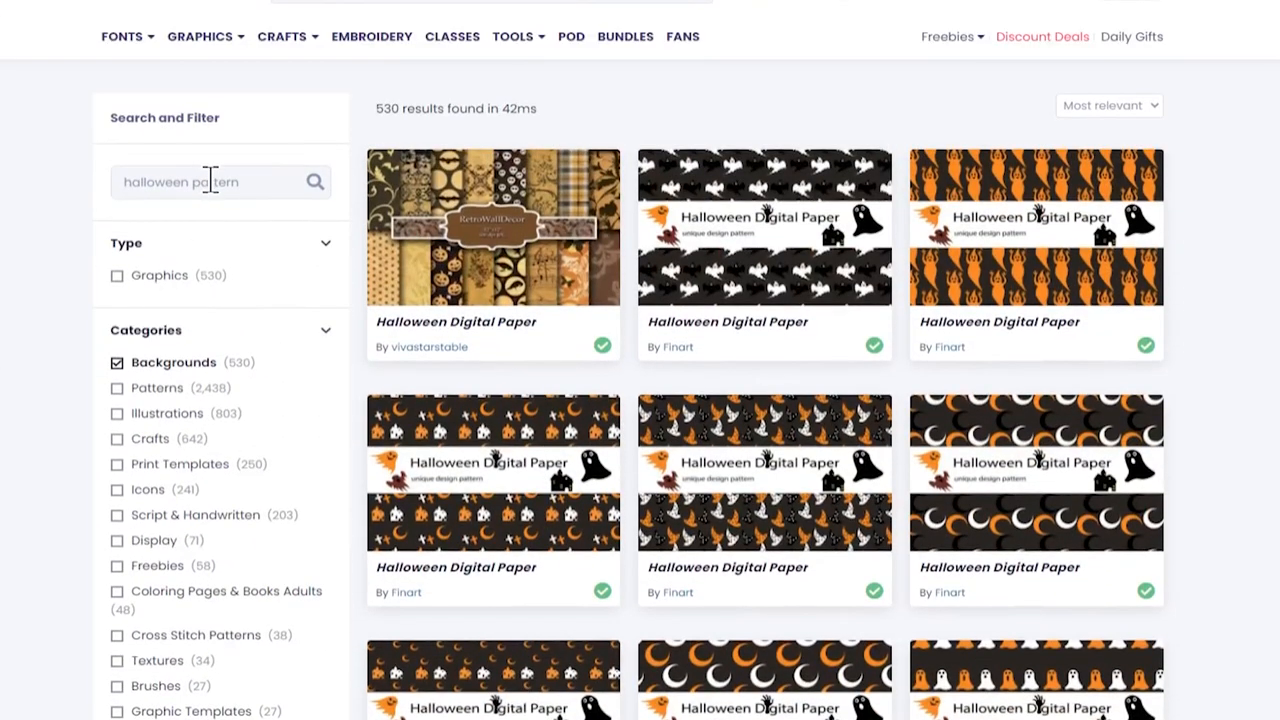
# Shorten the query to 'halloween' and browse the 1,015 background results
pyautogui.press('Backspace')
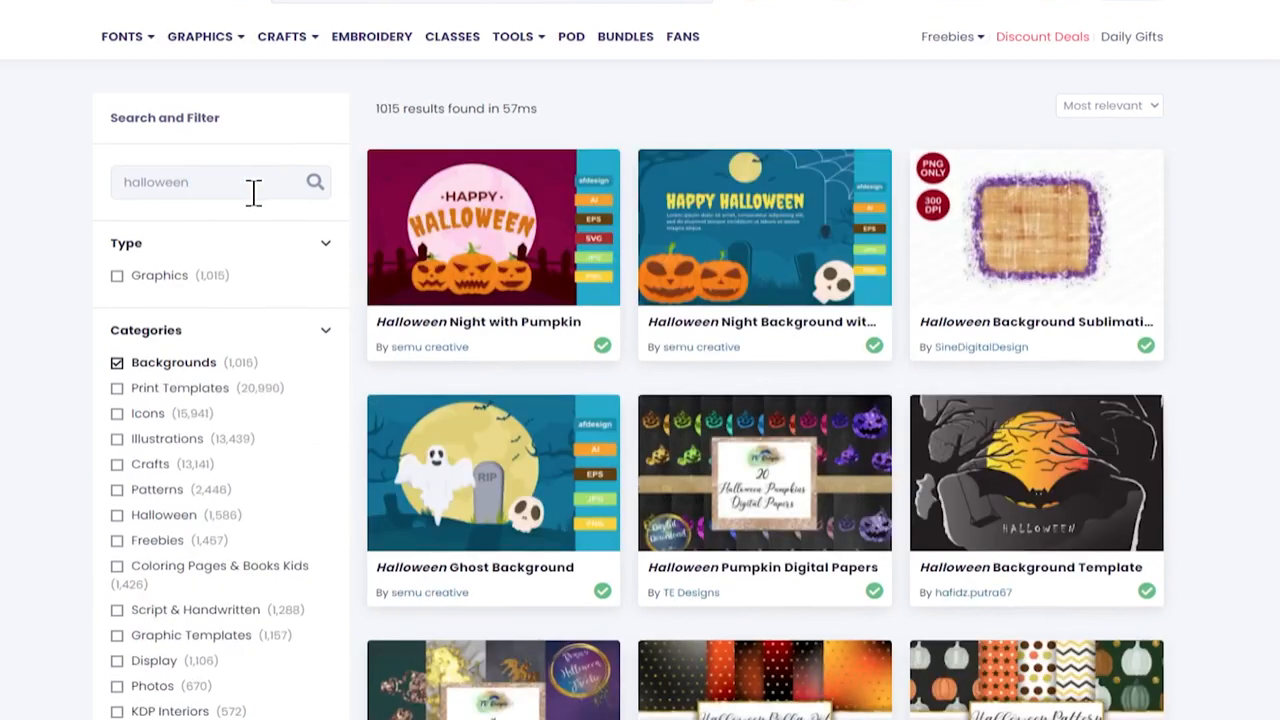
pyautogui.moveTo(285, 400)
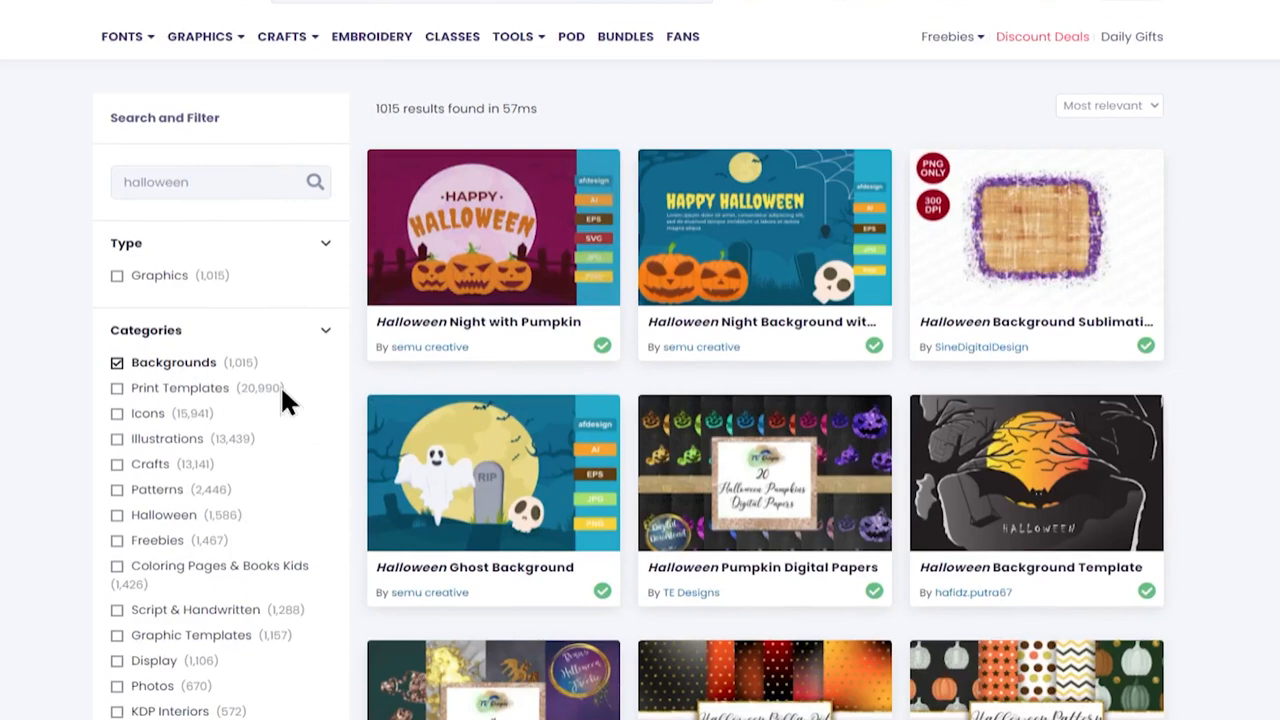
pyautogui.scroll(-3)
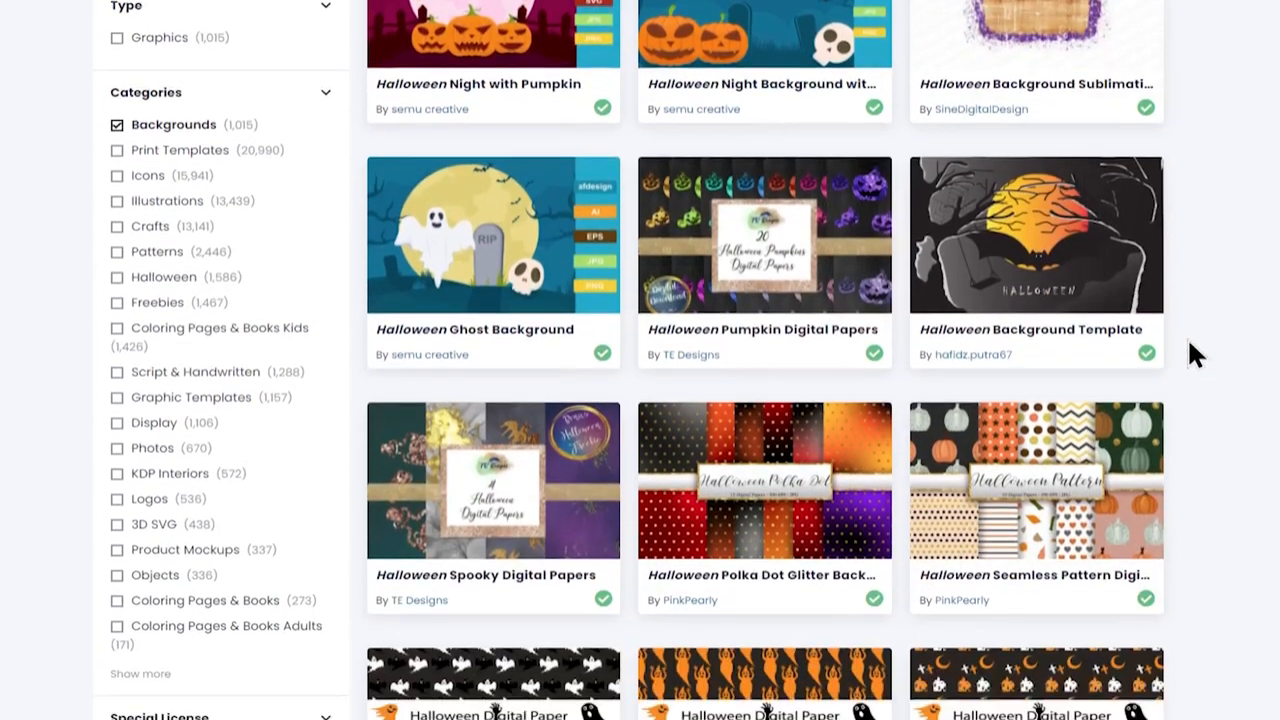
pyautogui.scroll(-3)
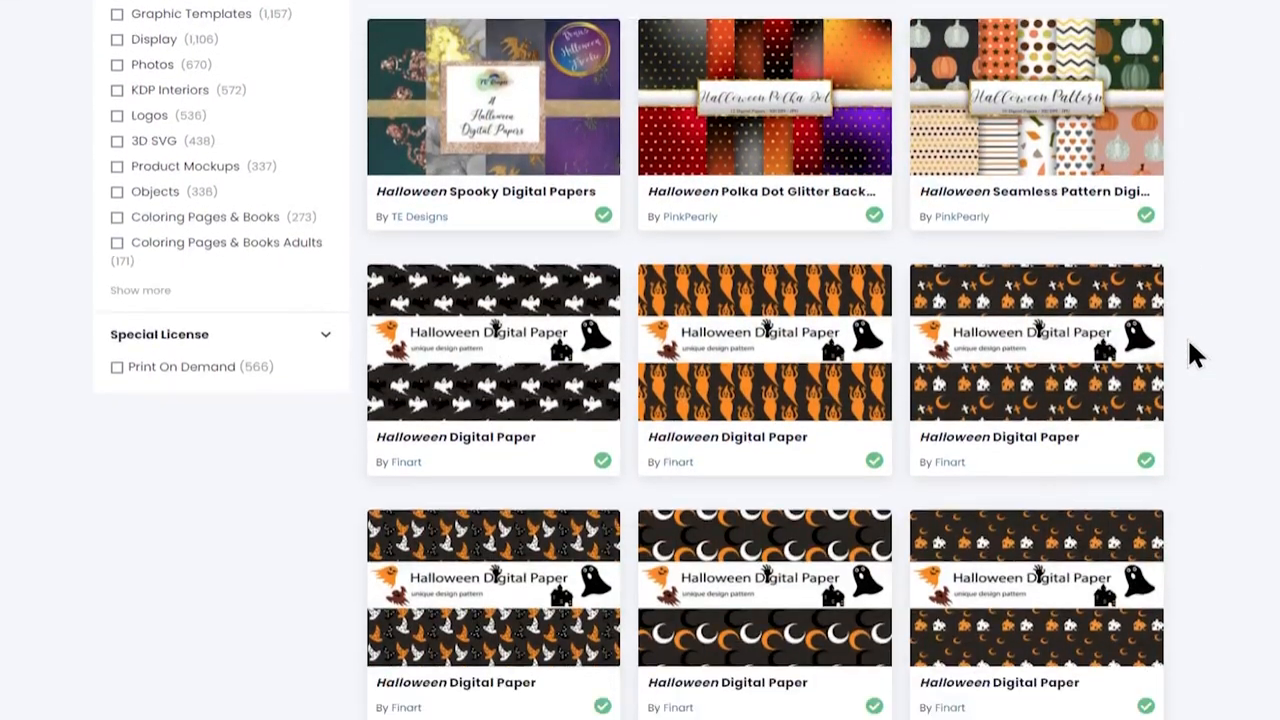
pyautogui.scroll(-3)
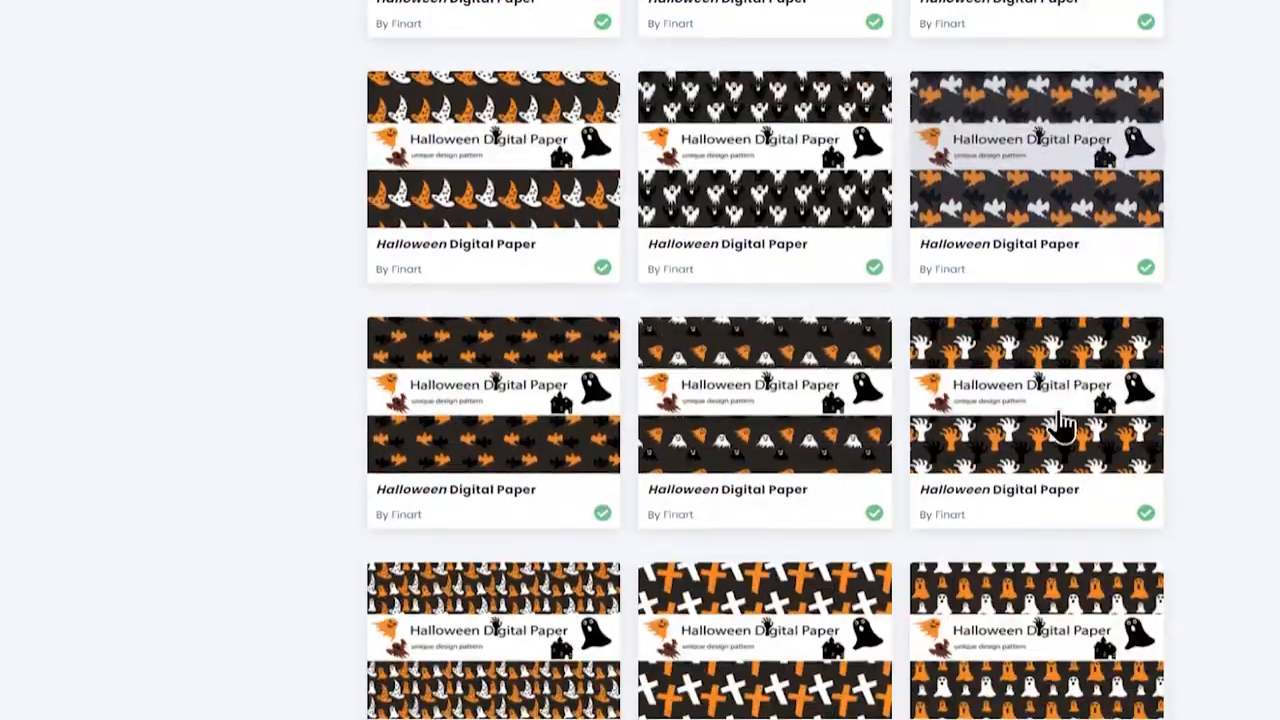
pyautogui.scroll(-3)
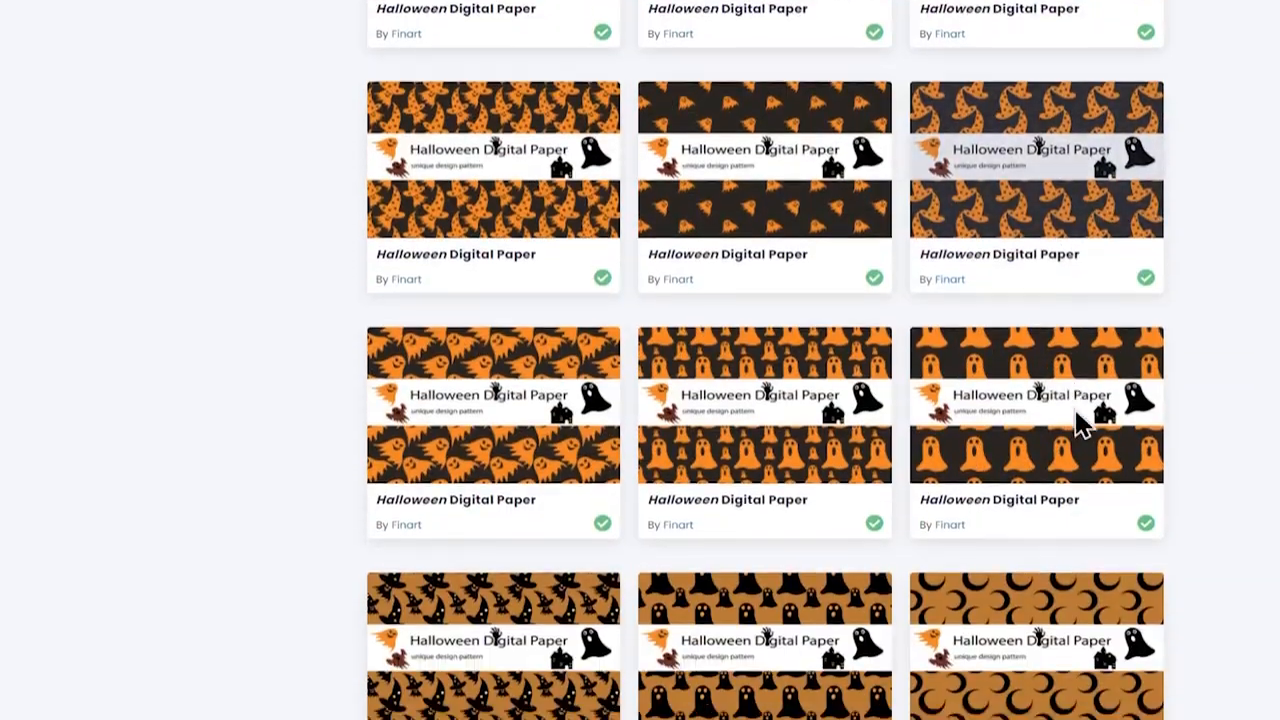
pyautogui.scroll(-3)
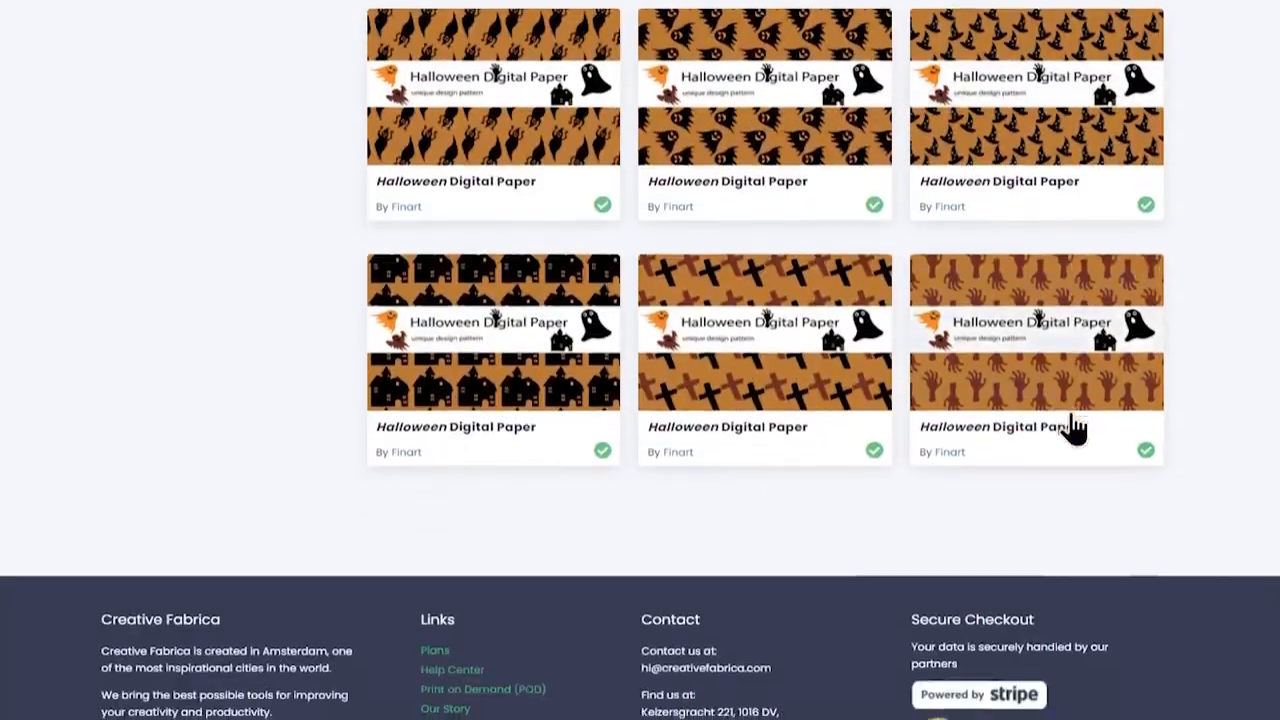
pyautogui.scroll(-3)
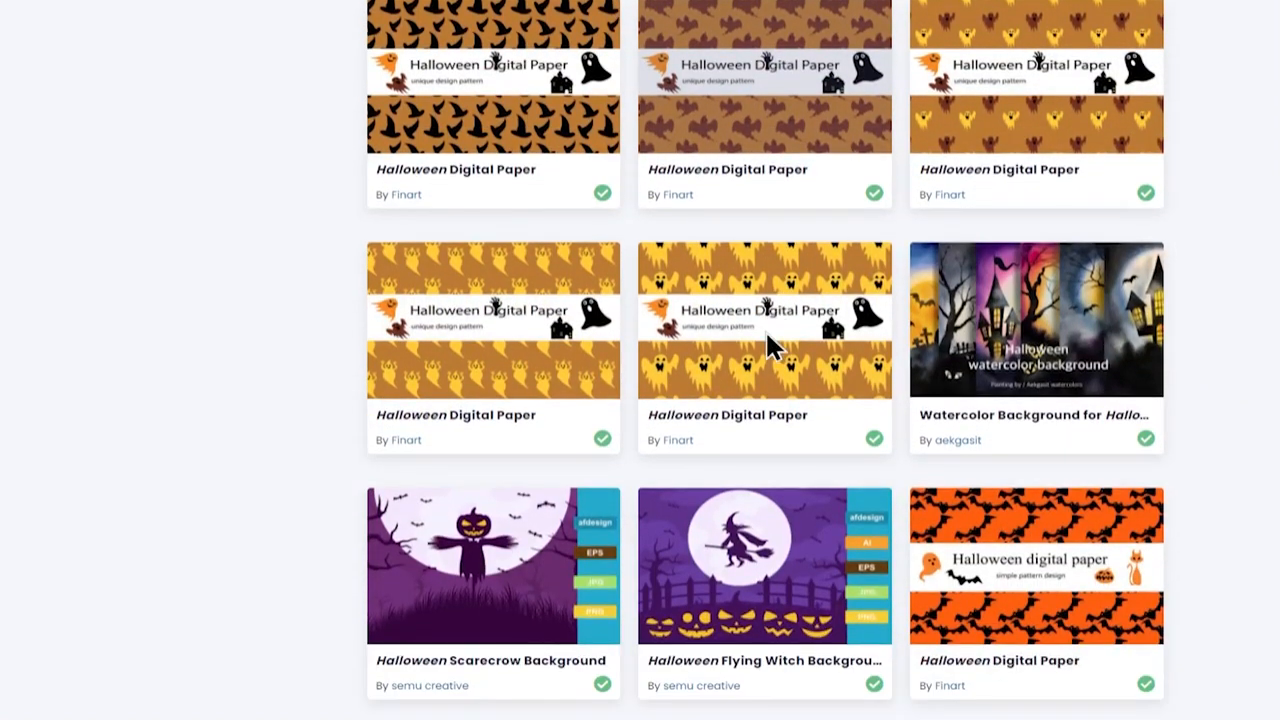
pyautogui.scroll(-3)
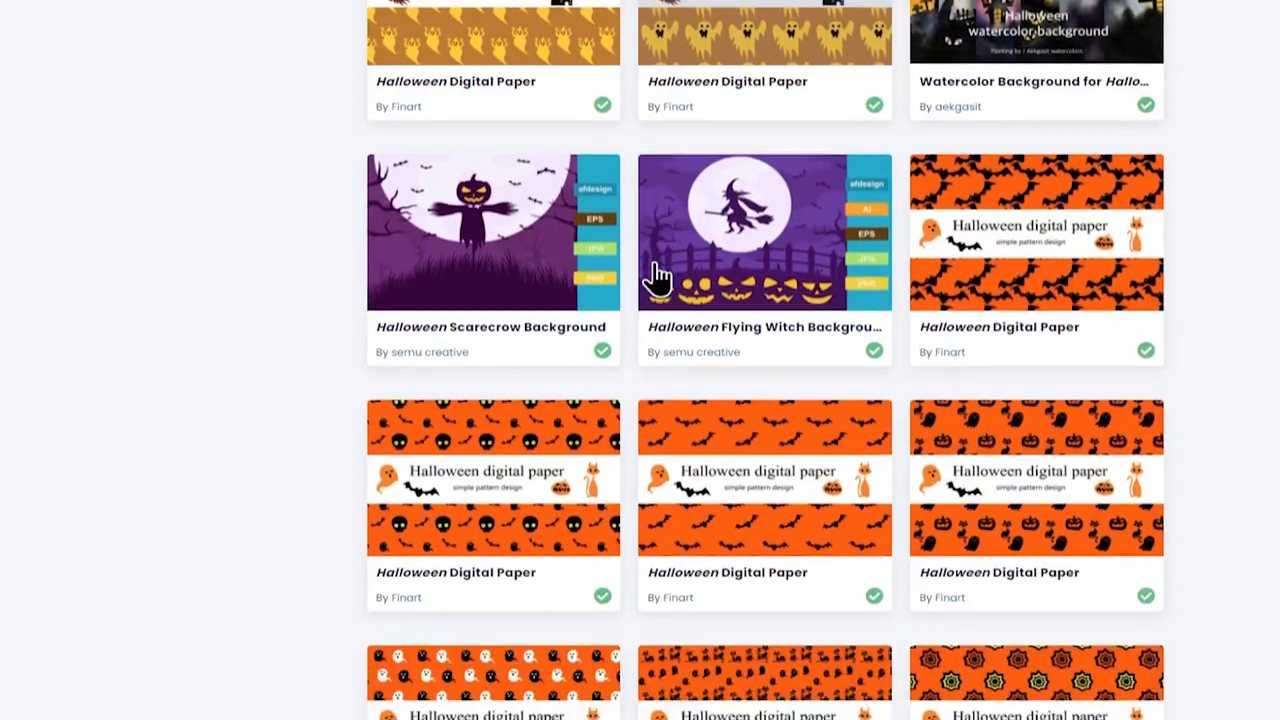
pyautogui.scroll(-3)
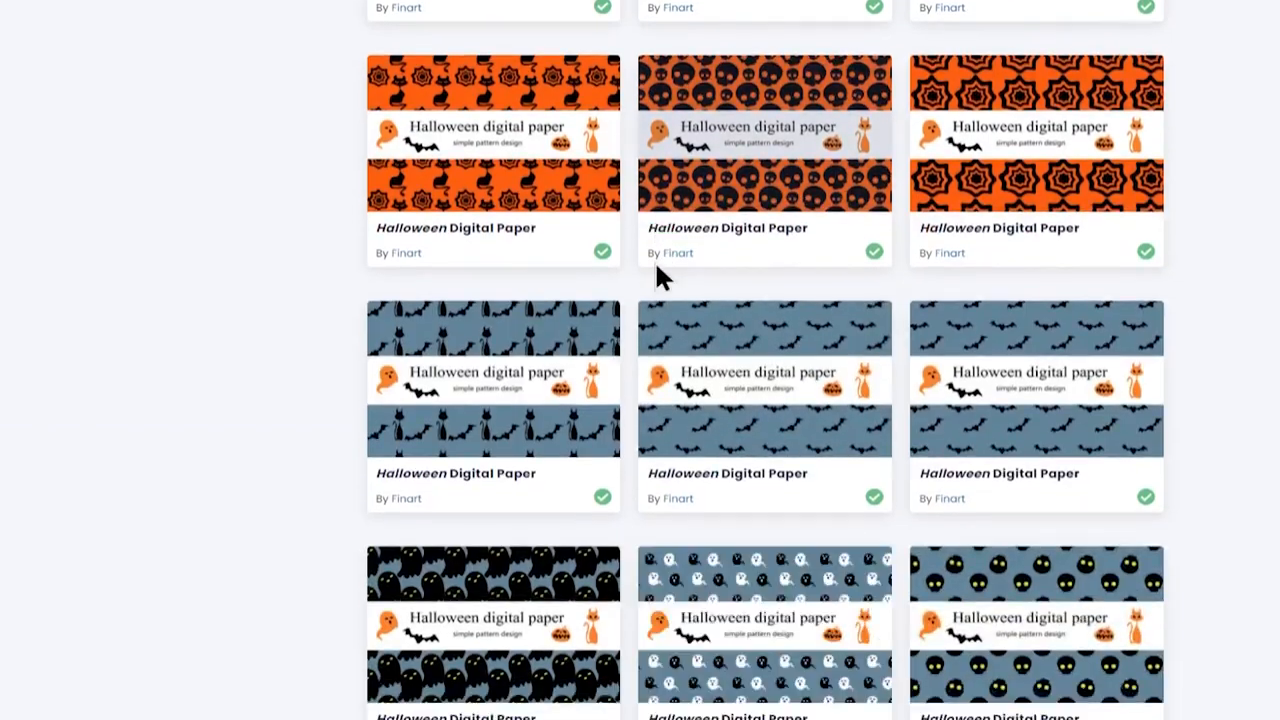
pyautogui.scroll(-3)
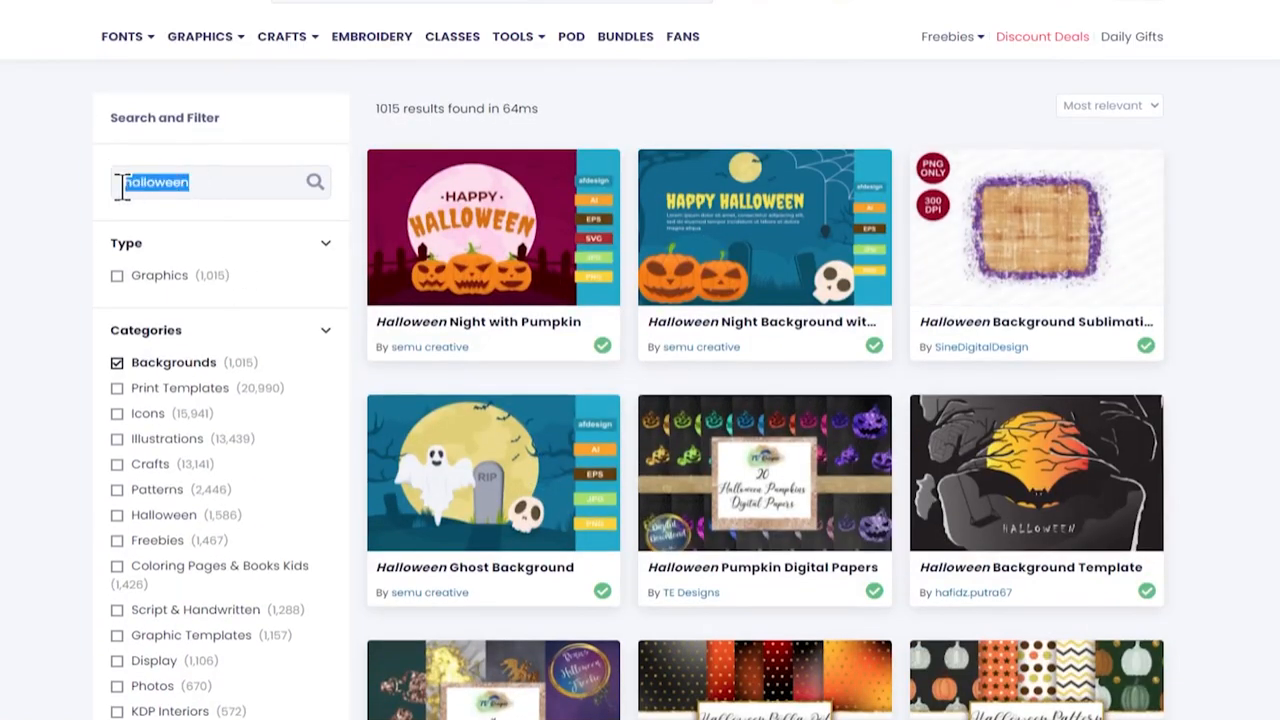
# Search the backgrounds for 'ghost' and scroll the 676 results
pyautogui.write('ghost')
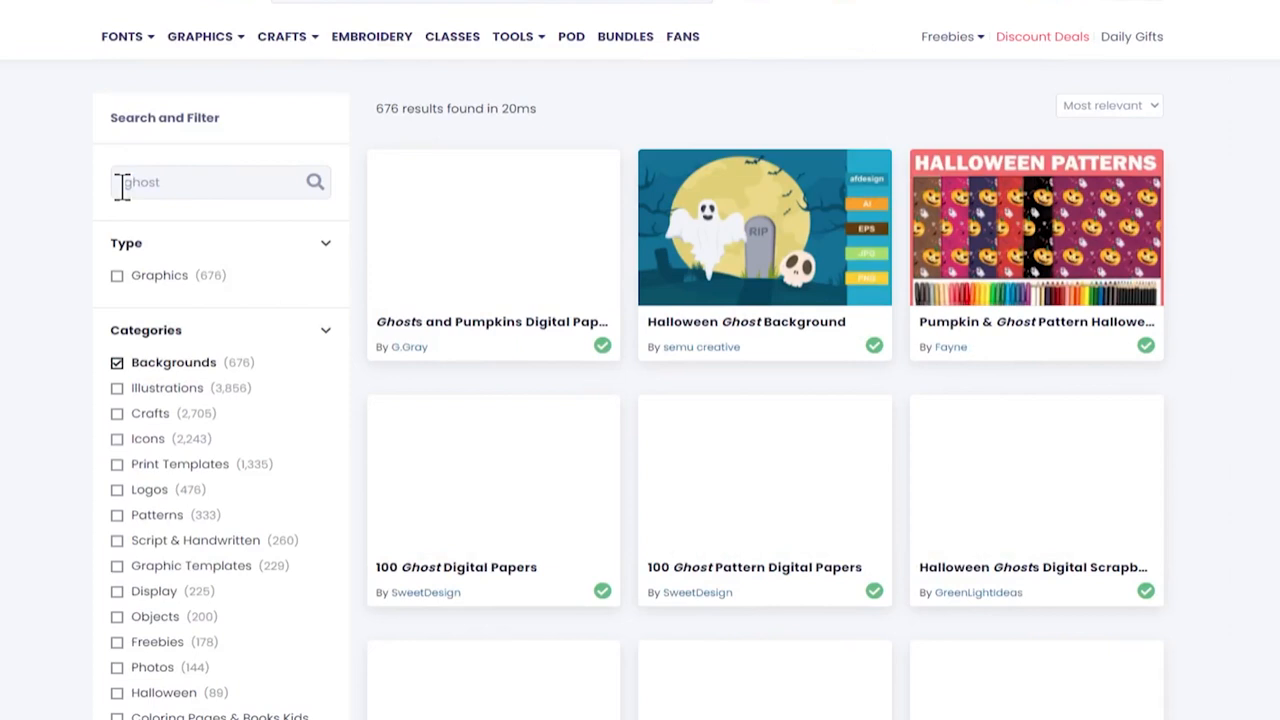
pyautogui.scroll(-3)
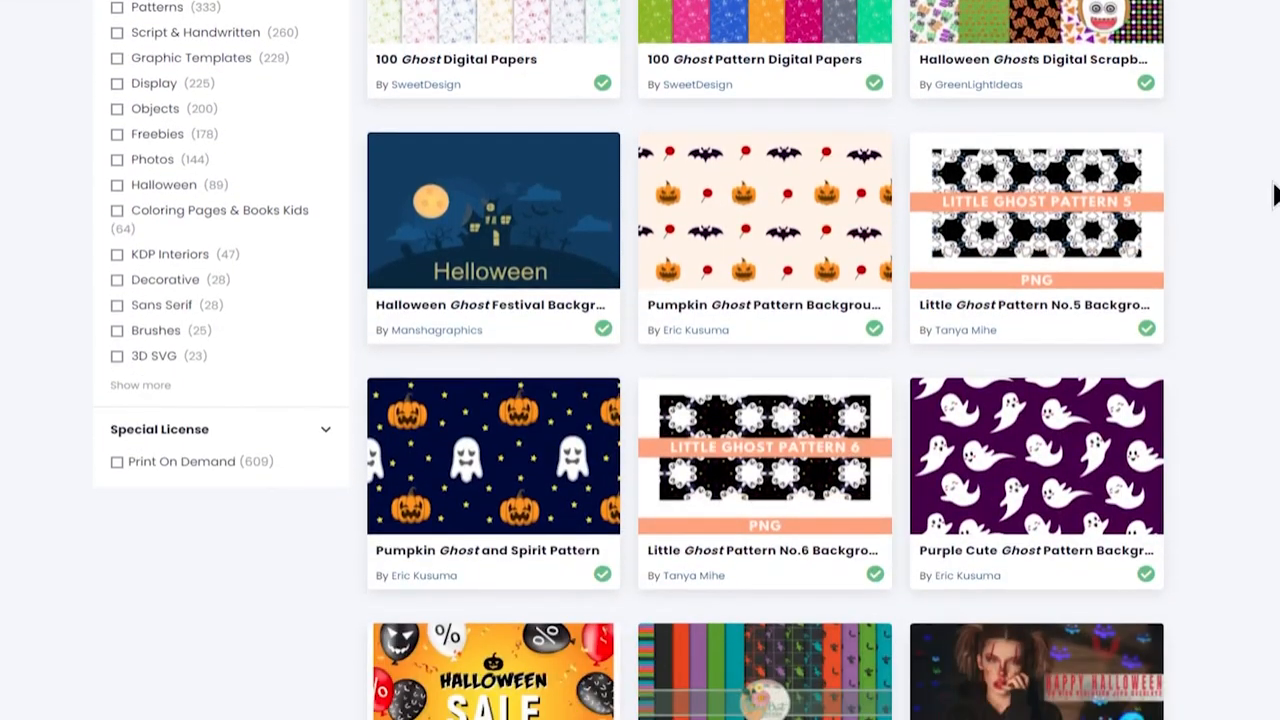
pyautogui.scroll(-3)
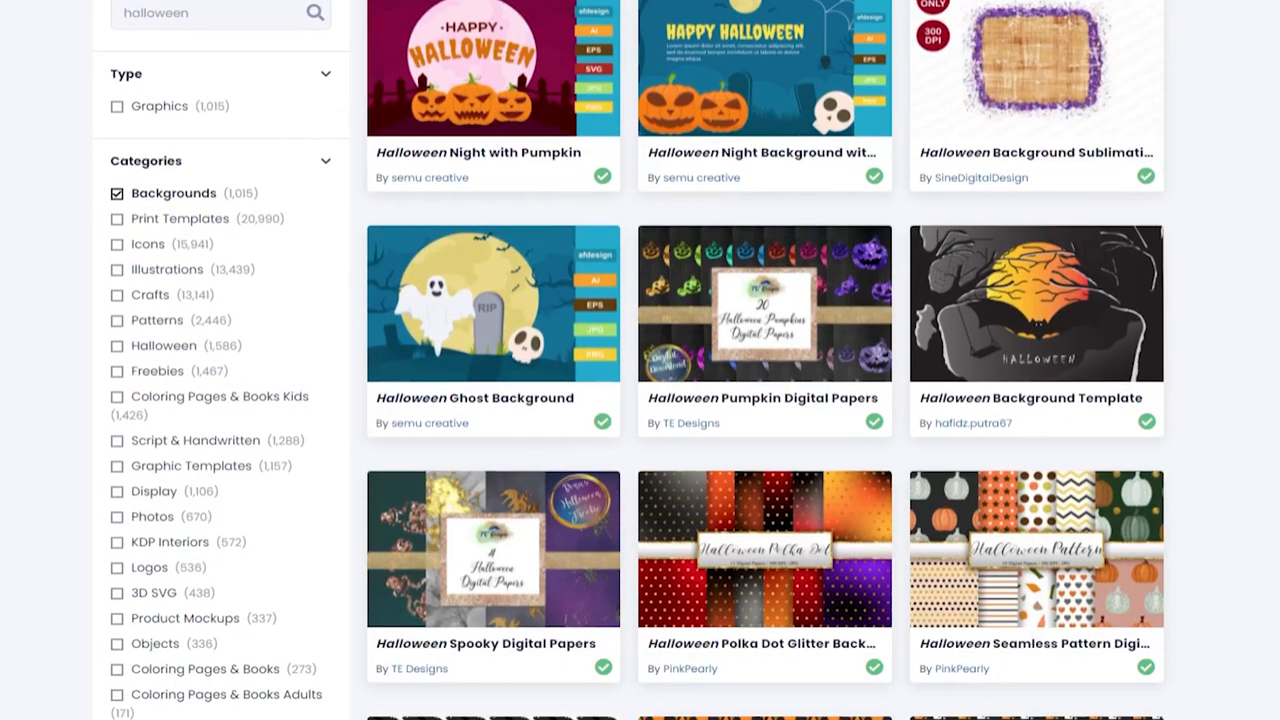
# Scroll back through the 1,015 'halloween' background results
pyautogui.scroll(-3)
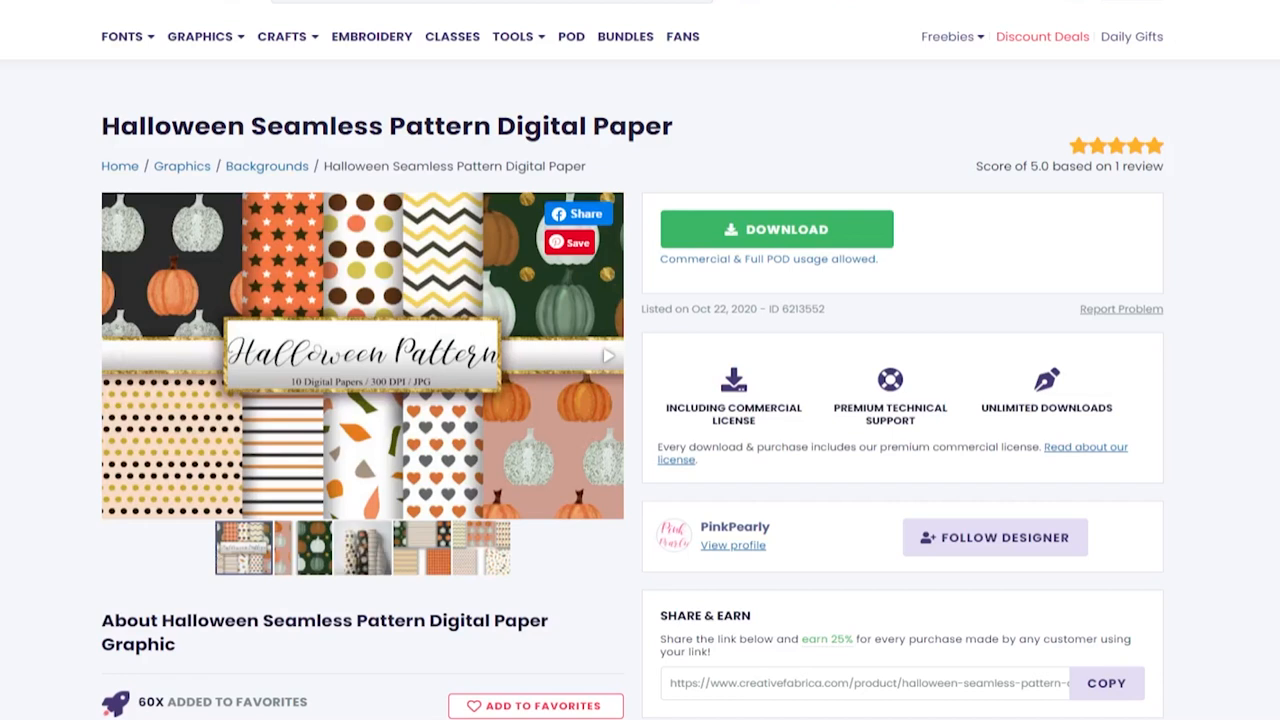
pyautogui.moveTo(578, 488)
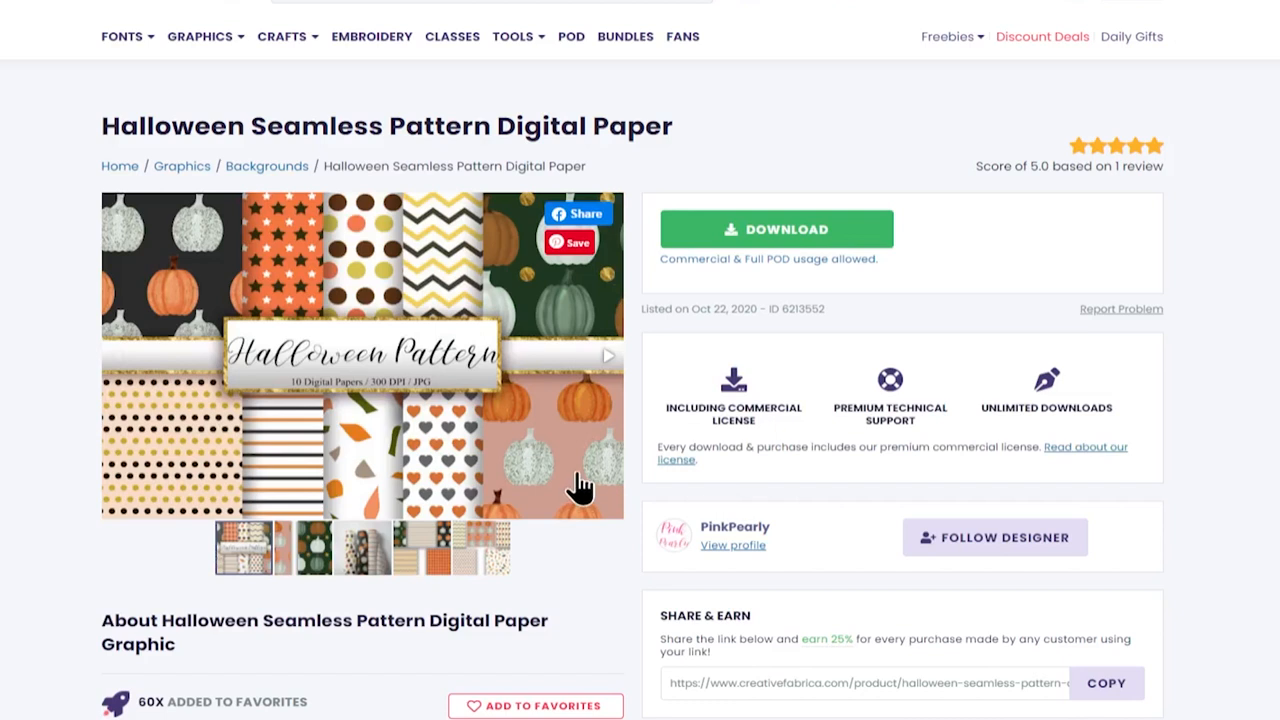
# Page through the Halloween Seamless Pattern Digital Paper previews and download the pack
pyautogui.click(608, 355)
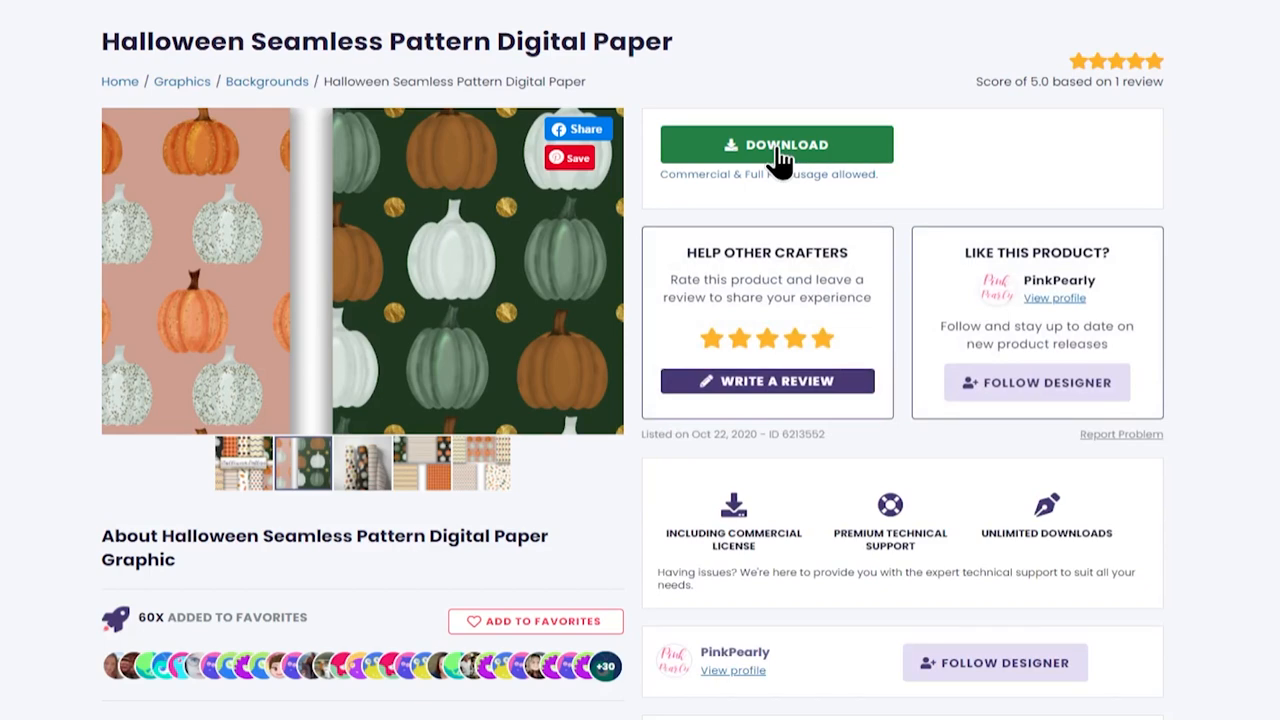
pyautogui.click(776, 144)
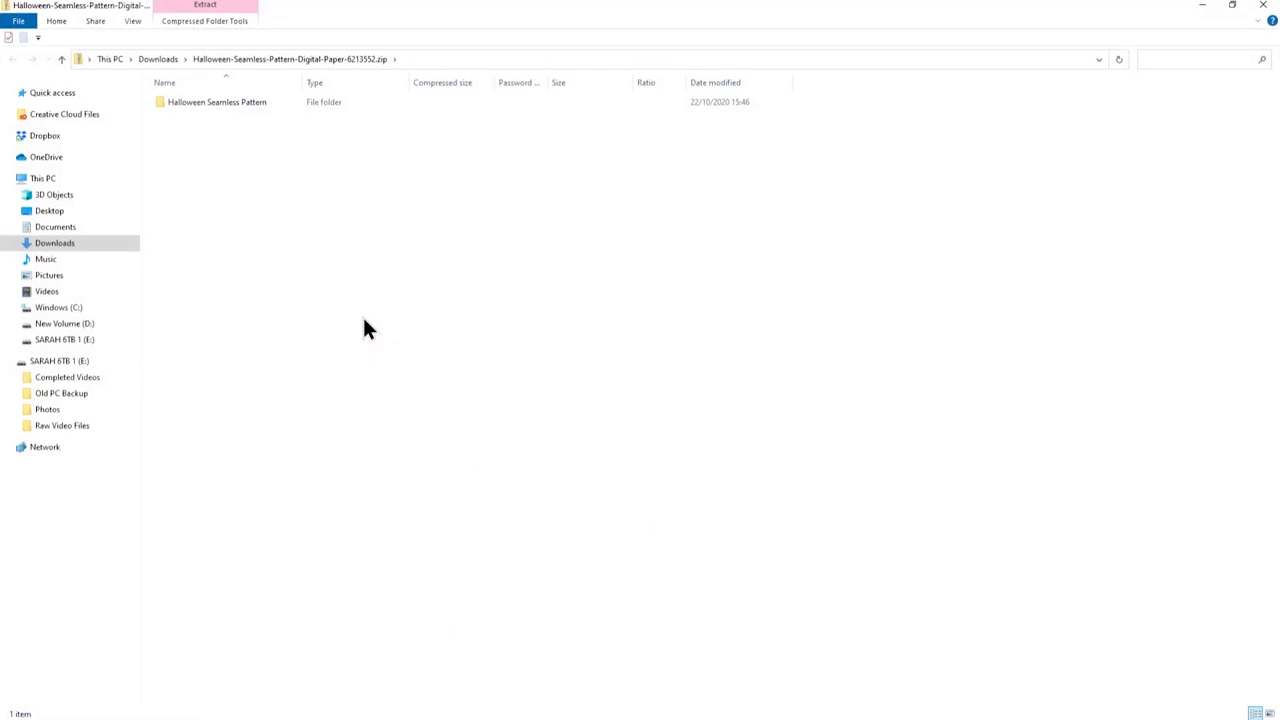
# Open the zip's Halloween Seamless Pattern folder and select pattern JPGs 3, 5 and 2
pyautogui.doubleClick(216, 101)
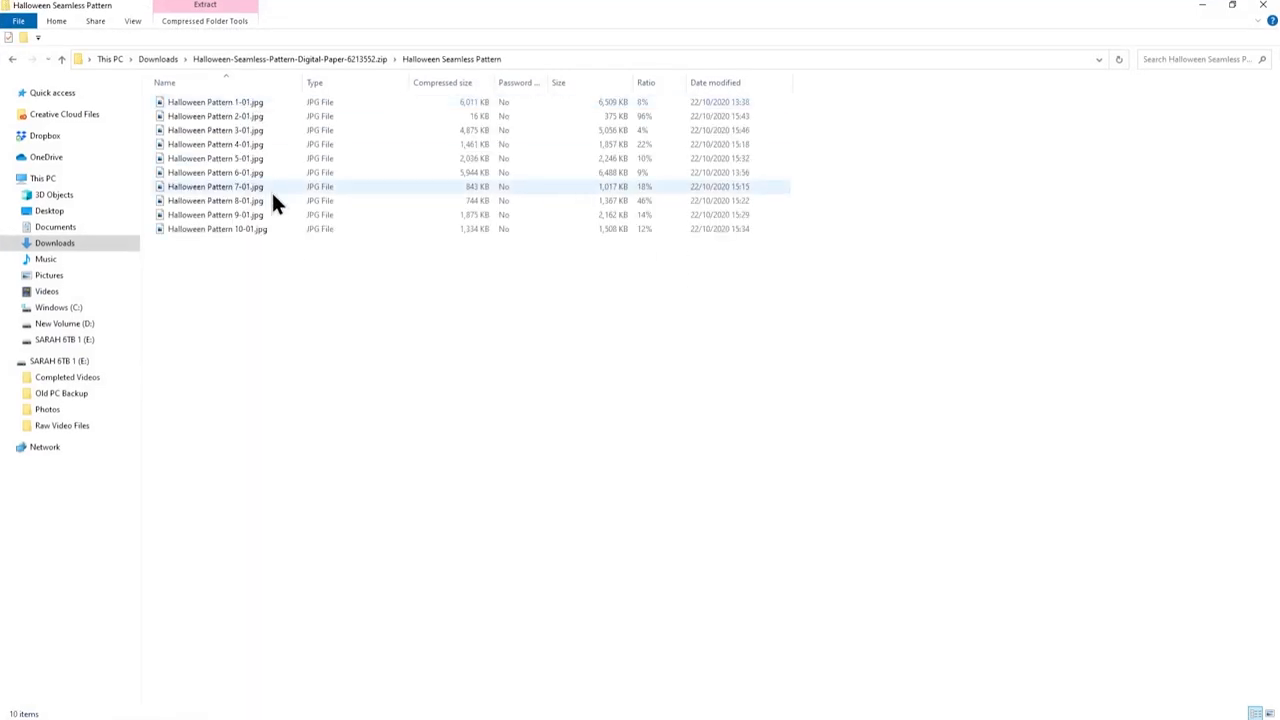
pyautogui.click(215, 130)
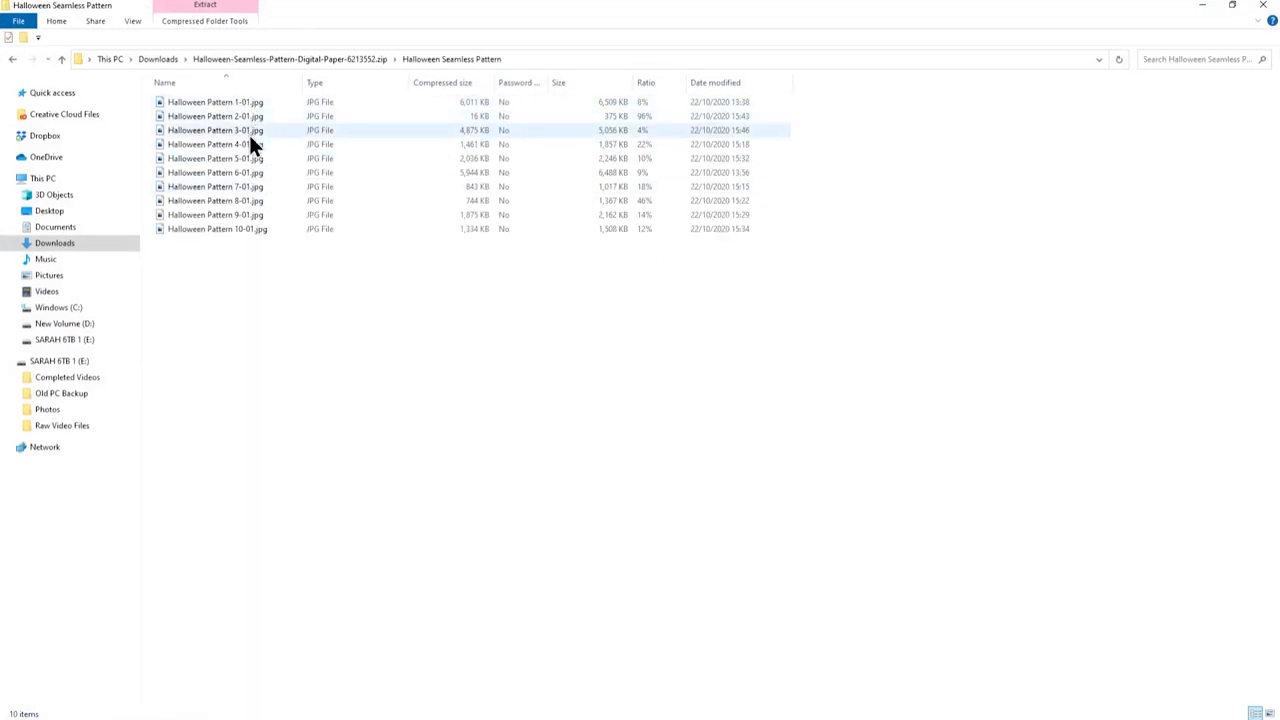
pyautogui.click(215, 158)
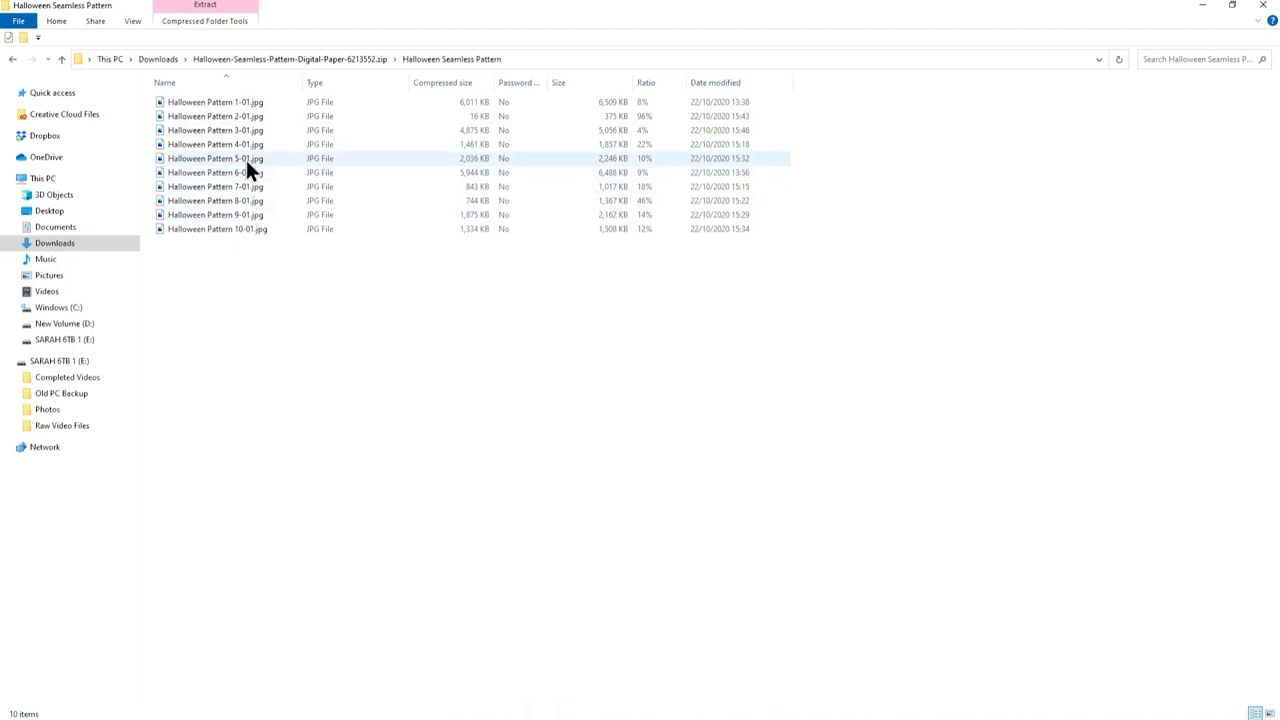
pyautogui.click(215, 116)
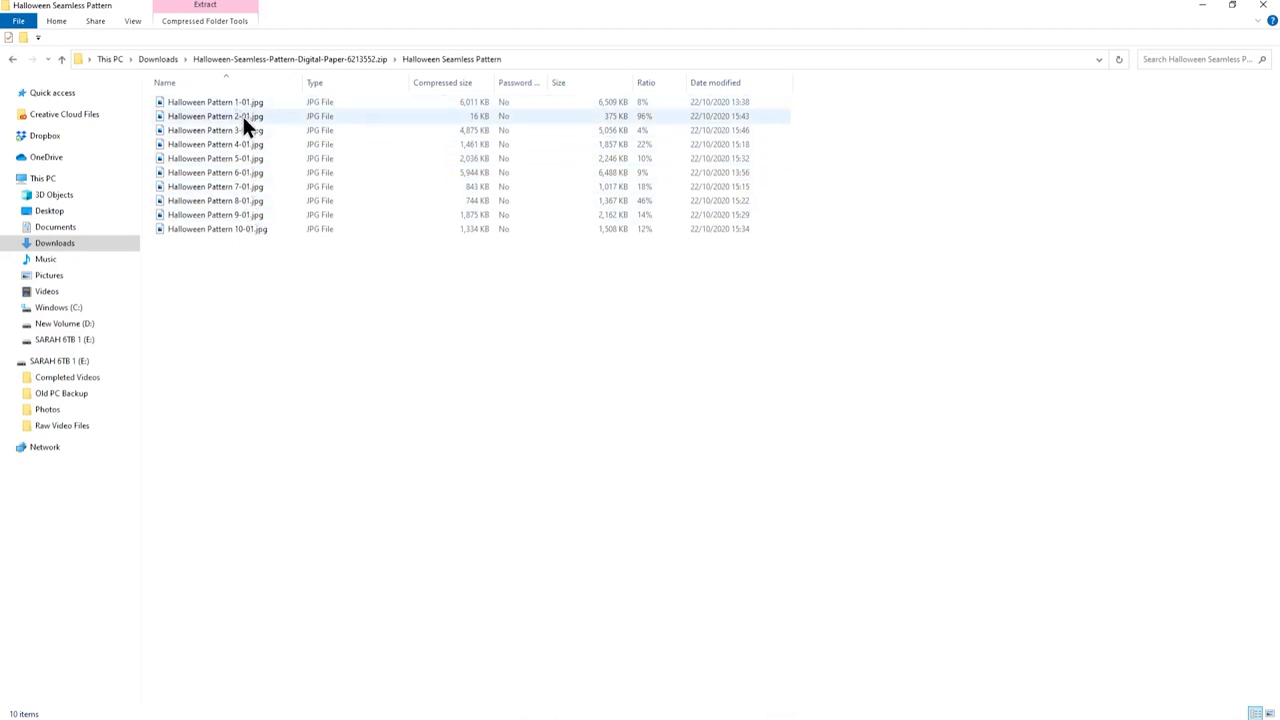
pyautogui.click(215, 158)
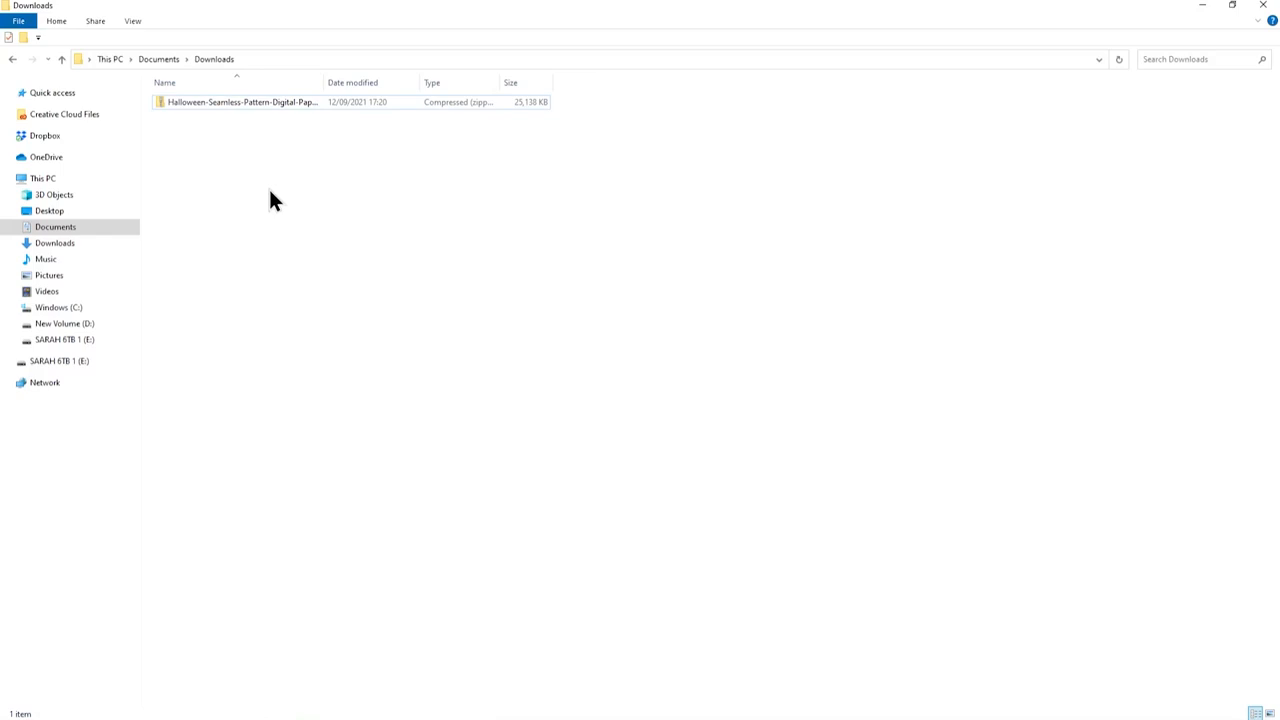
pyautogui.click(240, 101)
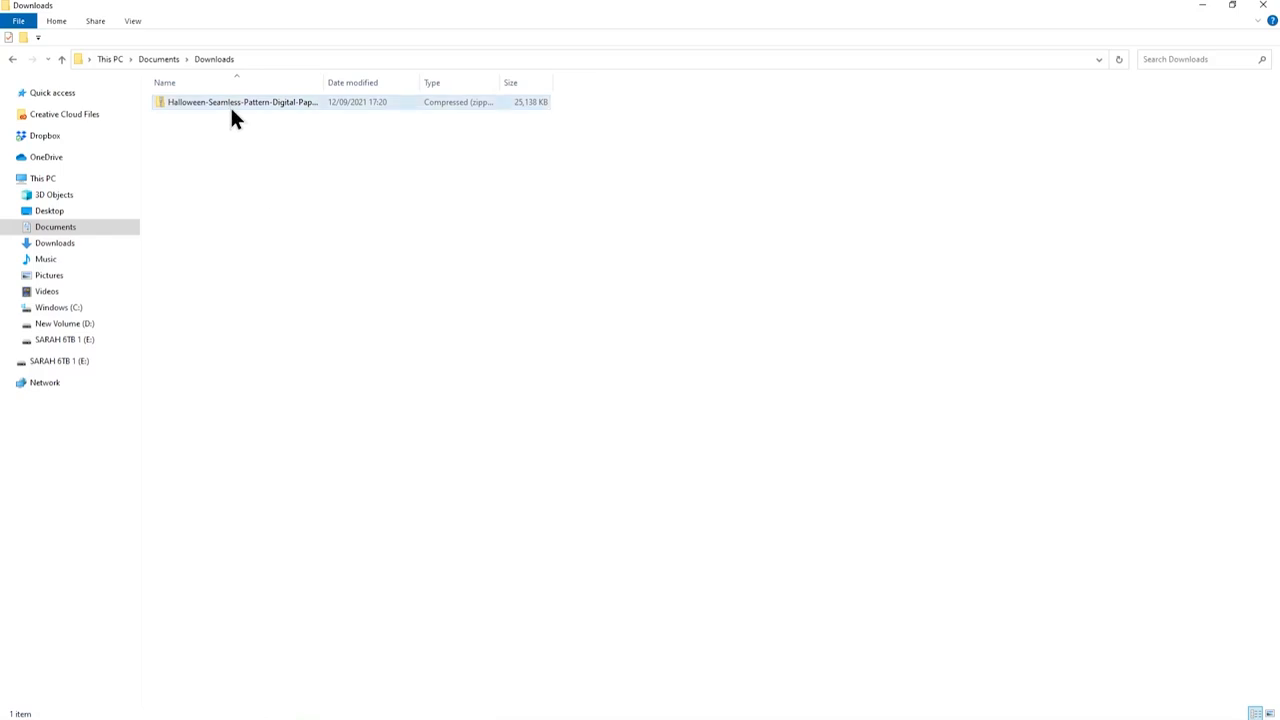
pyautogui.moveTo(240, 105)
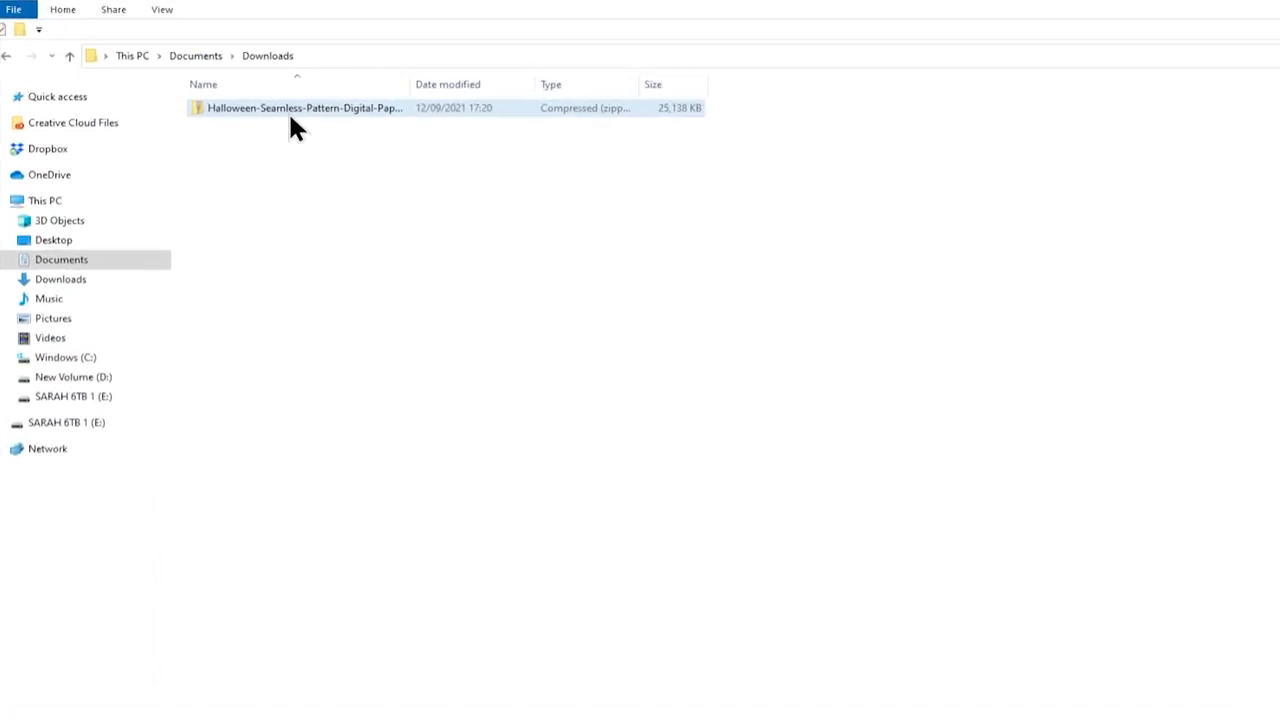
# Extract the Halloween Seamless Pattern zip into the suggested folder beside it
pyautogui.rightClick(300, 107)
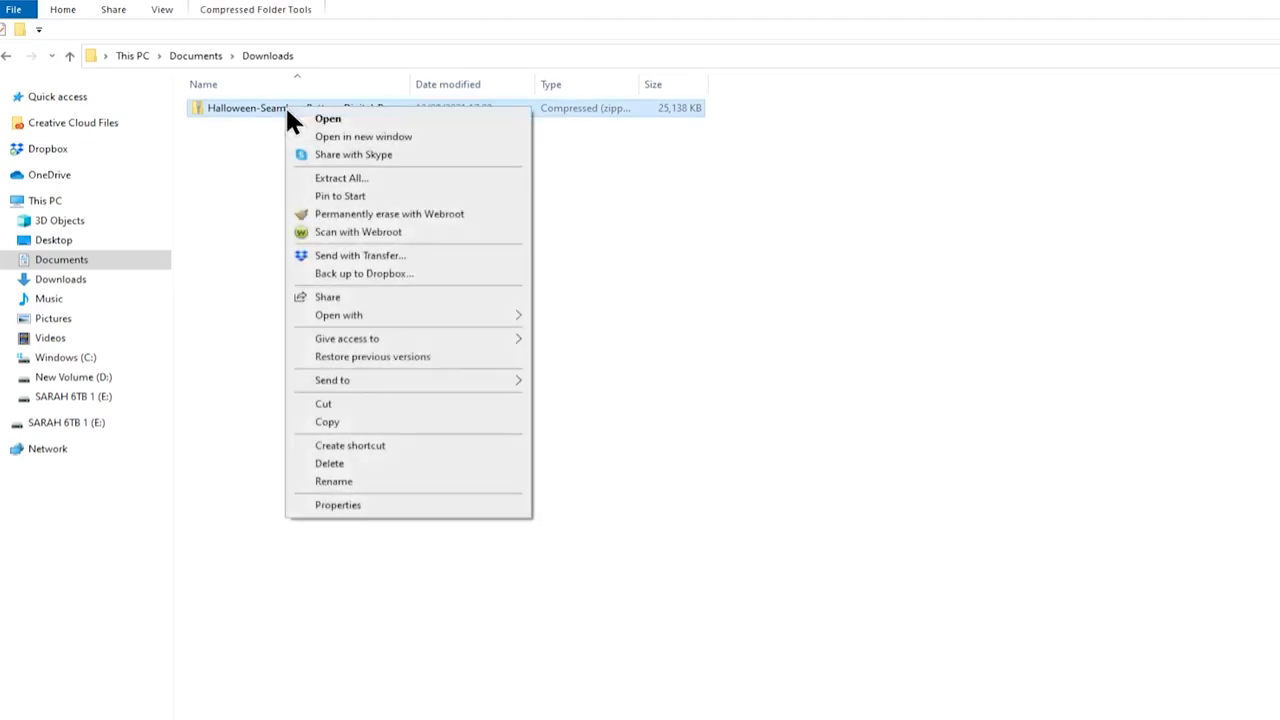
pyautogui.click(341, 177)
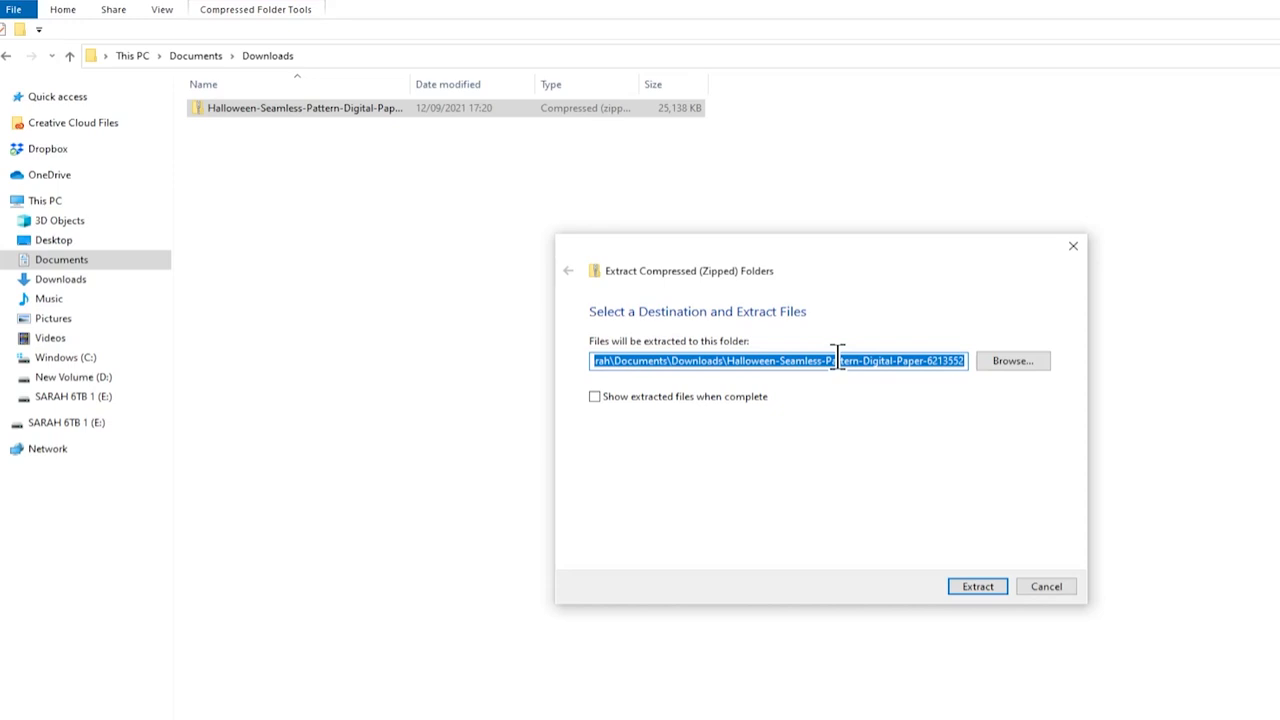
pyautogui.click(976, 586)
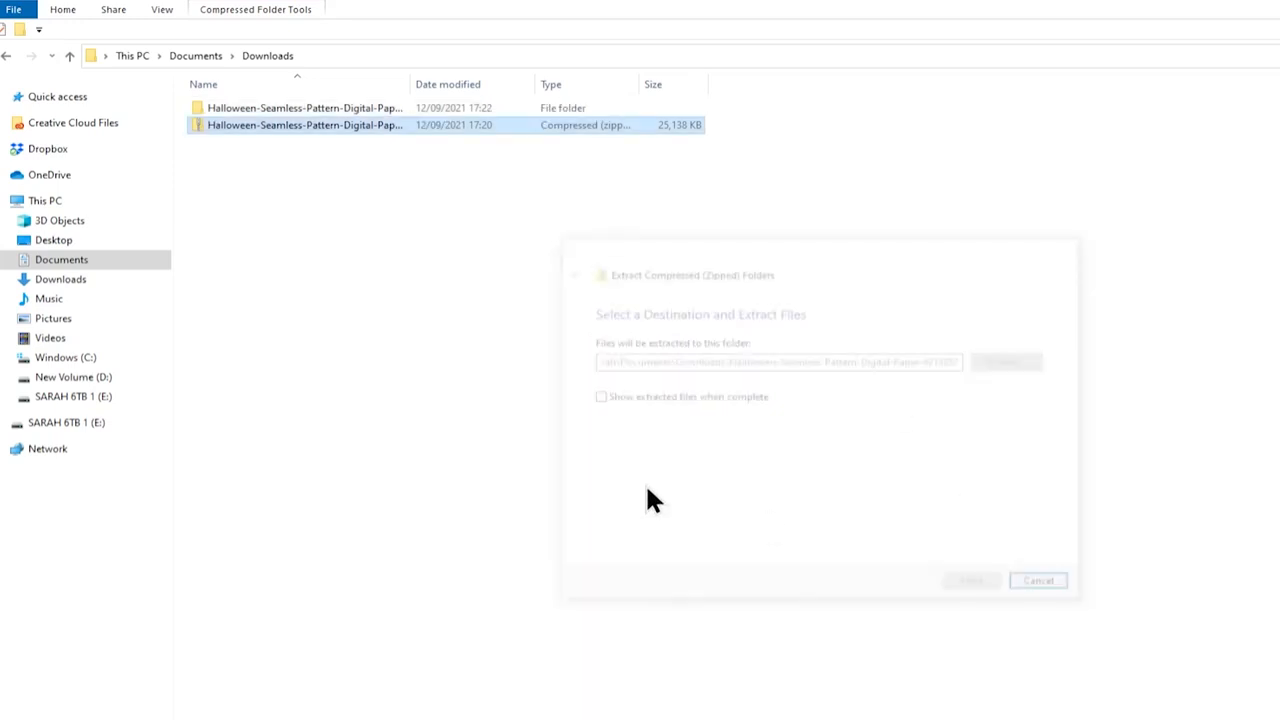
pyautogui.click(1037, 580)
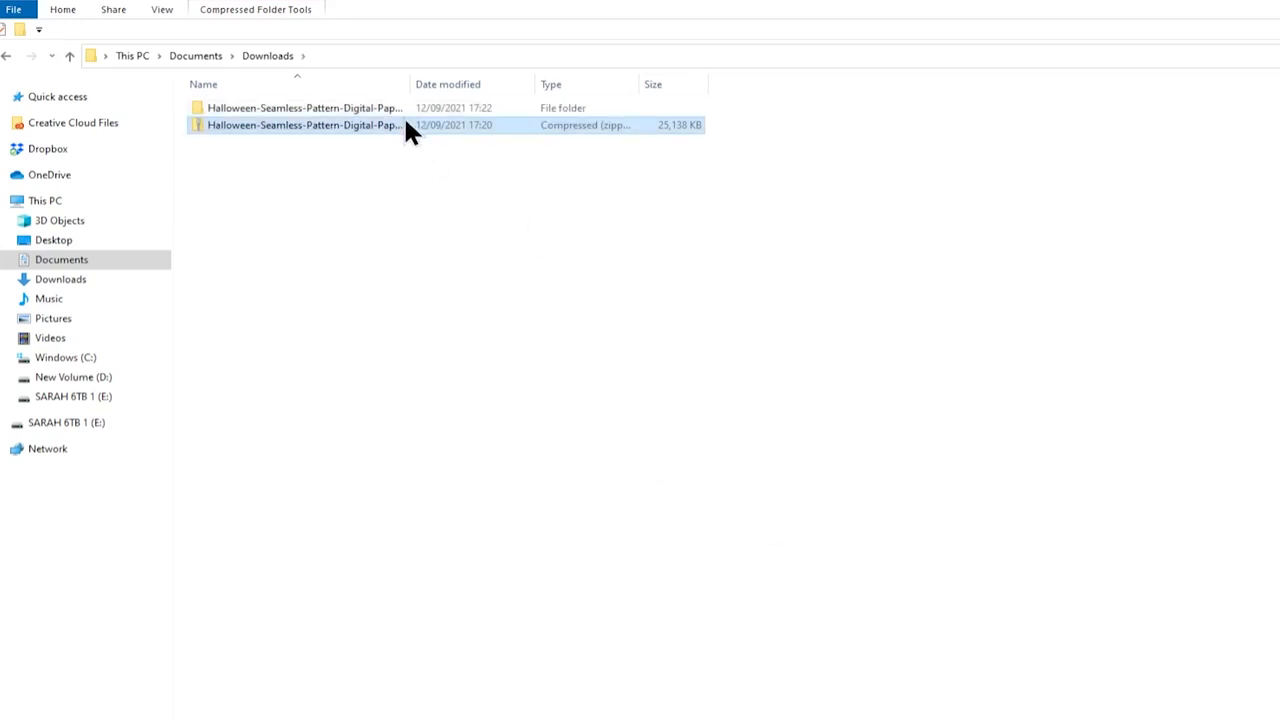
pyautogui.moveTo(300, 107)
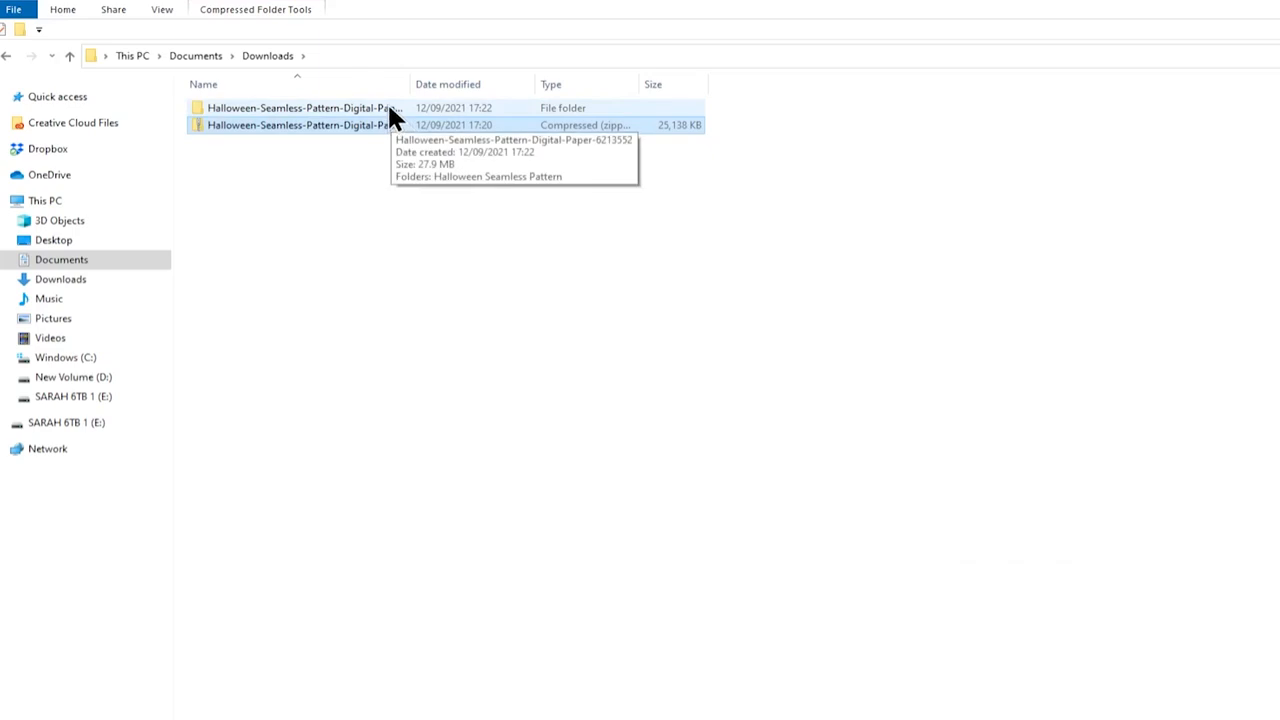
# Open the extracted folder and its Halloween Seamless Pattern subfolder to show the ten JPGs
pyautogui.doubleClick(300, 107)
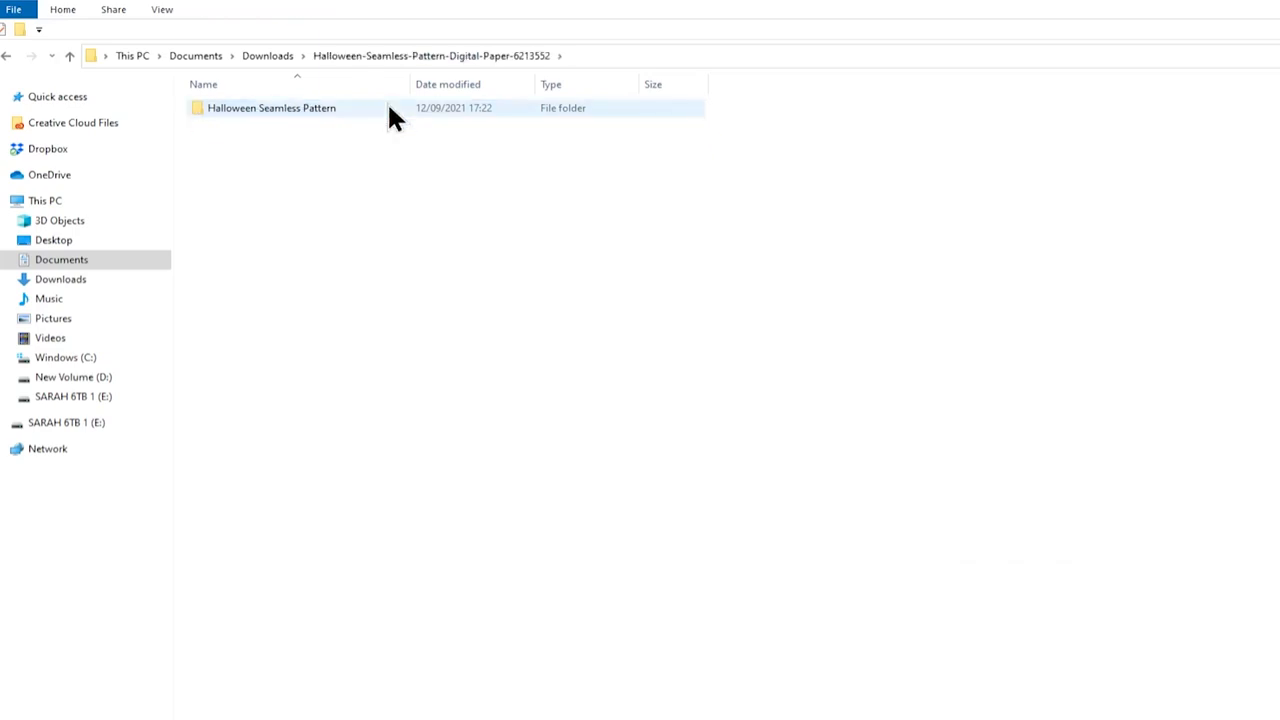
pyautogui.doubleClick(271, 107)
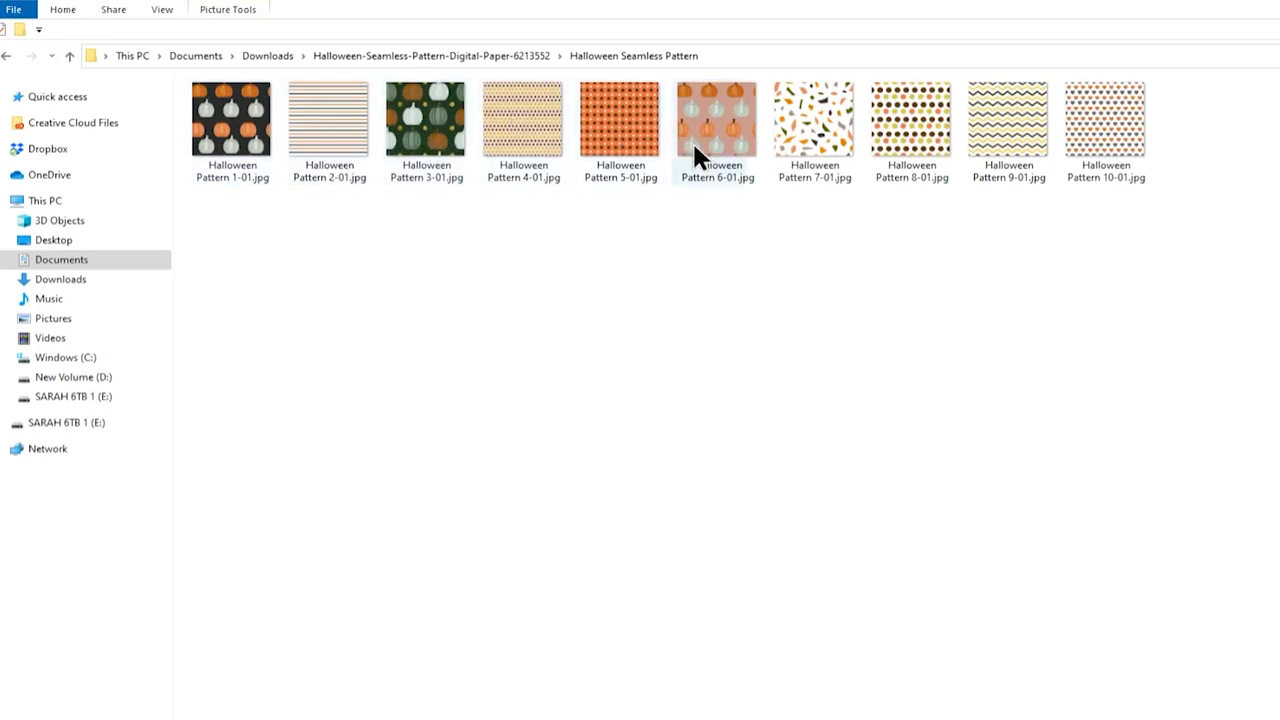
pyautogui.moveTo(753, 272)
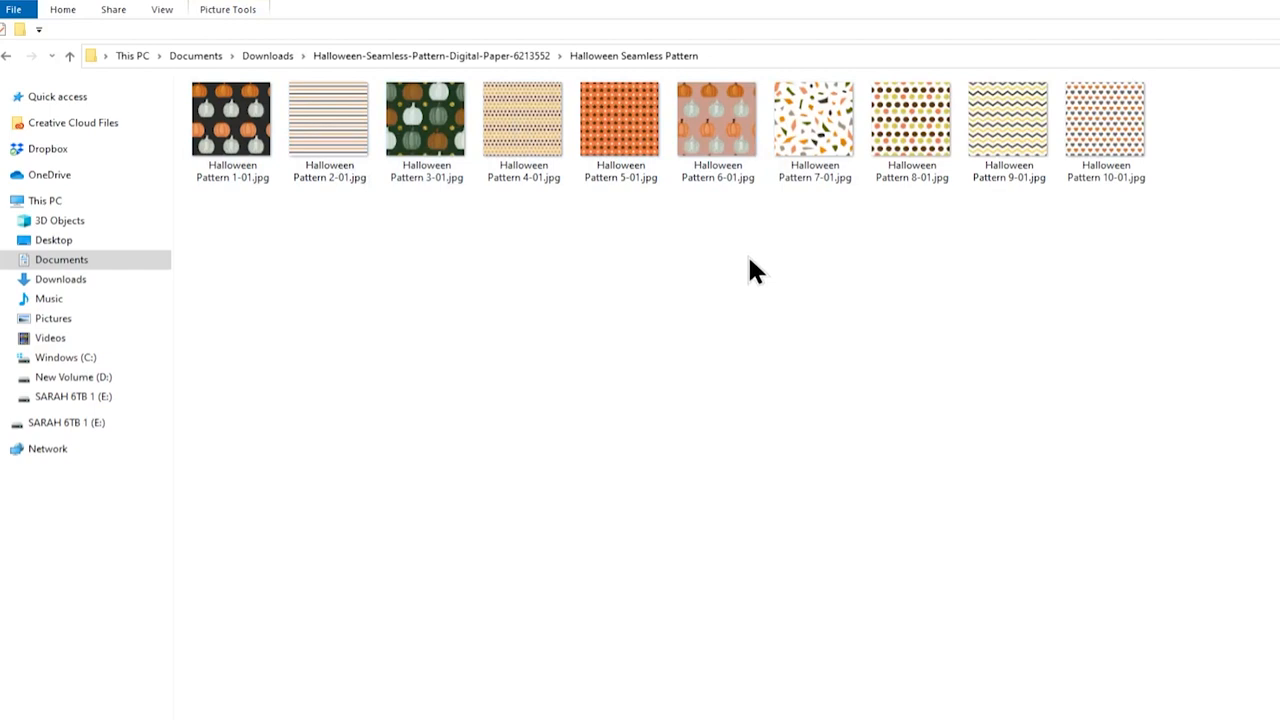
pyautogui.moveTo(728, 270)
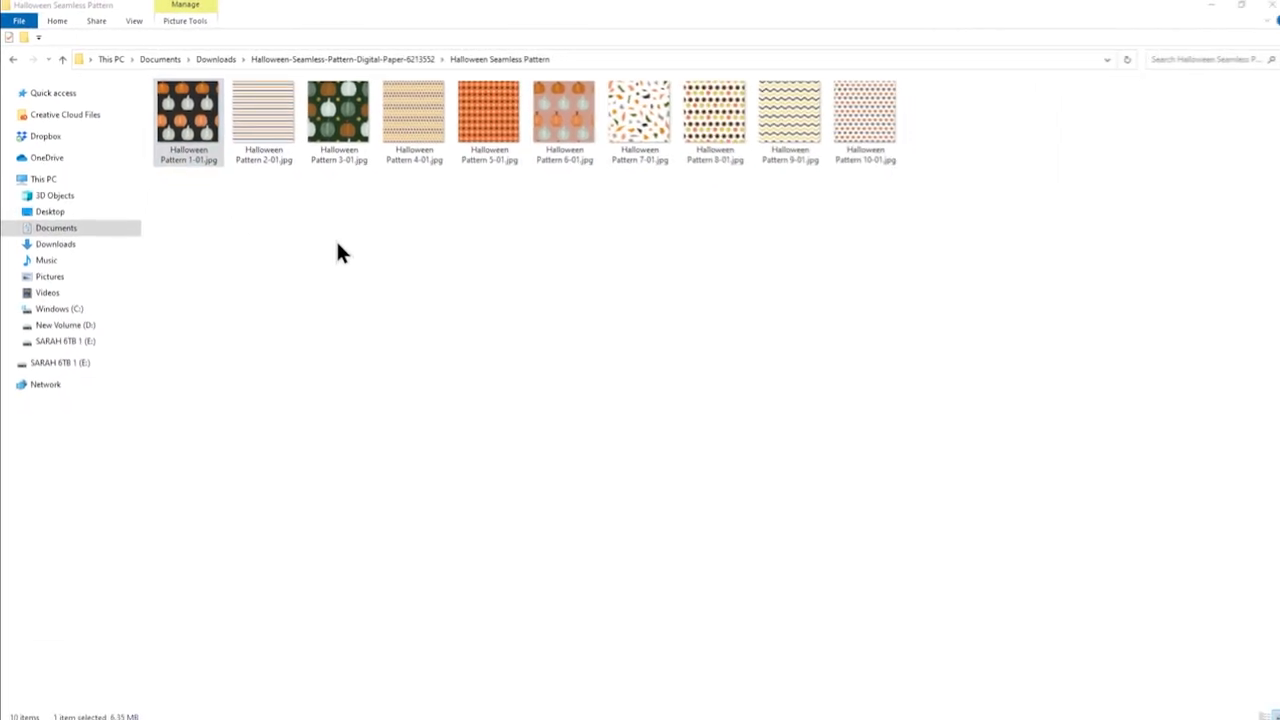
# View Halloween Pattern 1-01.jpg in Photos, cancelling a brief print preview
pyautogui.doubleClick(187, 113)
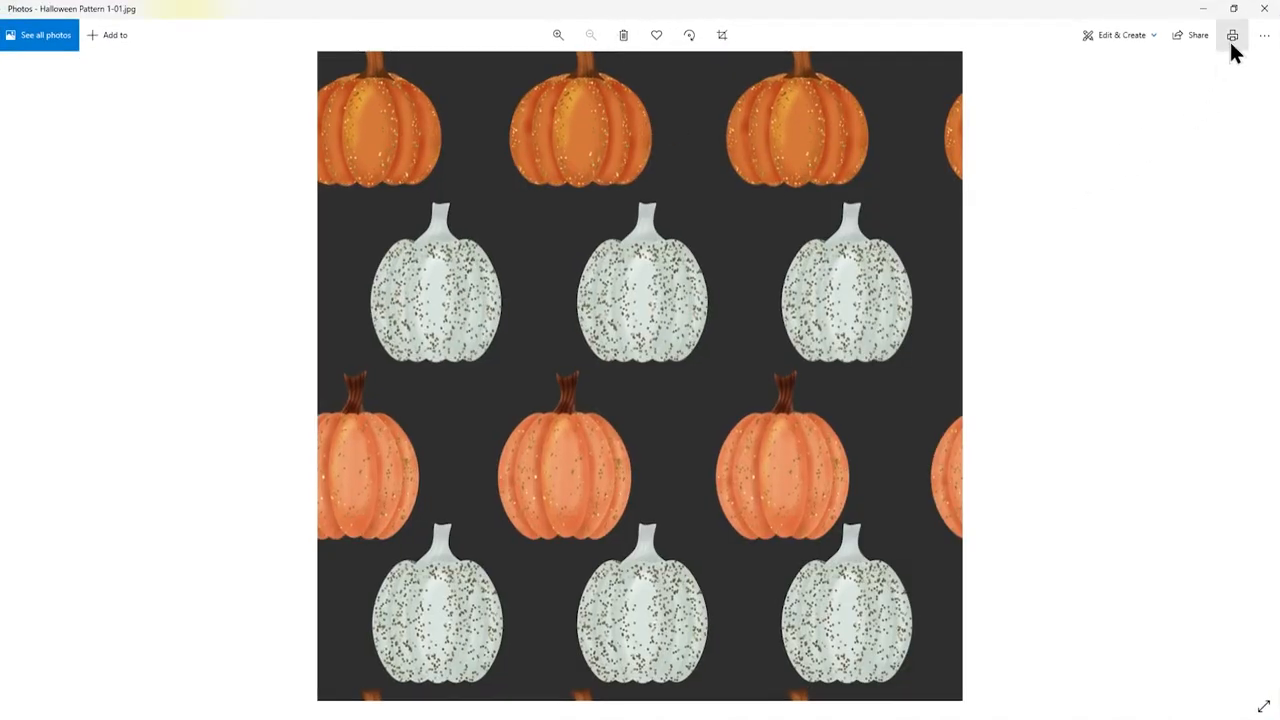
pyautogui.click(1232, 35)
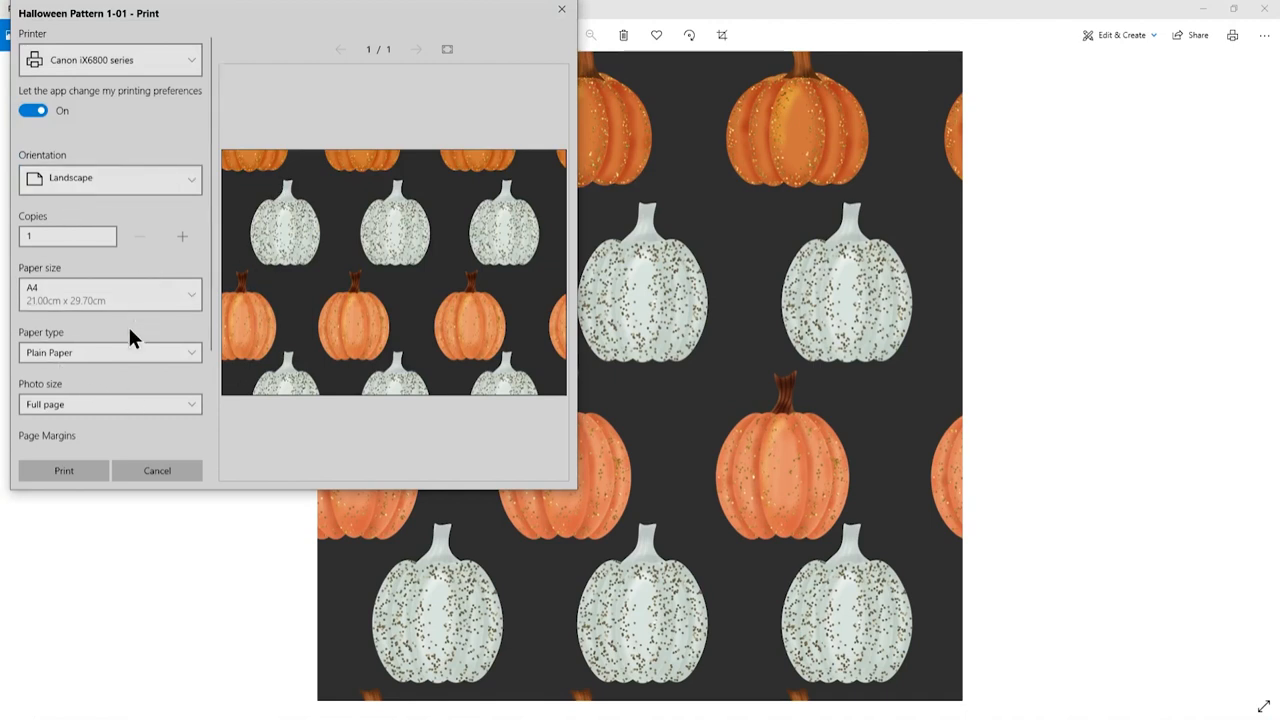
pyautogui.click(157, 470)
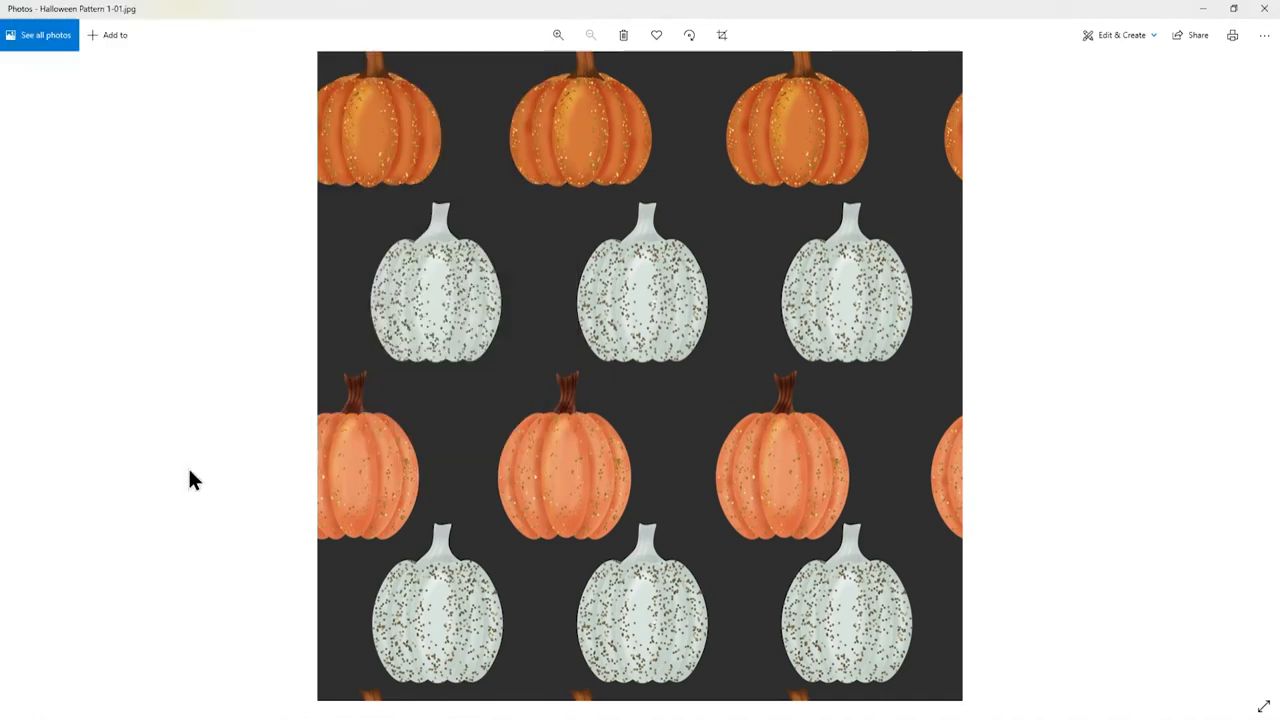
pyautogui.moveTo(570, 418)
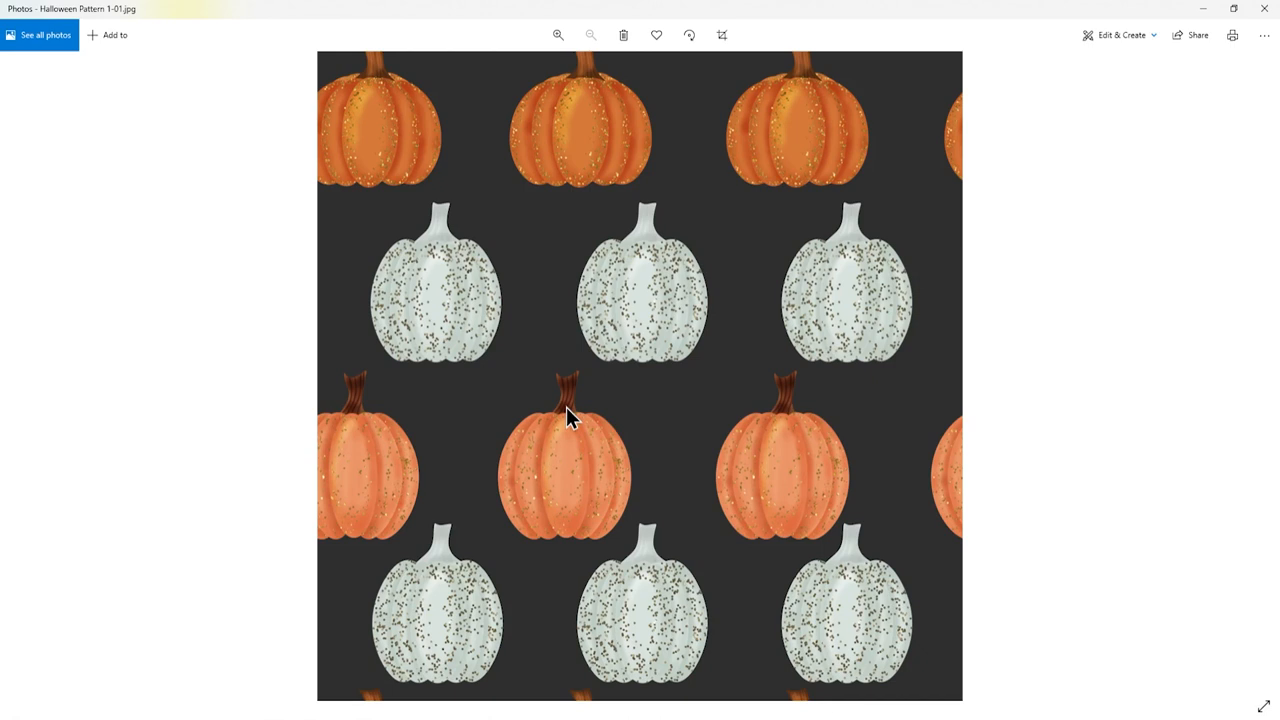
pyautogui.moveTo(578, 398)
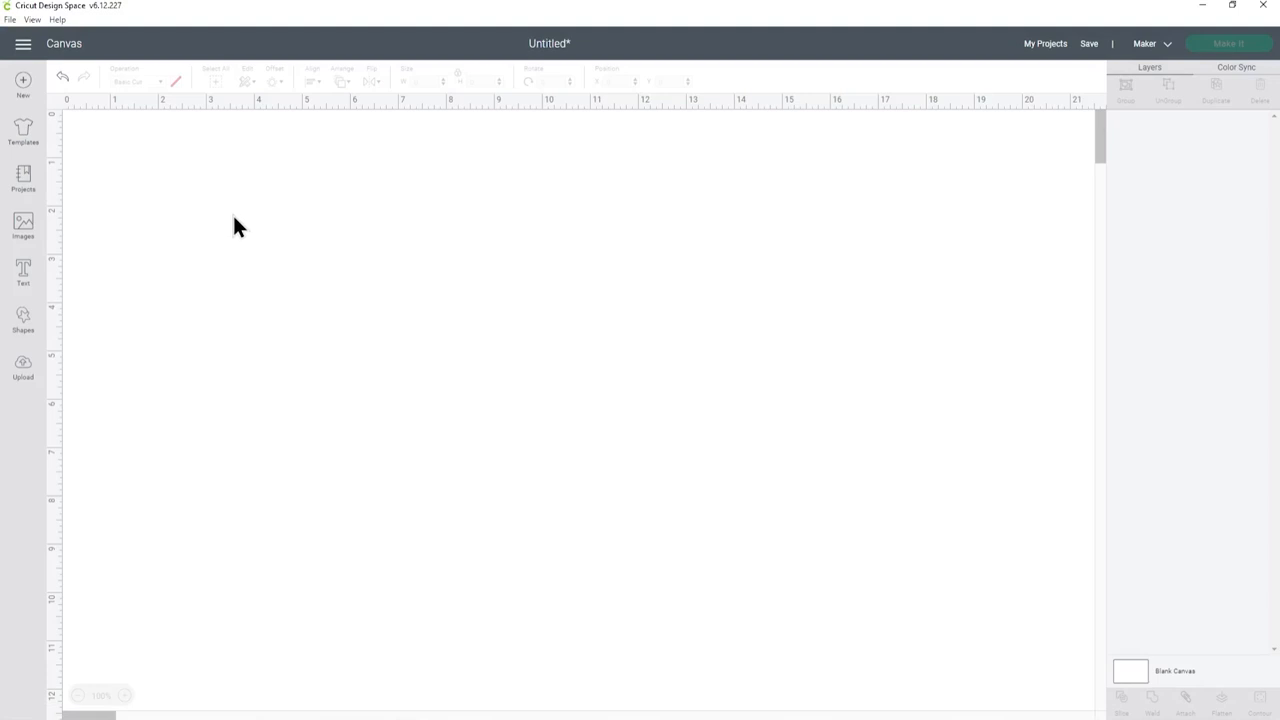
# Start a pattern upload and drag Halloween Pattern 3-01.jpg into the upload drop area
pyautogui.click(22, 367)
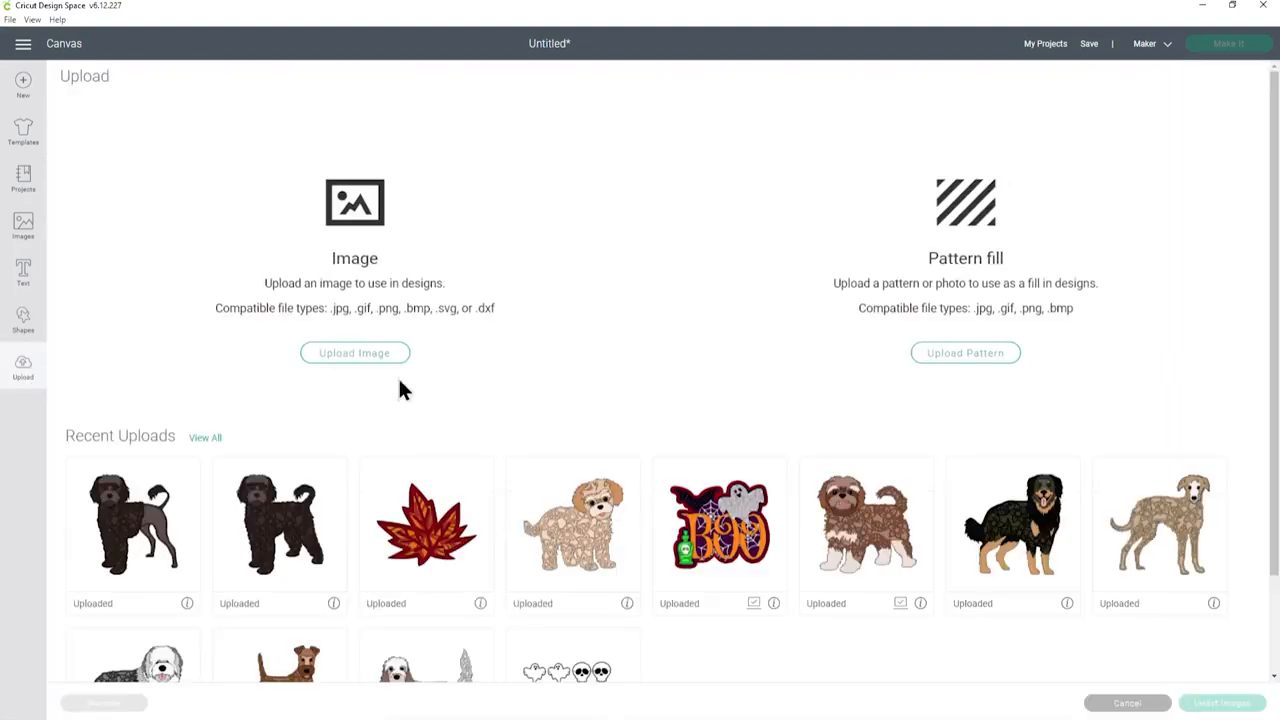
pyautogui.moveTo(622, 350)
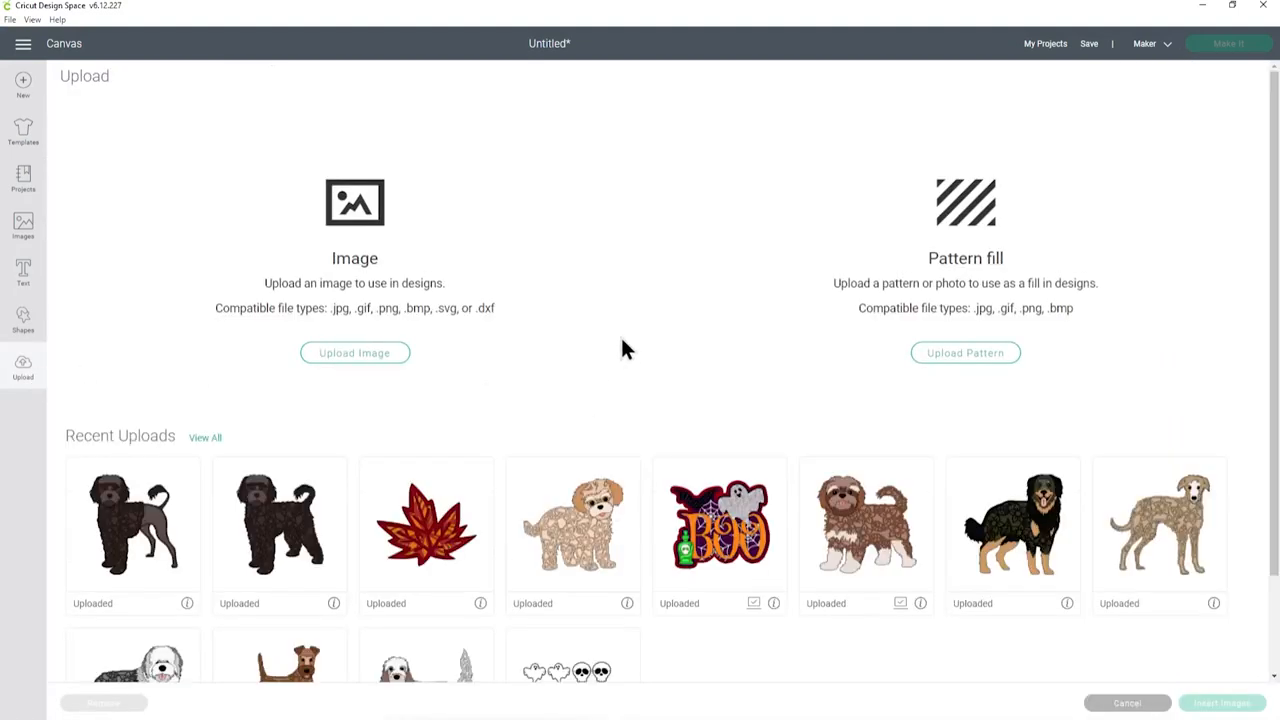
pyautogui.moveTo(965, 352)
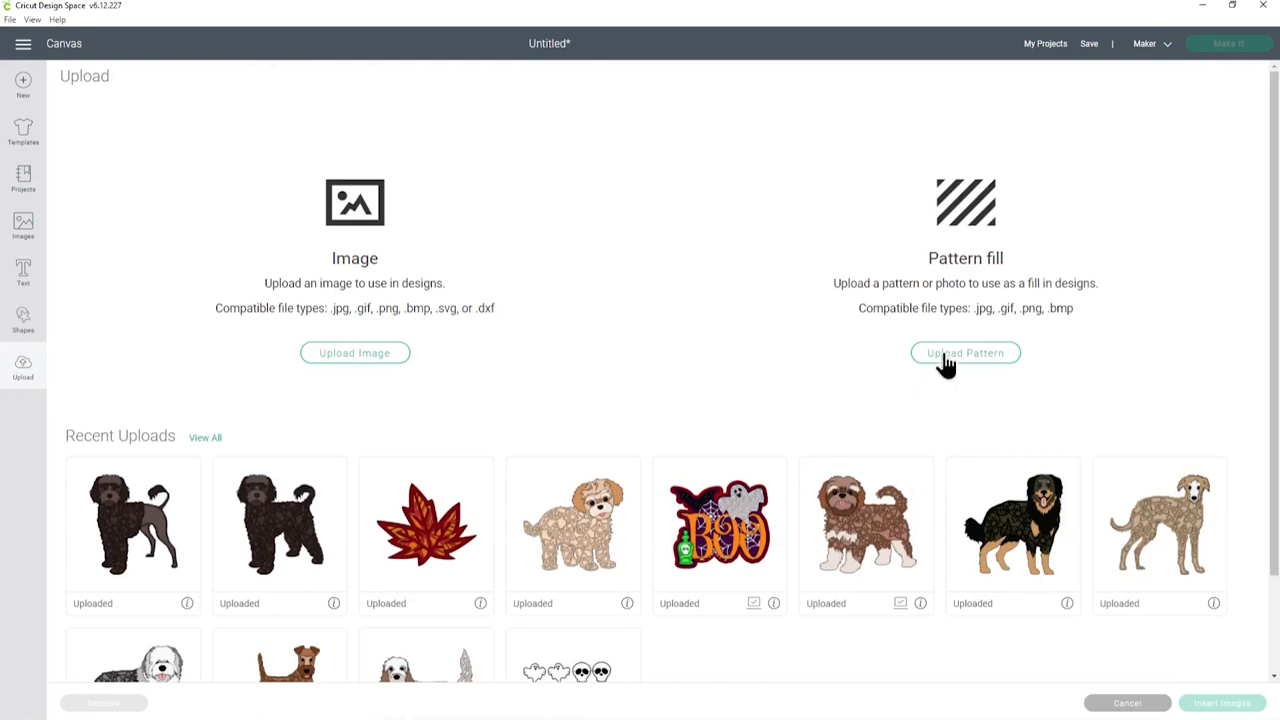
pyautogui.click(964, 352)
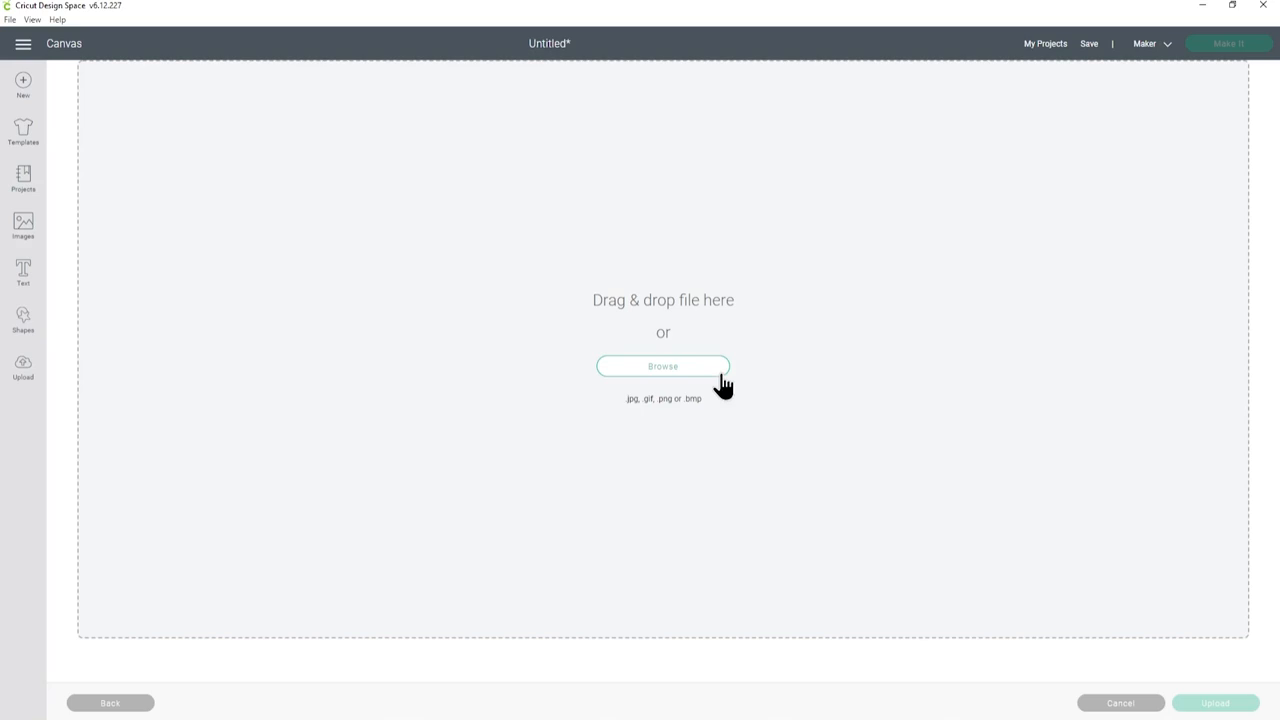
pyautogui.click(663, 366)
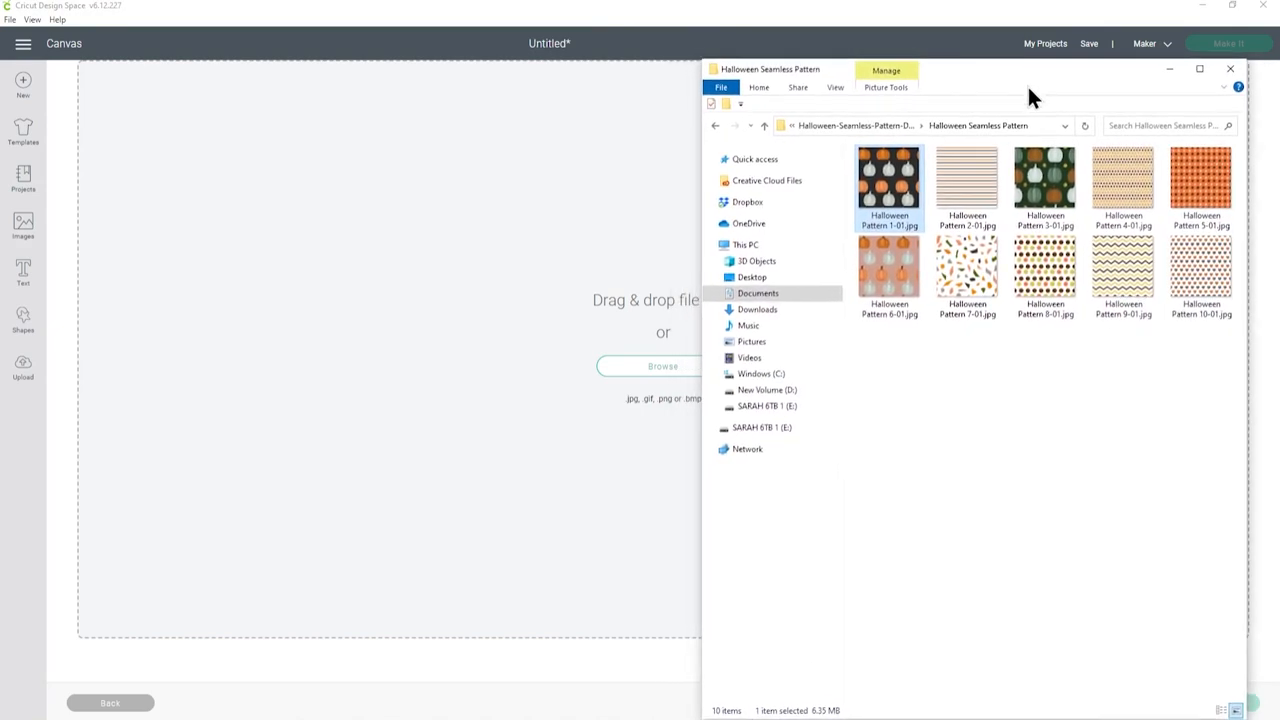
pyautogui.moveTo(889, 175)
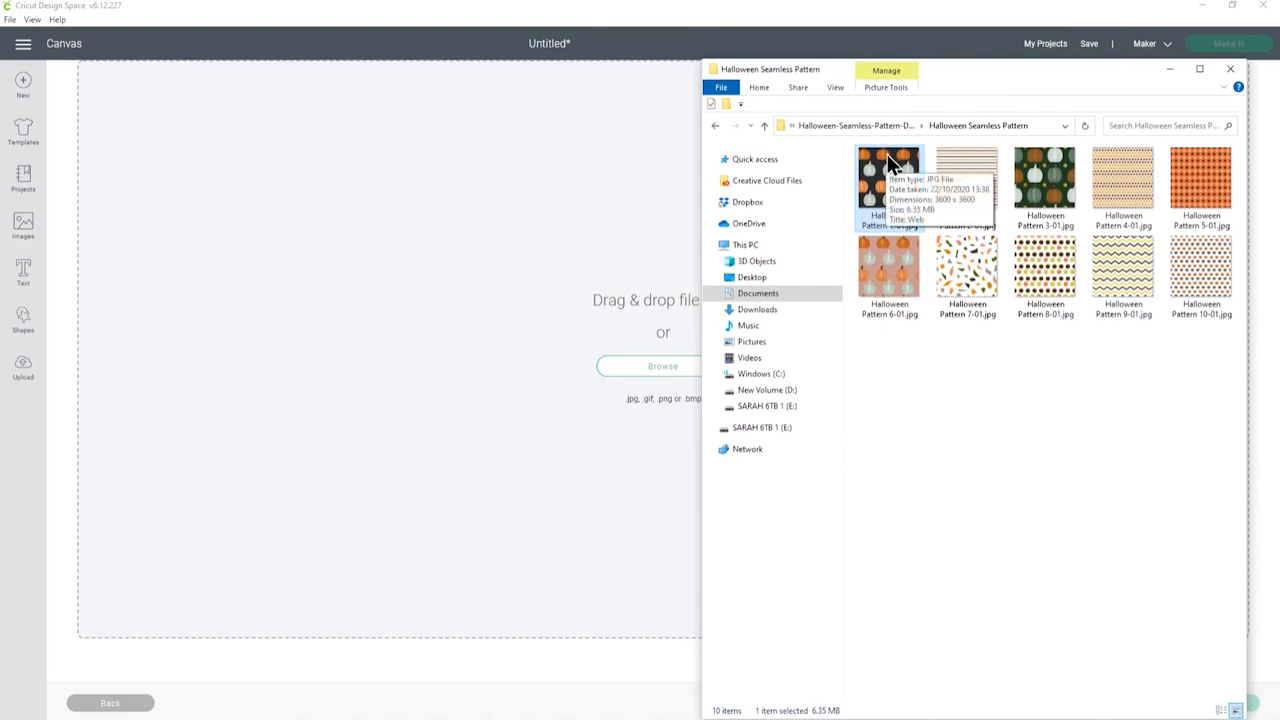
pyautogui.moveTo(1025, 392)
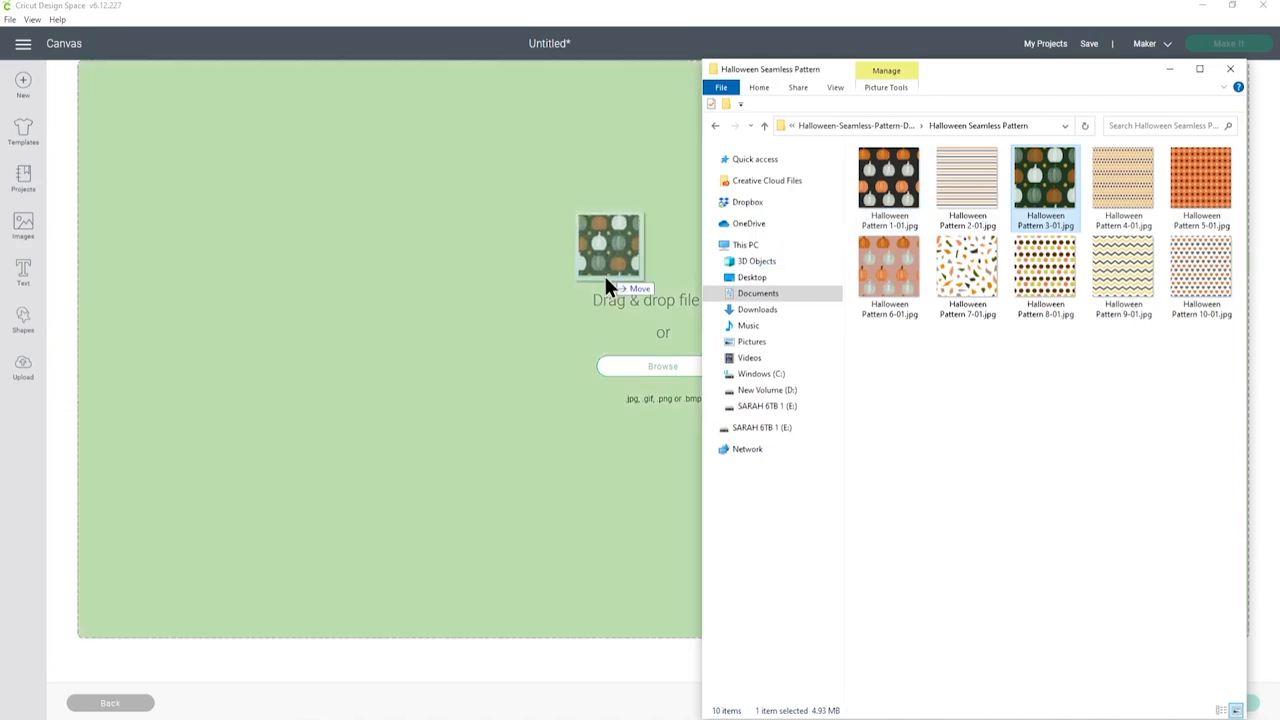
pyautogui.moveTo(1045, 178); pyautogui.dragTo(610, 245)
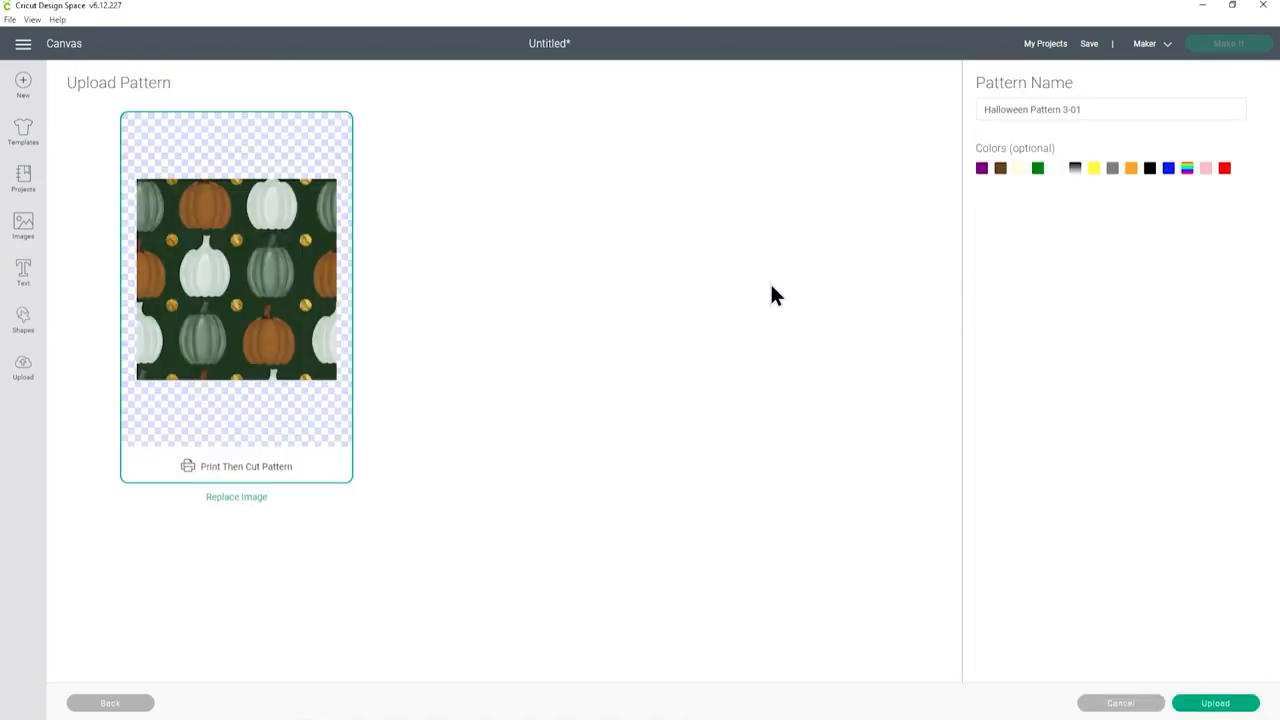
pyautogui.moveTo(216, 298)
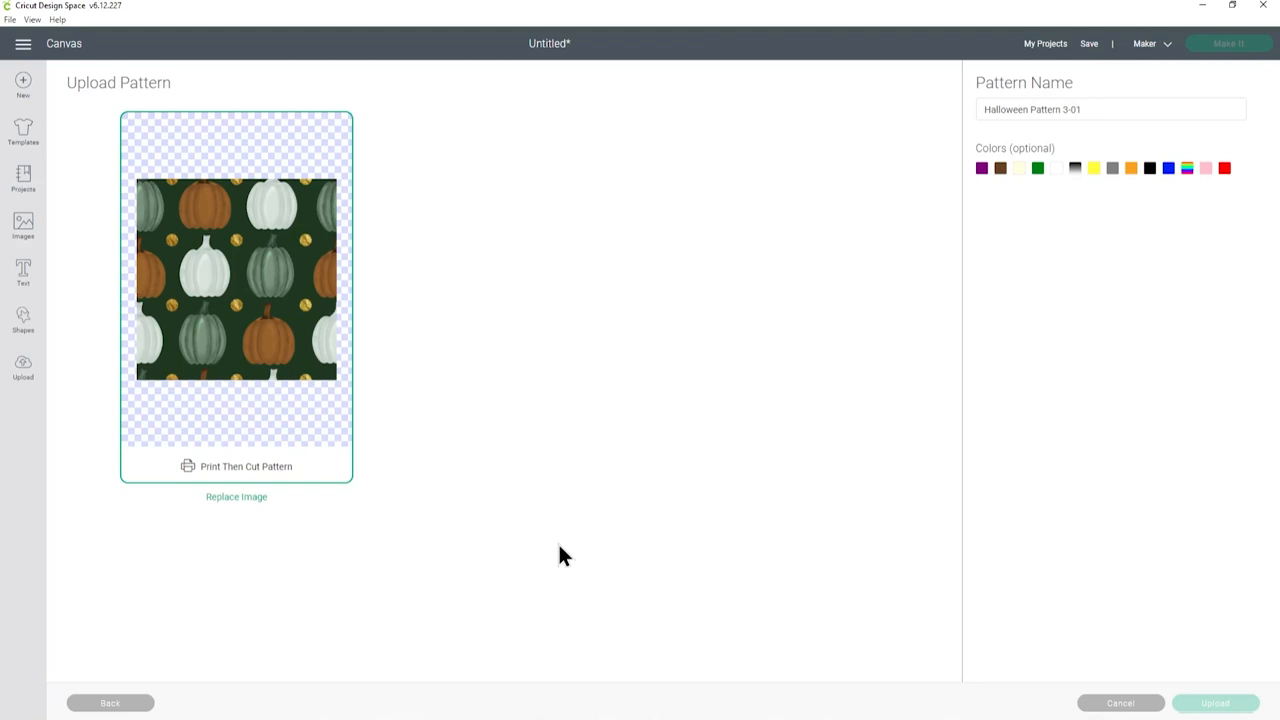
pyautogui.moveTo(530, 460)
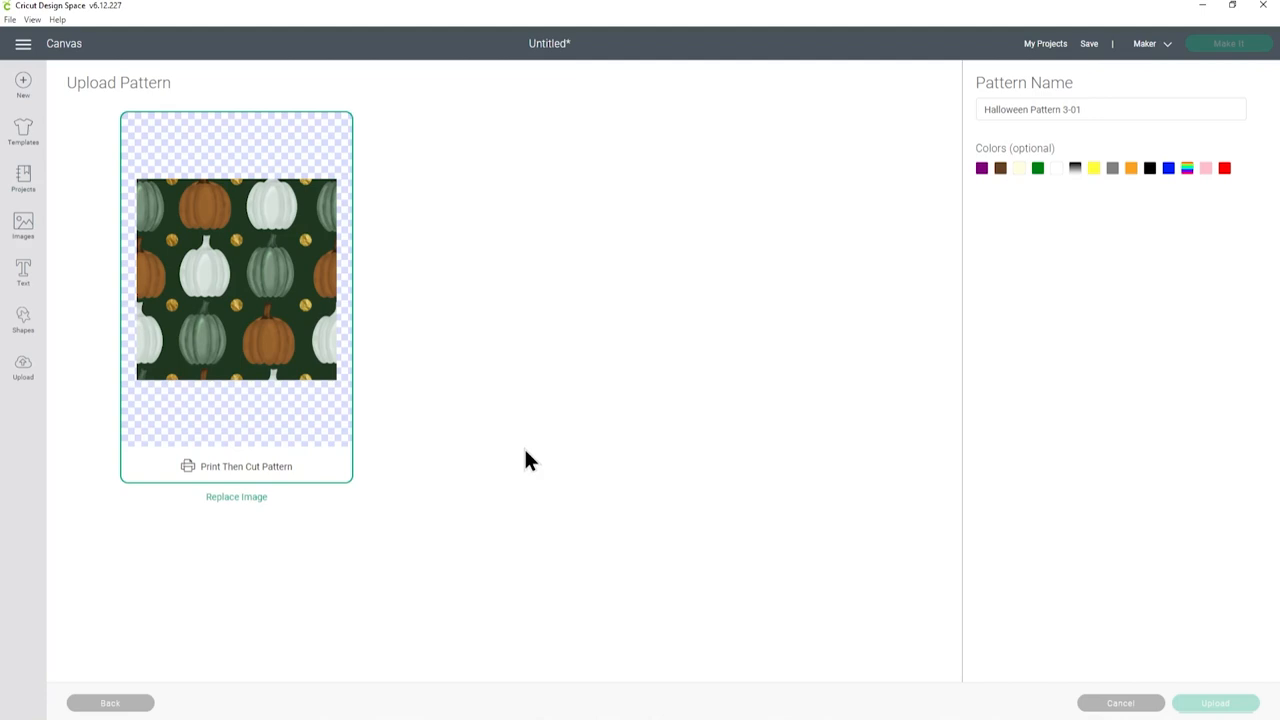
# Upload the pumpkin image as the pattern fill 'Halloween Pattern 3-01'
pyautogui.click(1215, 702)
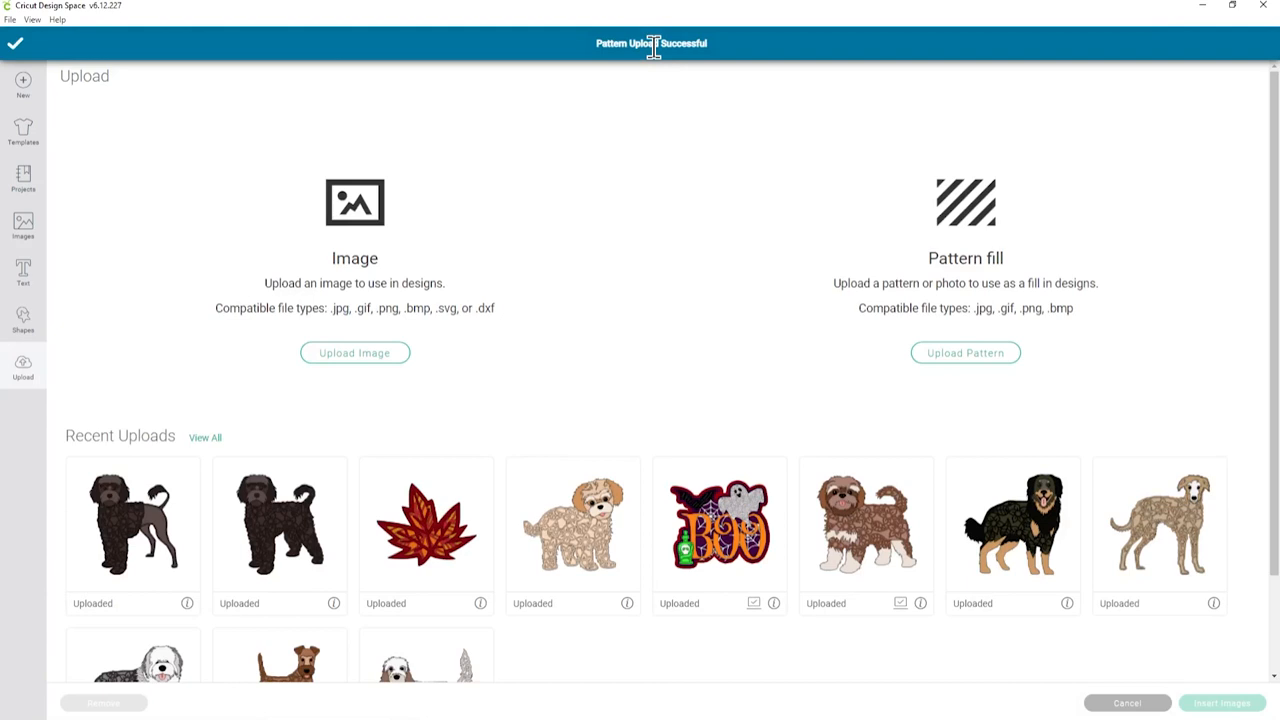
pyautogui.moveTo(683, 75)
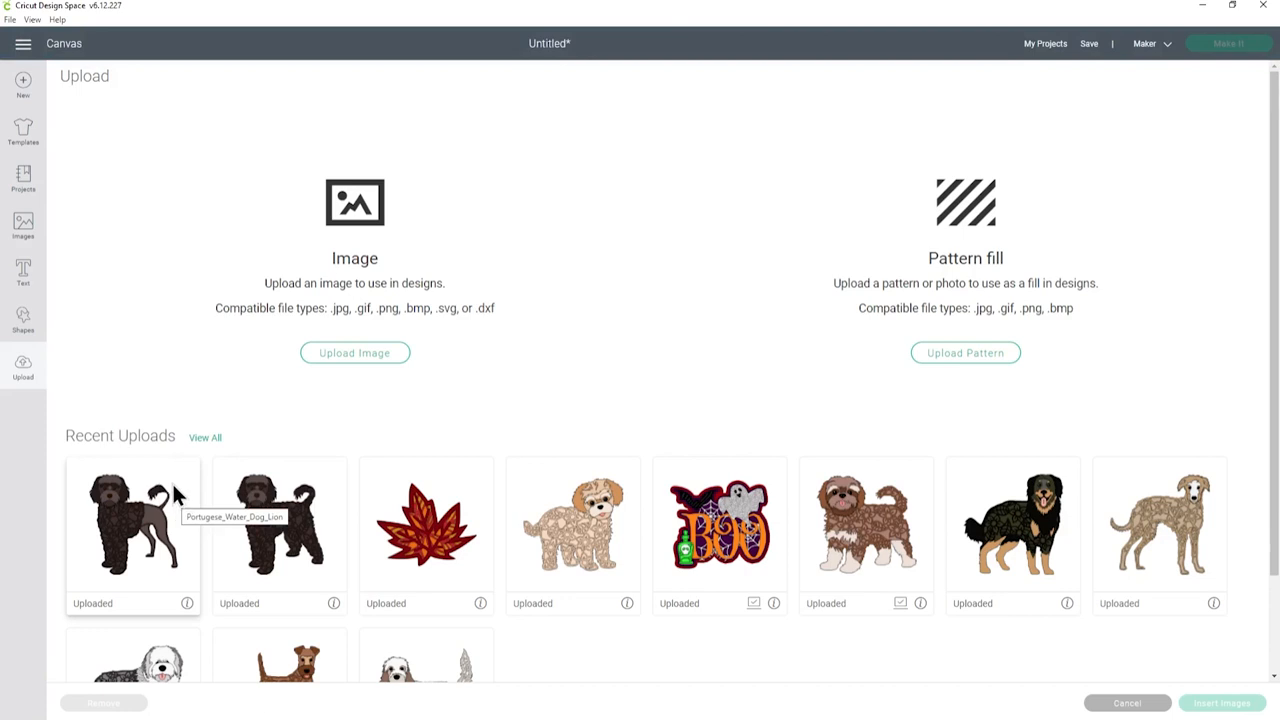
# Add a Heart shape and resize it to about 7.7 x 7.3 inches
pyautogui.click(23, 315)
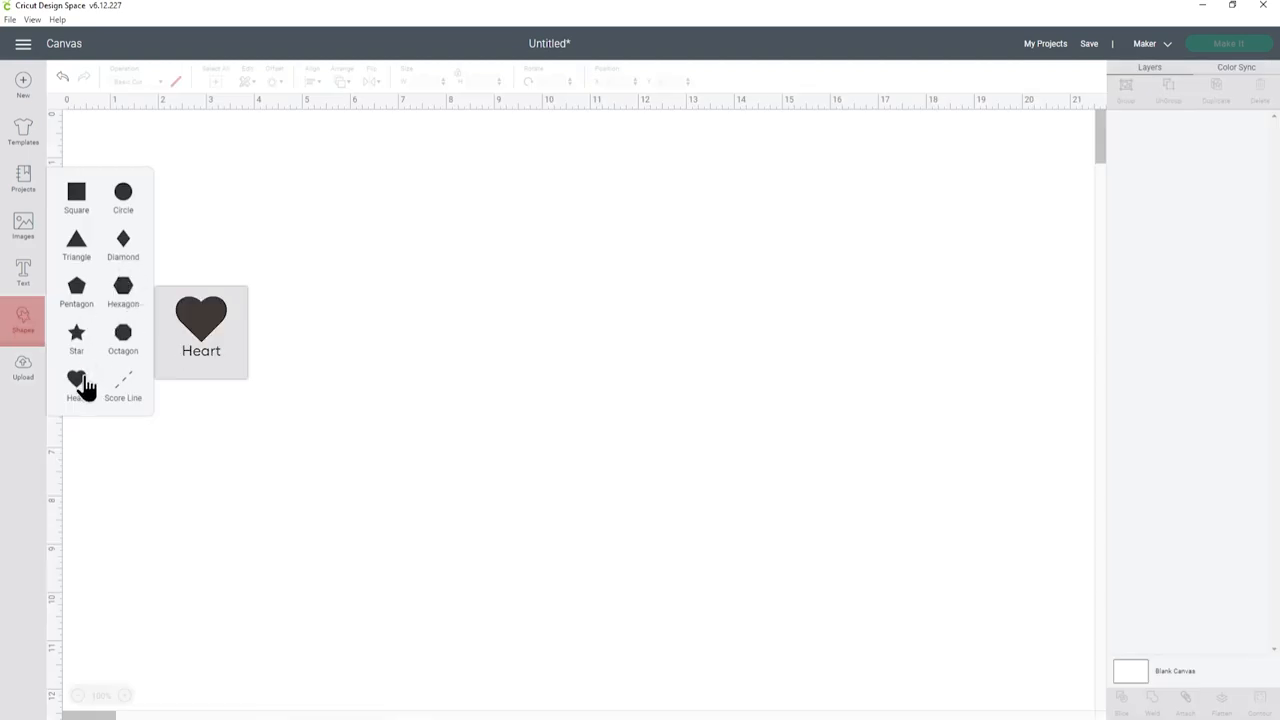
pyautogui.click(76, 378)
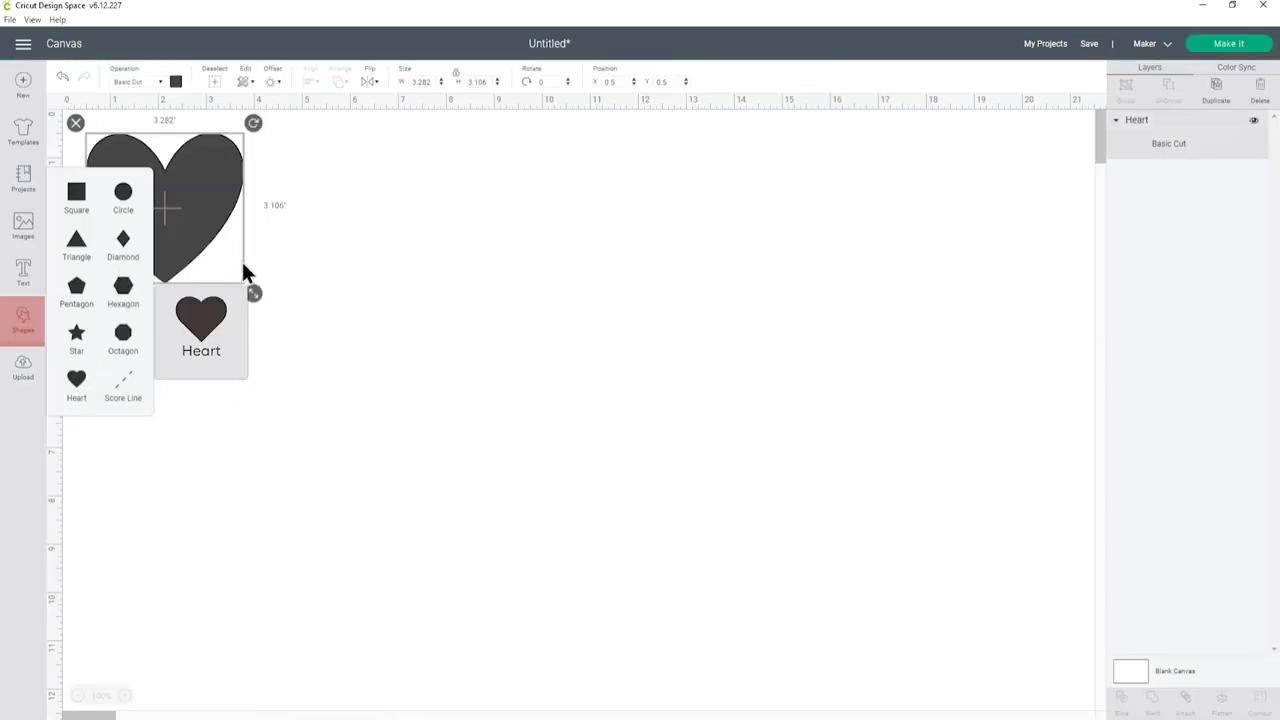
pyautogui.moveTo(255, 293); pyautogui.dragTo(573, 518)
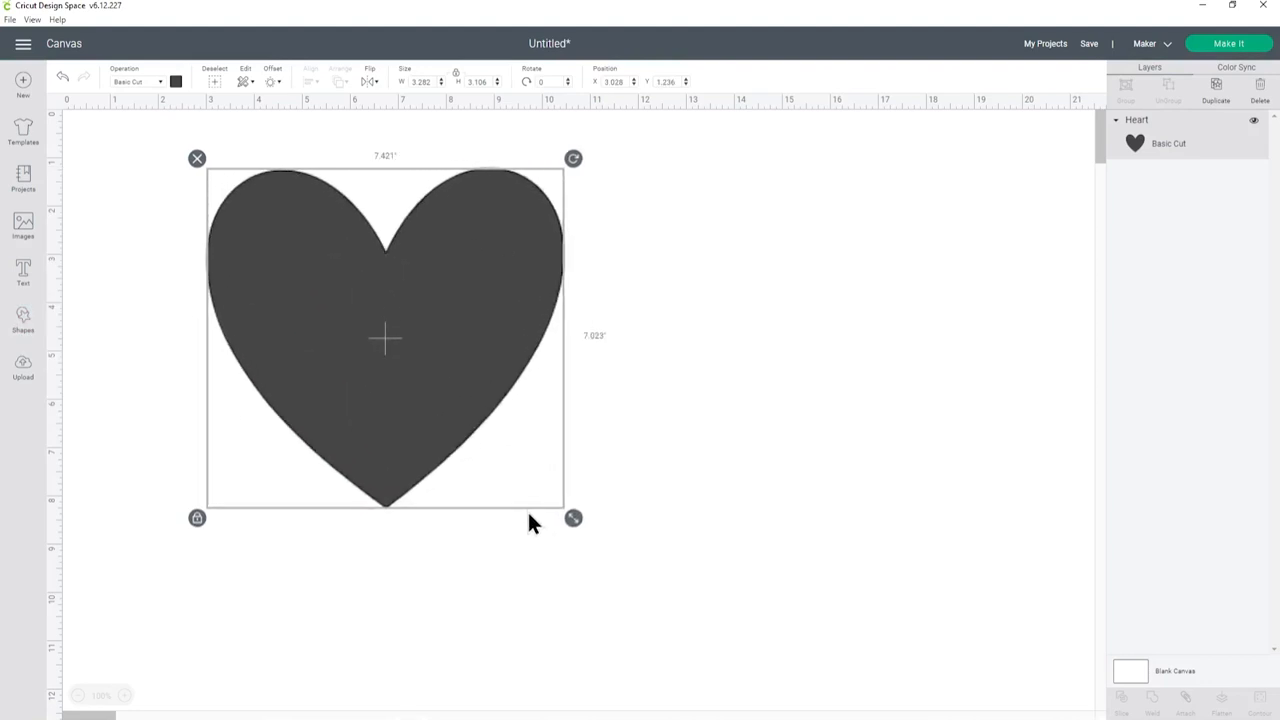
pyautogui.moveTo(573, 518); pyautogui.dragTo(558, 523)
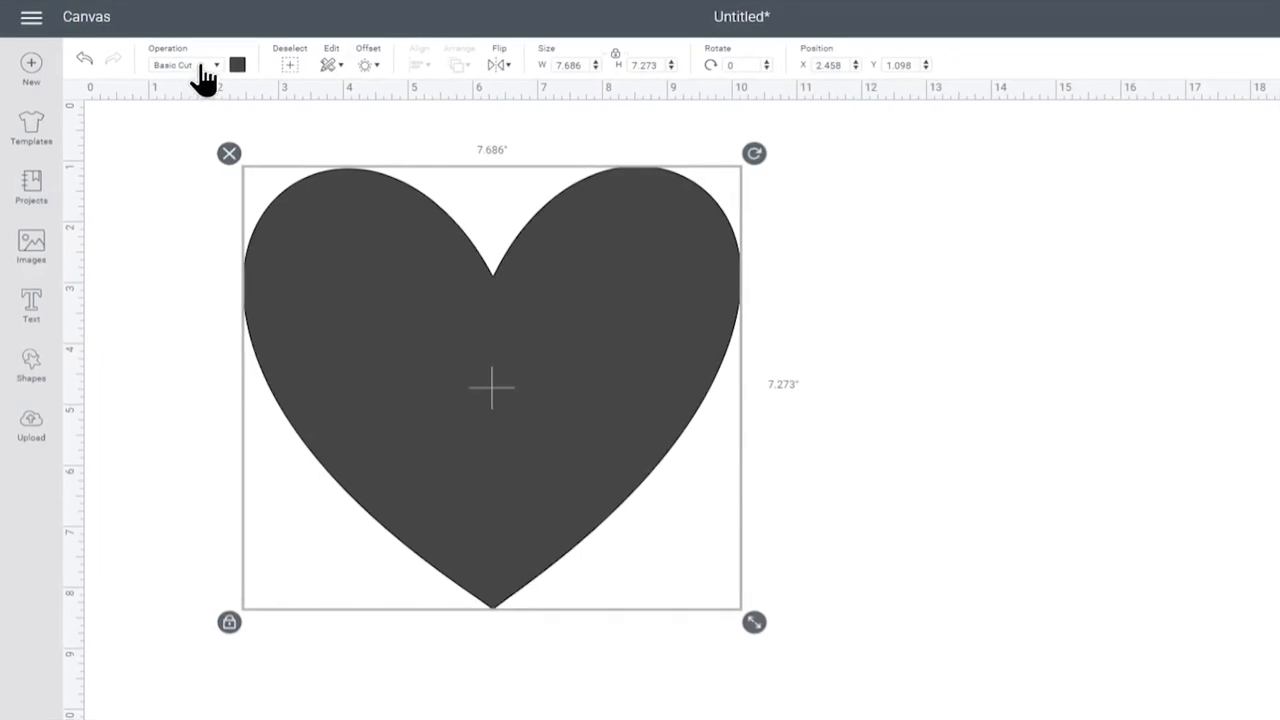
# Set the heart's operation to Print Then Cut Standard and show the Color/Pattern print types
pyautogui.click(185, 64)
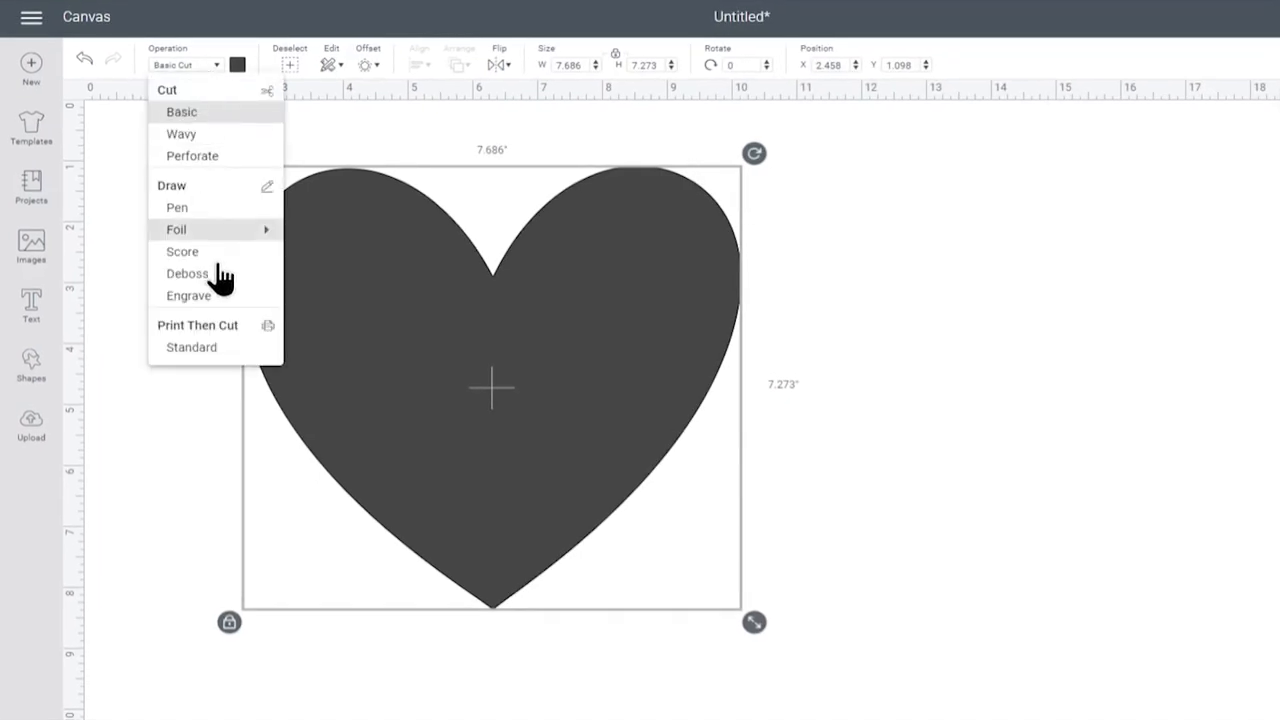
pyautogui.click(197, 324)
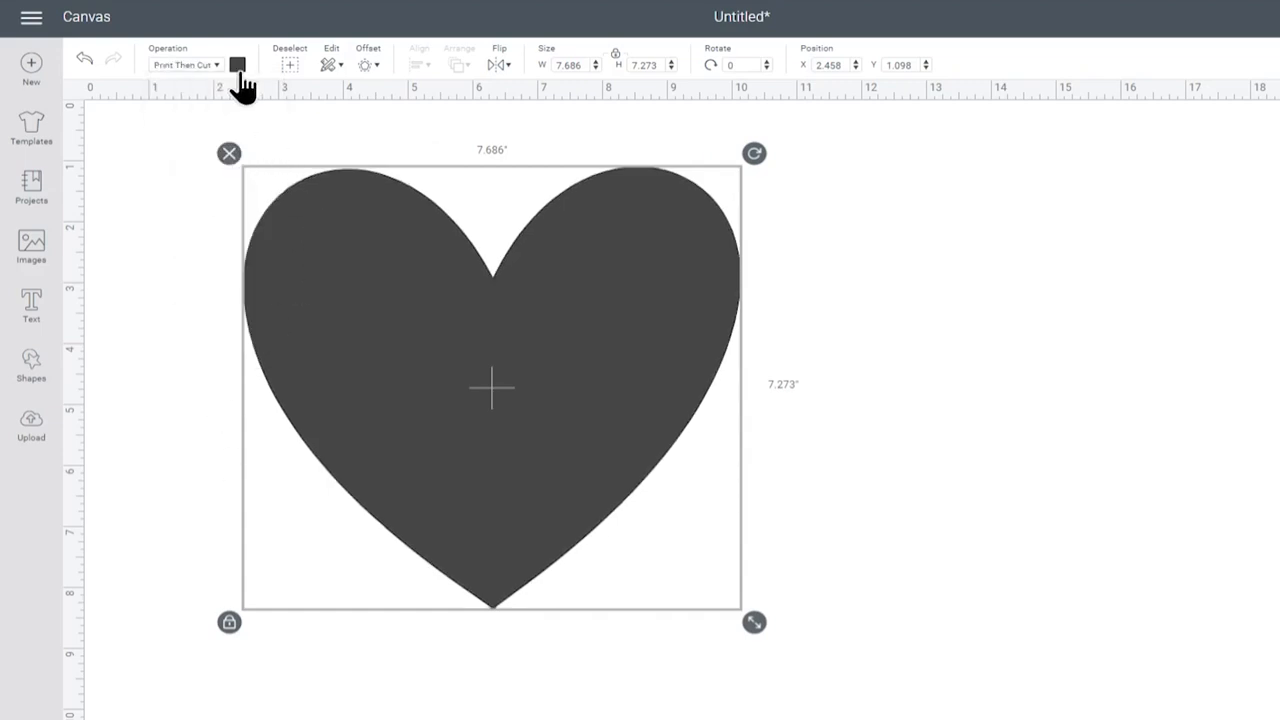
pyautogui.click(237, 64)
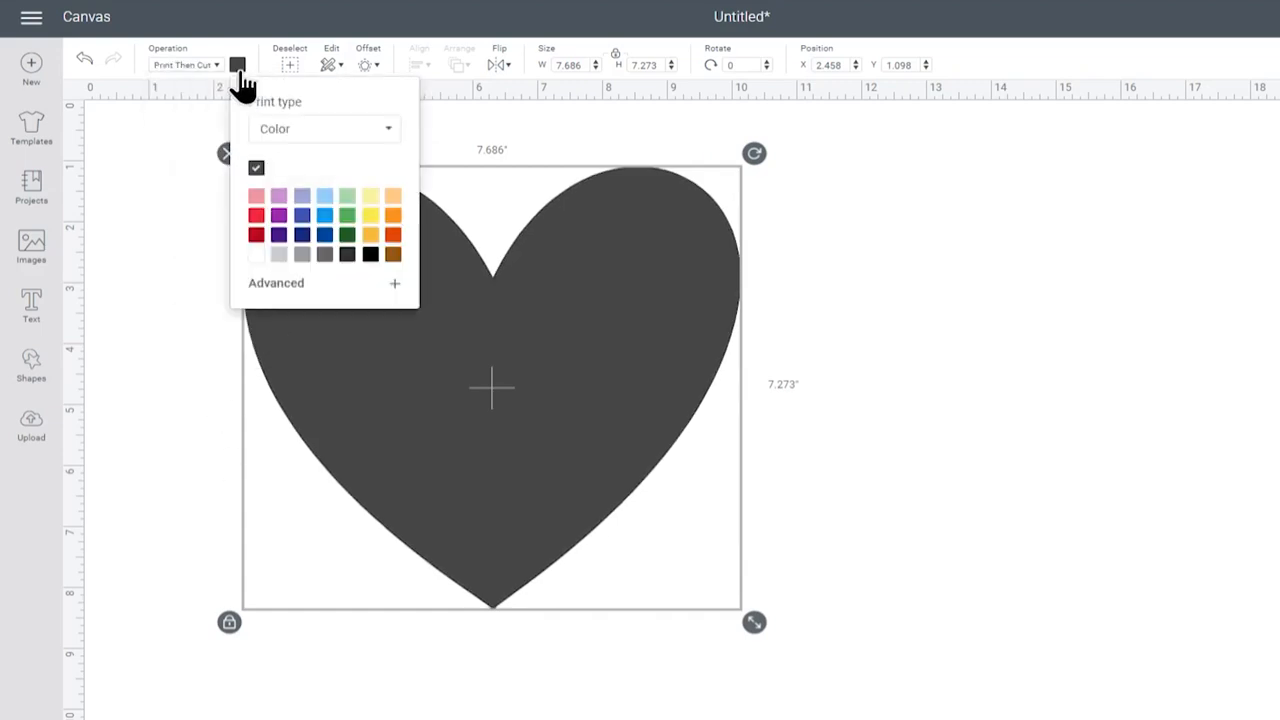
pyautogui.click(324, 128)
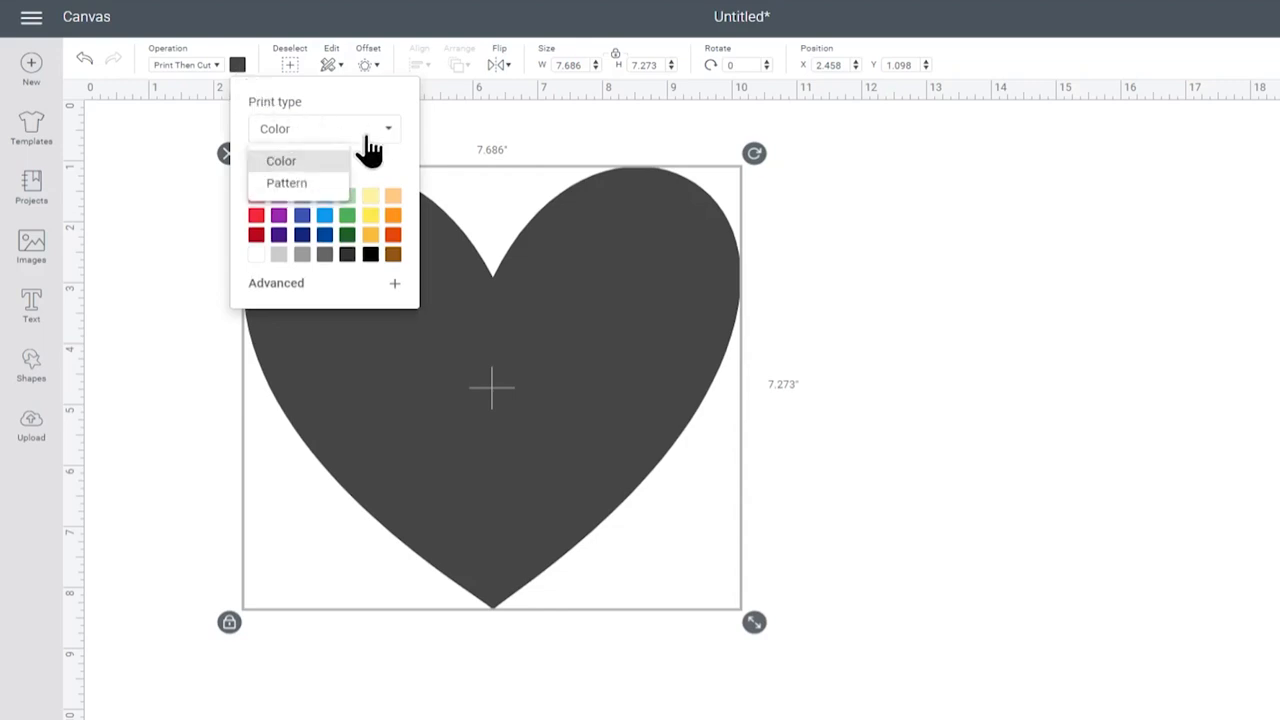
# Switch the heart's print type to Pattern and browse the pattern thumbnails
pyautogui.click(286, 183)
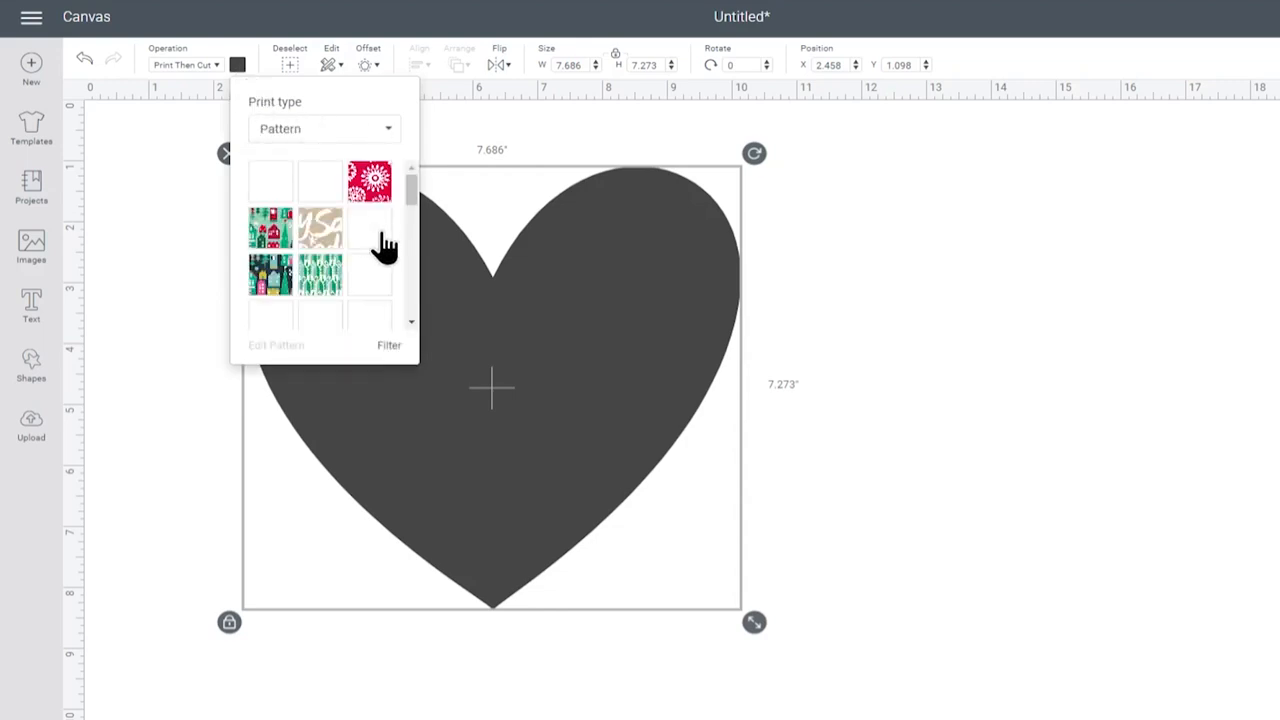
pyautogui.scroll(-3)
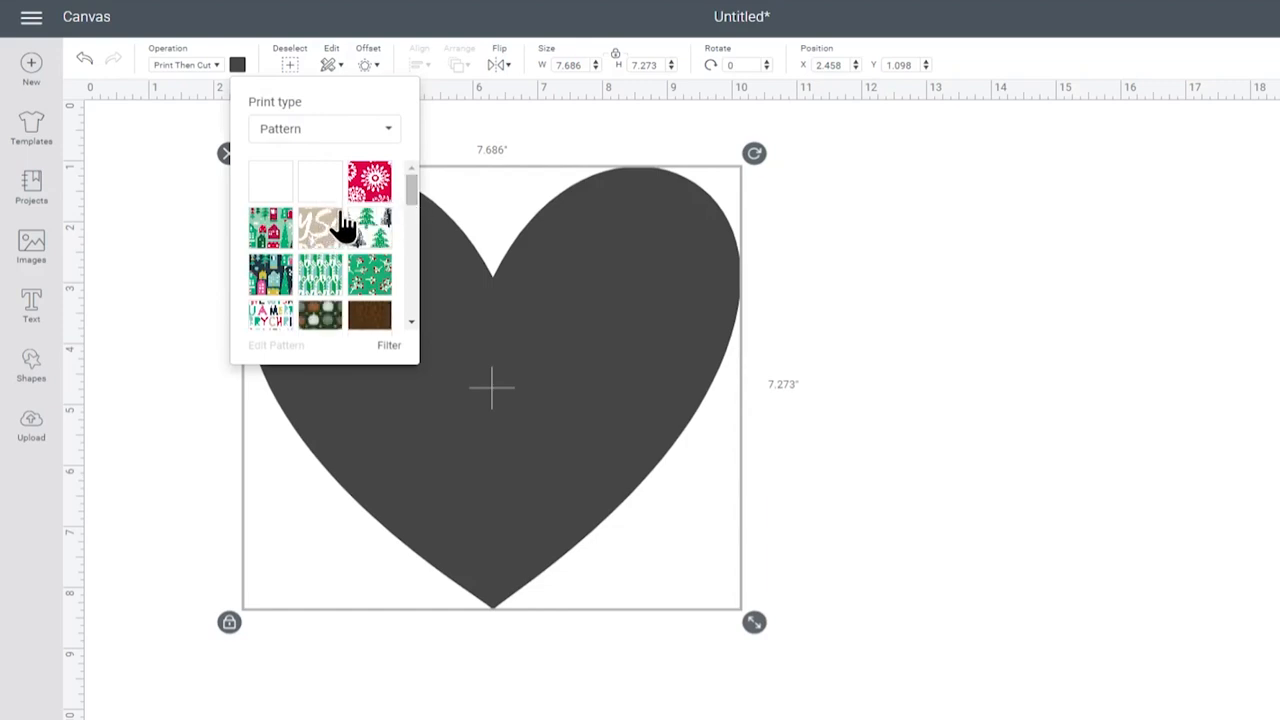
pyautogui.moveTo(290, 195)
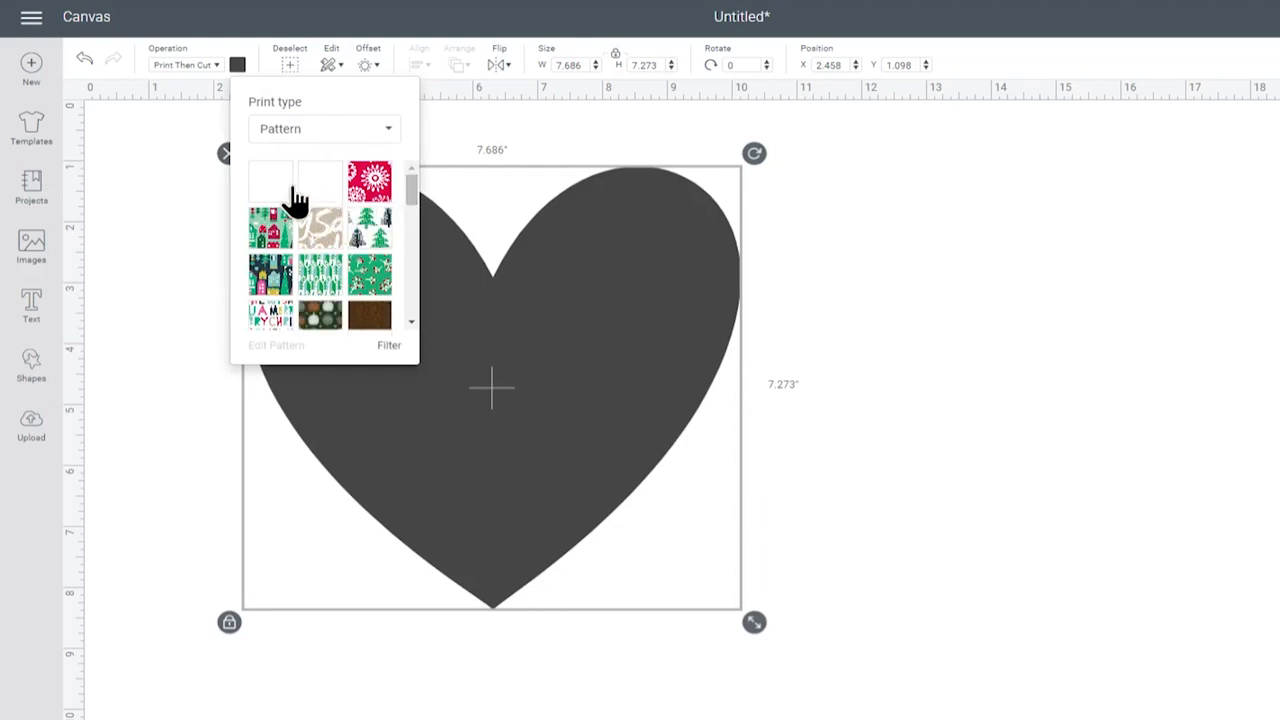
pyautogui.scroll(-3)
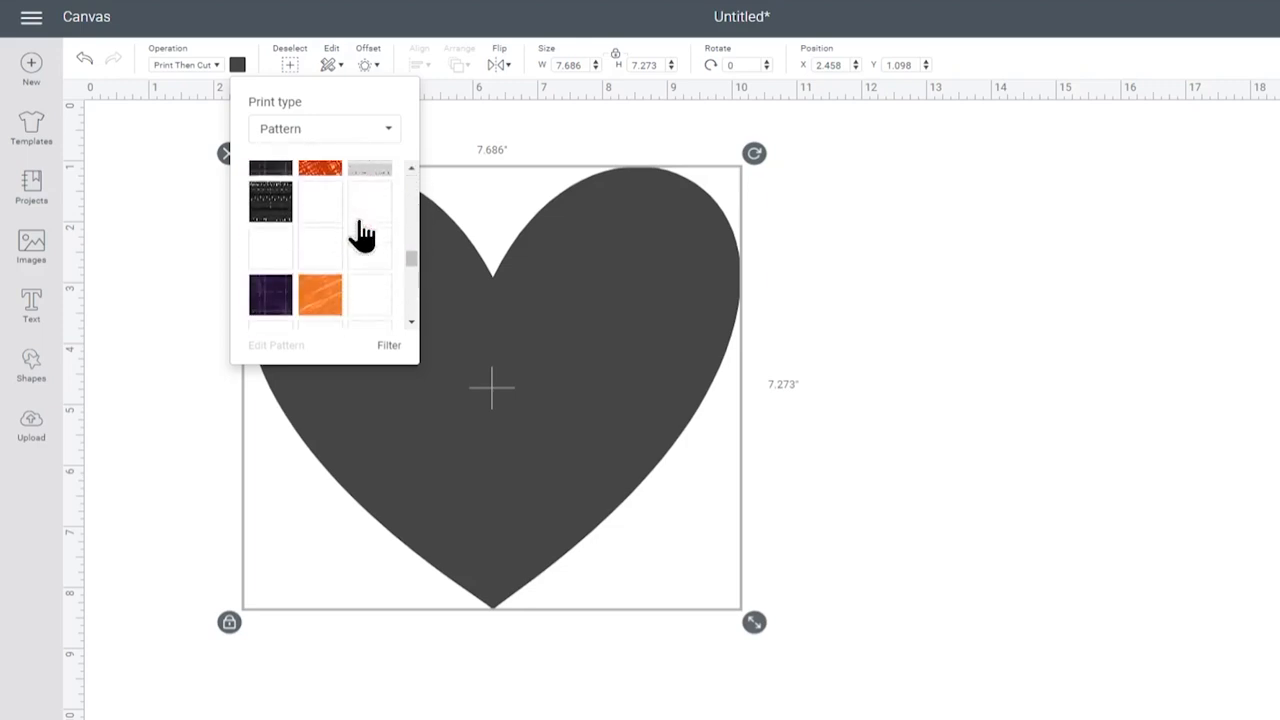
pyautogui.scroll(-3)
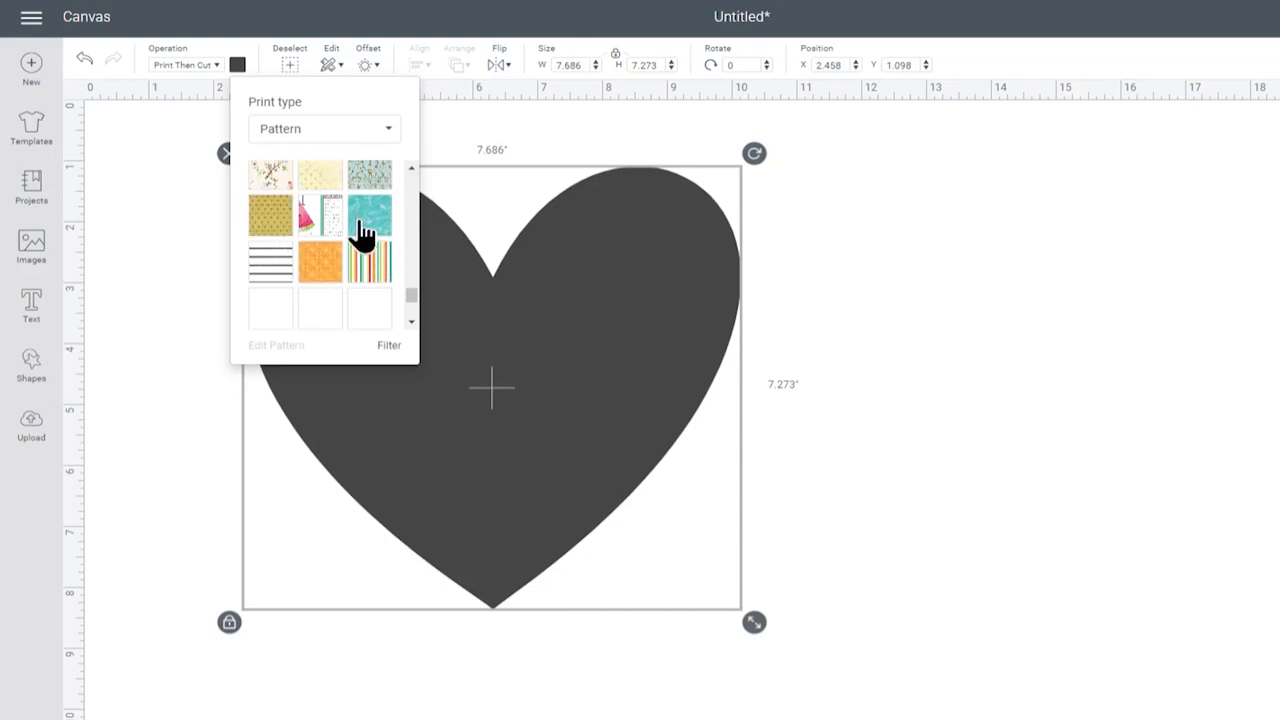
pyautogui.scroll(-3)
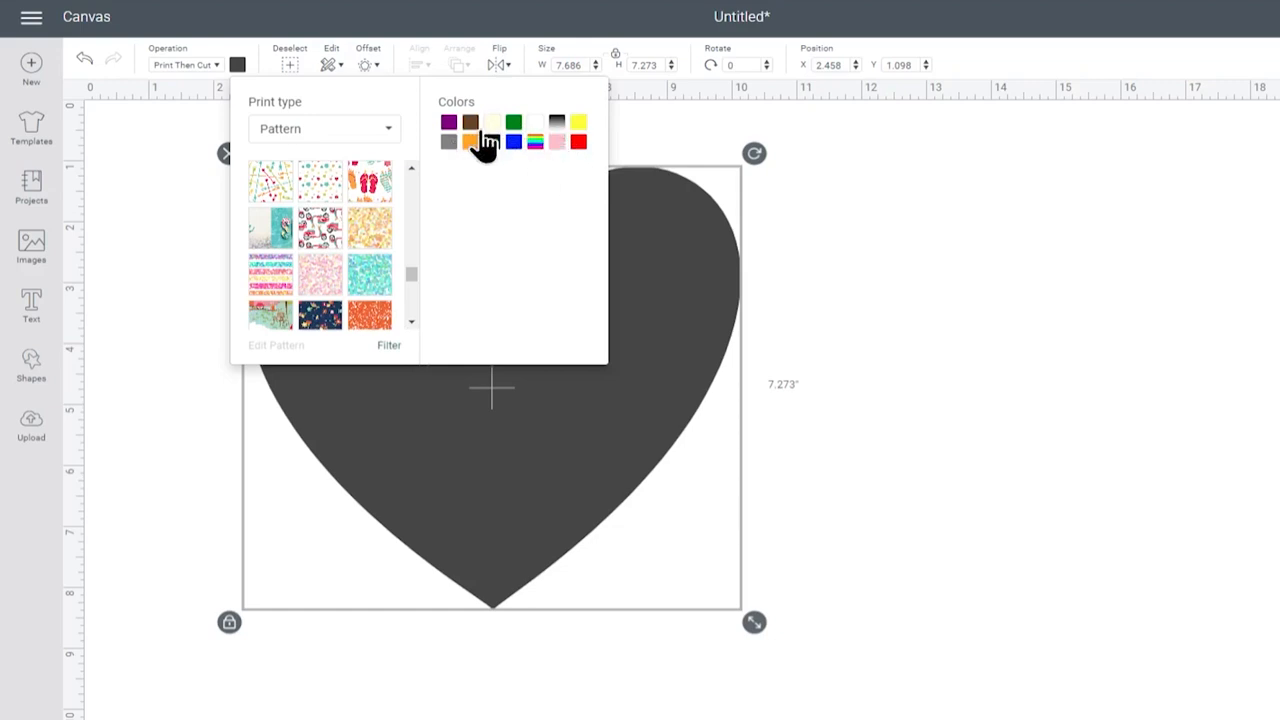
pyautogui.scroll(-3)
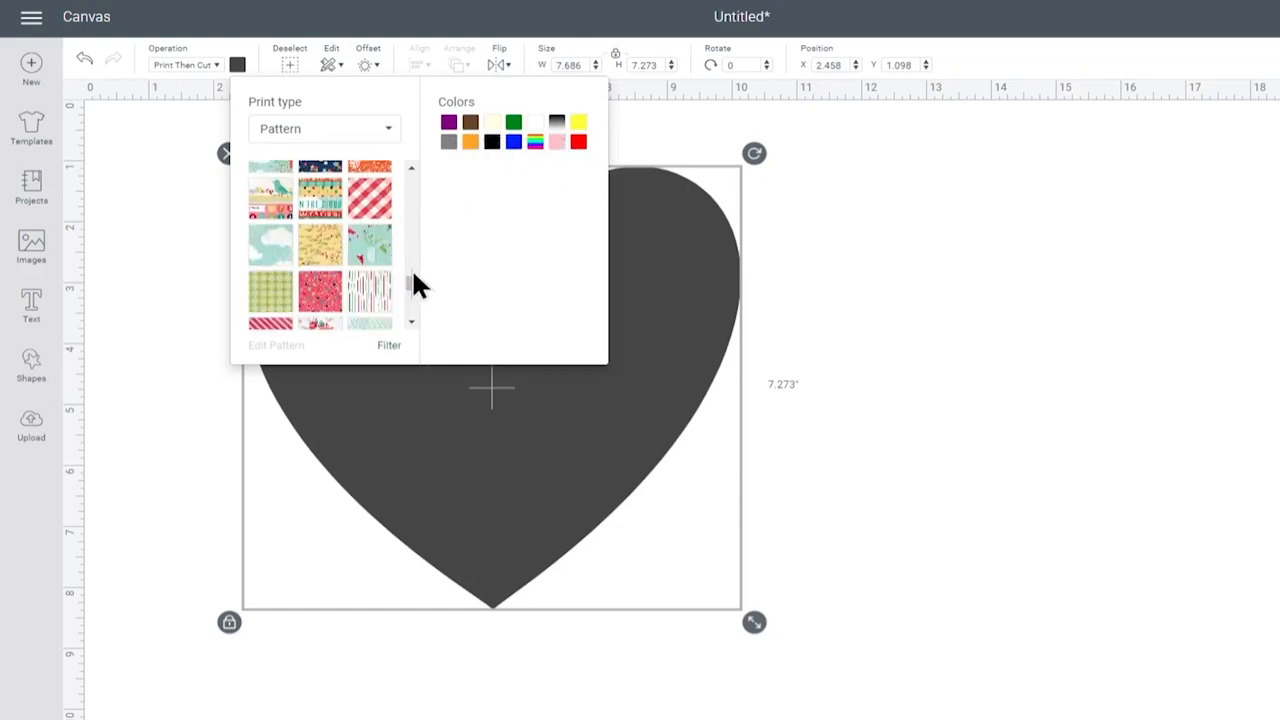
pyautogui.scroll(-3)
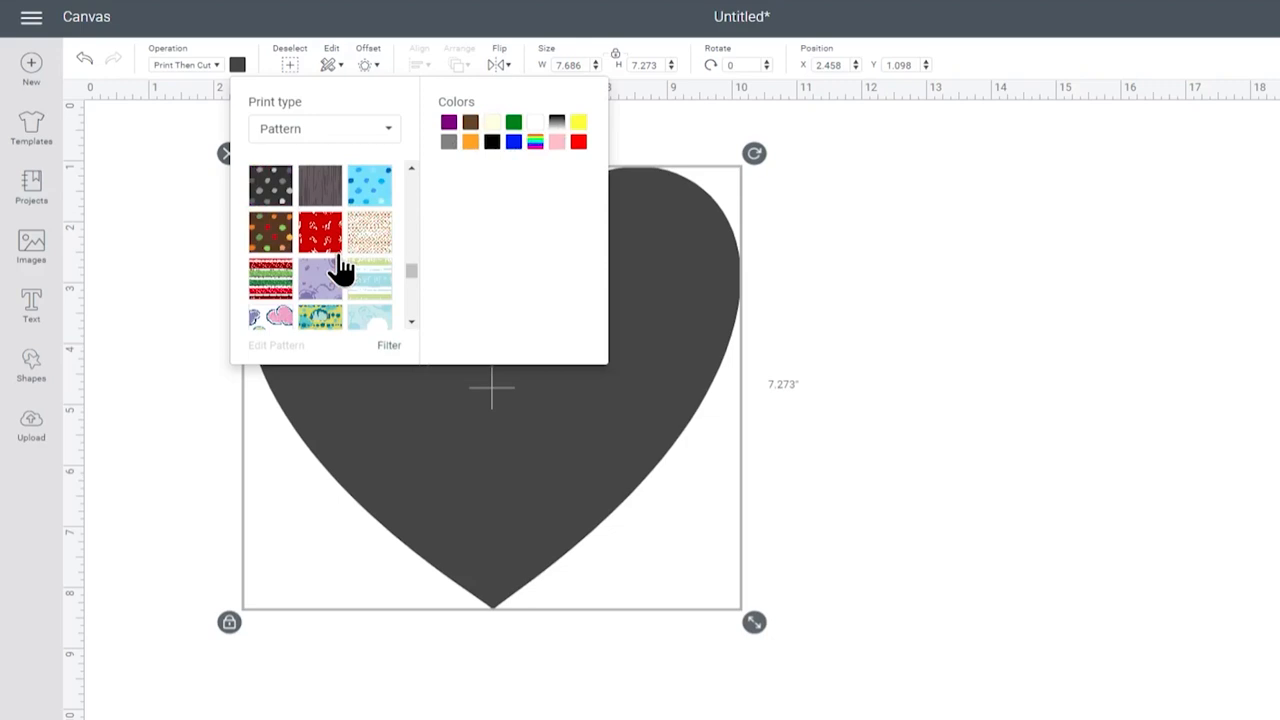
pyautogui.scroll(-3)
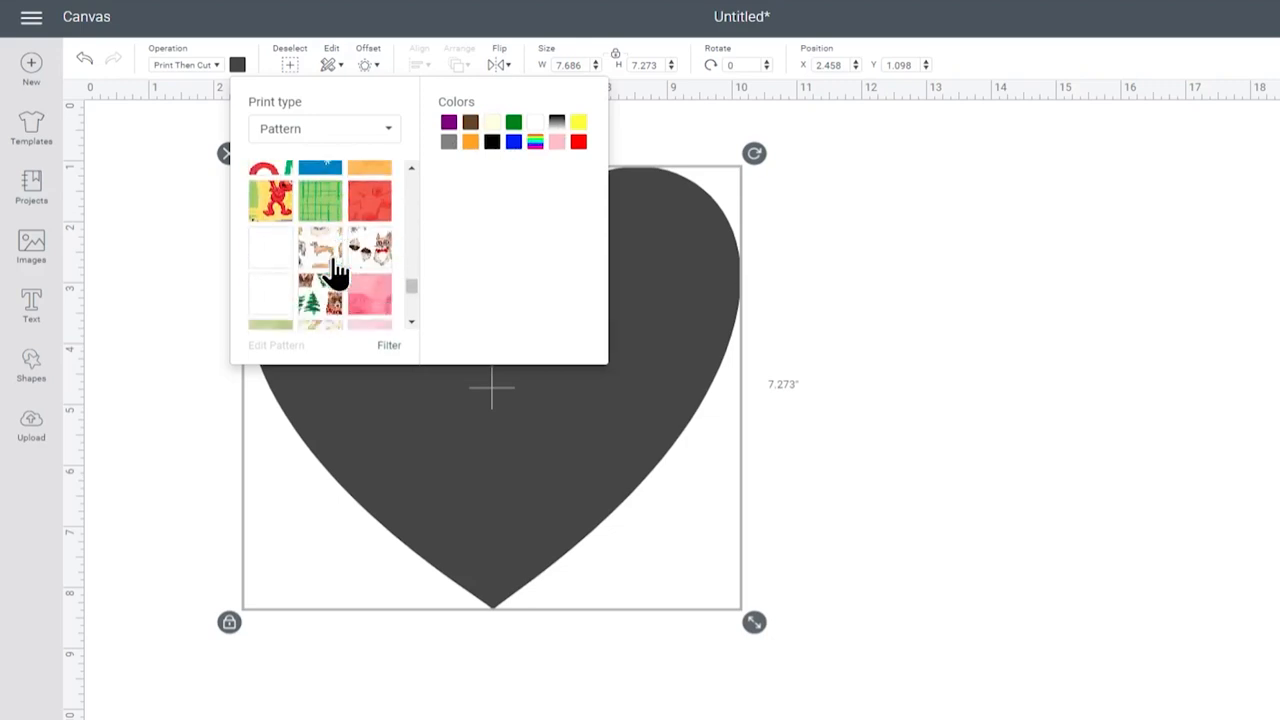
pyautogui.scroll(-3)
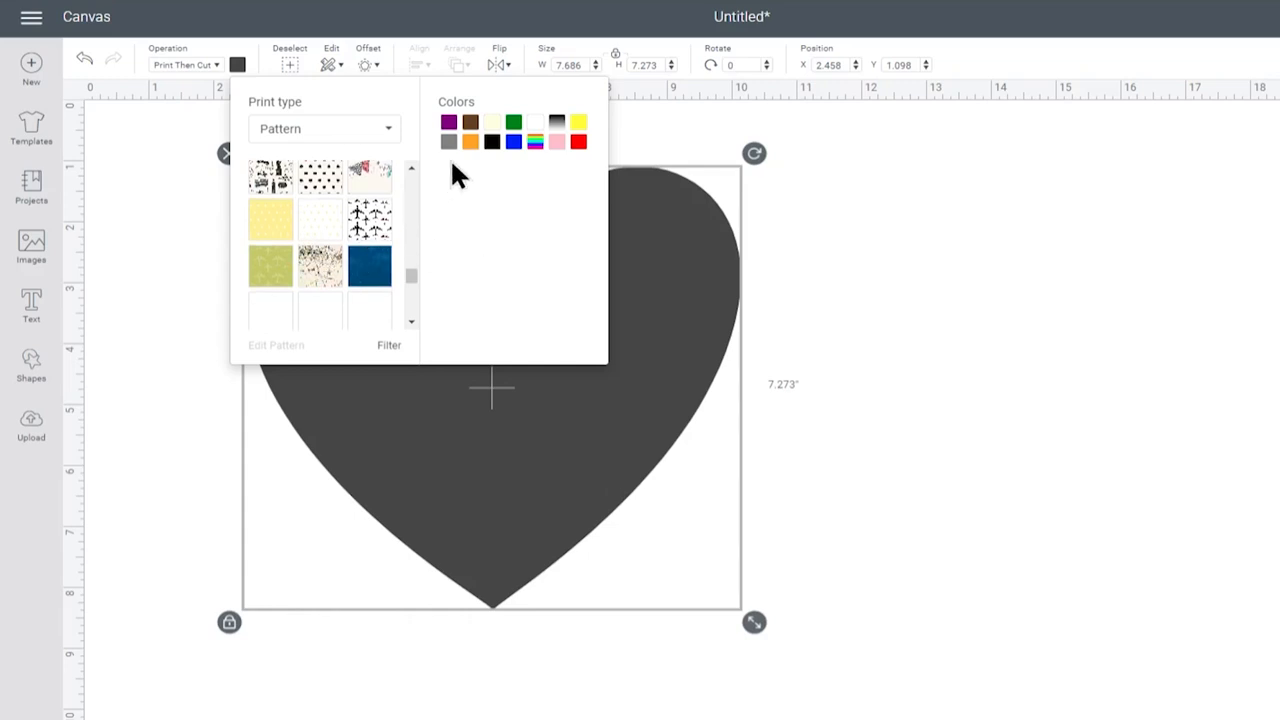
# Filter patterns to orange and preview orange pattern fills on the heart
pyautogui.click(470, 141)
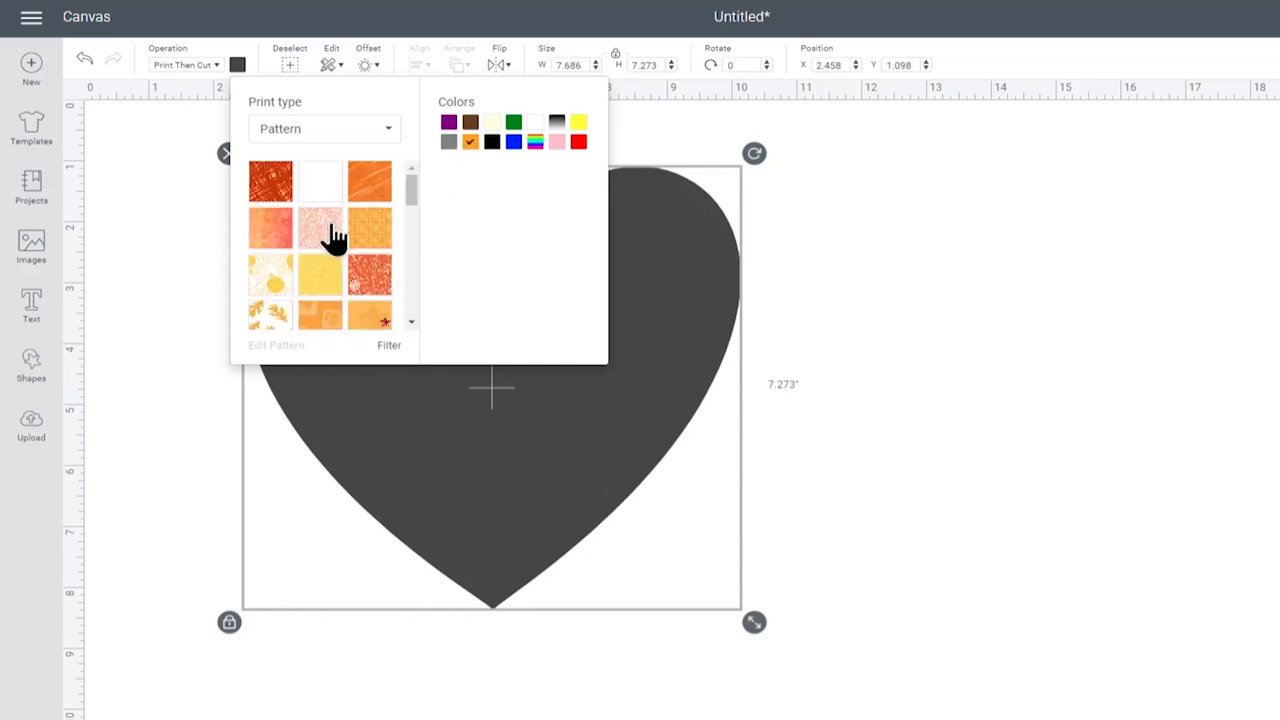
pyautogui.scroll(-3)
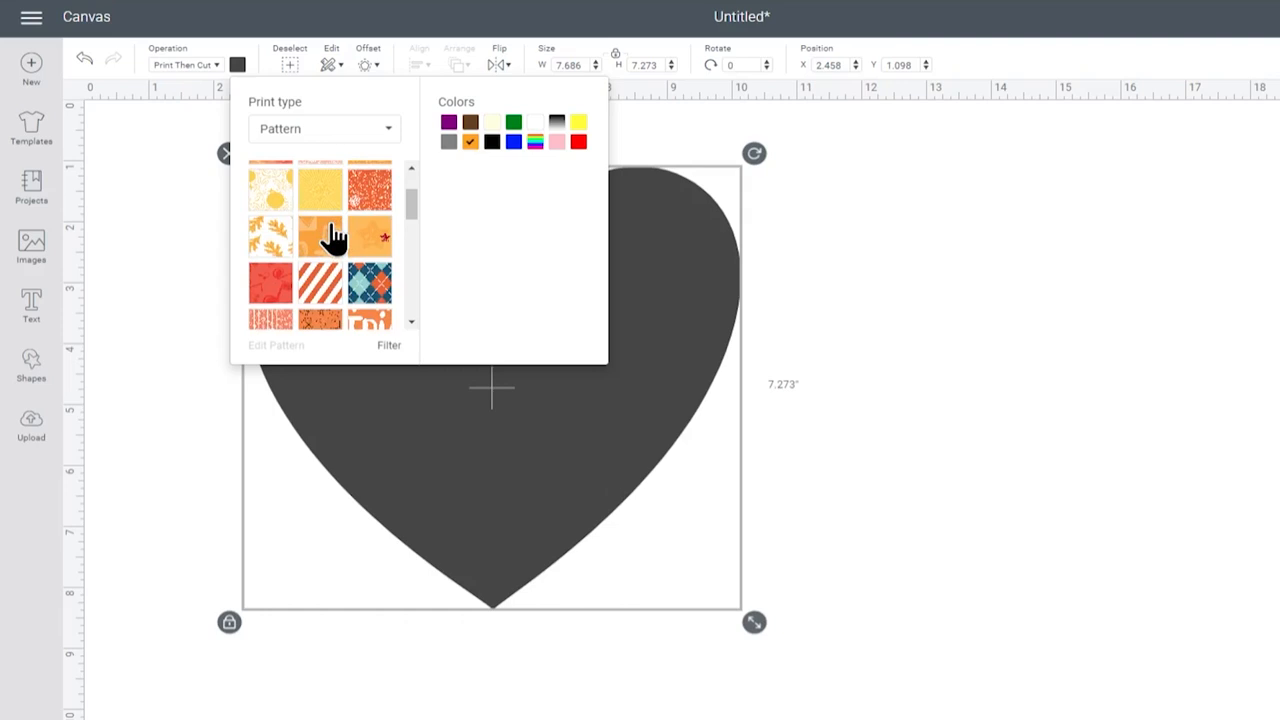
pyautogui.scroll(-3)
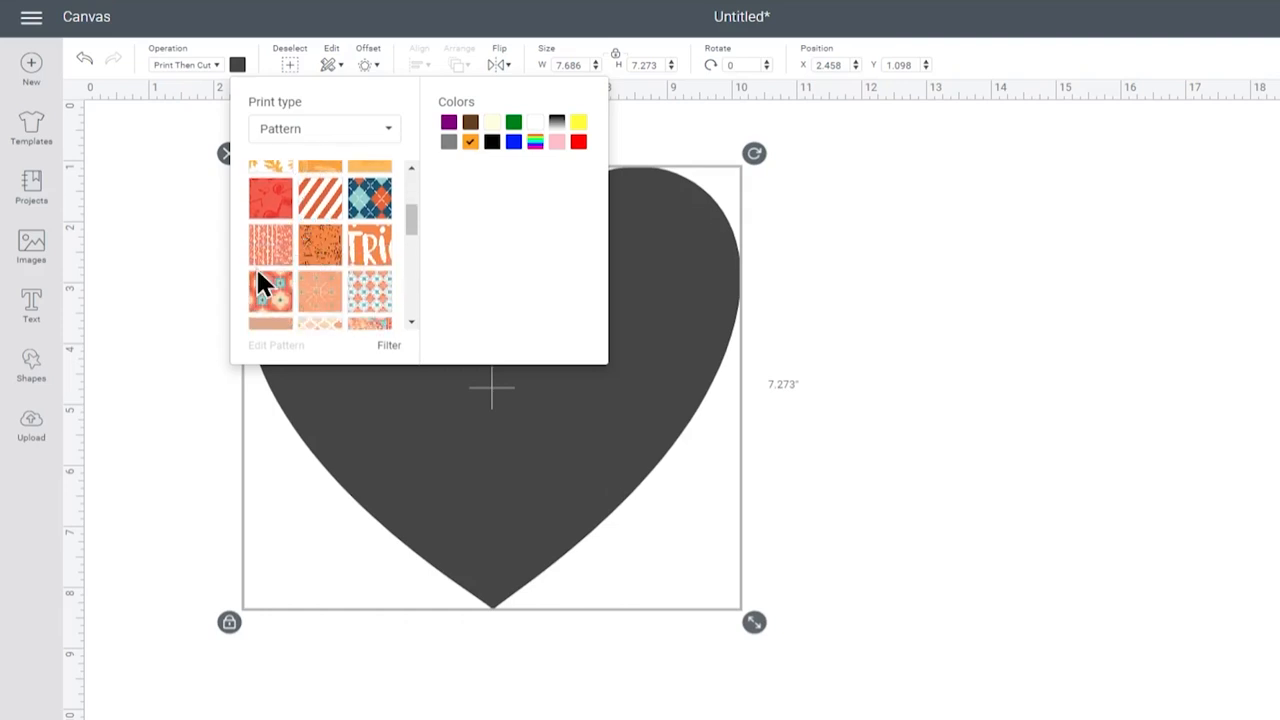
pyautogui.scroll(-3)
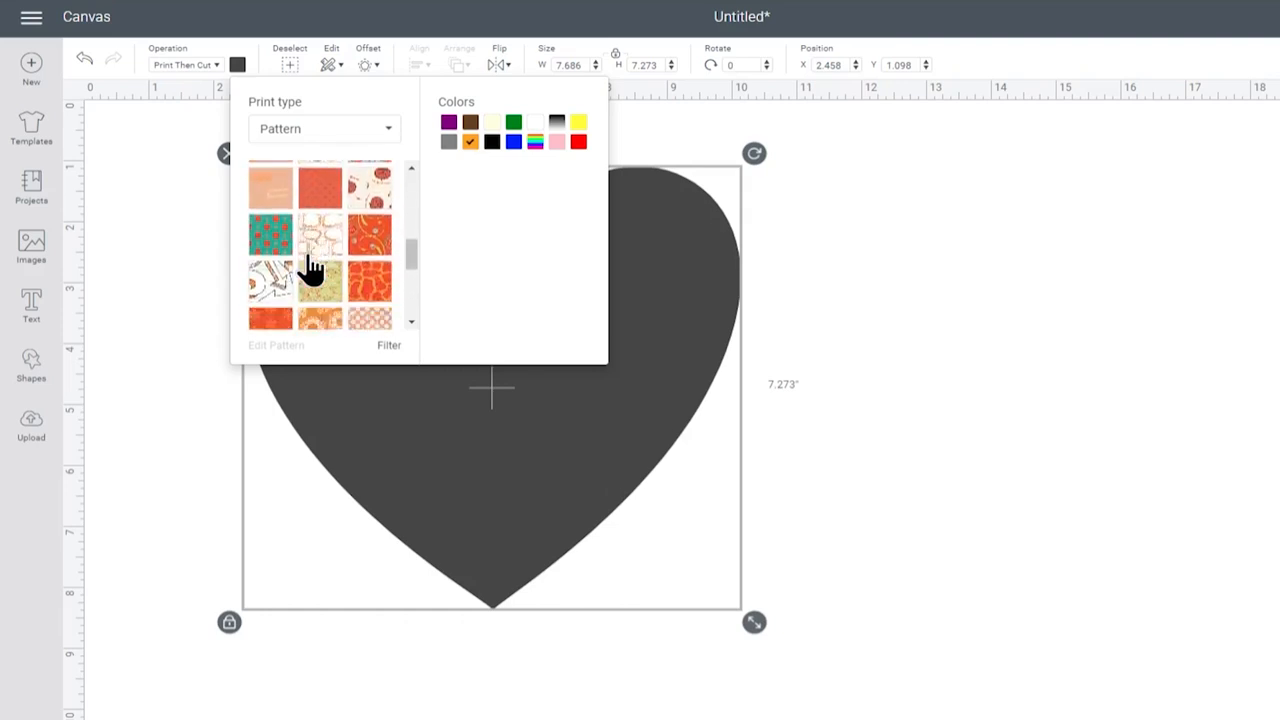
pyautogui.scroll(-3)
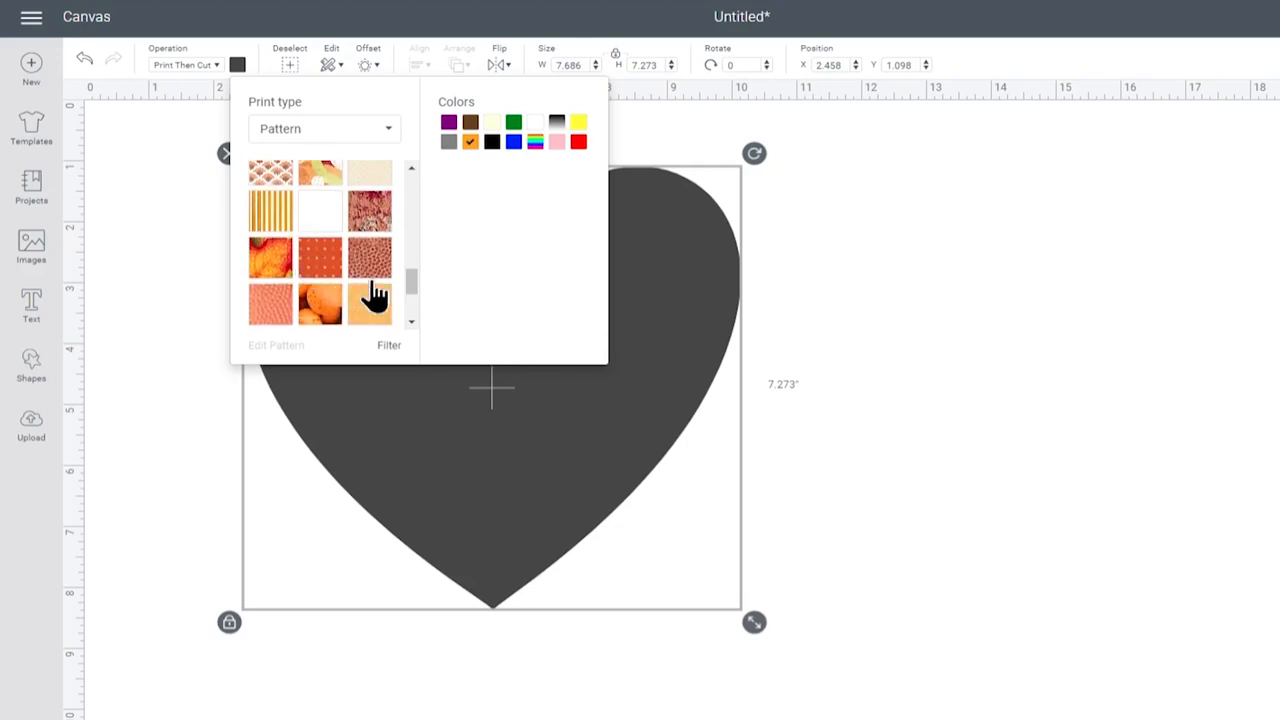
pyautogui.scroll(-3)
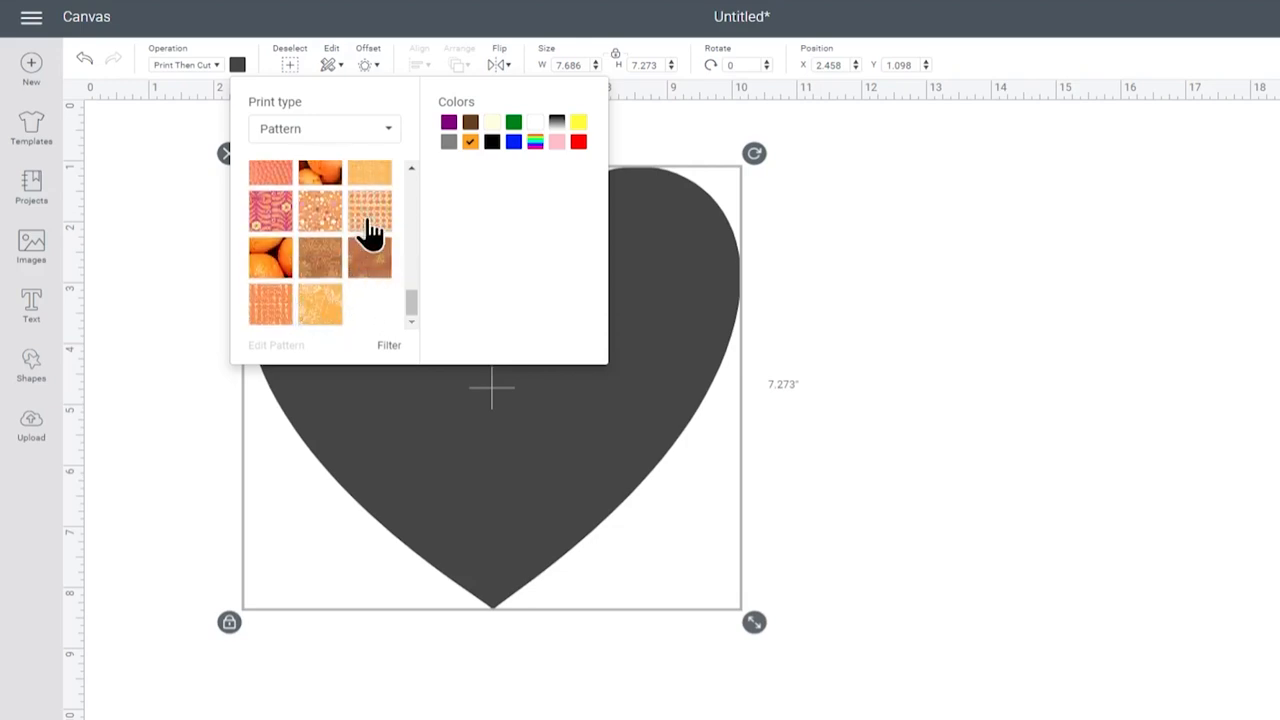
pyautogui.click(370, 210)
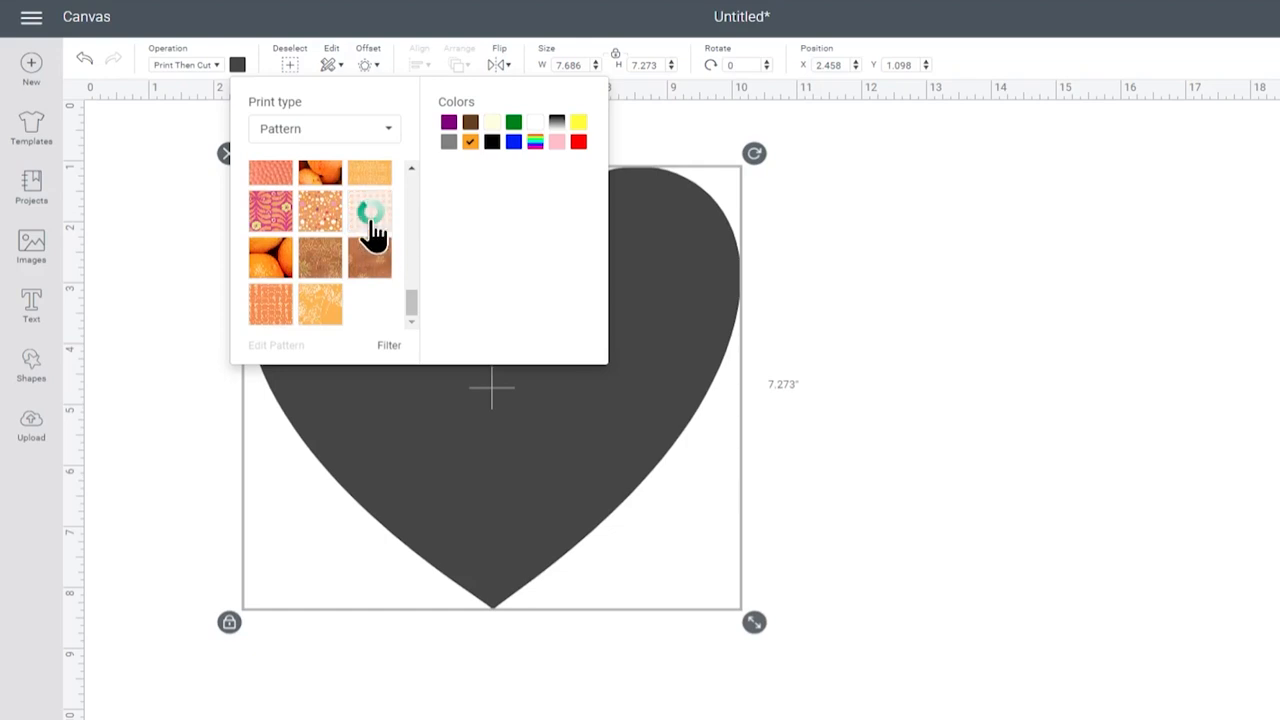
pyautogui.click(370, 210)
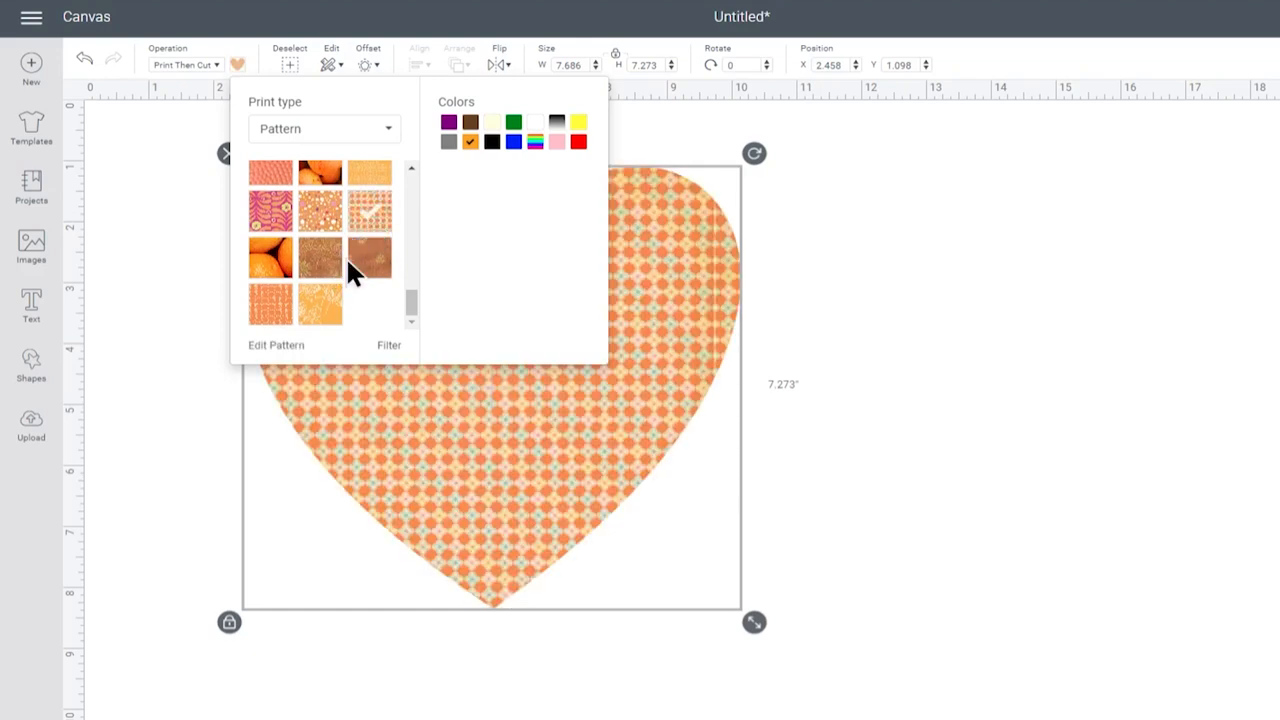
# Try other fills including snowflakes, then fill the heart with the green pumpkin pattern
pyautogui.scroll(-3)
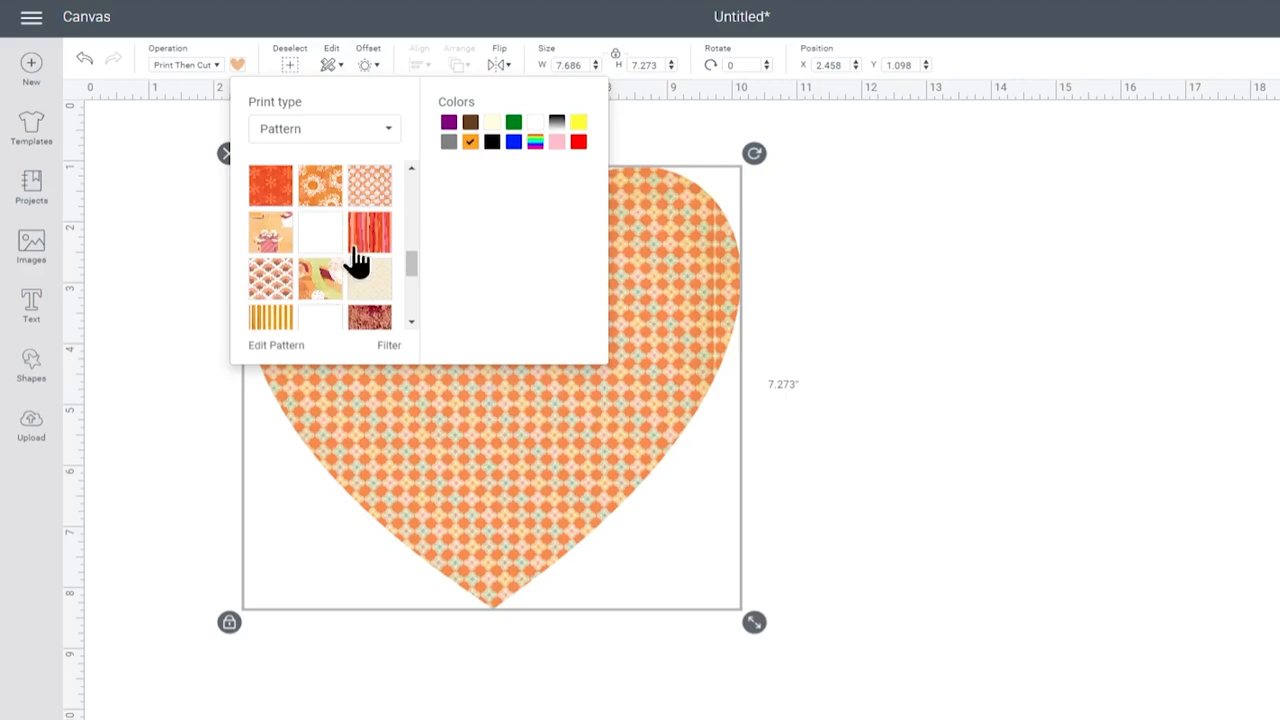
pyautogui.scroll(-3)
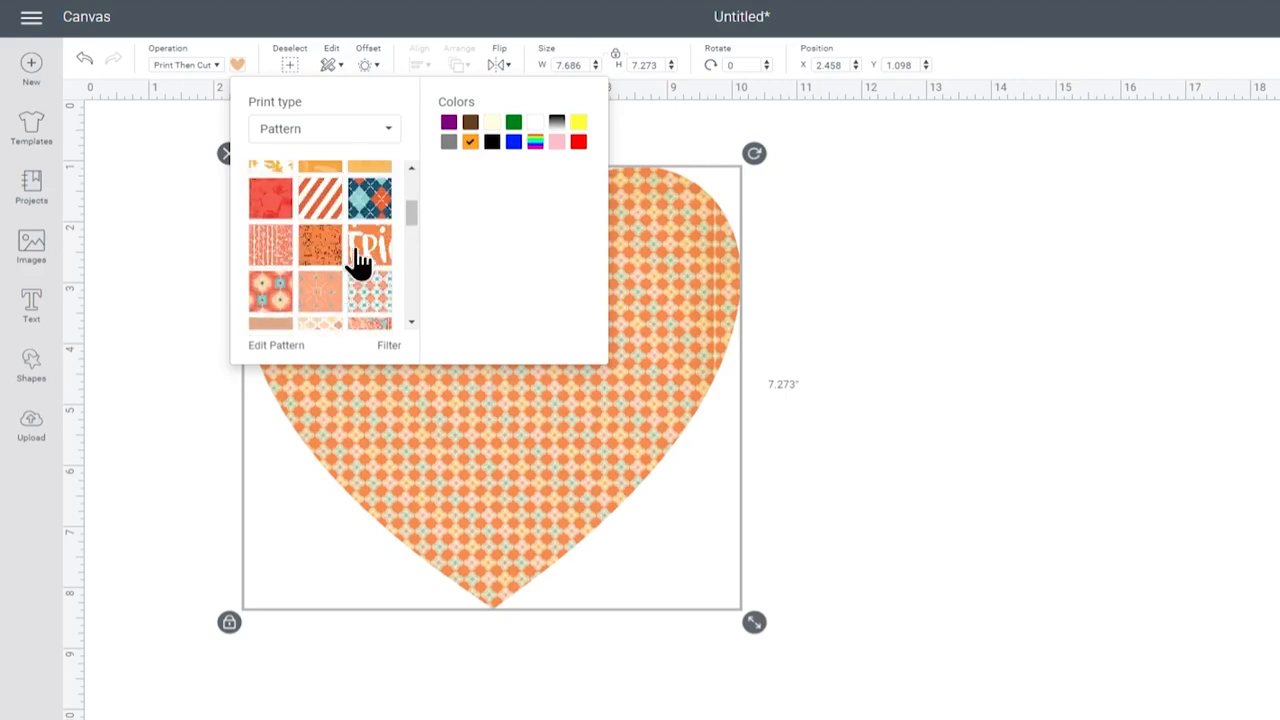
pyautogui.click(370, 244)
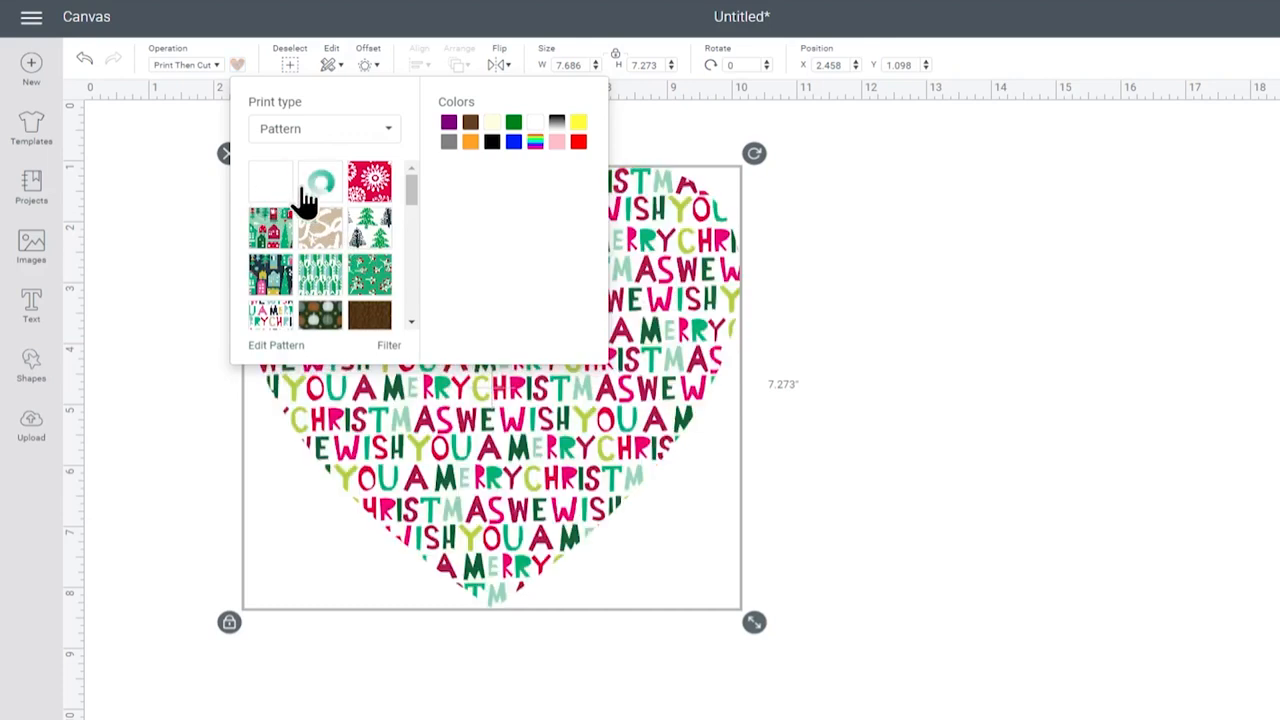
pyautogui.click(320, 227)
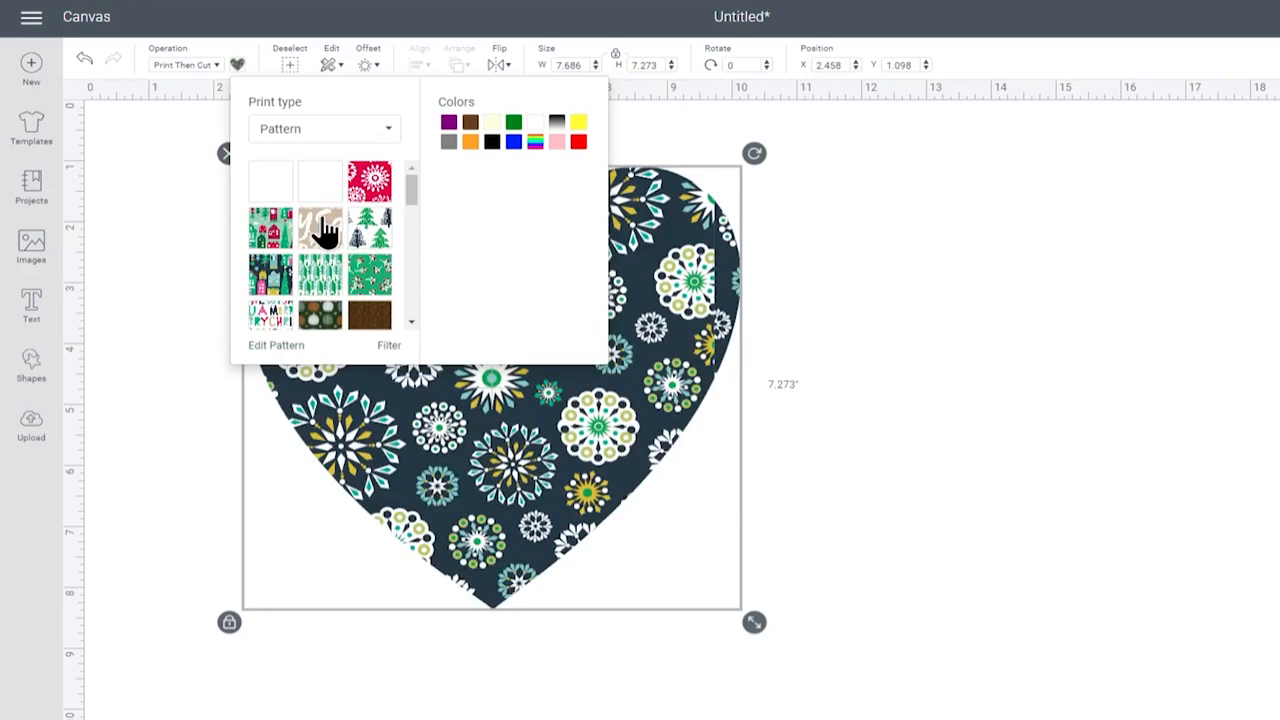
pyautogui.scroll(-3)
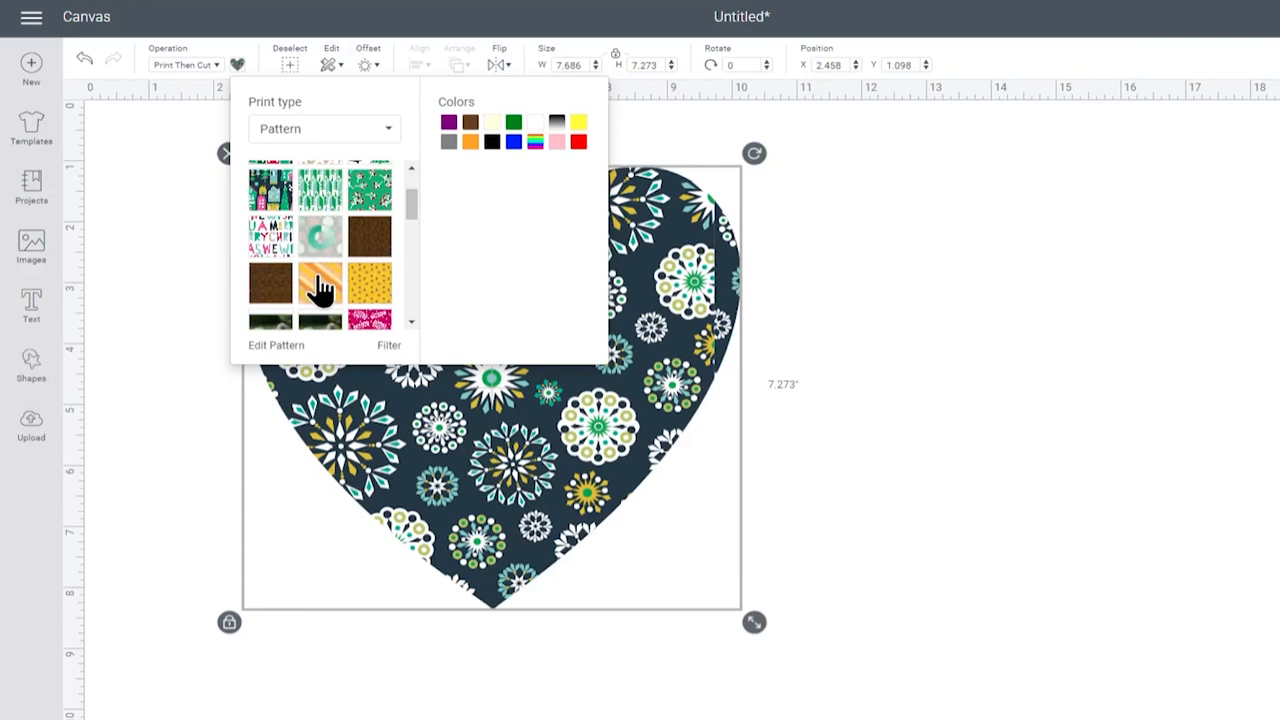
pyautogui.moveTo(330, 290)
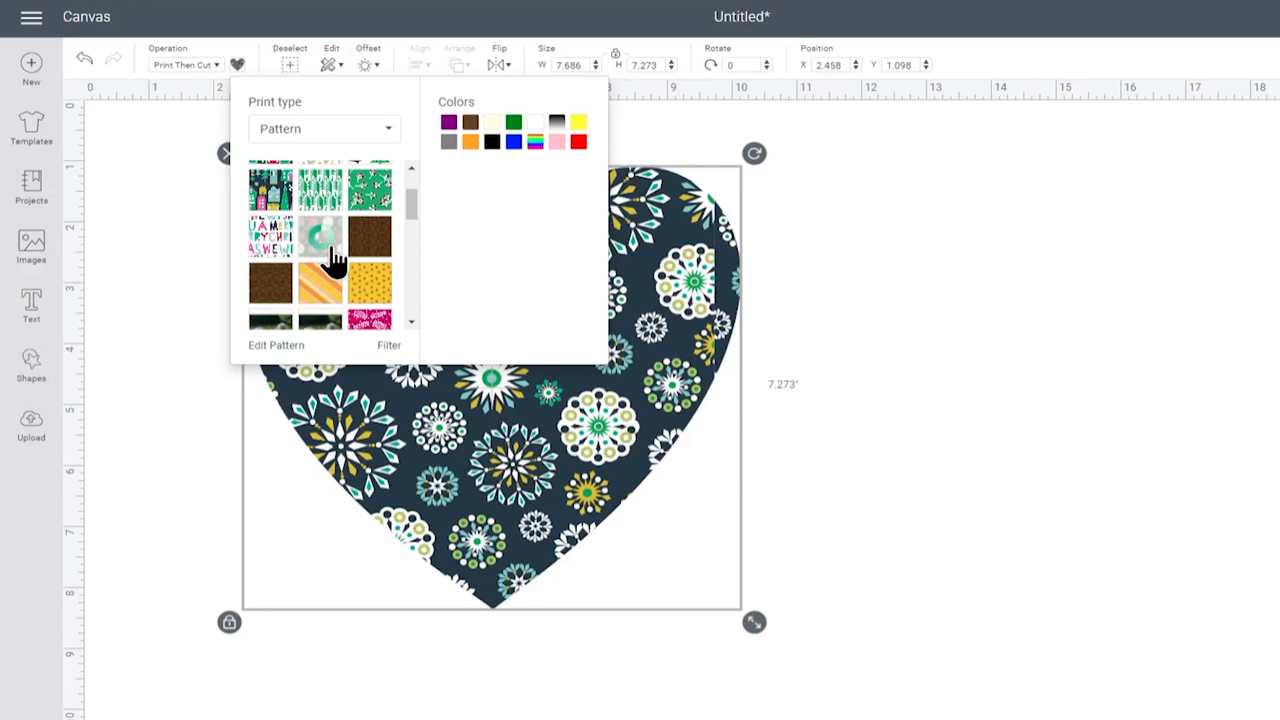
pyautogui.click(320, 235)
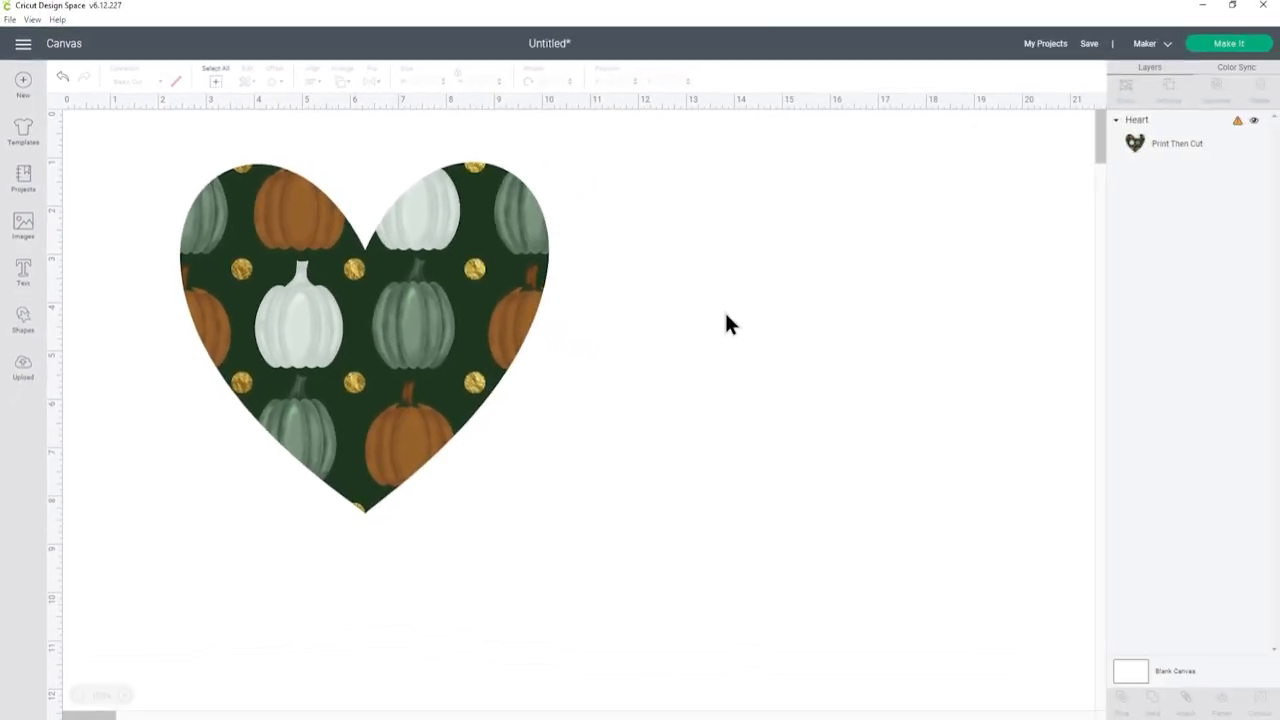
pyautogui.moveTo(375, 265)
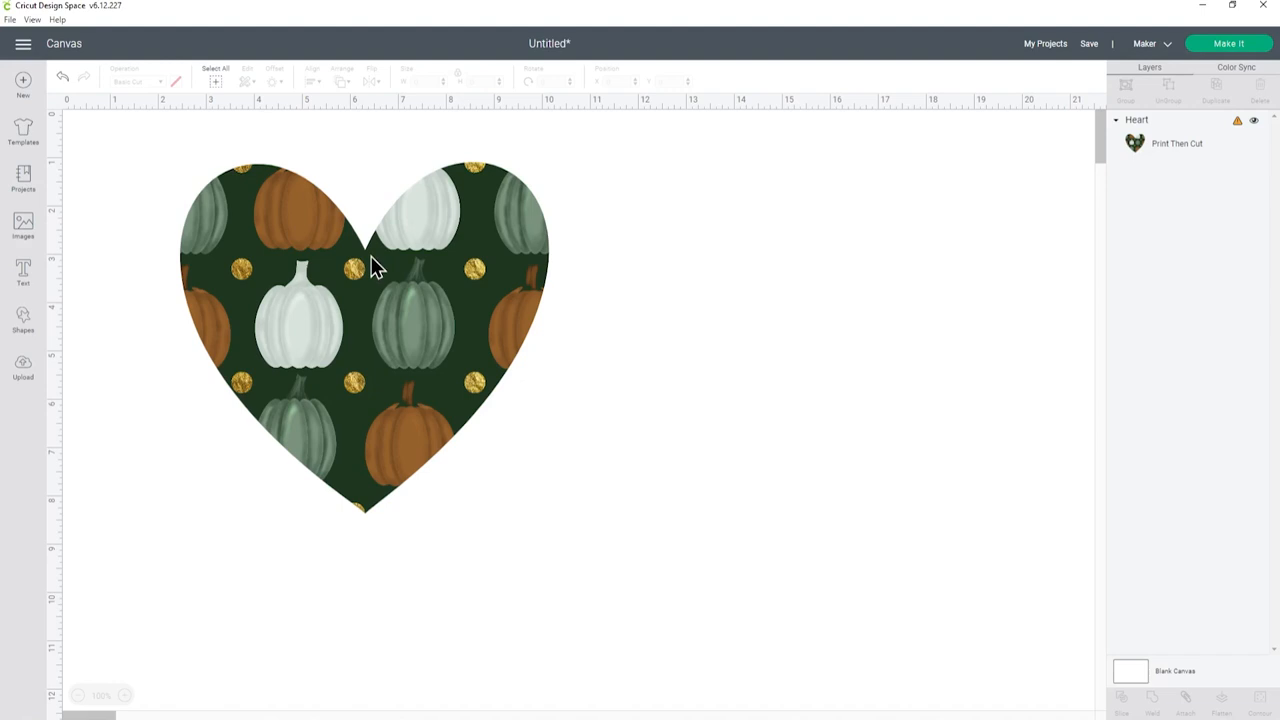
pyautogui.moveTo(362, 252)
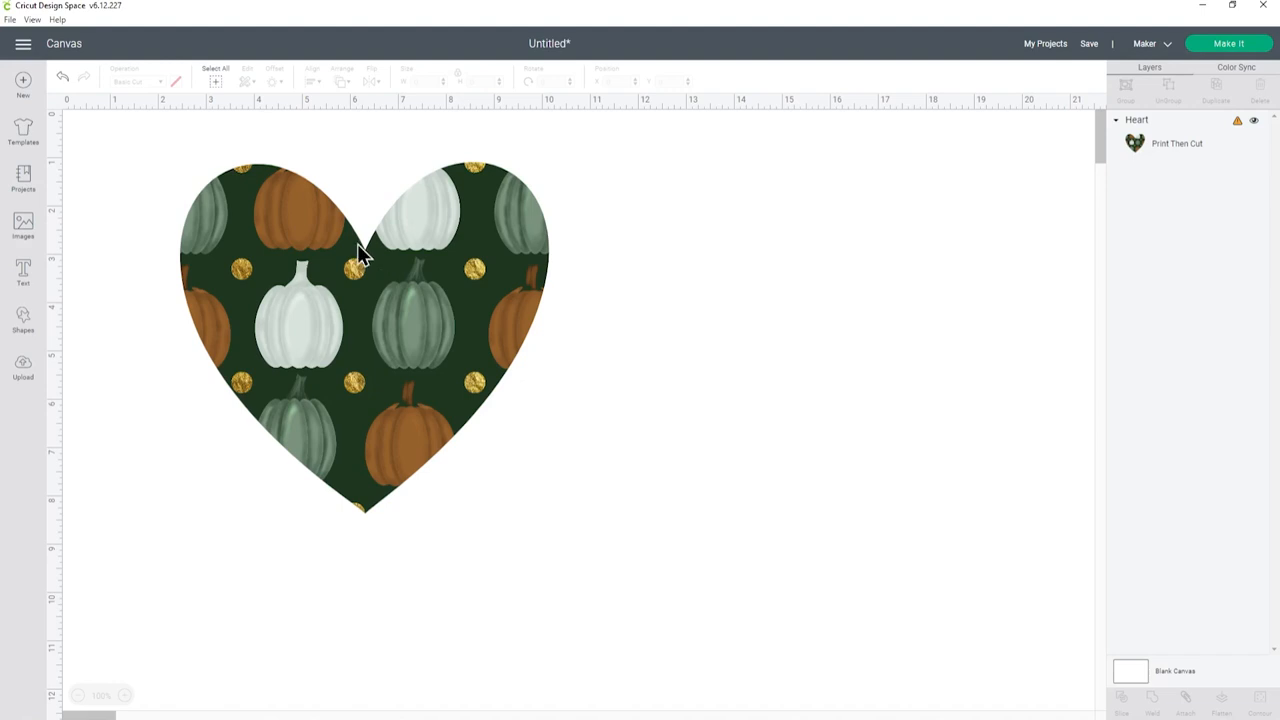
pyautogui.moveTo(277, 175)
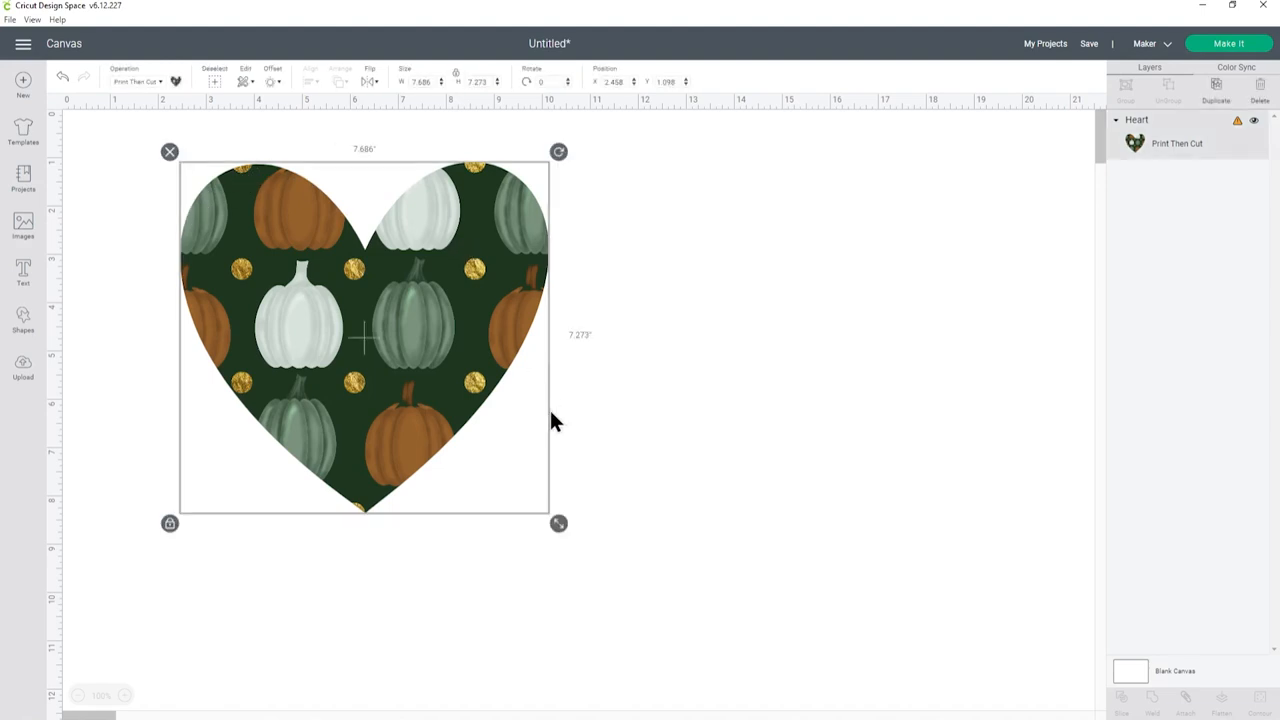
pyautogui.moveTo(184, 105)
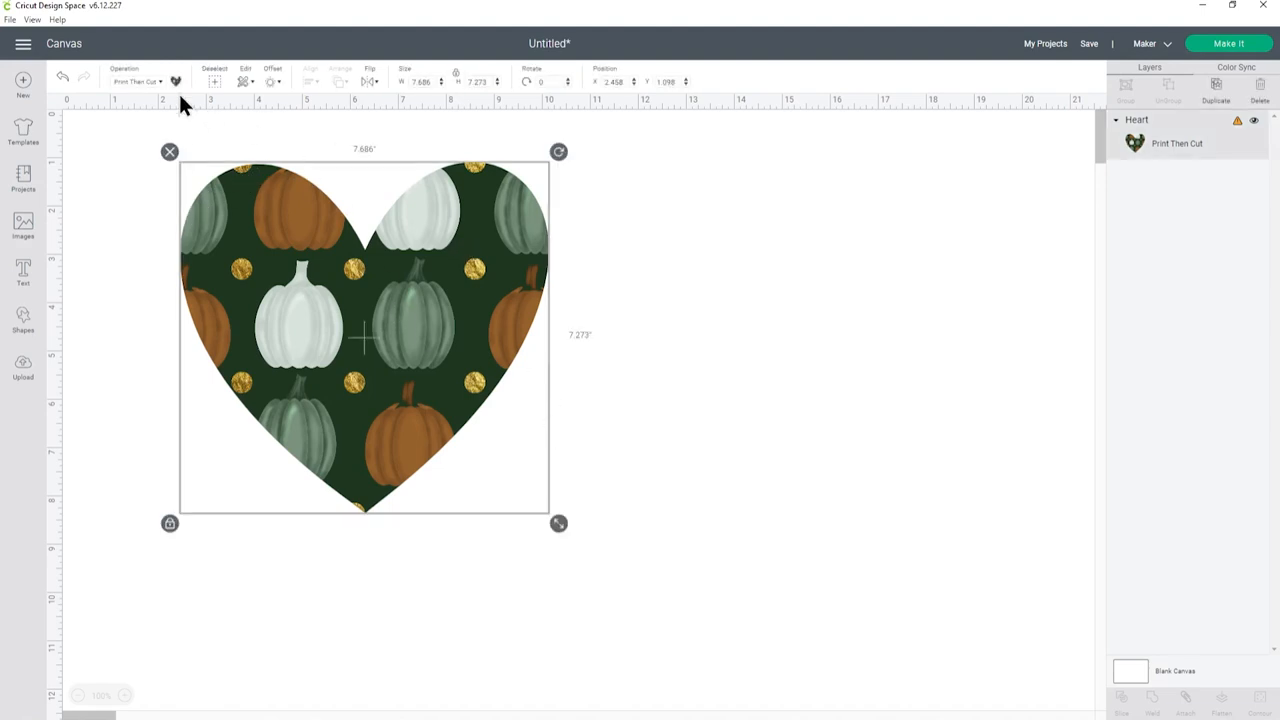
# Reopen the pumpkin-filled heart's pattern print options
pyautogui.click(176, 81)
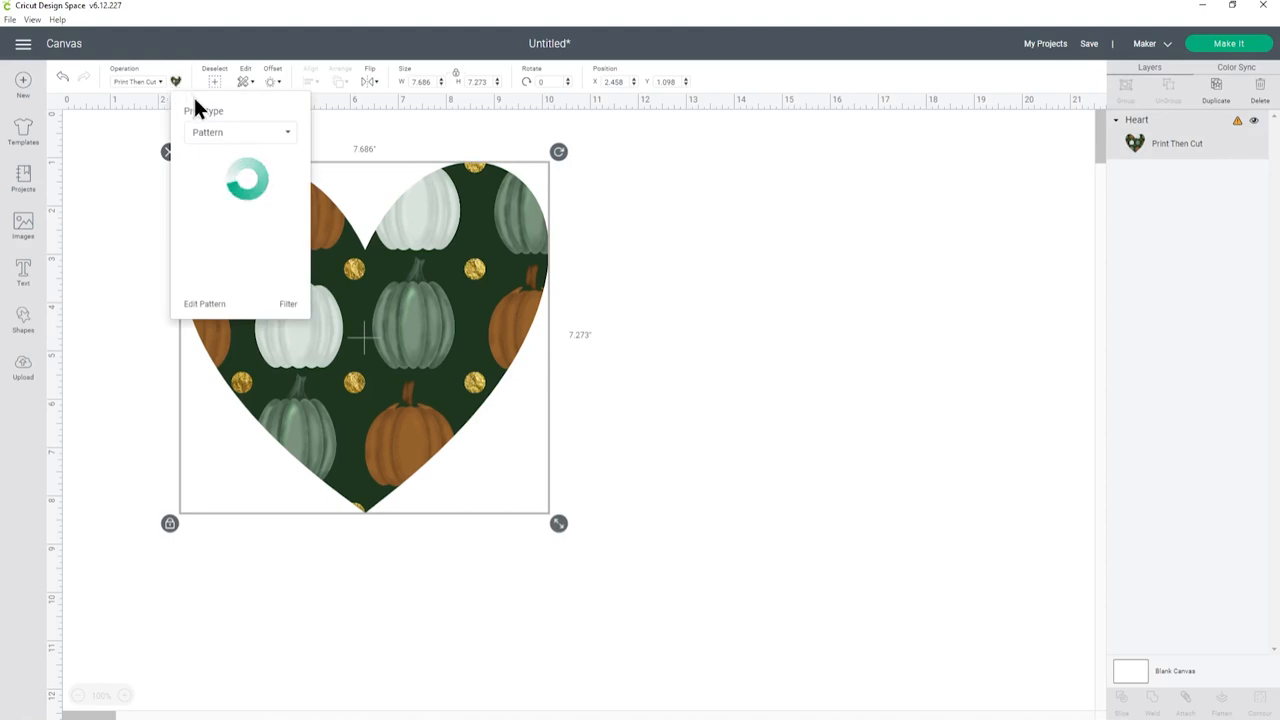
pyautogui.moveTo(261, 118)
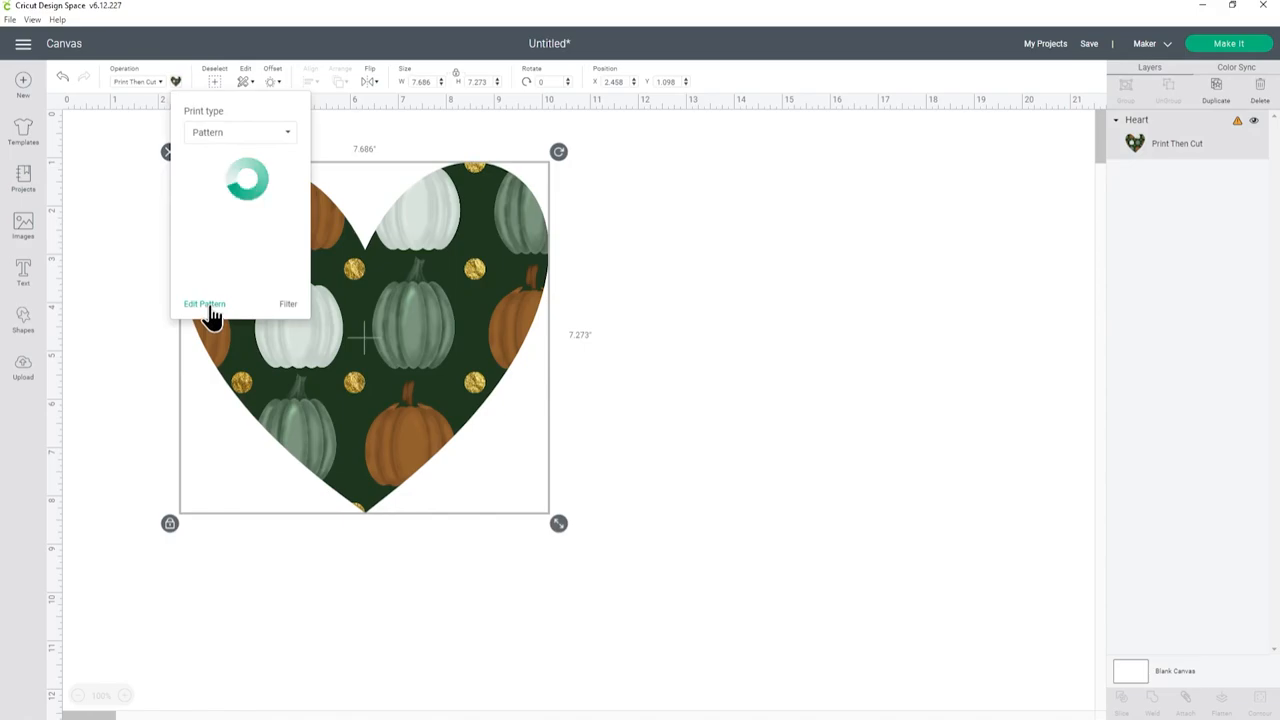
# Scale the heart's pumpkin pattern down to 25 and enter a 45 rotation angle
pyautogui.click(204, 304)
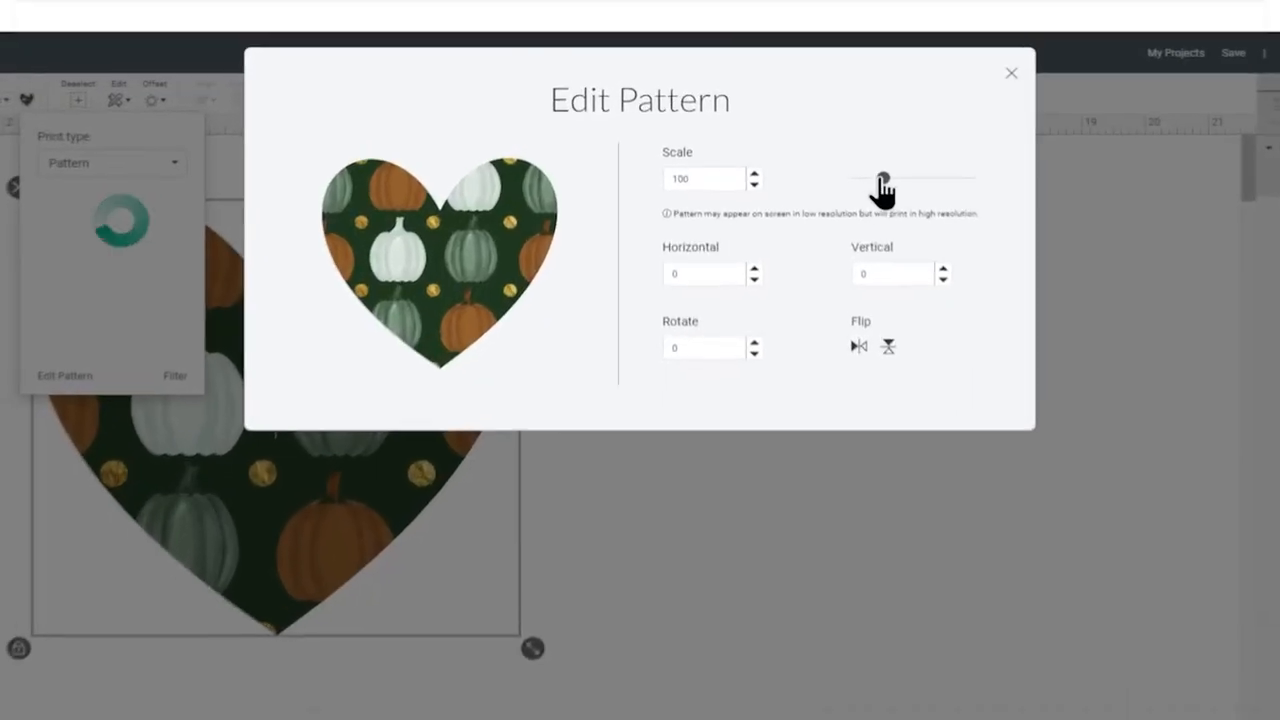
pyautogui.moveTo(880, 190); pyautogui.dragTo(868, 180)
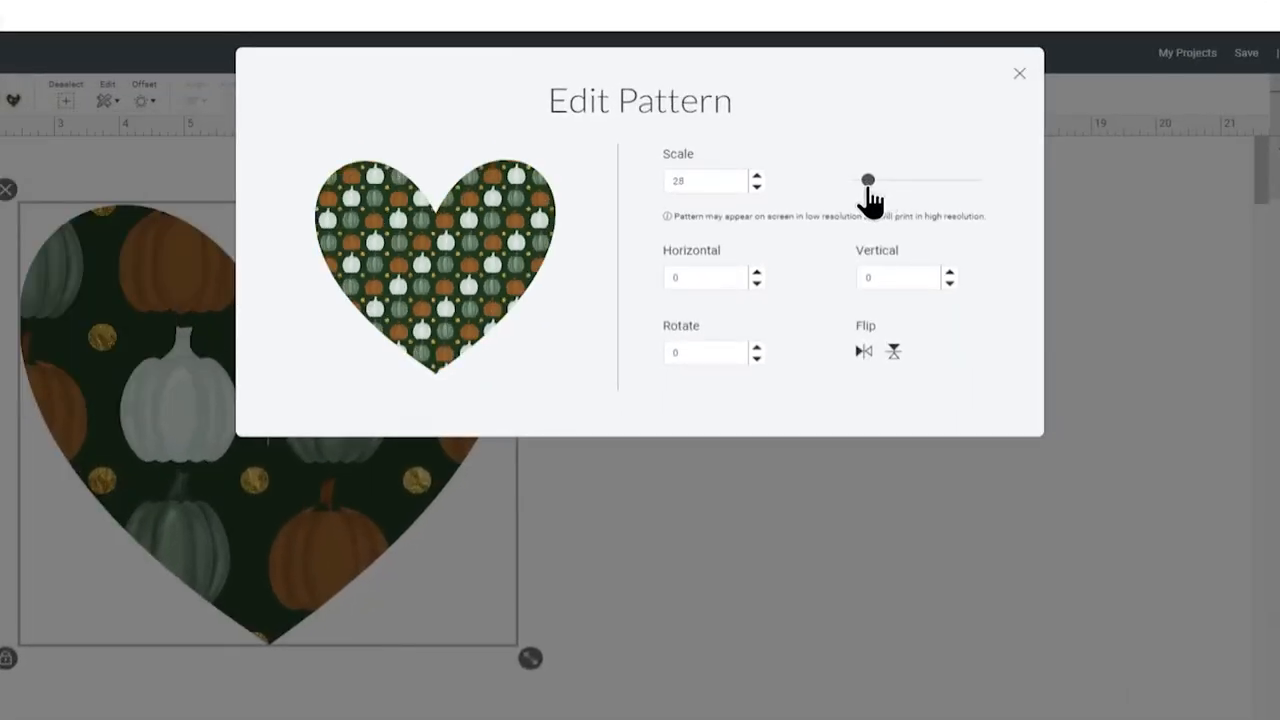
pyautogui.moveTo(868, 180); pyautogui.dragTo(868, 180)
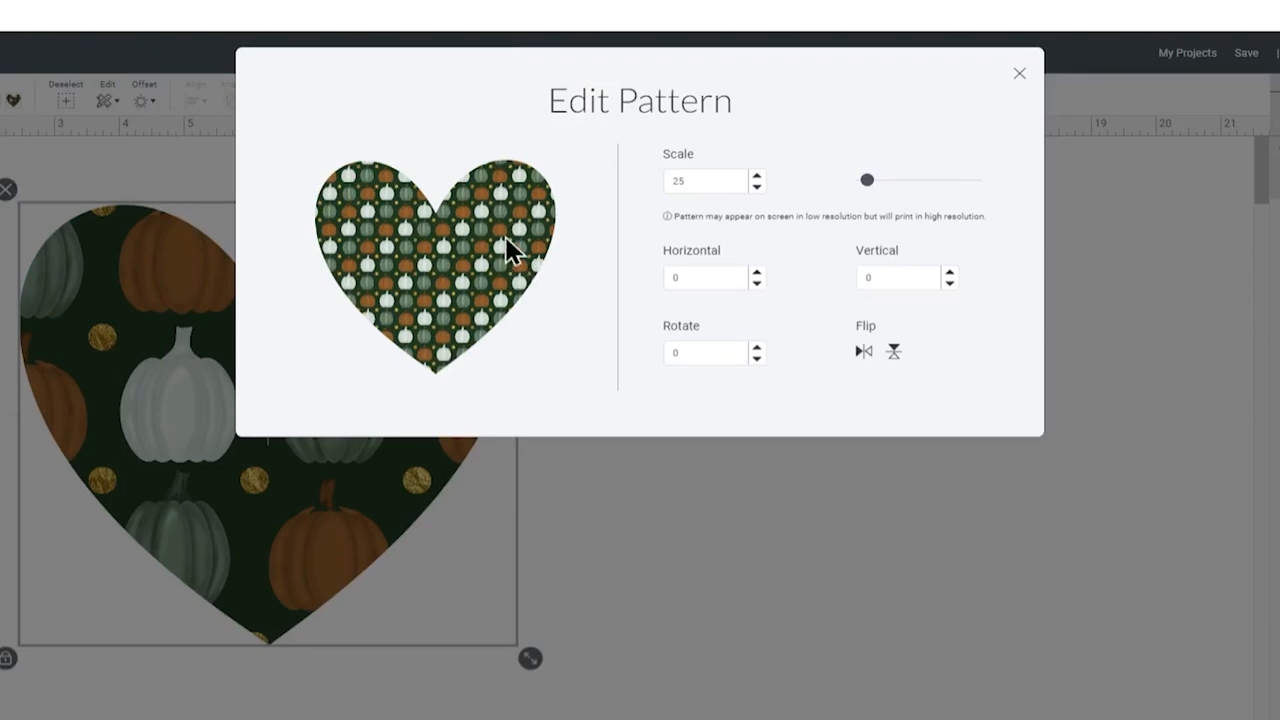
pyautogui.moveTo(758, 278)
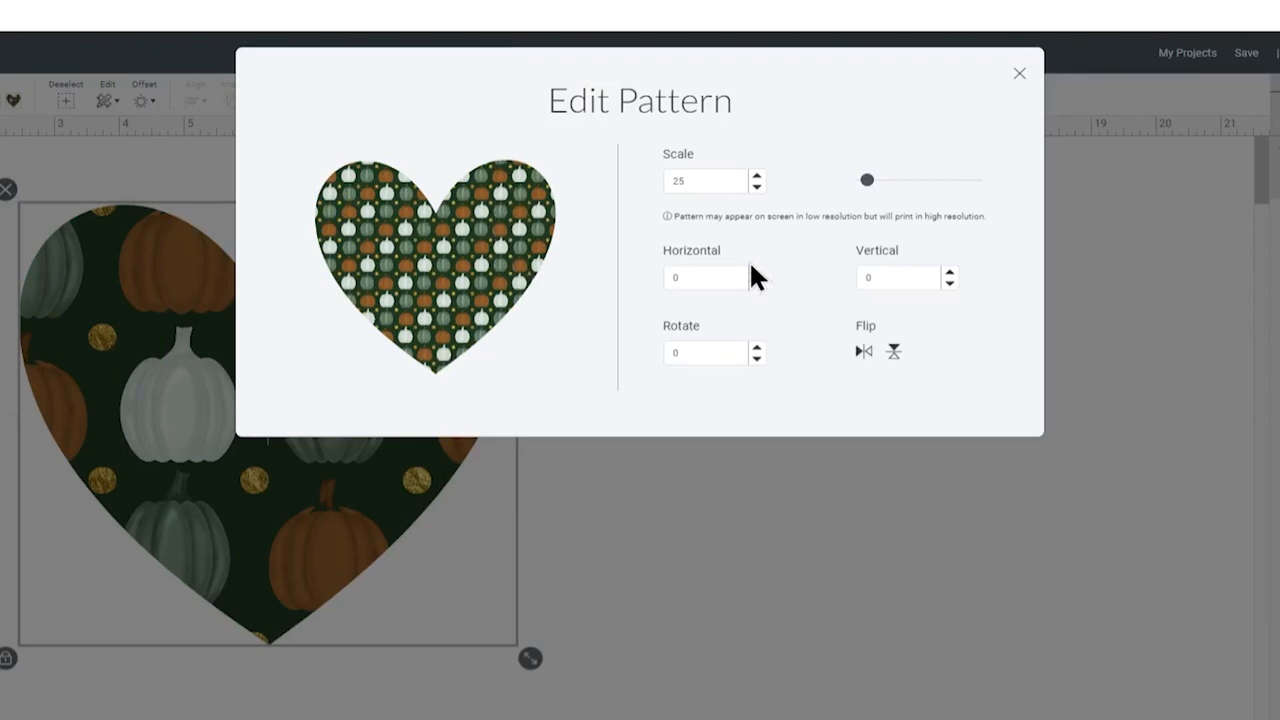
pyautogui.click(892, 351)
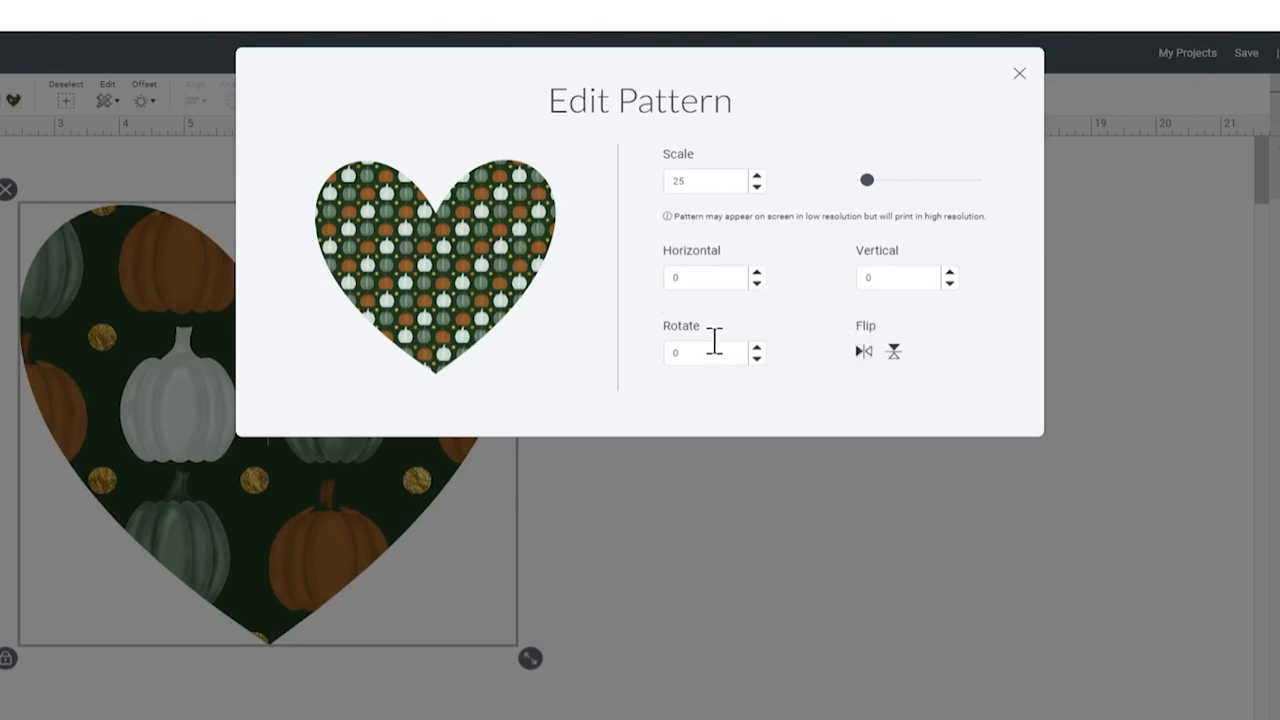
pyautogui.click(705, 352)
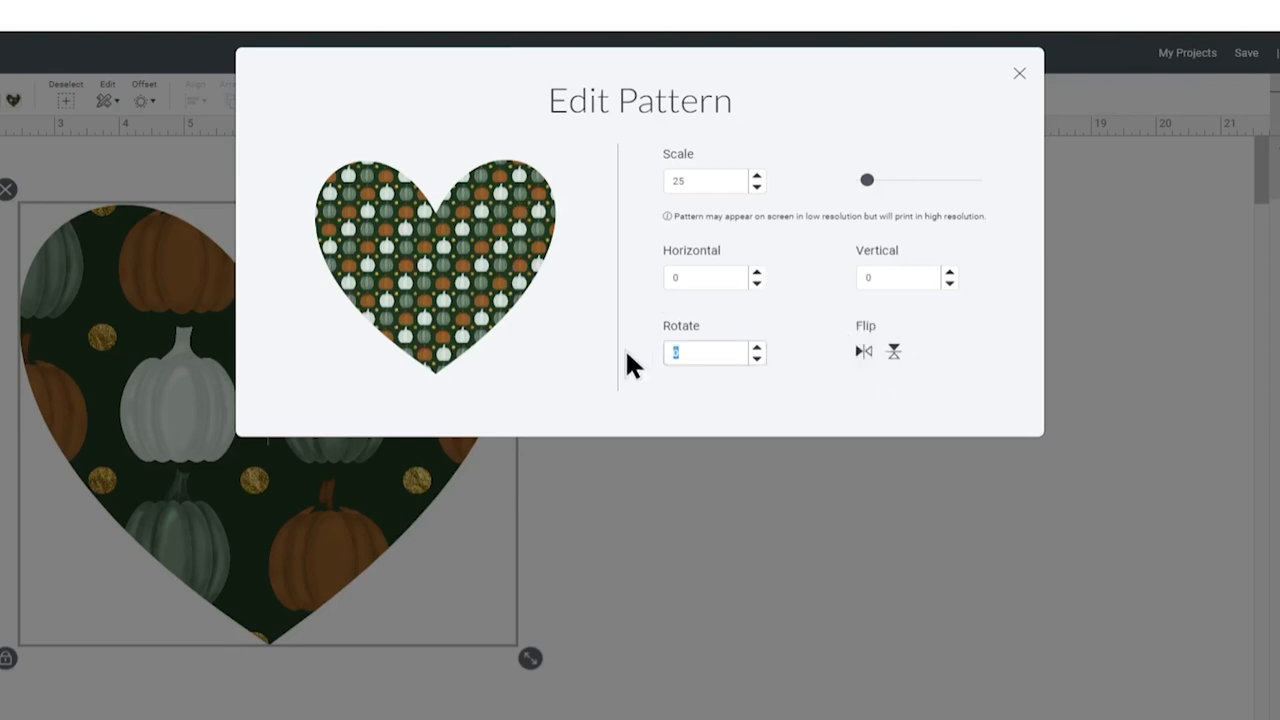
pyautogui.write('45')
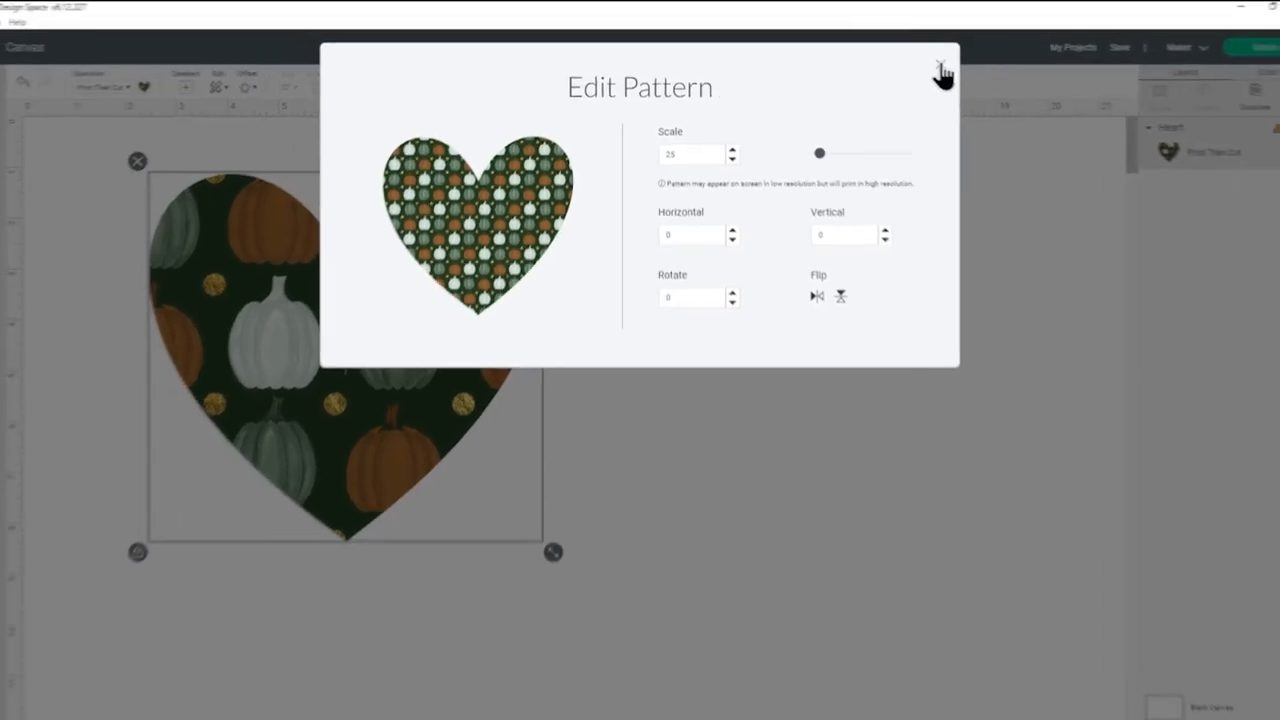
pyautogui.click(940, 72)
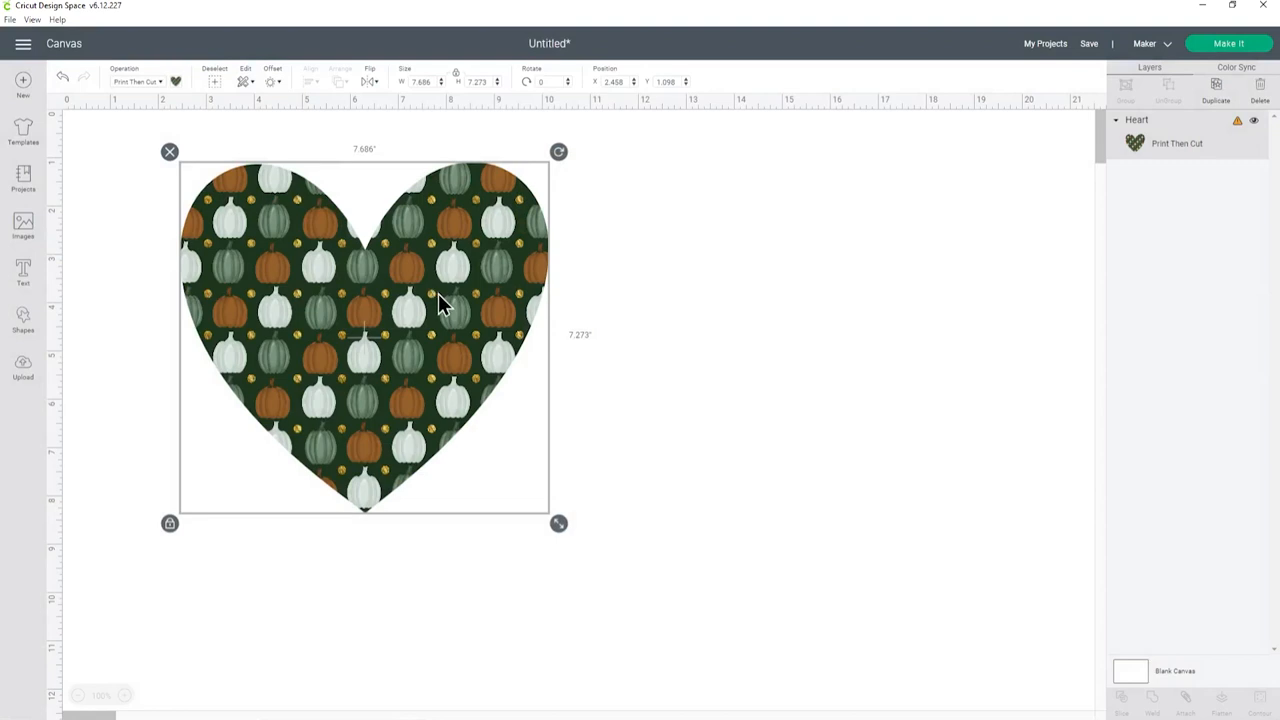
pyautogui.moveTo(383, 333)
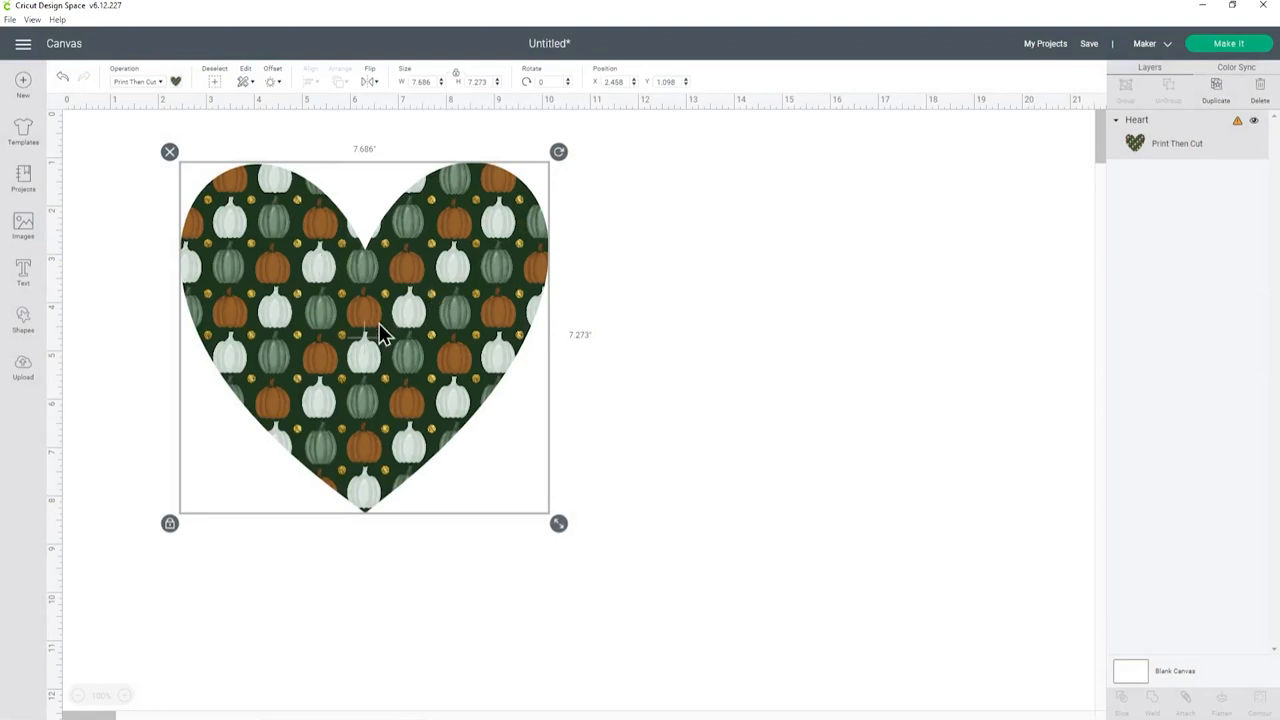
# Deselect the heart and bring up the Images library
pyautogui.click(750, 337)
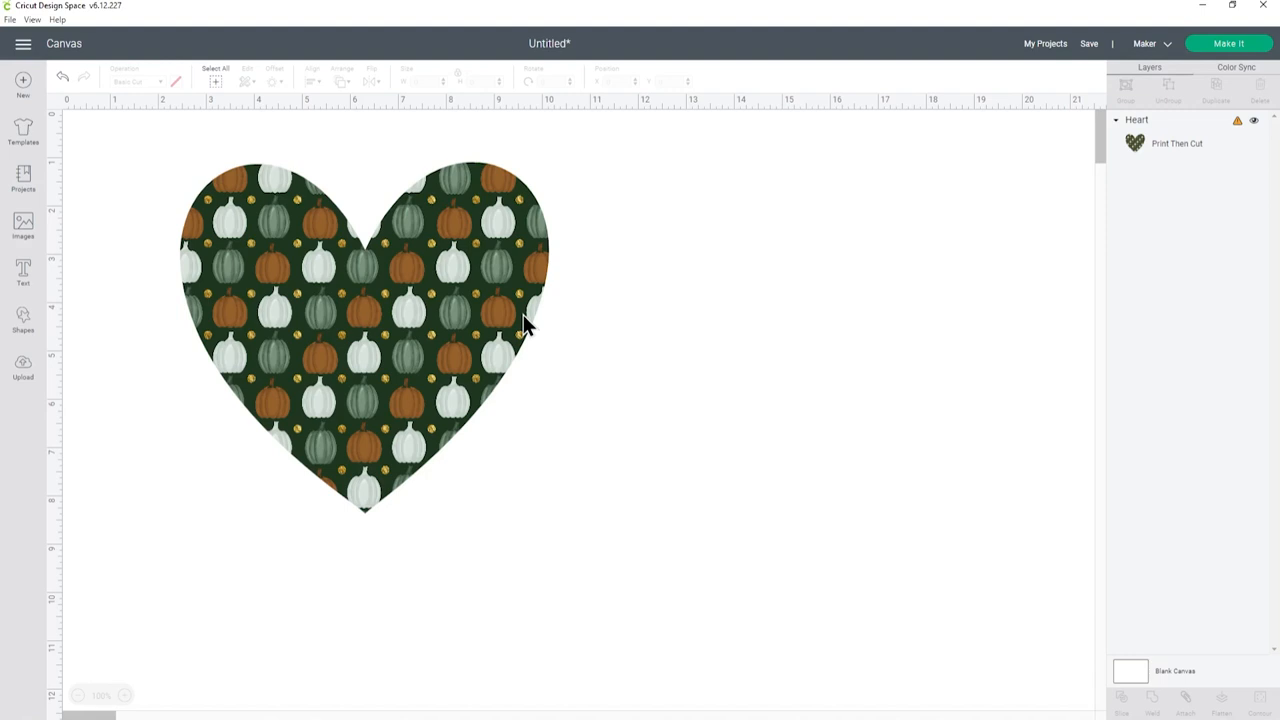
pyautogui.moveTo(238, 305)
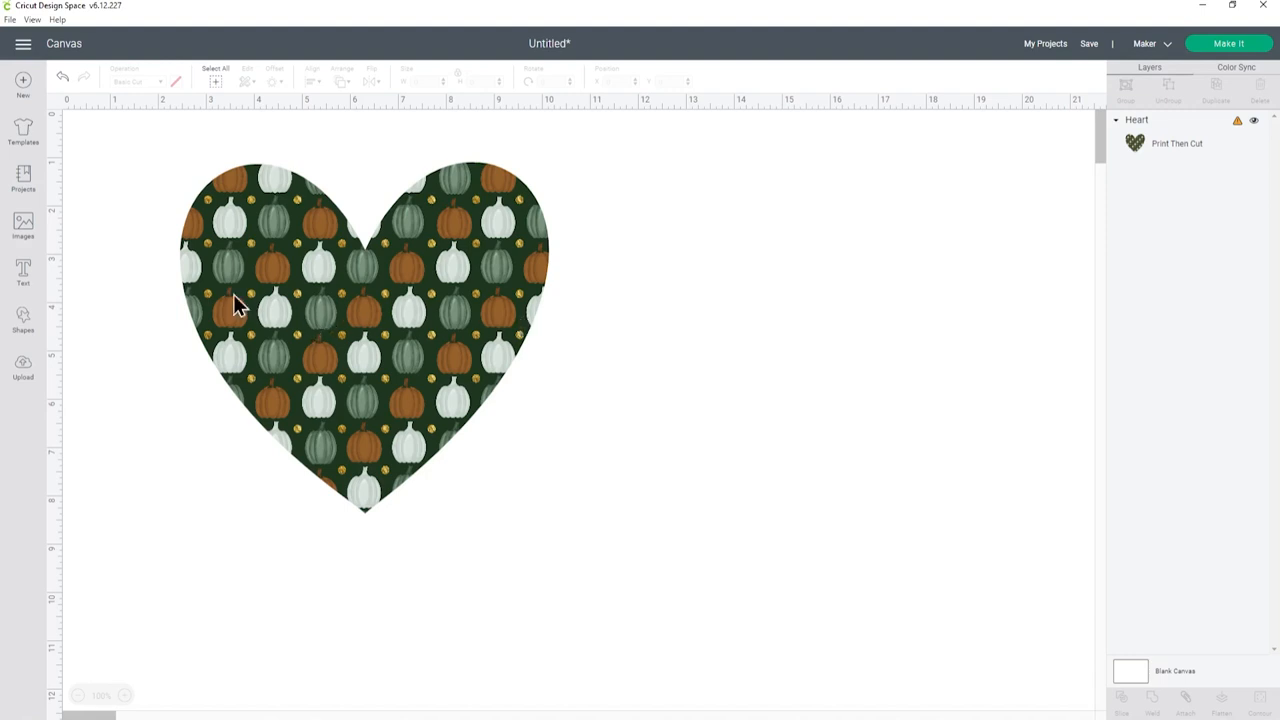
pyautogui.click(22, 225)
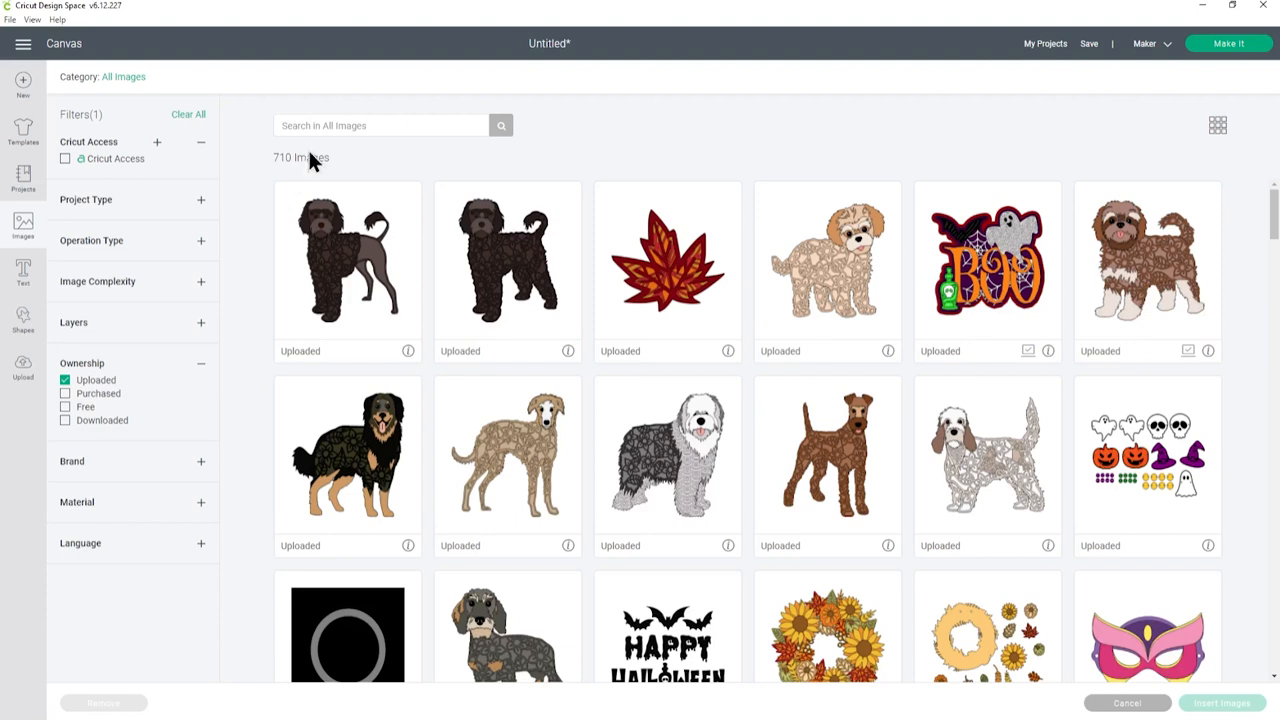
# Search images for 'pumpkin' and insert the black pumpkin with the curly stem
pyautogui.click(65, 380)
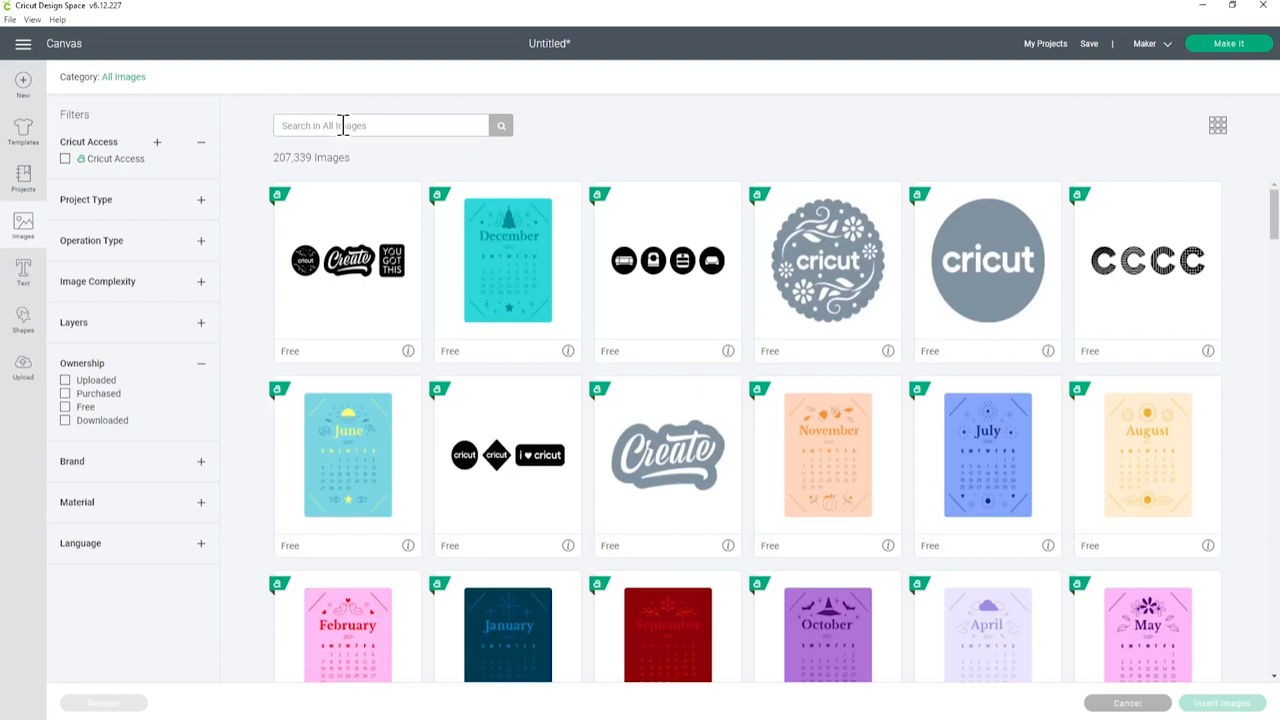
pyautogui.write('pumpkin')
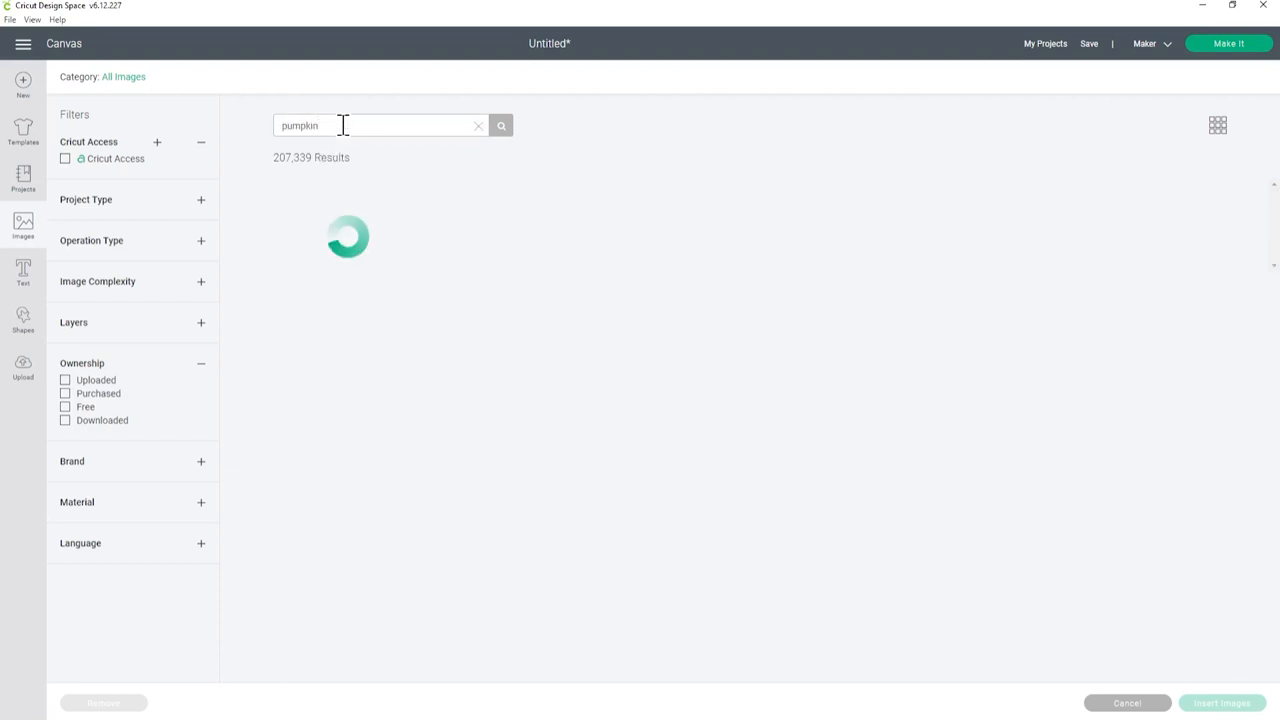
pyautogui.click(500, 125)
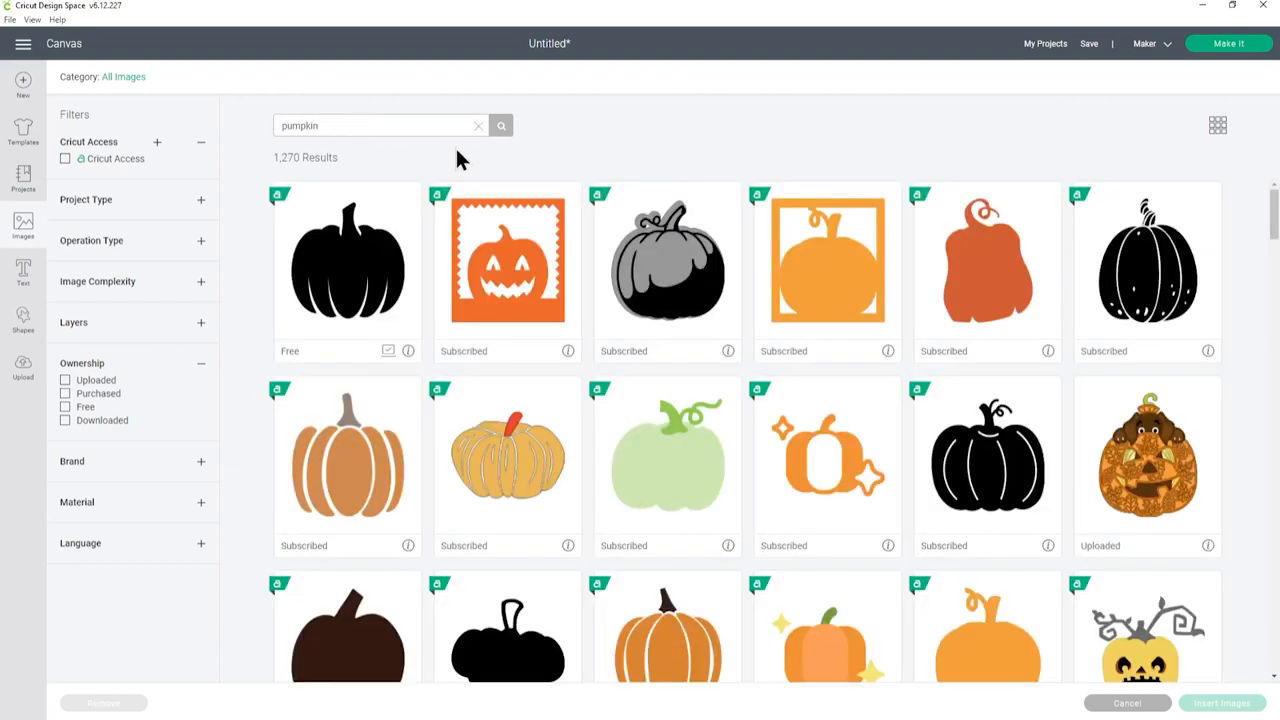
pyautogui.moveTo(645, 167)
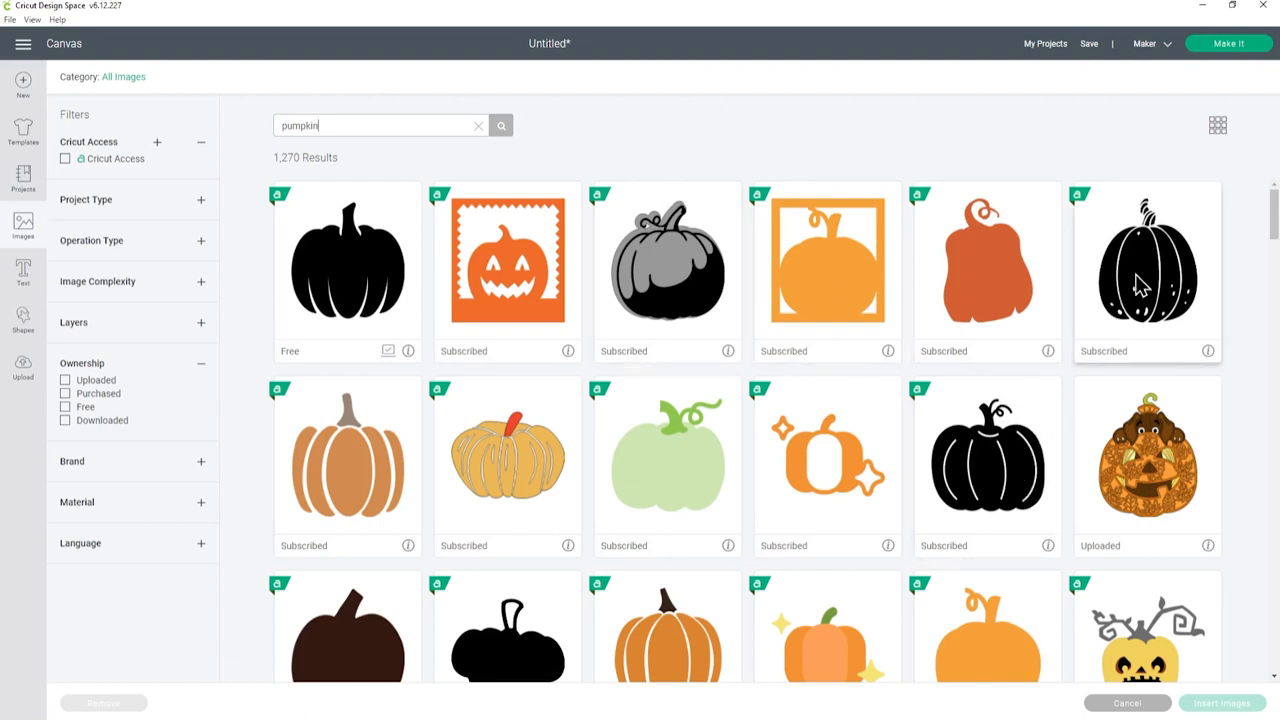
pyautogui.moveTo(1145, 280)
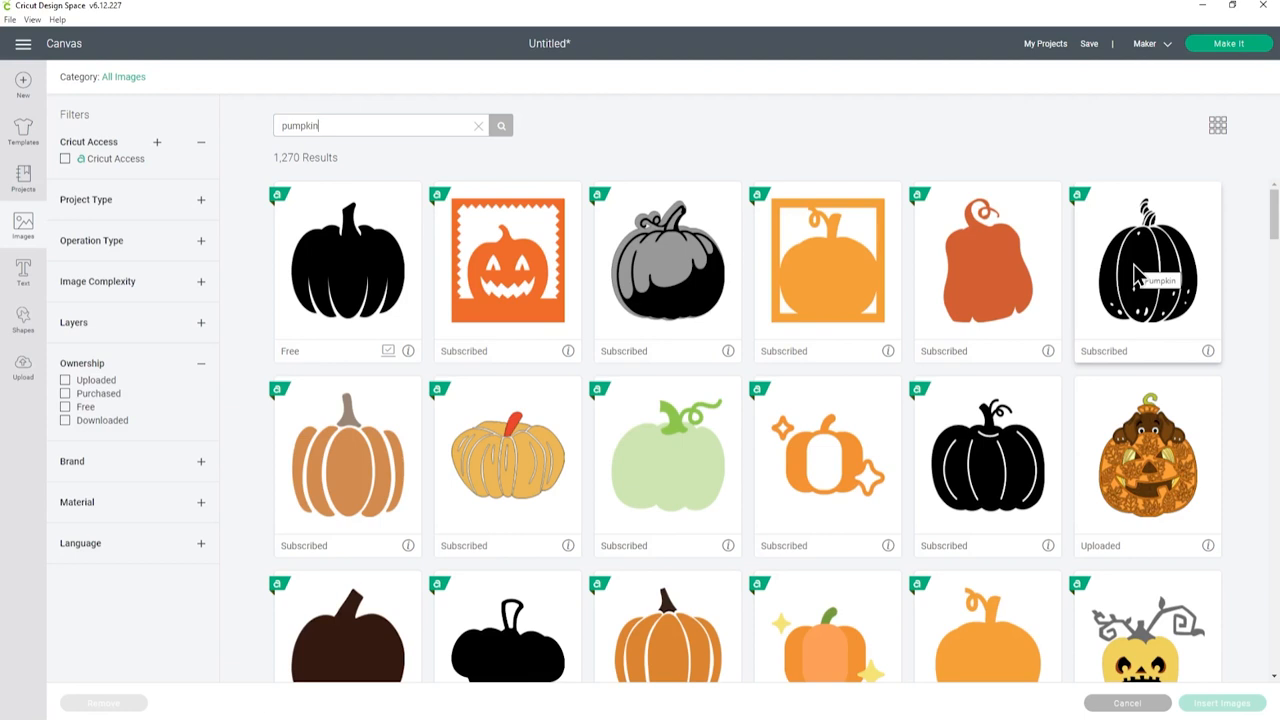
pyautogui.click(1146, 270)
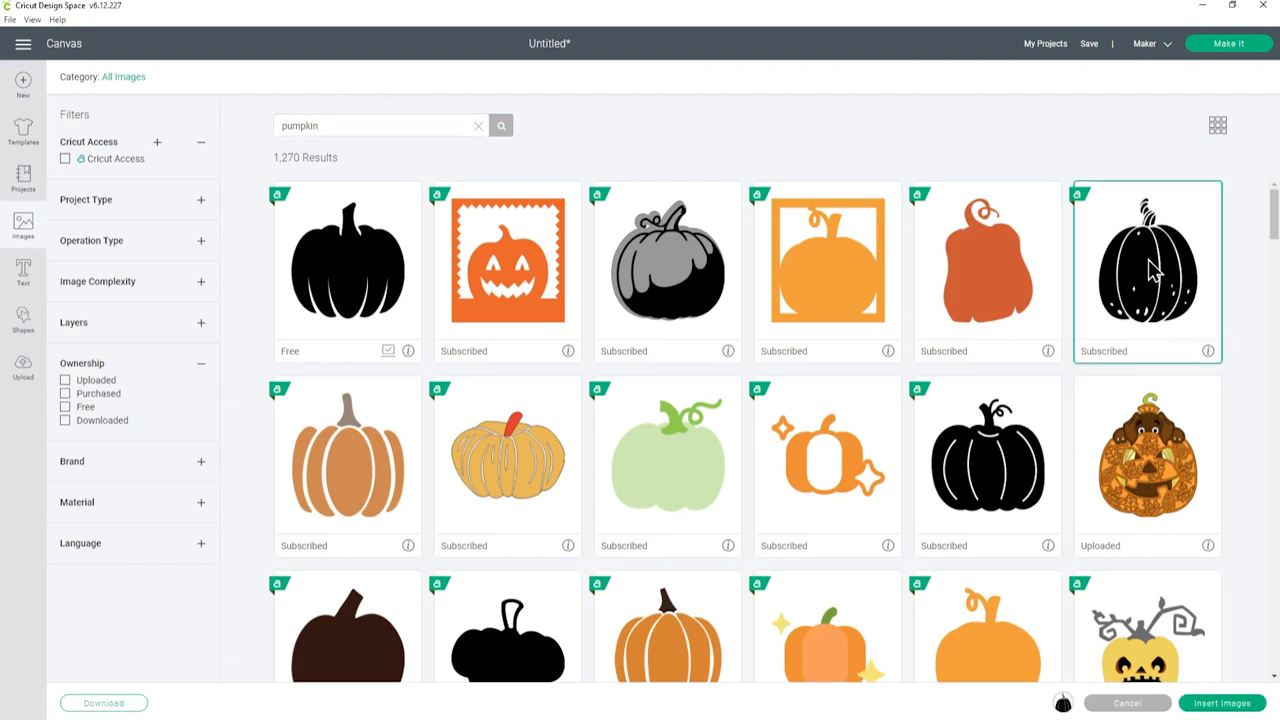
pyautogui.click(1221, 702)
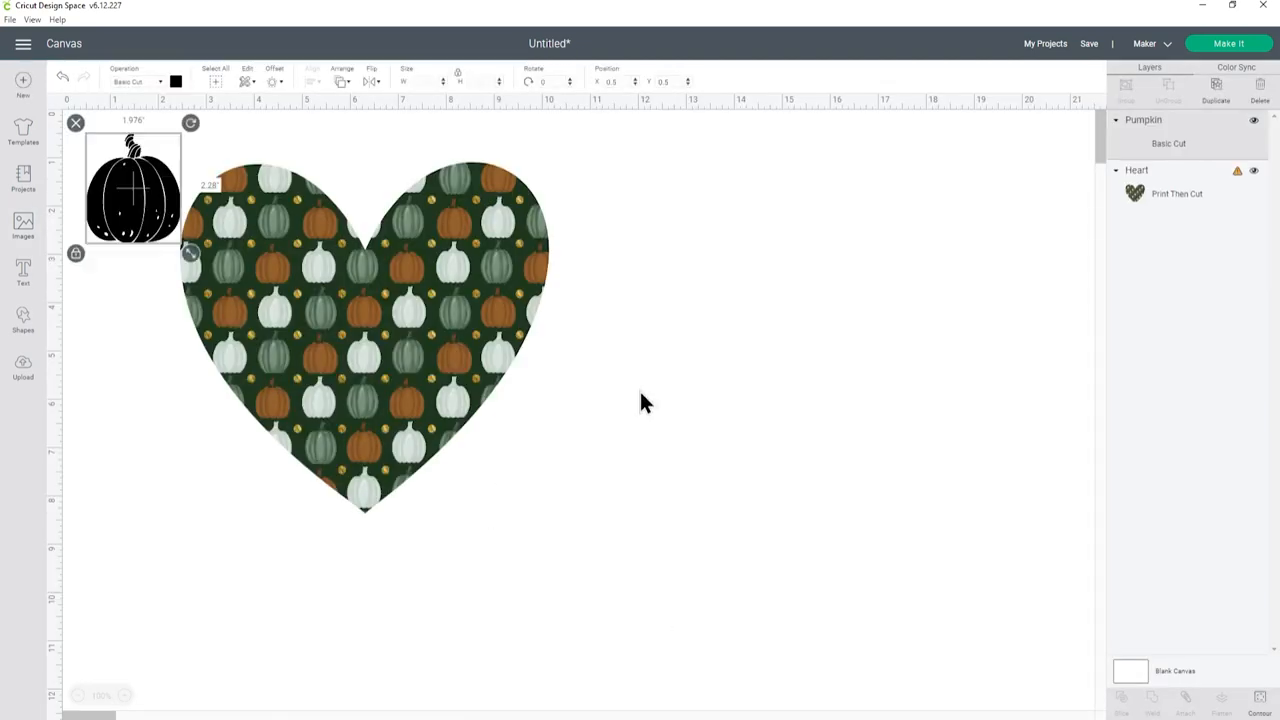
# Place the pumpkin right of the heart, enlarge it, and make it Print Then Cut
pyautogui.moveTo(133, 190); pyautogui.dragTo(668, 245)
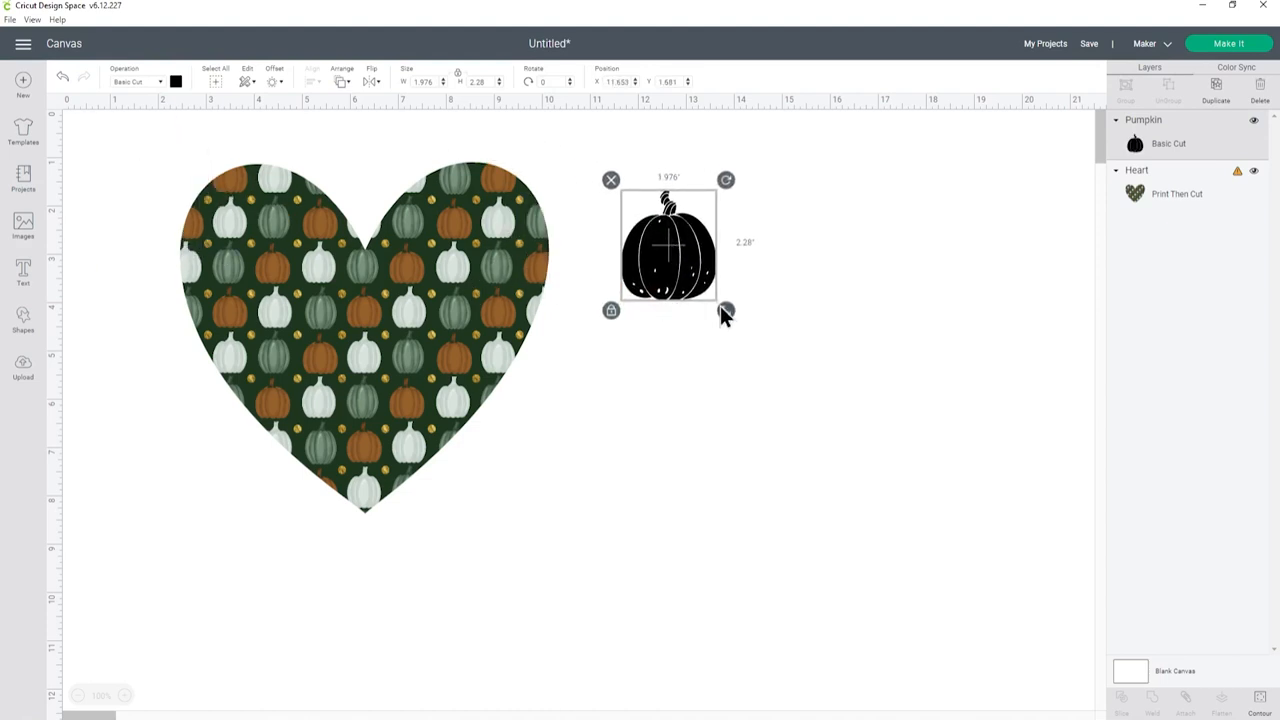
pyautogui.moveTo(726, 310); pyautogui.dragTo(891, 490)
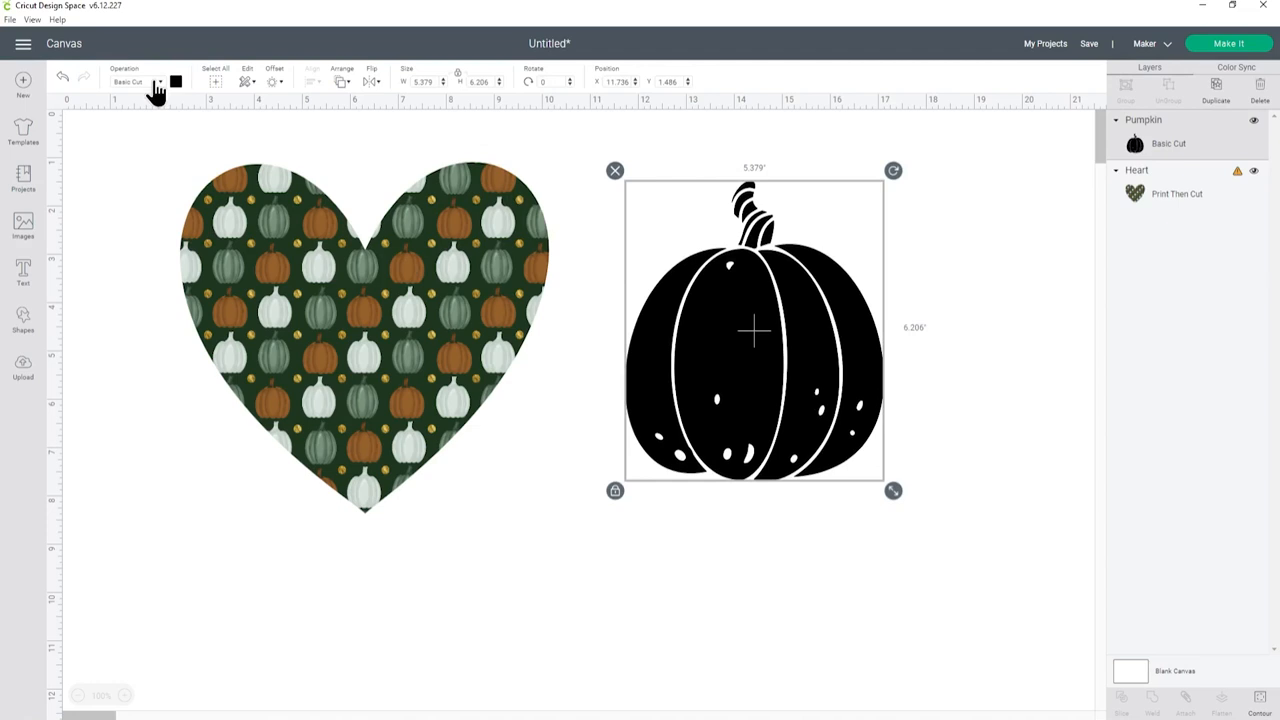
pyautogui.click(137, 81)
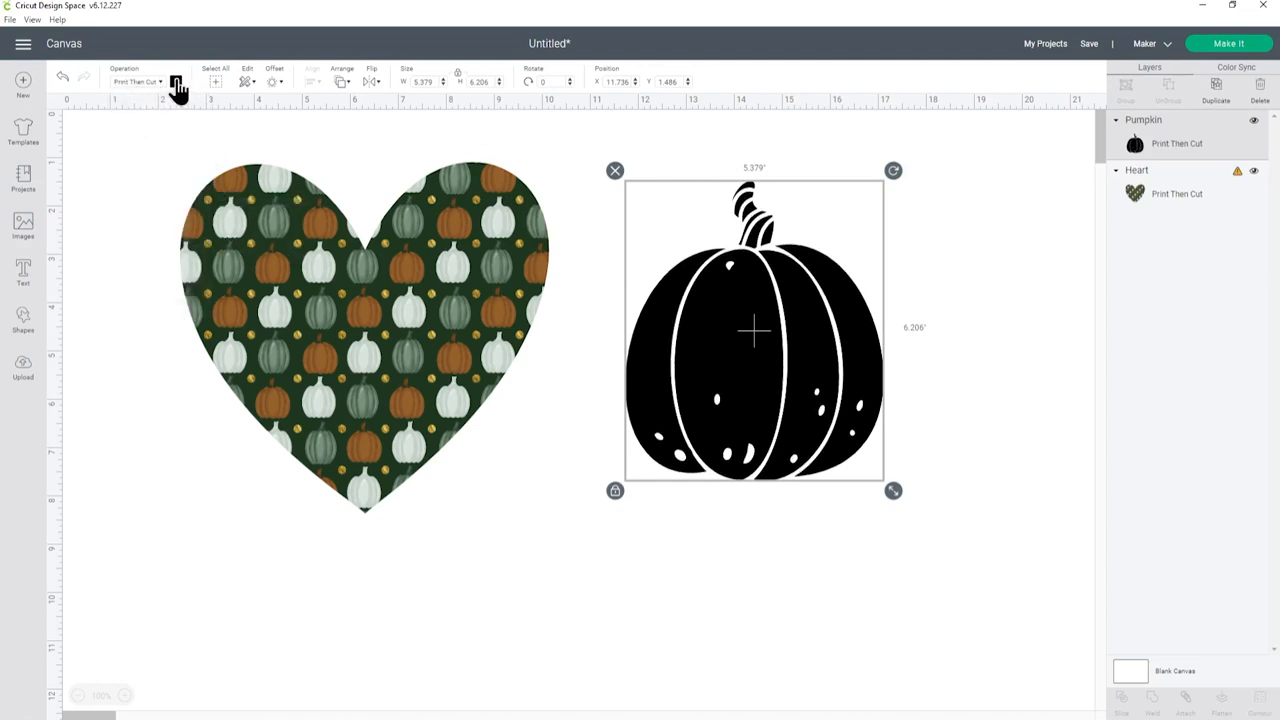
# Fill the pumpkin with the green pumpkin print pattern and open its pattern adjustments
pyautogui.click(177, 81)
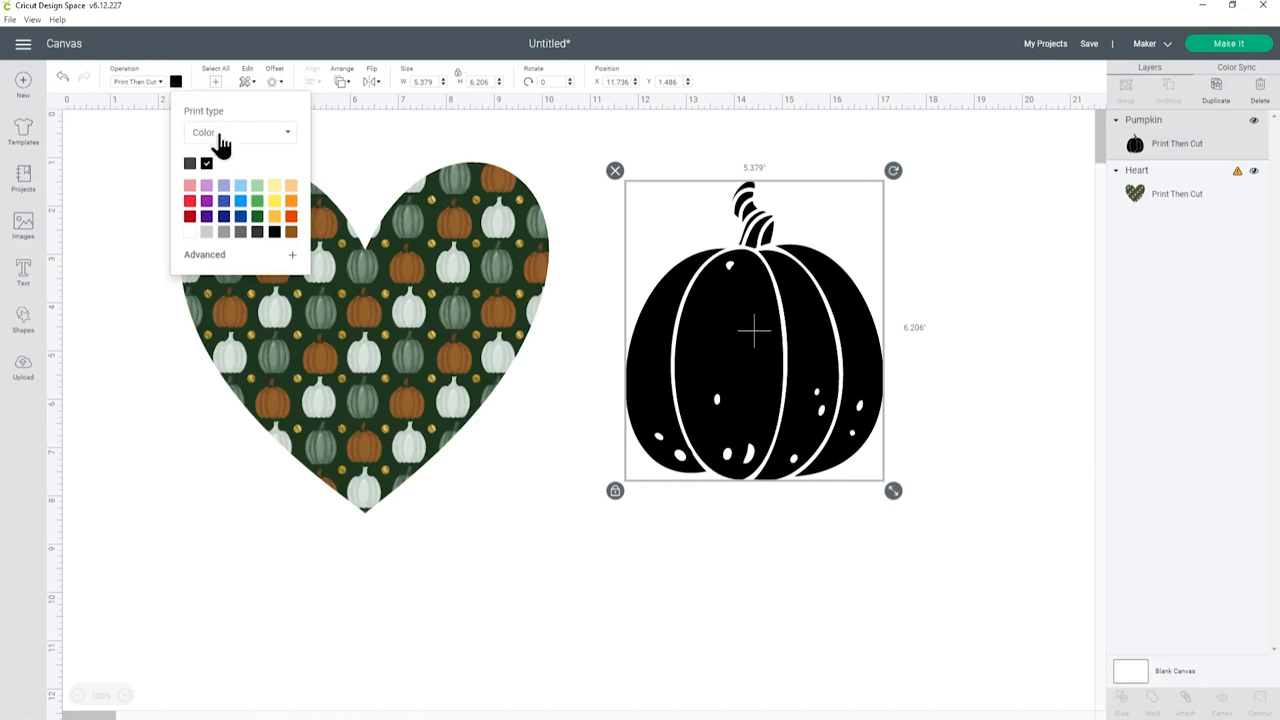
pyautogui.click(240, 132)
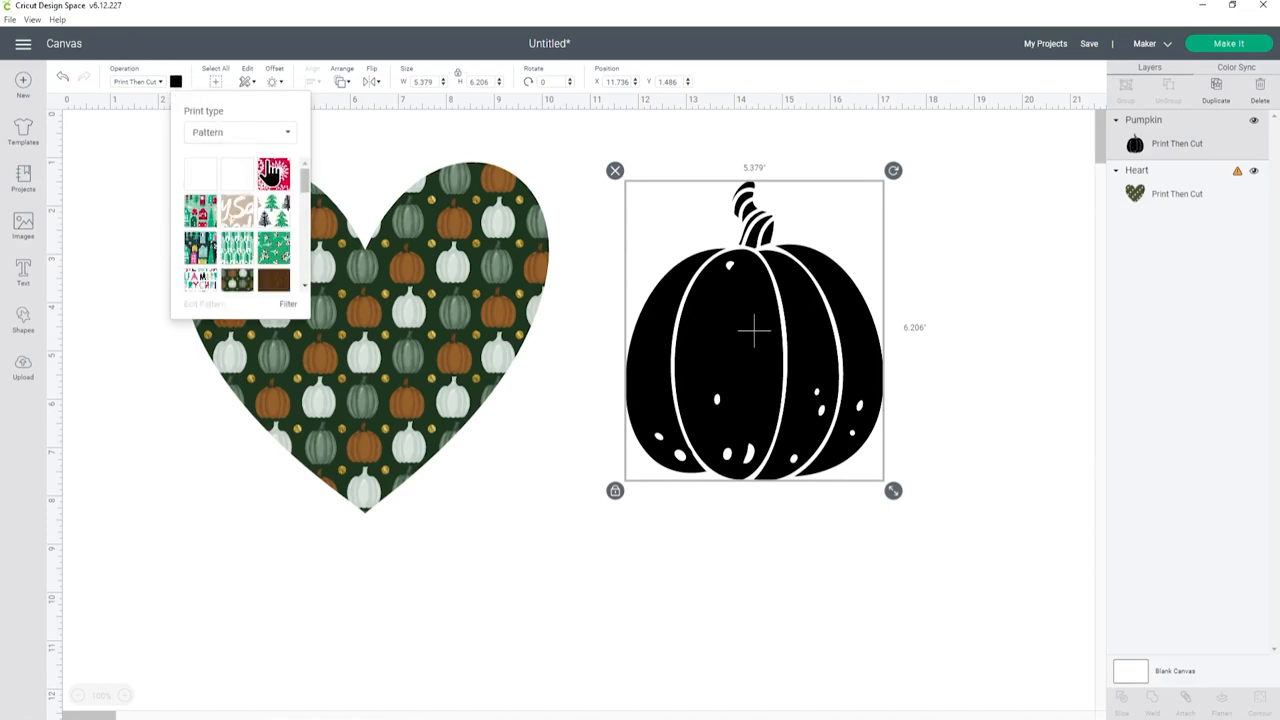
pyautogui.scroll(-3)
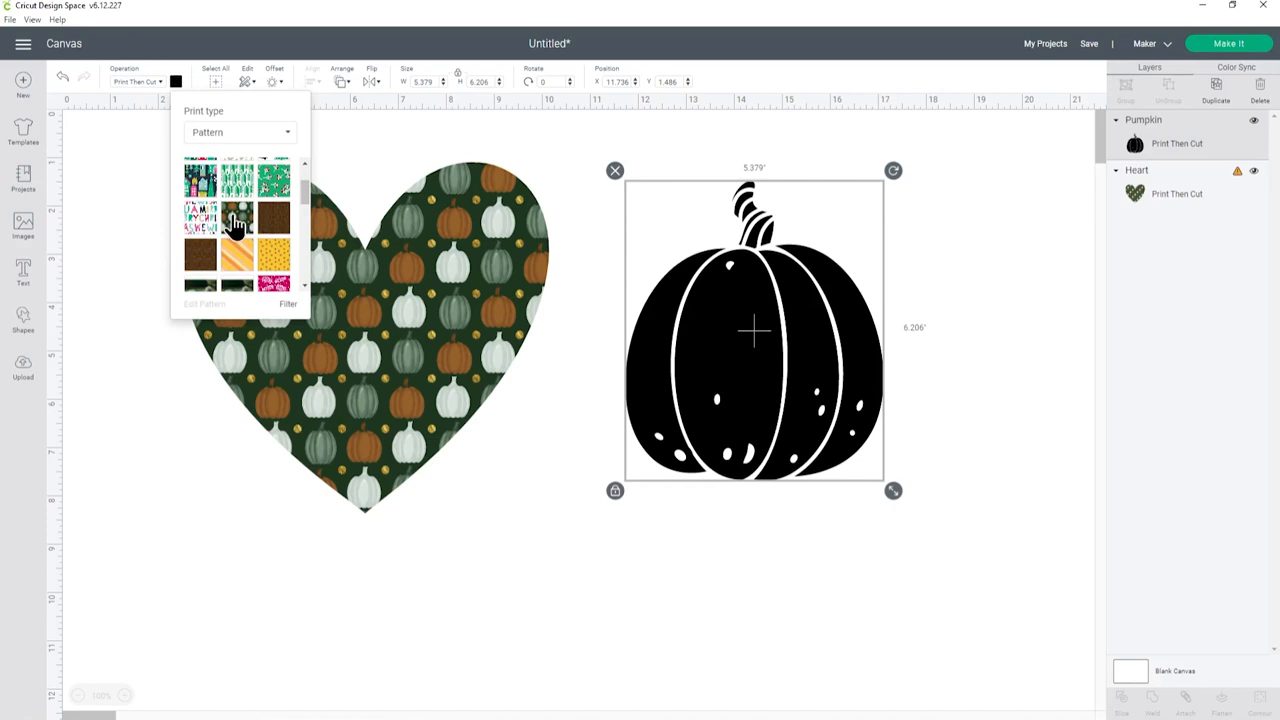
pyautogui.click(238, 218)
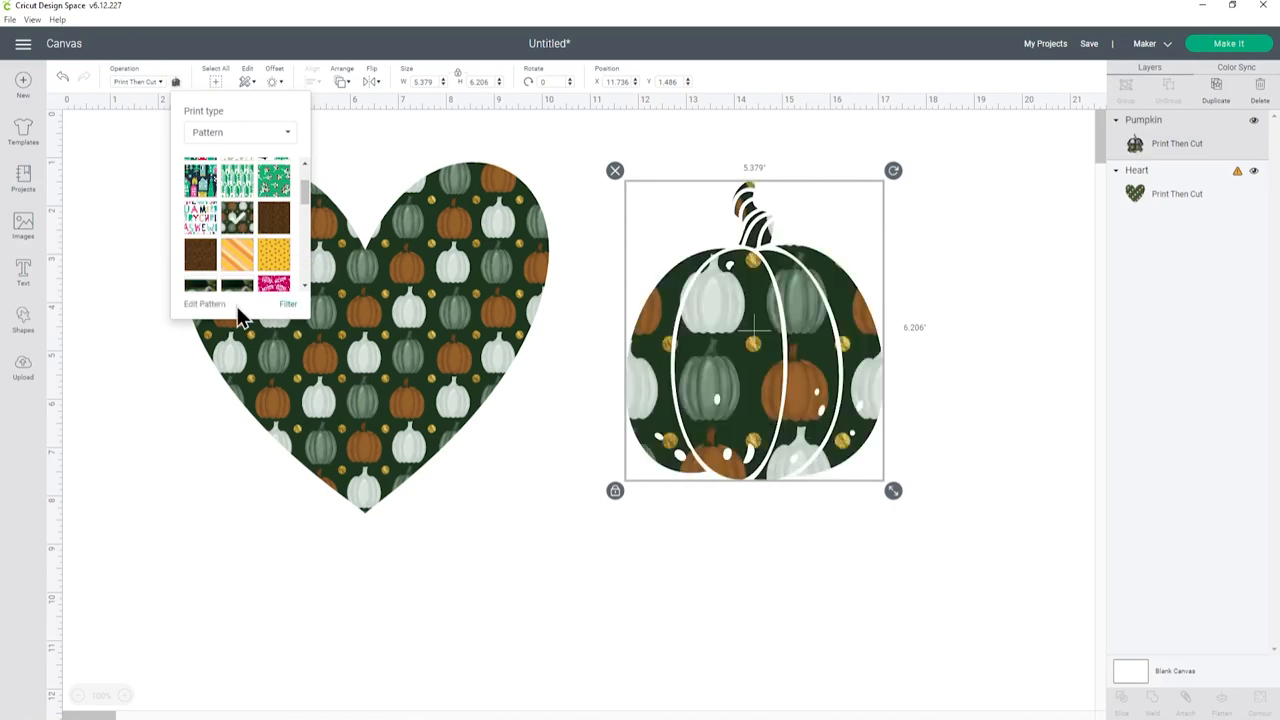
pyautogui.moveTo(755, 330)
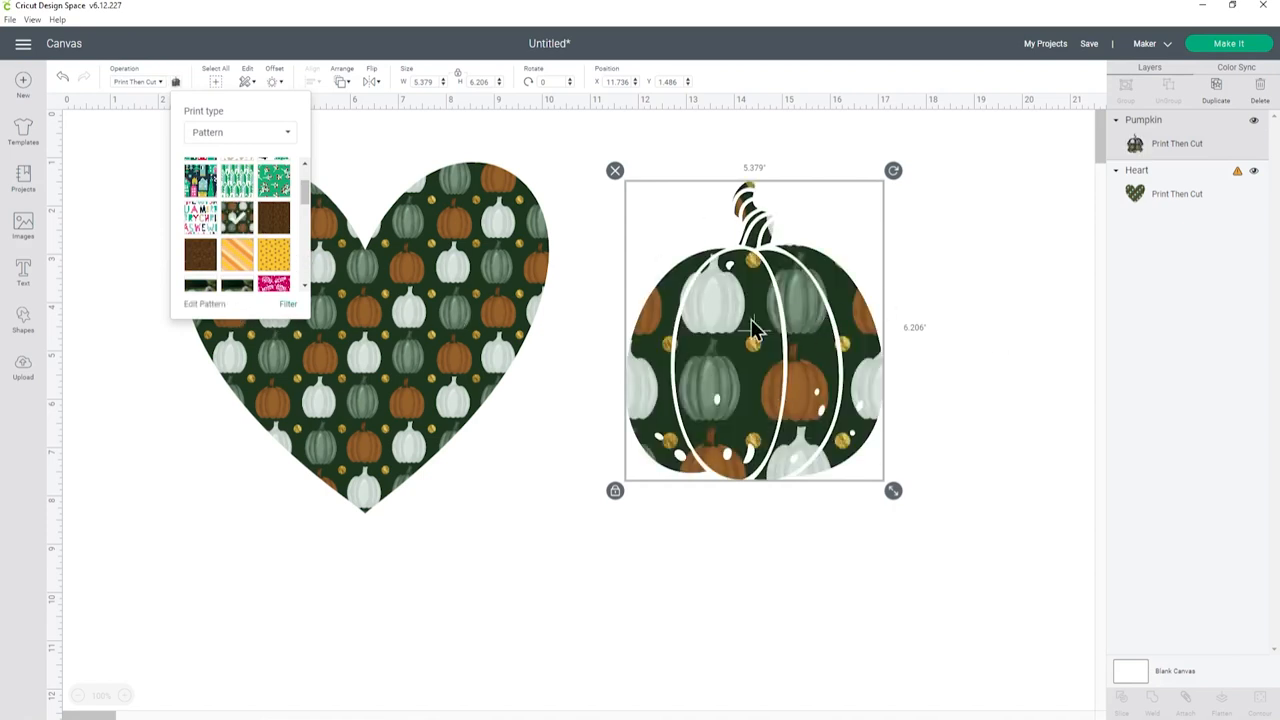
pyautogui.click(204, 303)
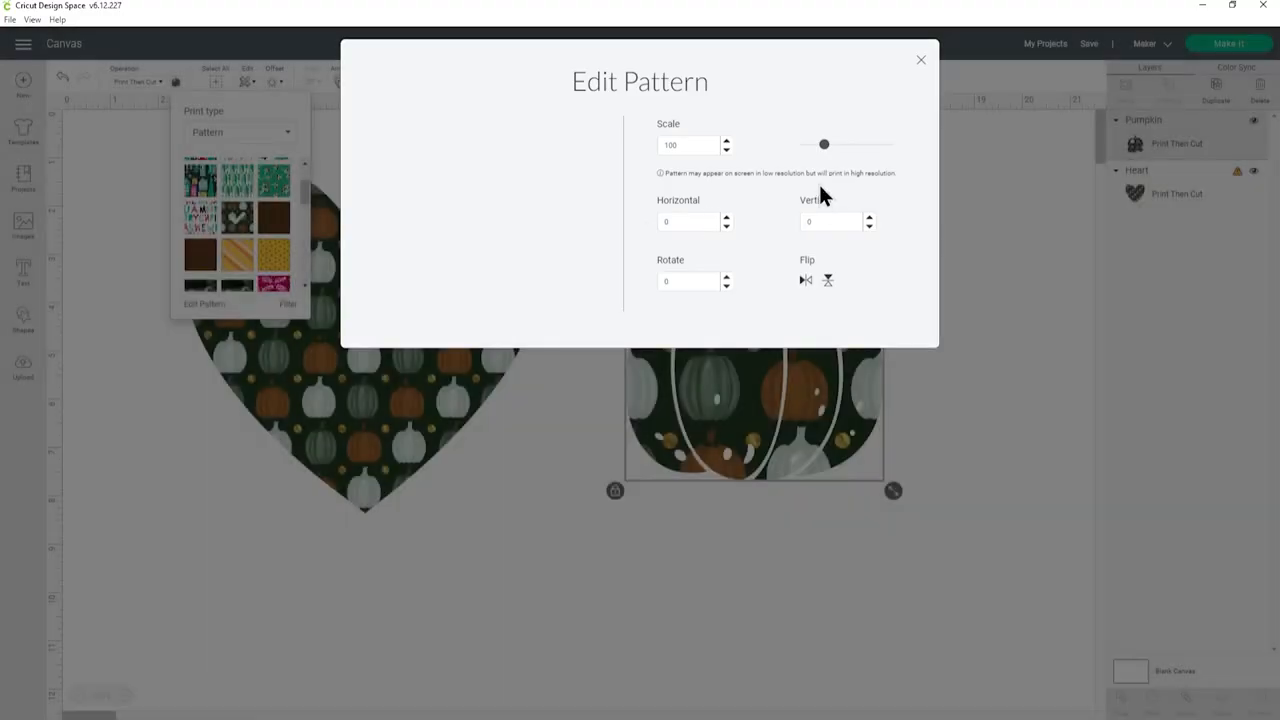
# Scale the pumpkin pattern down to 12 so tiny pumpkins repeat across the shape
pyautogui.moveTo(823, 144); pyautogui.dragTo(805, 144)
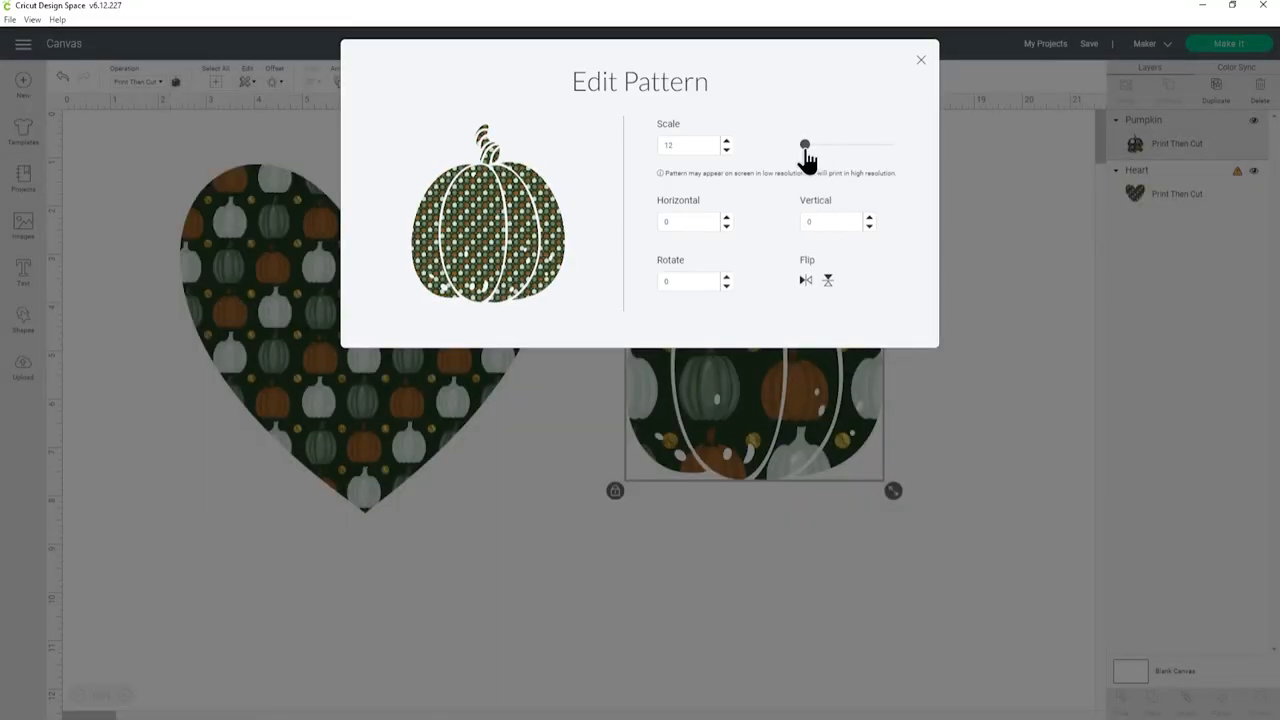
pyautogui.click(920, 59)
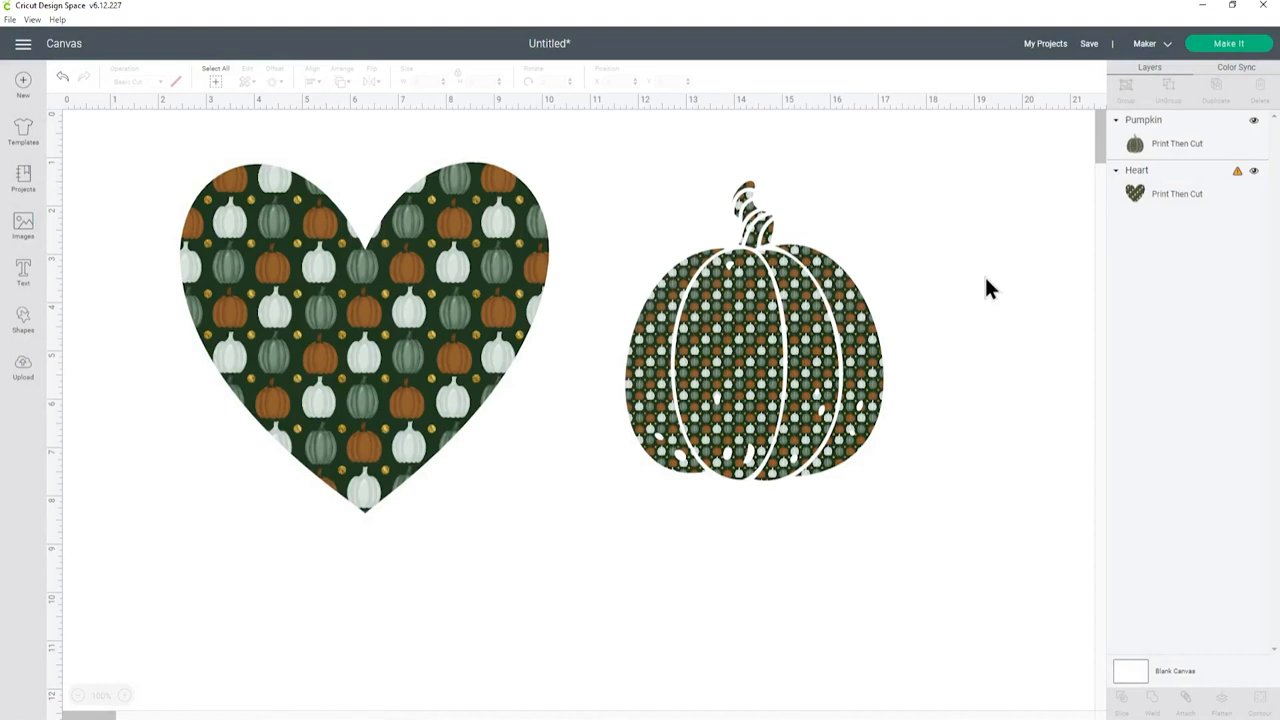
pyautogui.moveTo(37, 288)
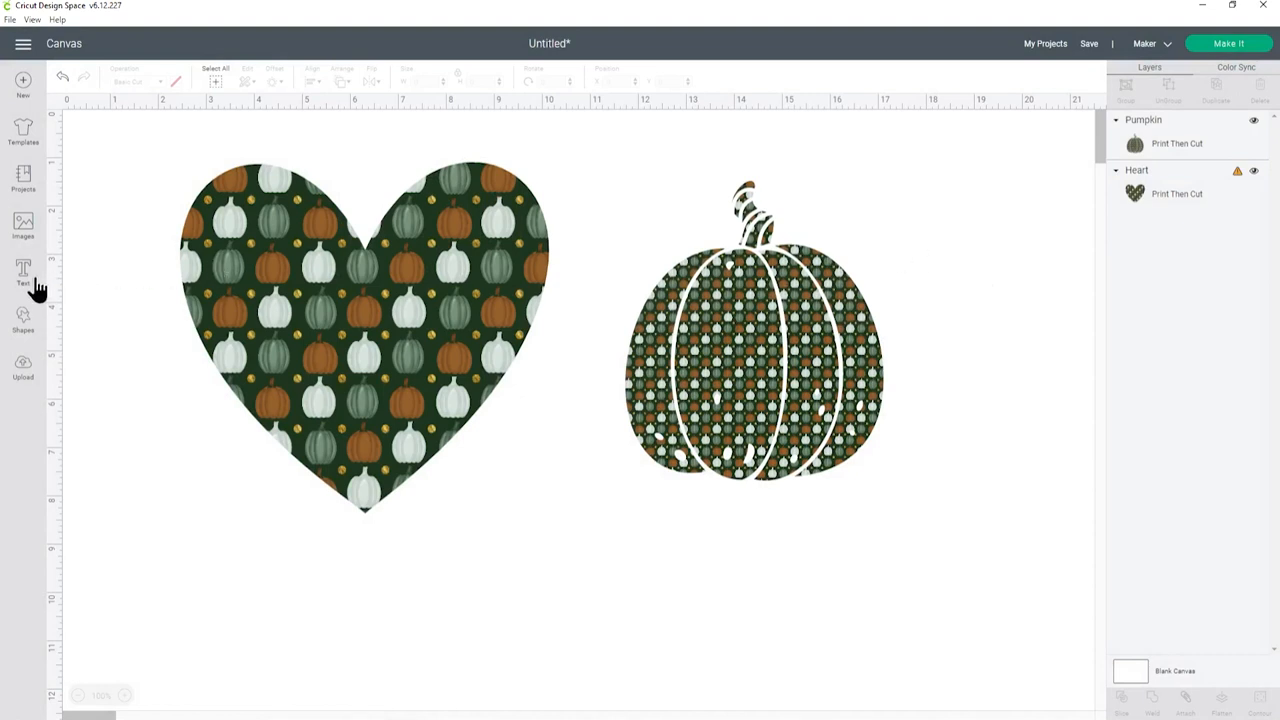
# Add 'Sarah' text in DTC April Skies font, enlarged and placed below the heart
pyautogui.click(22, 272)
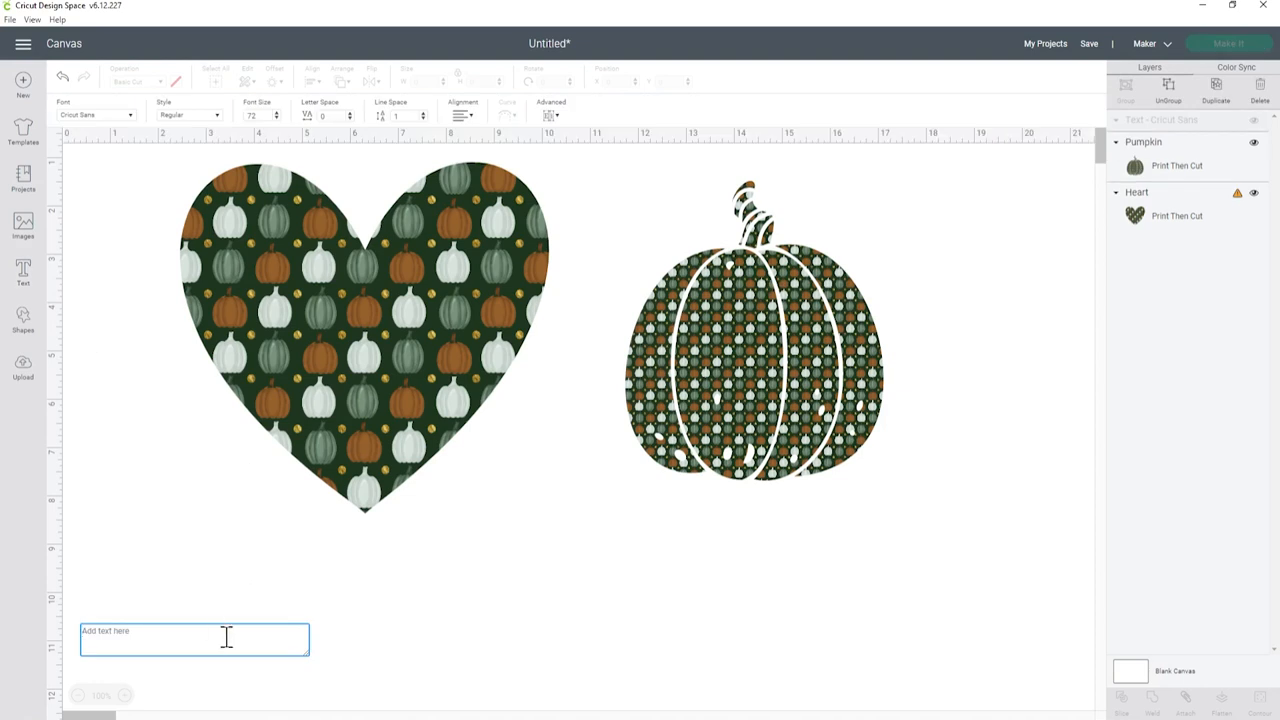
pyautogui.write('Sarah')
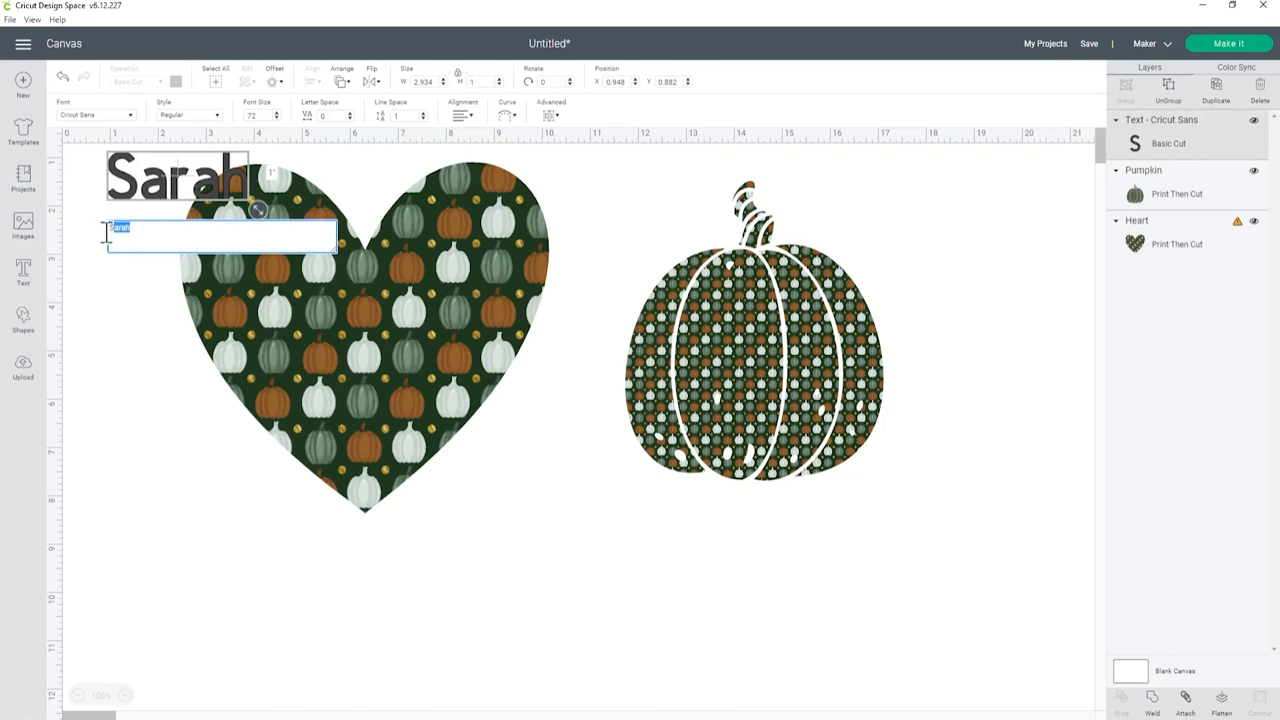
pyautogui.click(95, 114)
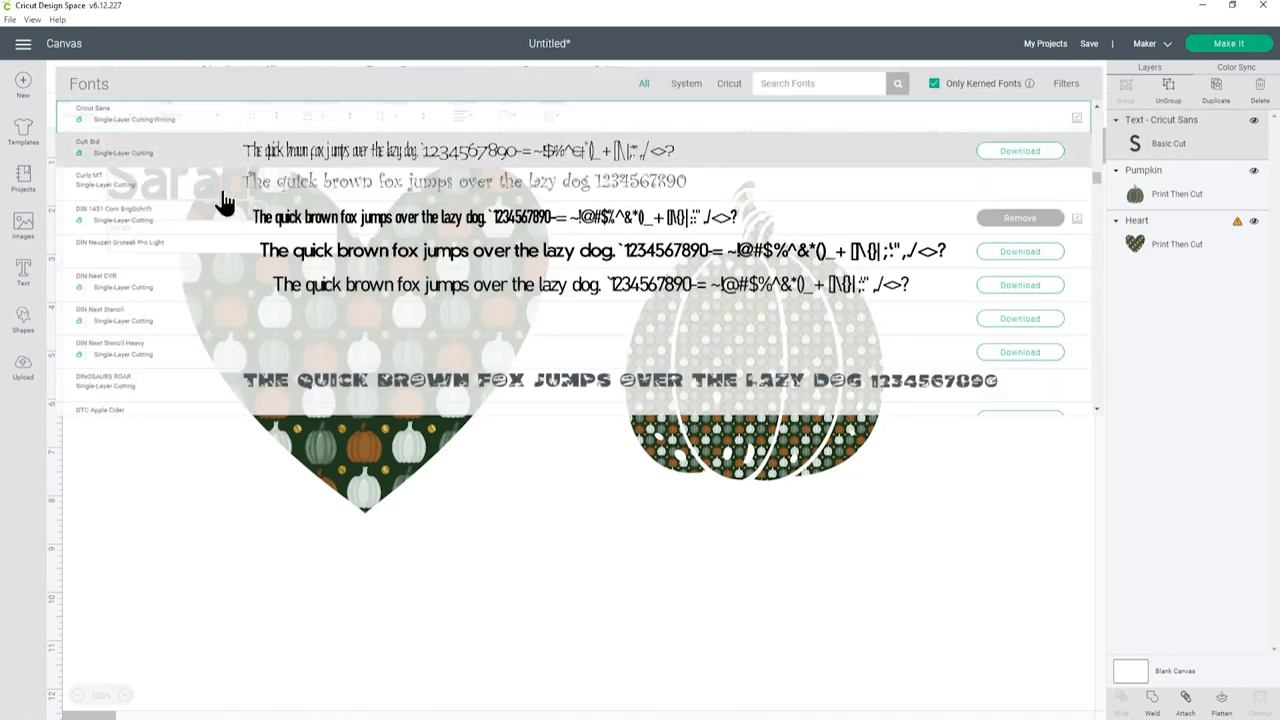
pyautogui.scroll(-3)
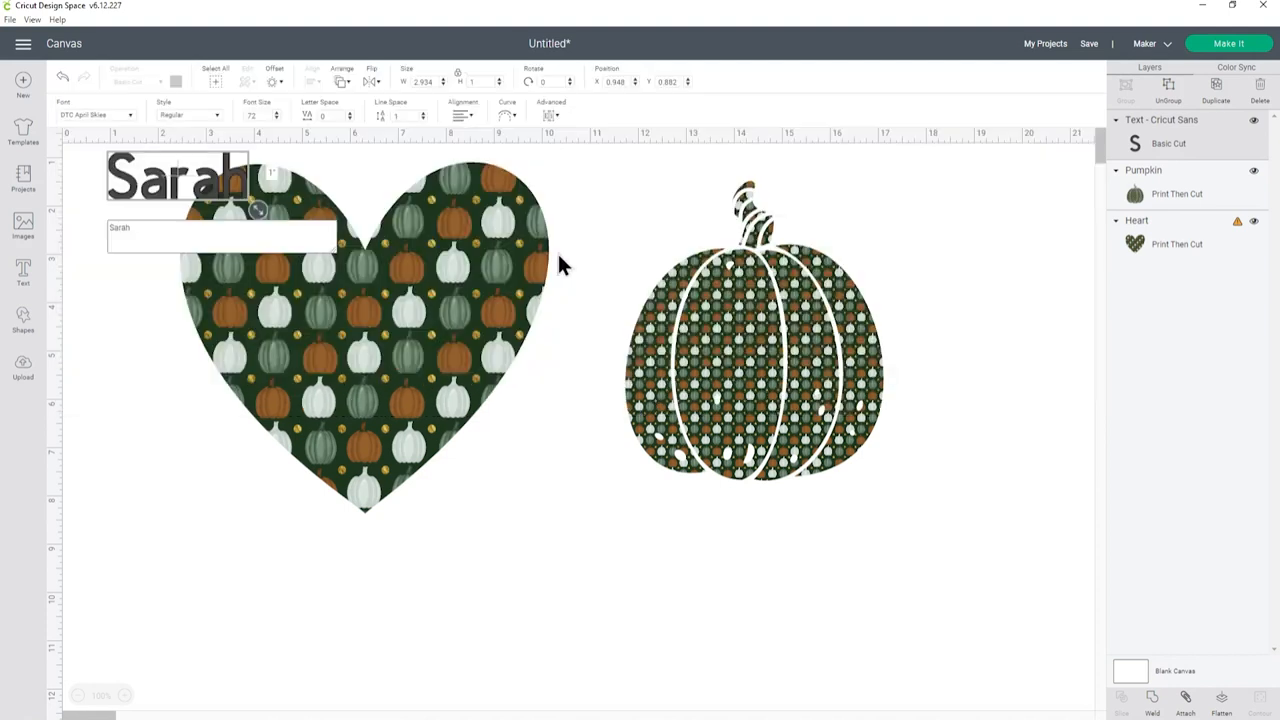
pyautogui.click(220, 237)
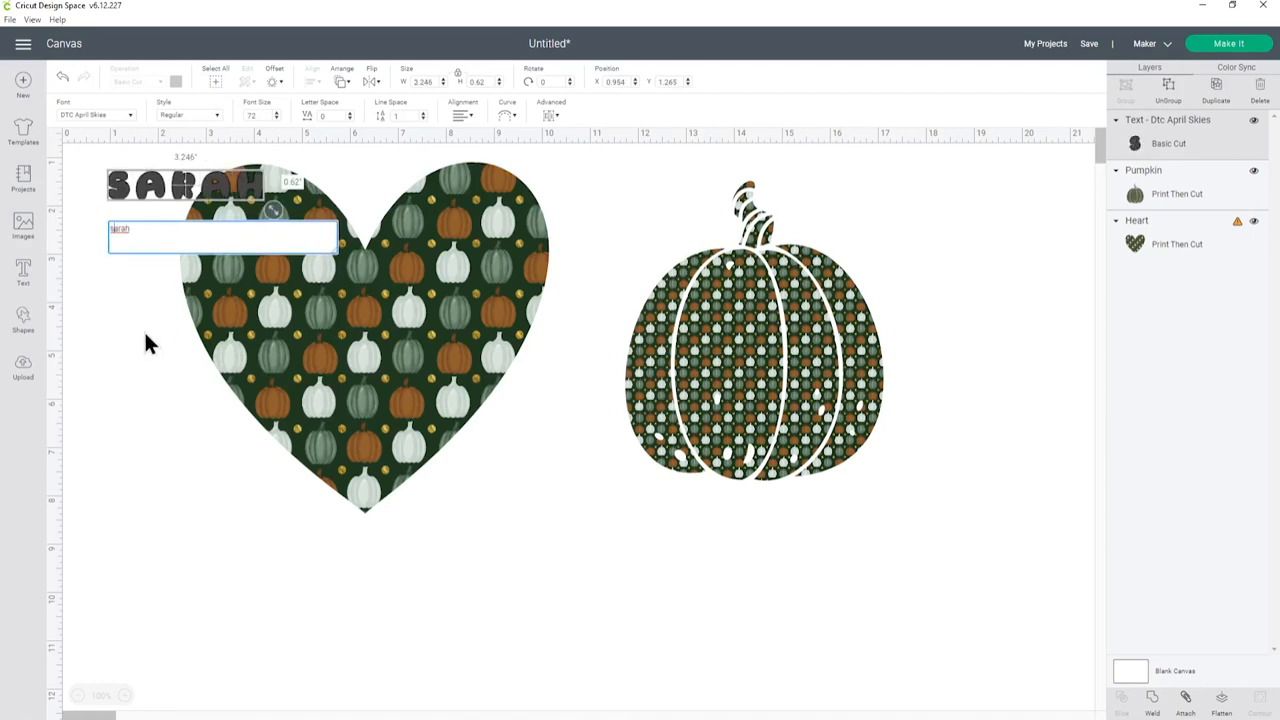
pyautogui.moveTo(185, 185); pyautogui.dragTo(255, 555)
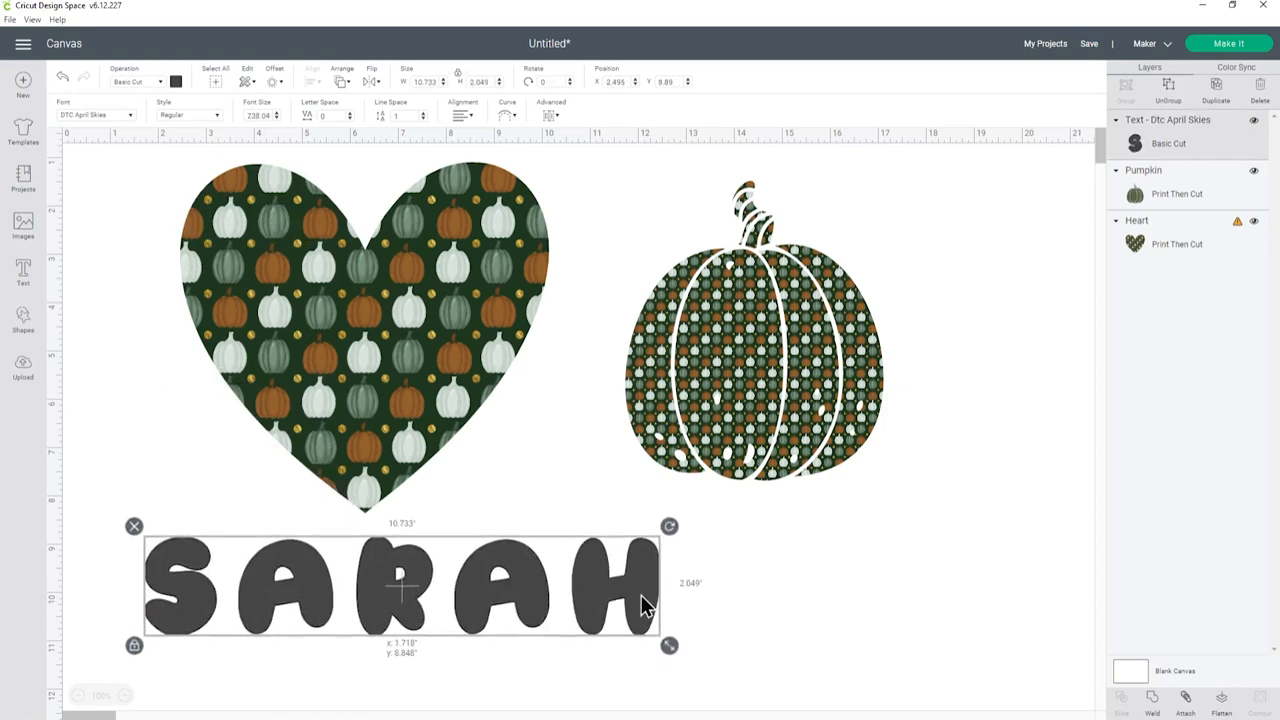
# Make SARAH a Print Then Cut layer with the pumpkin pattern fill, then reselect it
pyautogui.click(140, 82)
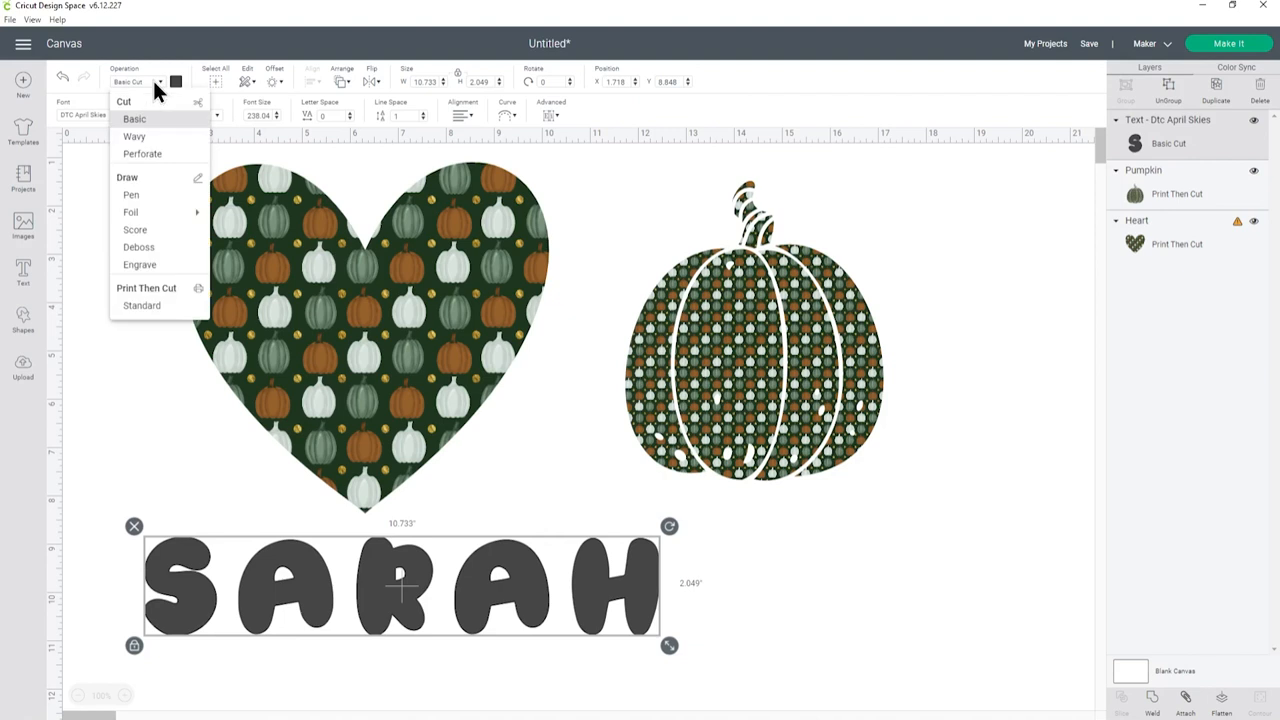
pyautogui.click(146, 287)
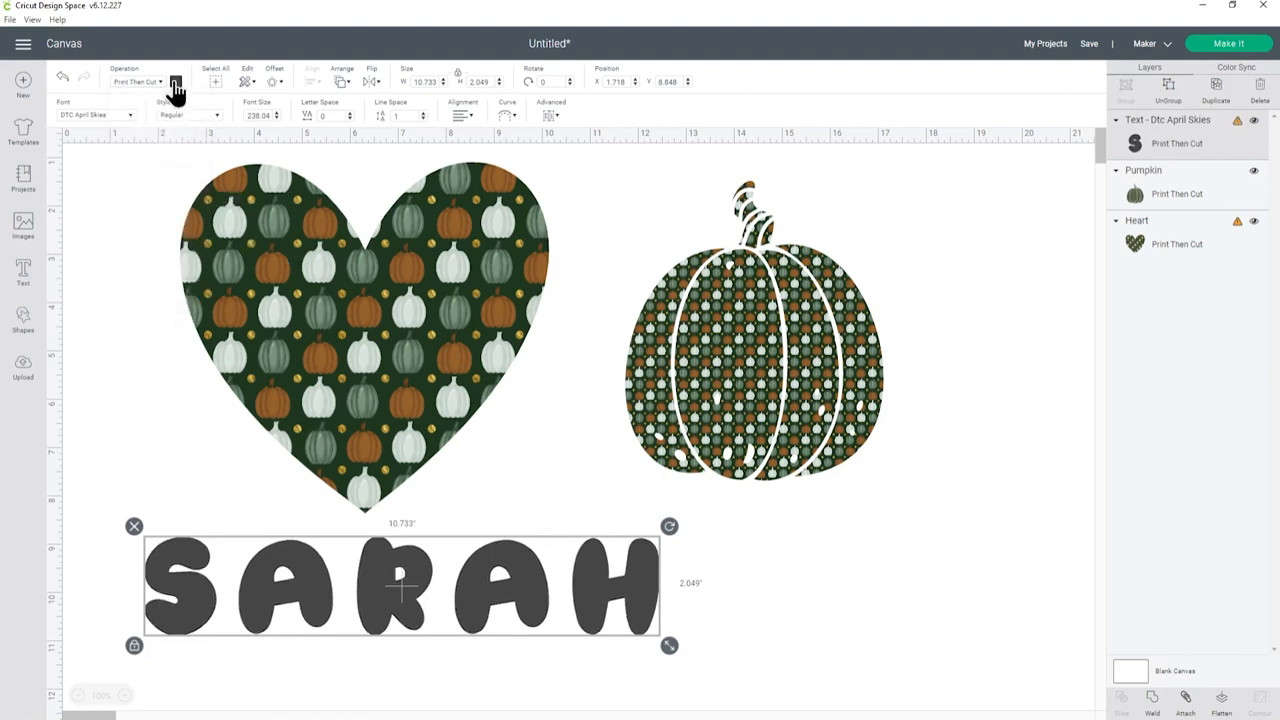
pyautogui.click(176, 81)
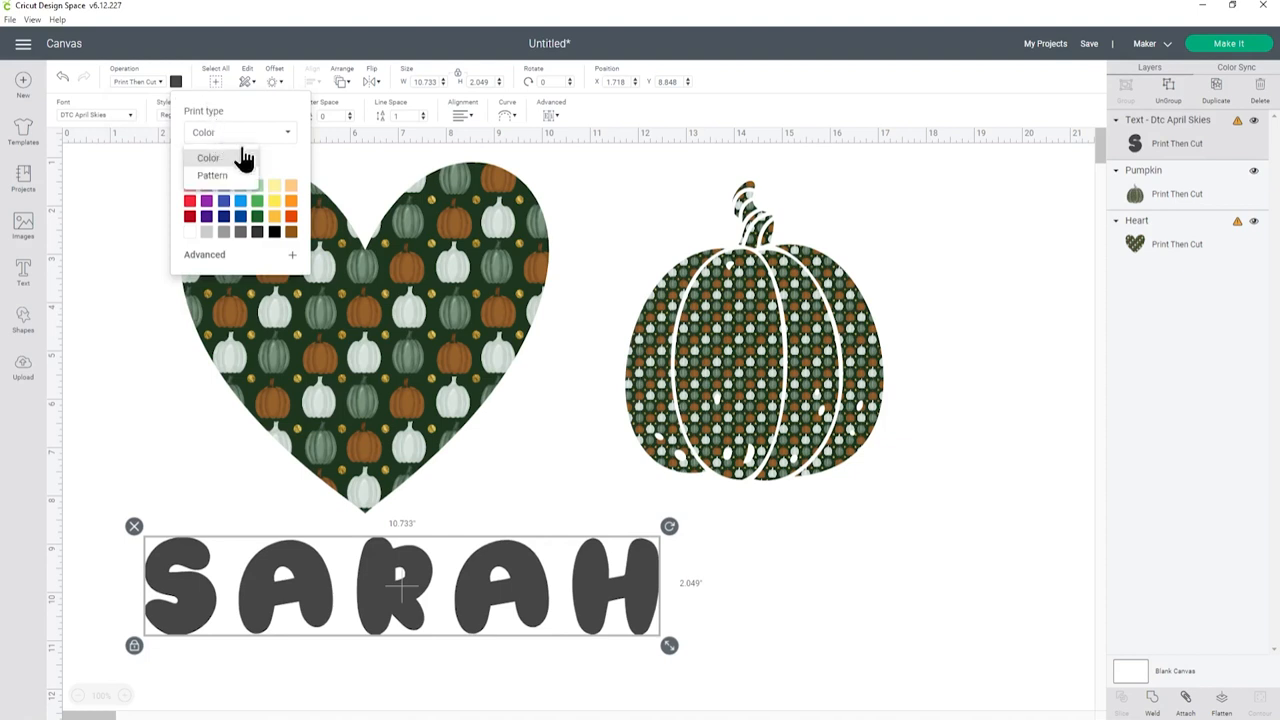
pyautogui.click(212, 175)
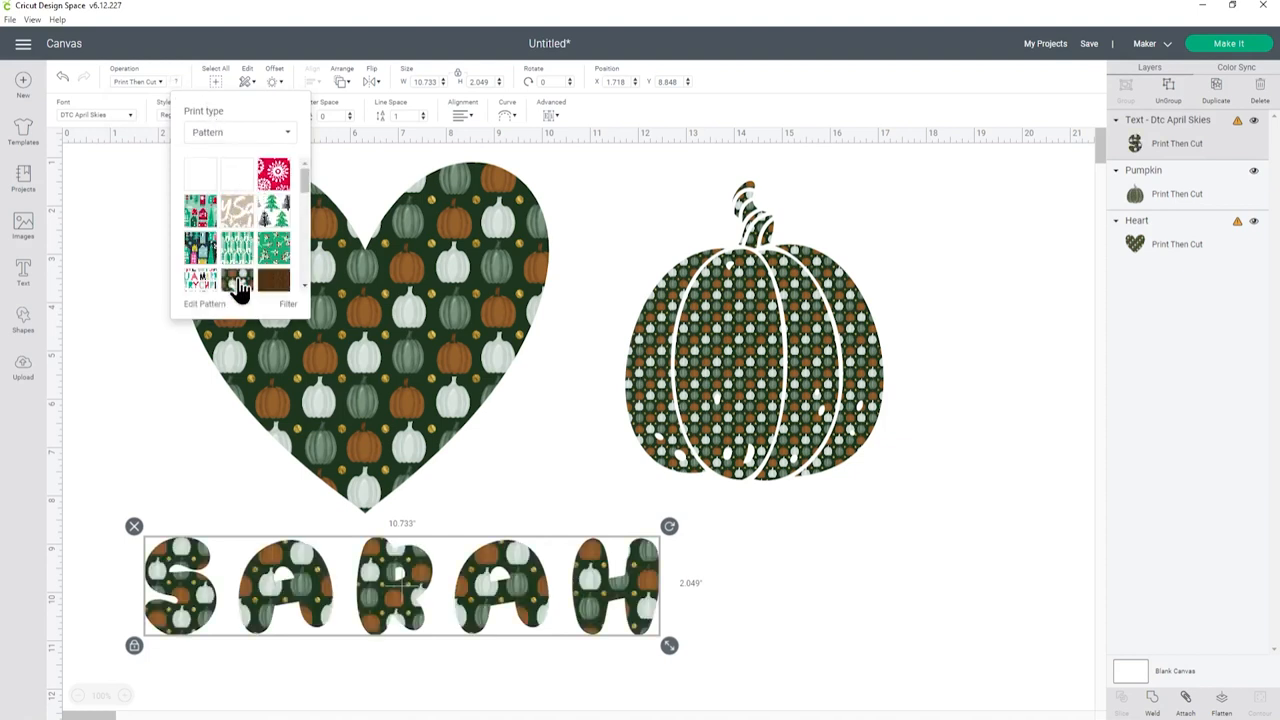
pyautogui.click(815, 595)
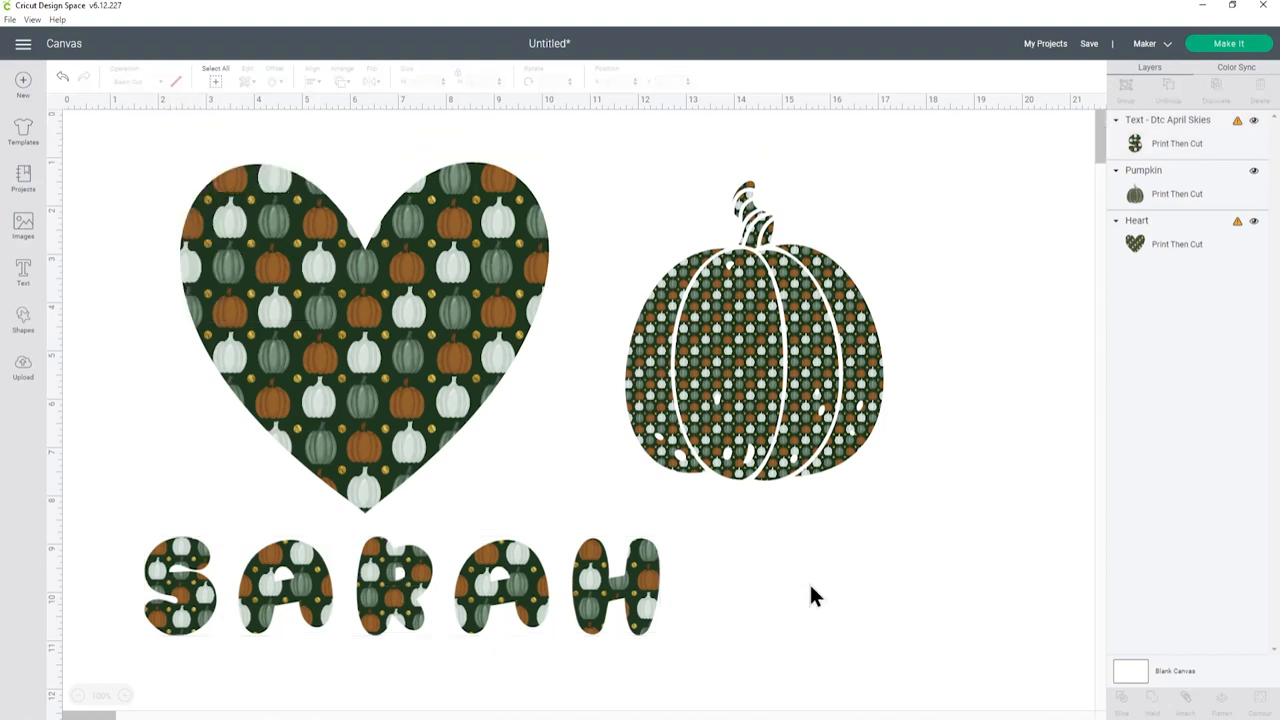
pyautogui.moveTo(789, 583)
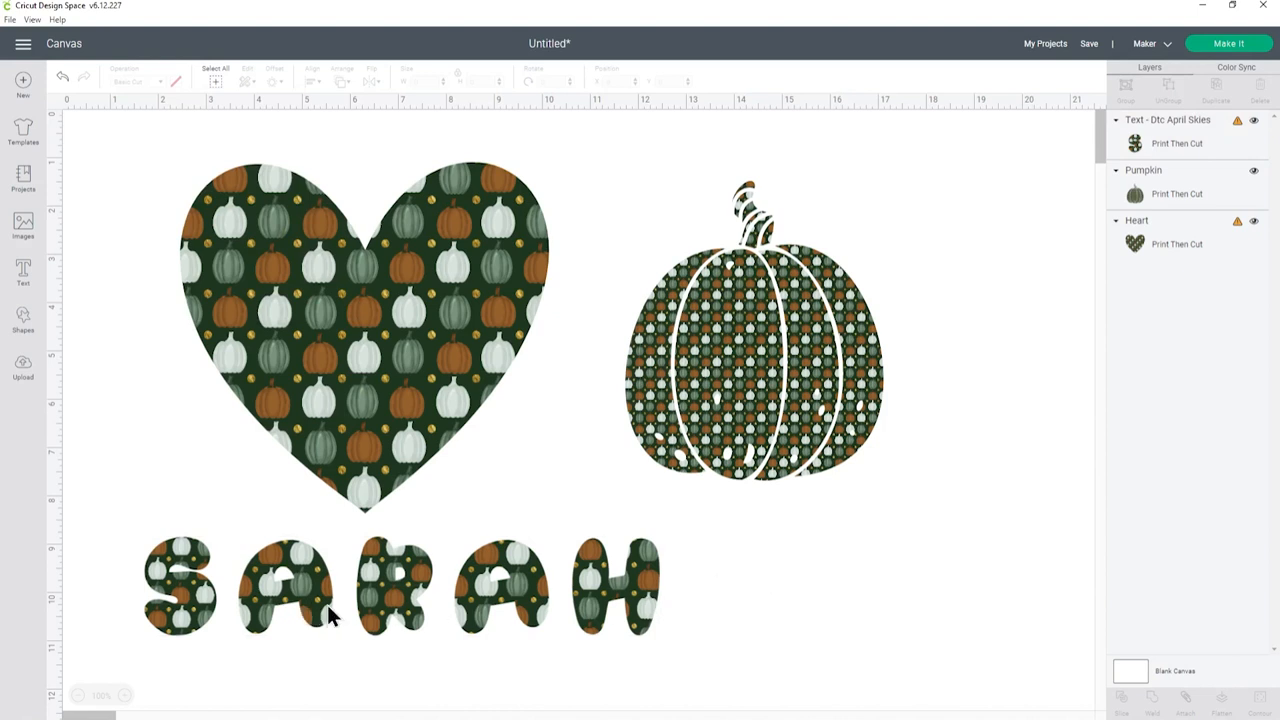
pyautogui.moveTo(318, 603)
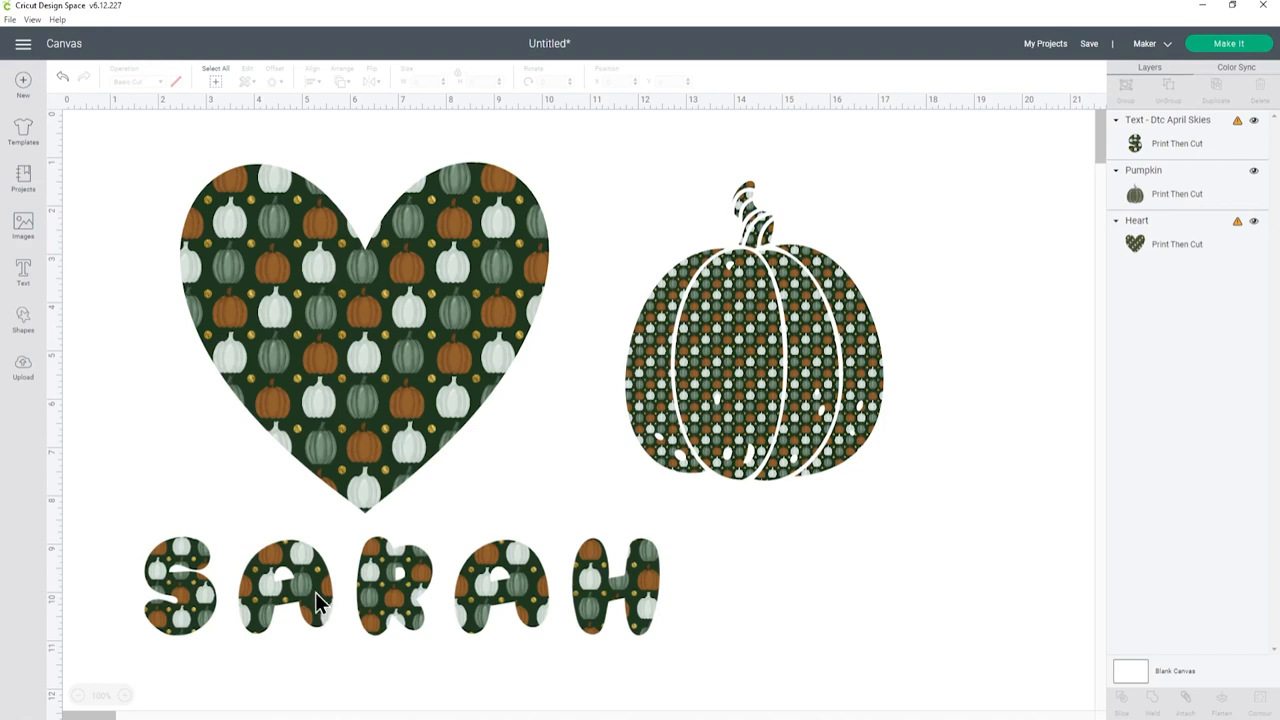
pyautogui.click(290, 588)
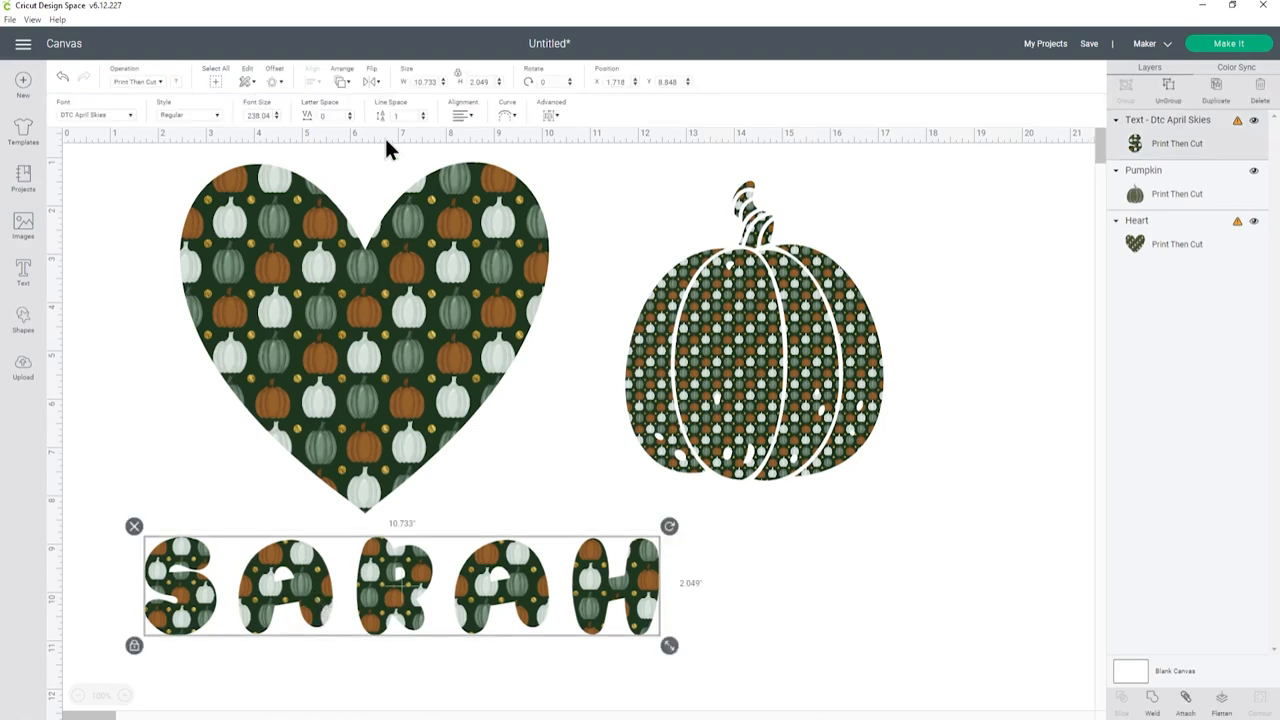
# Add a 0.1-inch offset outline around the SARAH lettering
pyautogui.click(274, 81)
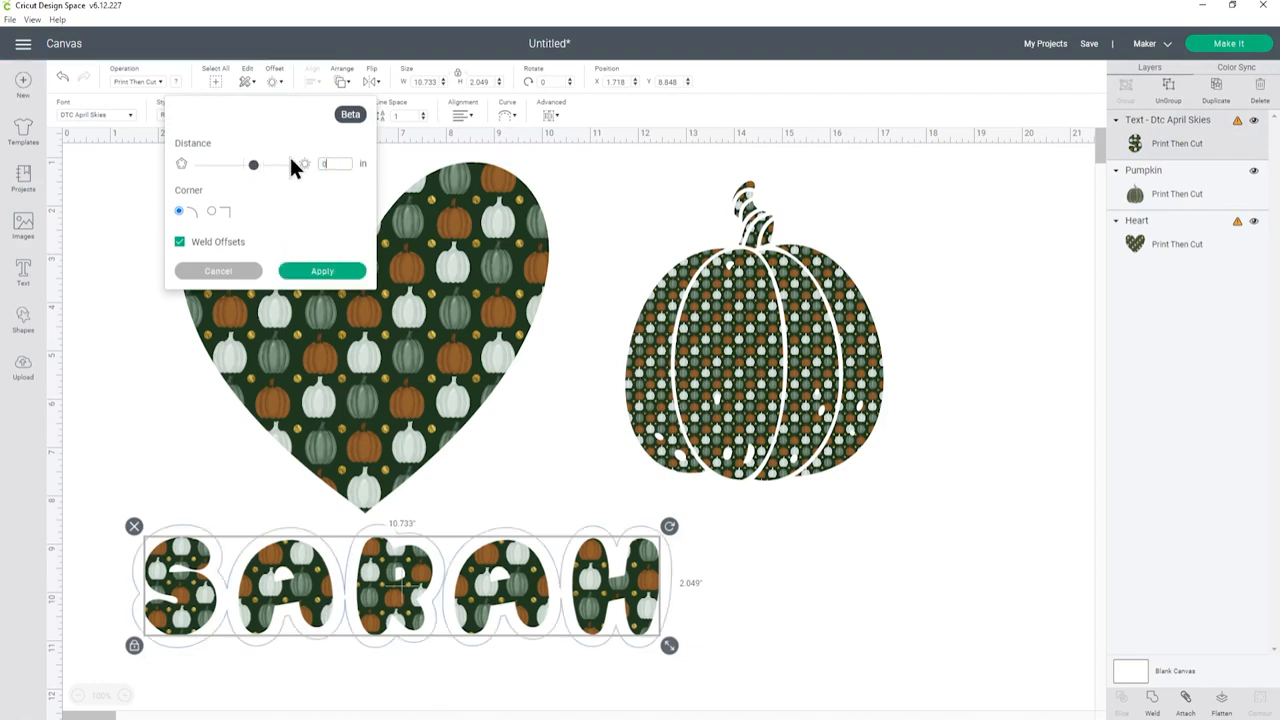
pyautogui.moveTo(253, 164); pyautogui.dragTo(247, 164)
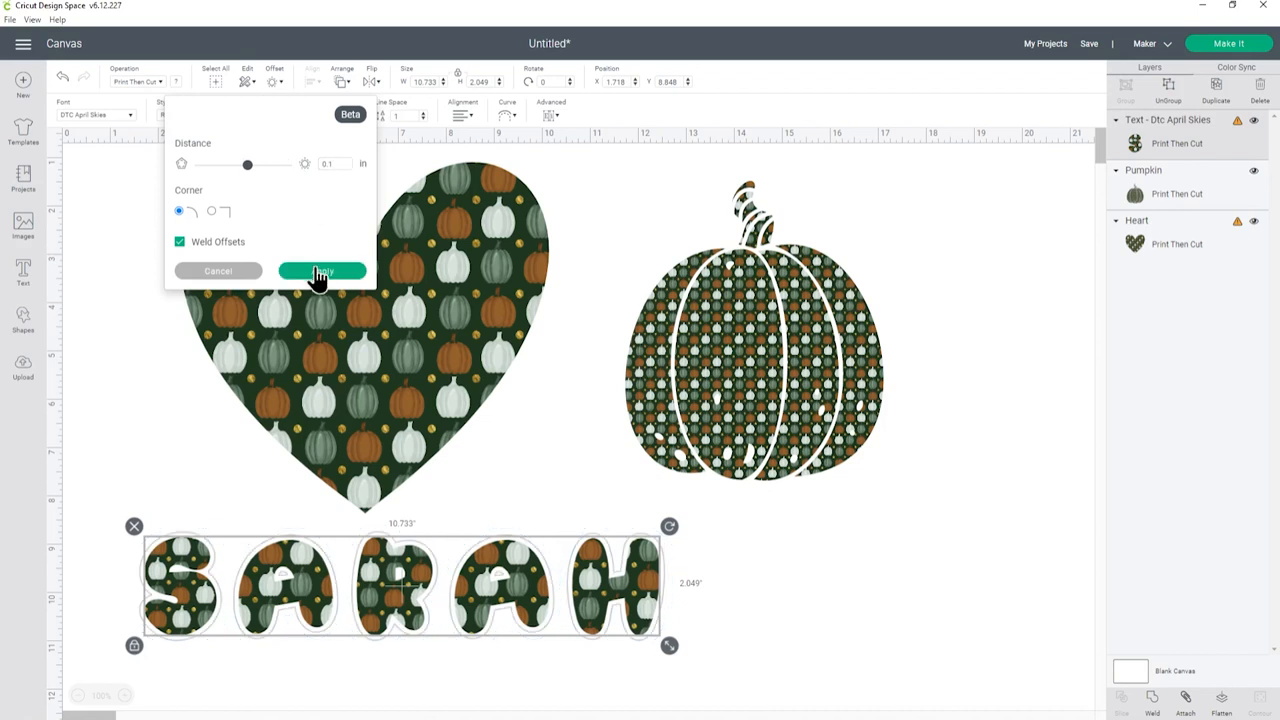
pyautogui.click(322, 271)
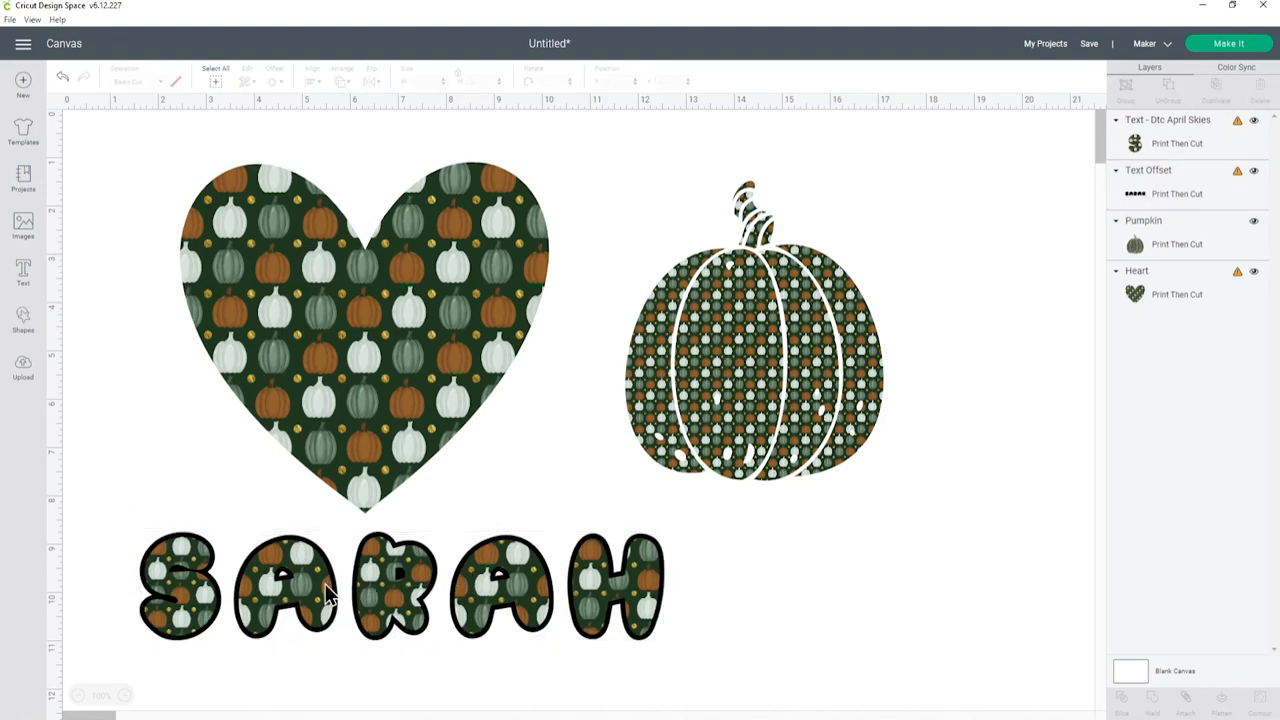
pyautogui.moveTo(456, 604)
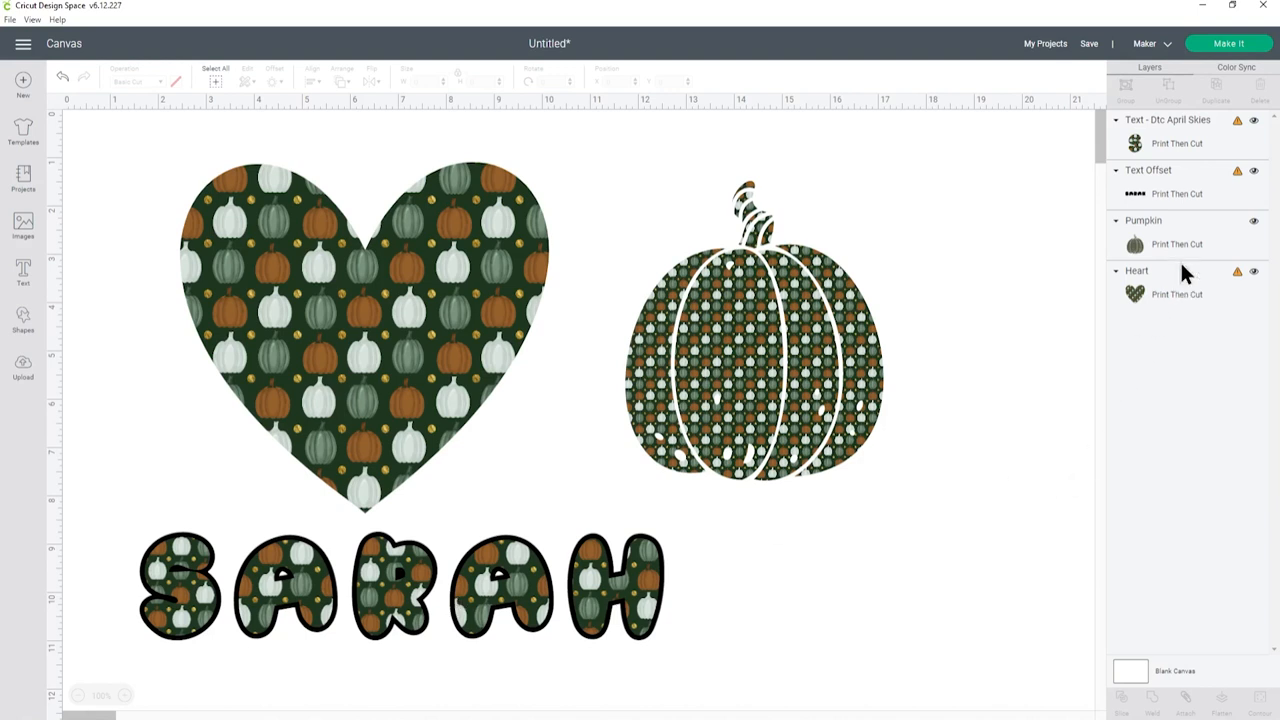
# Switch the SARAH offset outline to Basic Cut and bring up its colour and contour options
pyautogui.click(400, 587)
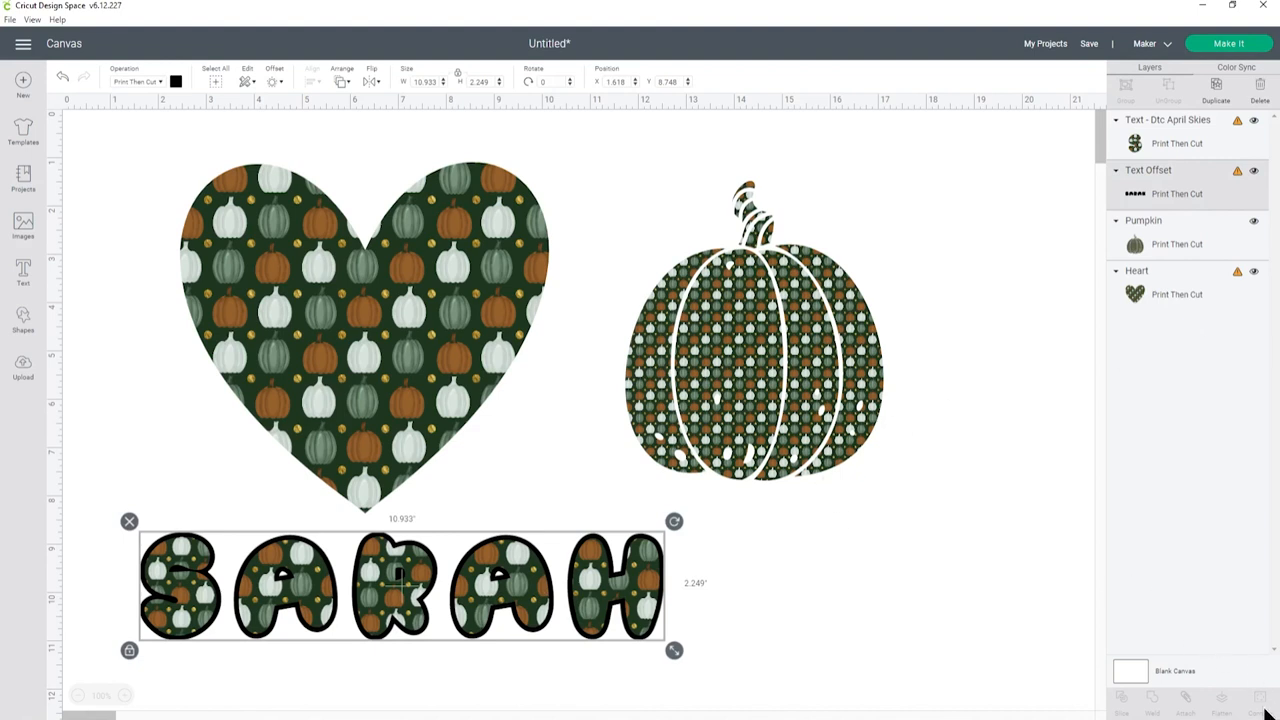
pyautogui.moveTo(1152, 196)
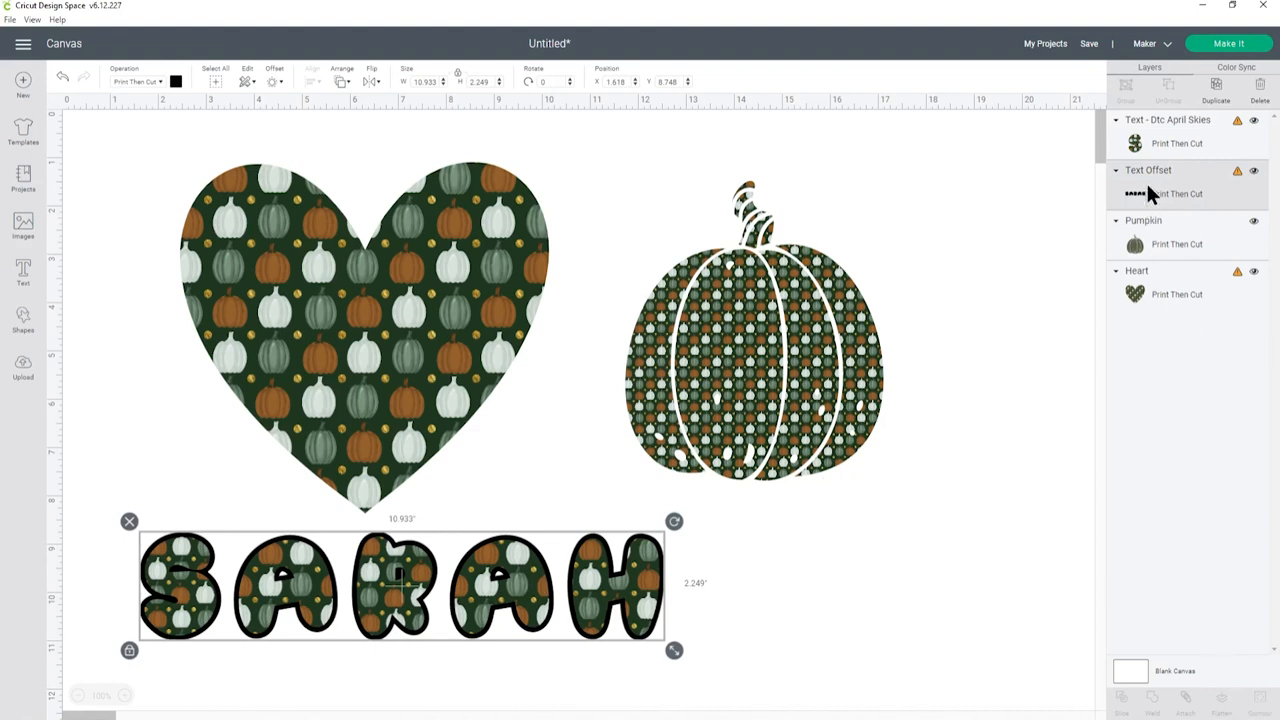
pyautogui.moveTo(1140, 195)
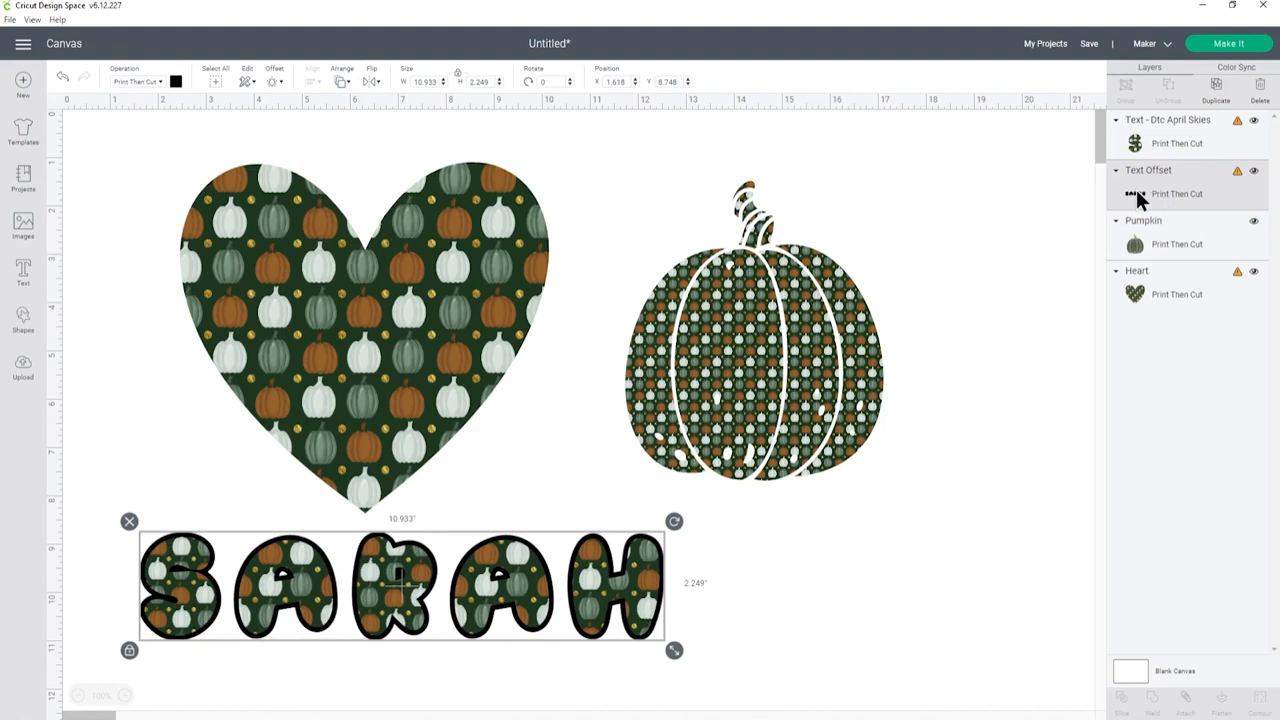
pyautogui.moveTo(150, 90)
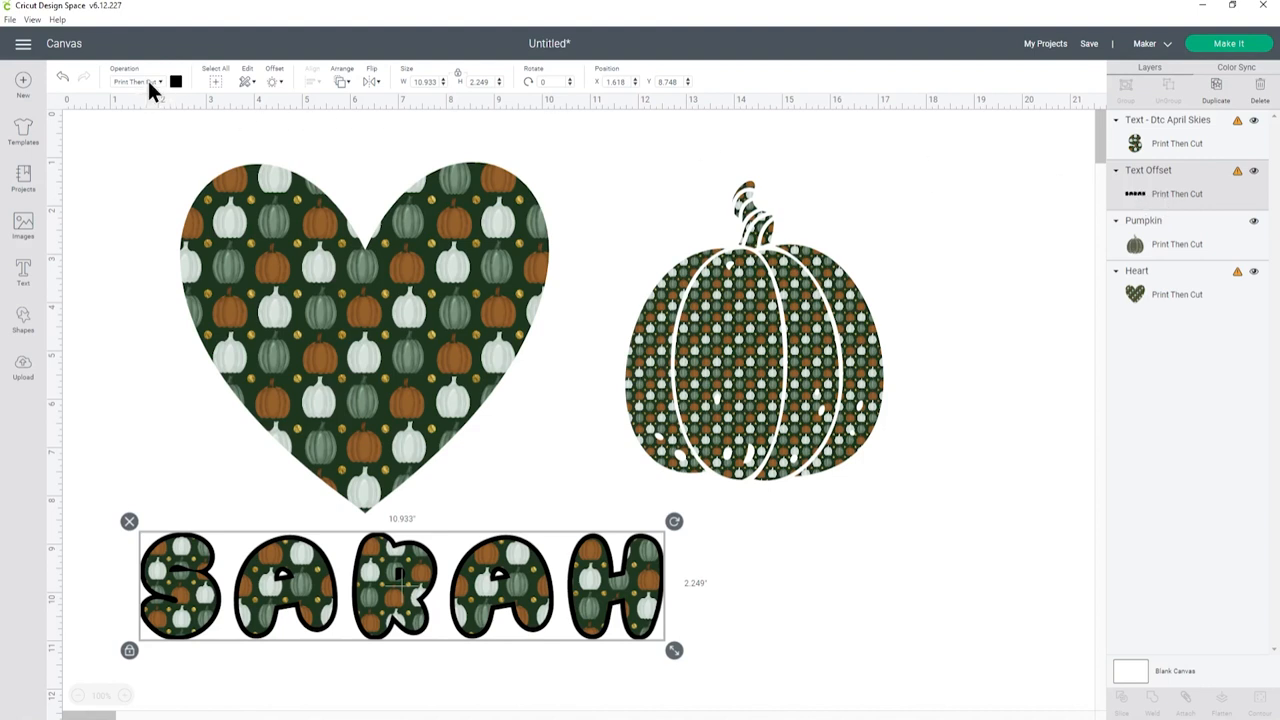
pyautogui.click(137, 81)
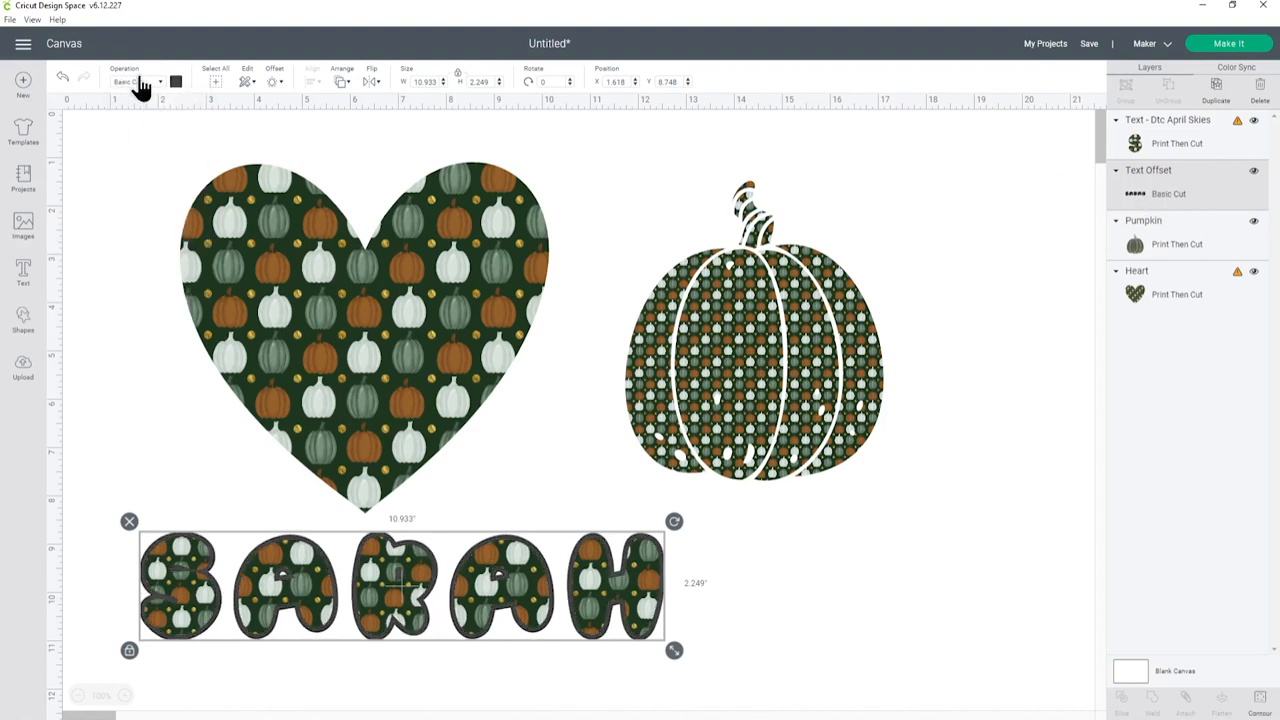
pyautogui.click(175, 81)
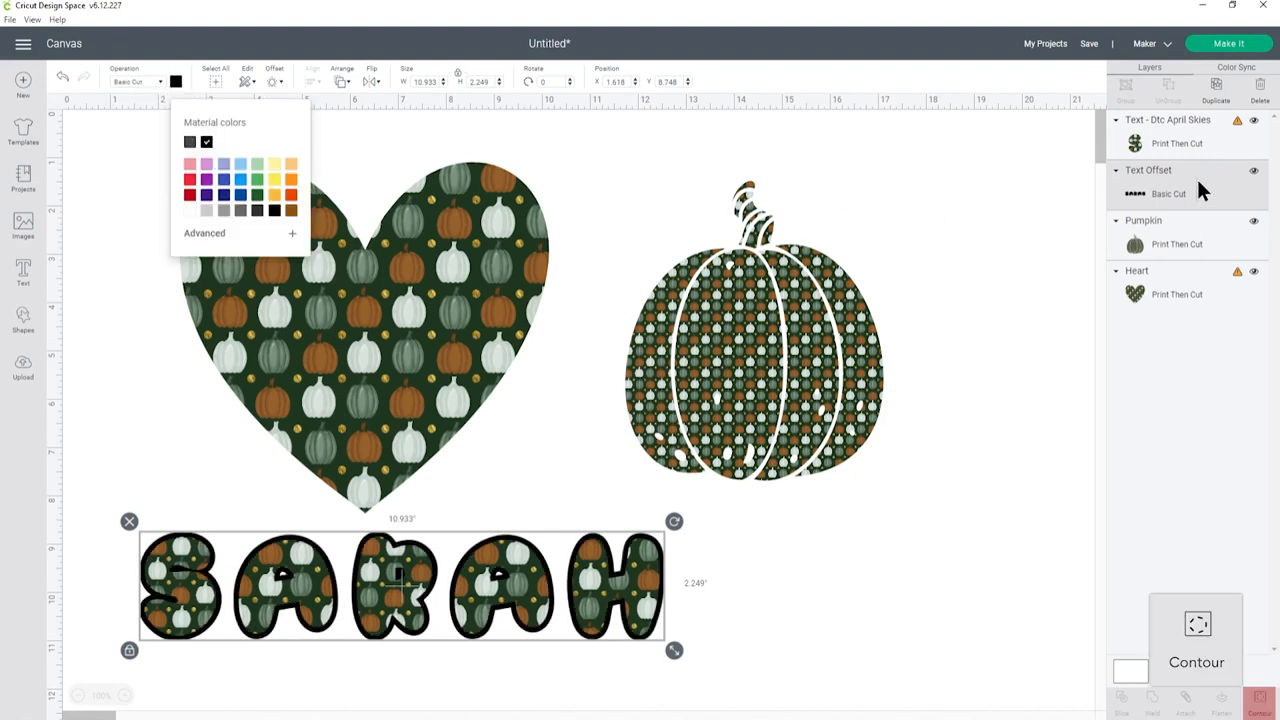
pyautogui.click(1196, 640)
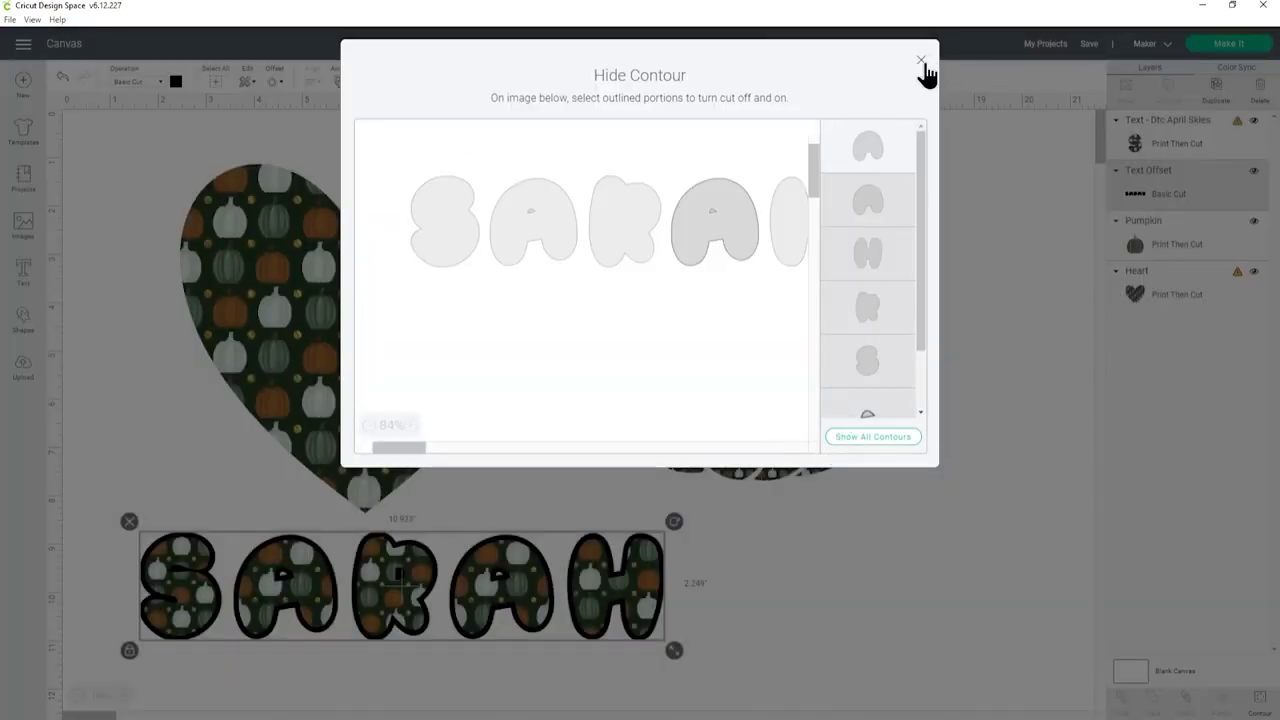
# Hide the outline's small inner hole cutouts and close the Hide Contour window
pyautogui.click(920, 60)
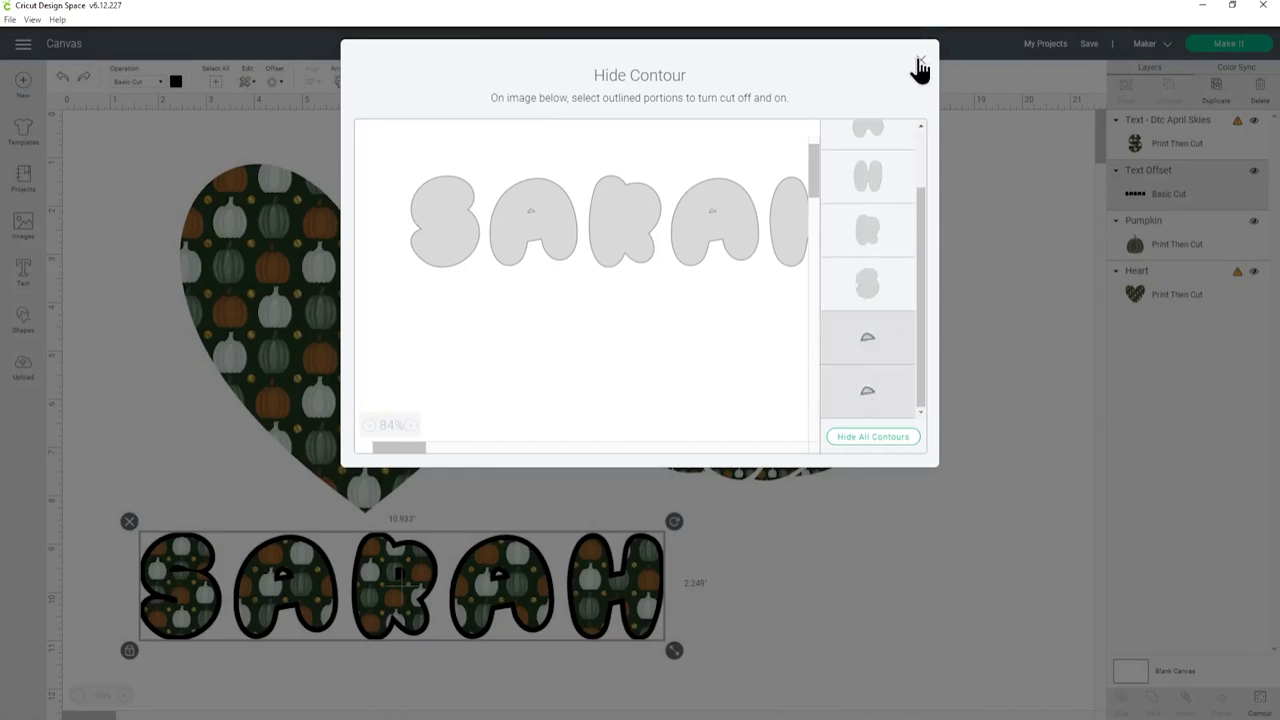
pyautogui.click(919, 62)
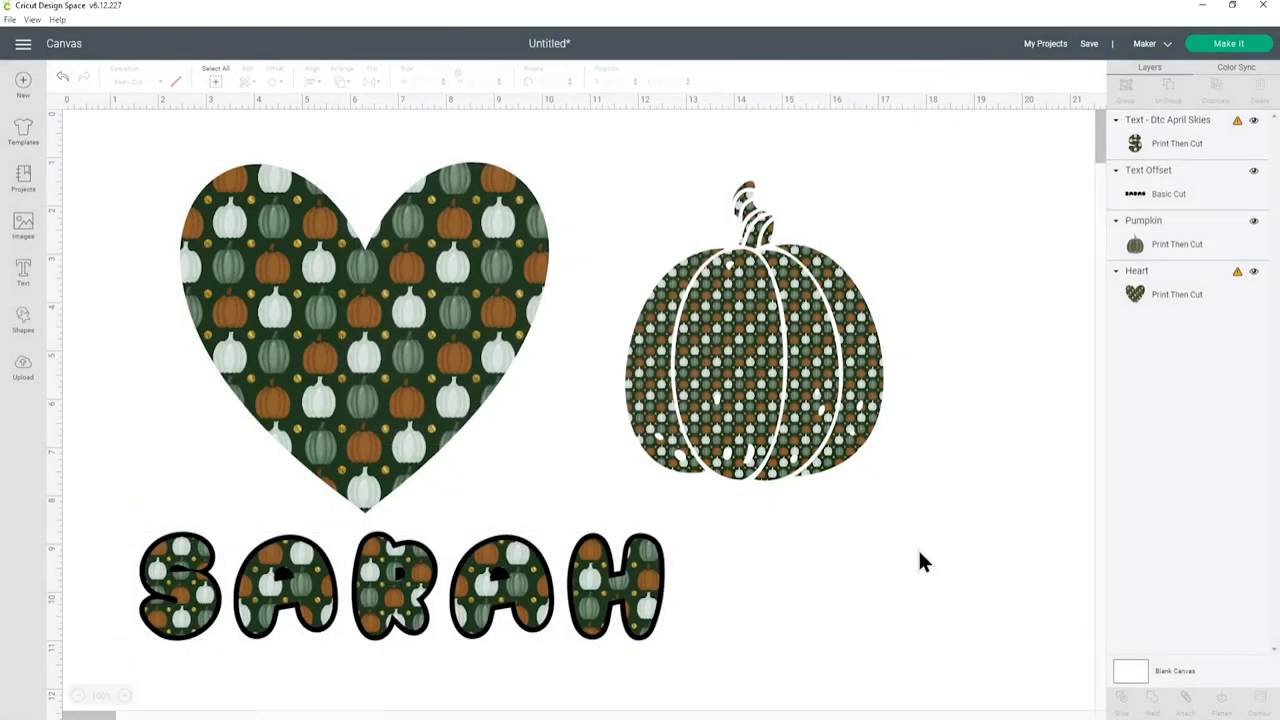
pyautogui.moveTo(1128, 312)
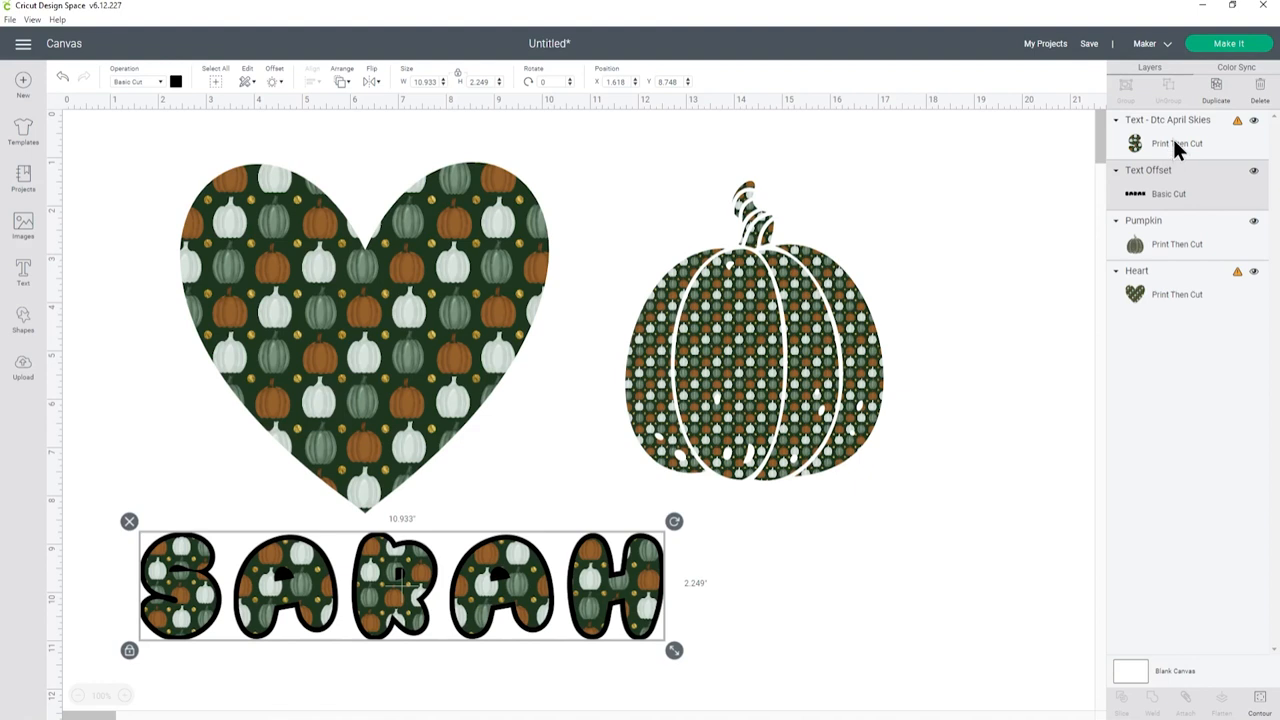
pyautogui.moveTo(1188, 192)
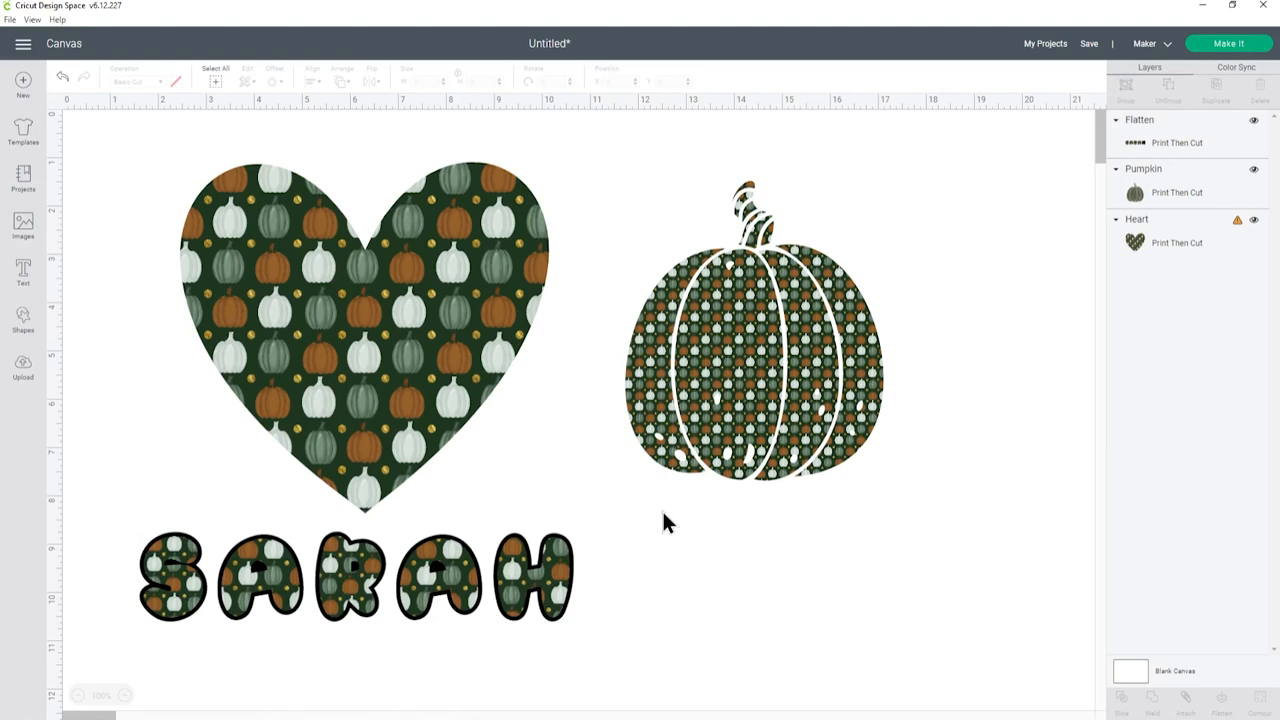
pyautogui.moveTo(437, 372)
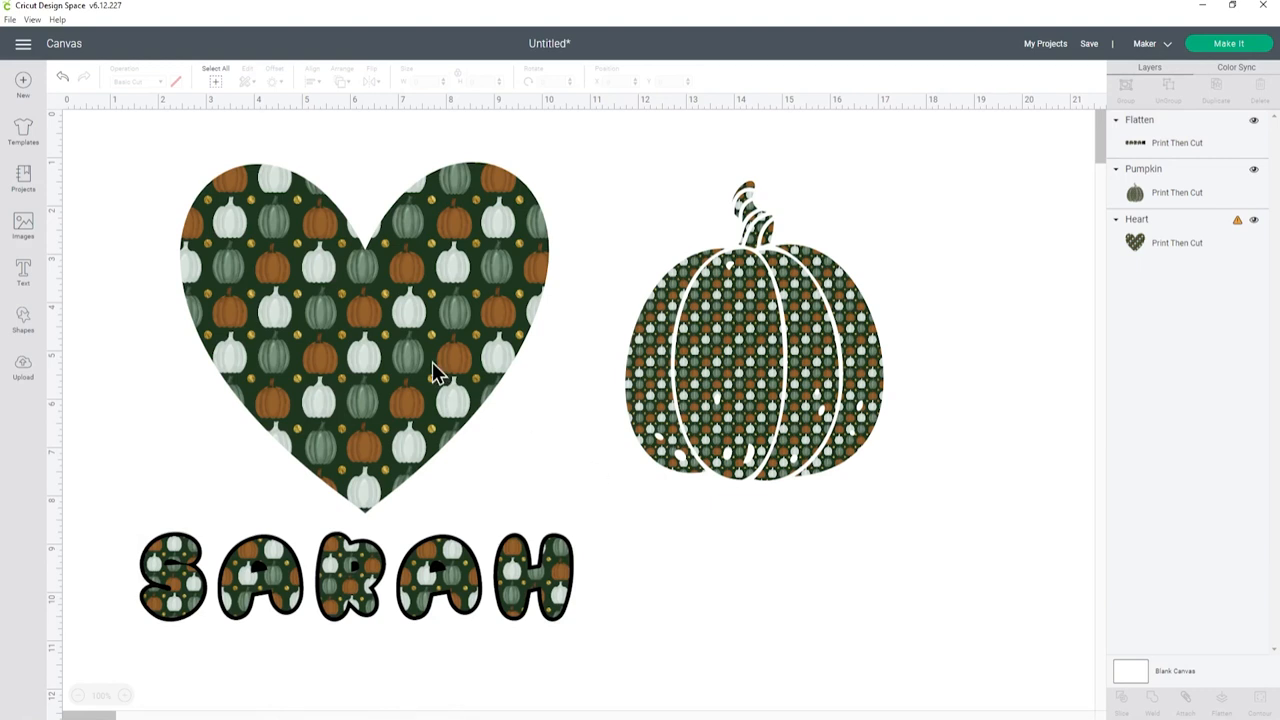
# Start a new blank canvas and go to the Upload screen
pyautogui.click(750, 360)
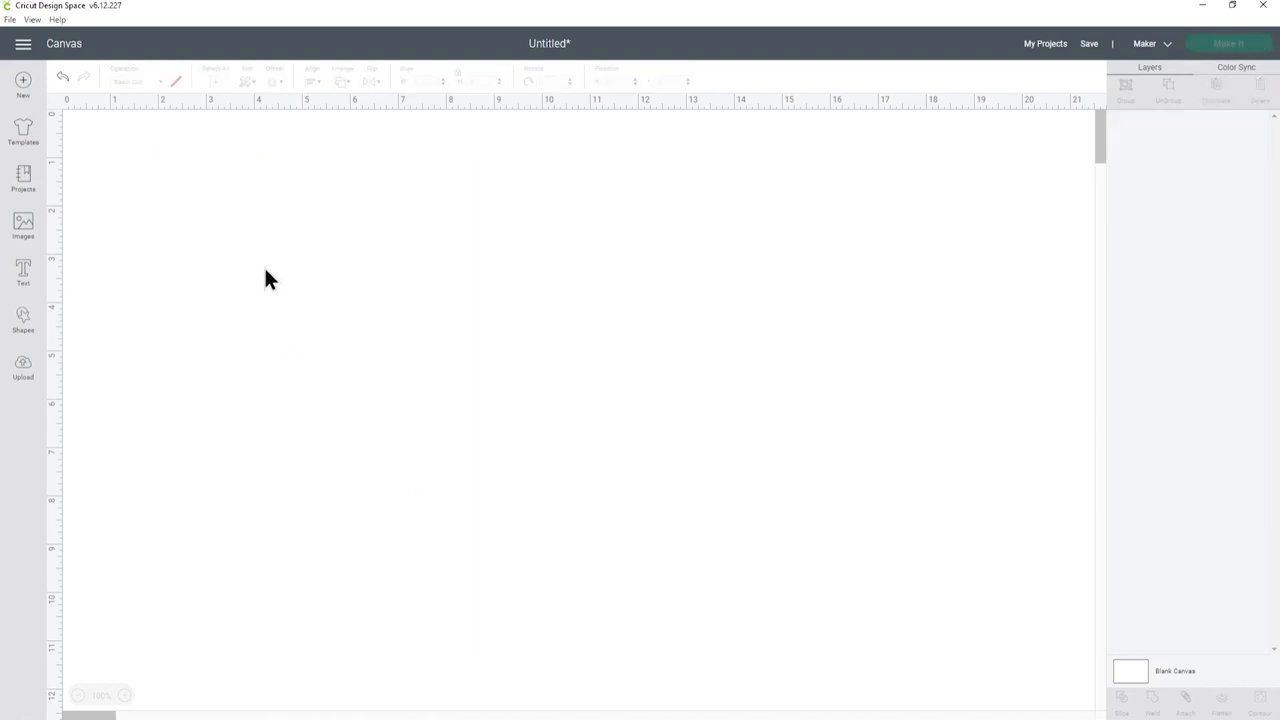
pyautogui.click(22, 368)
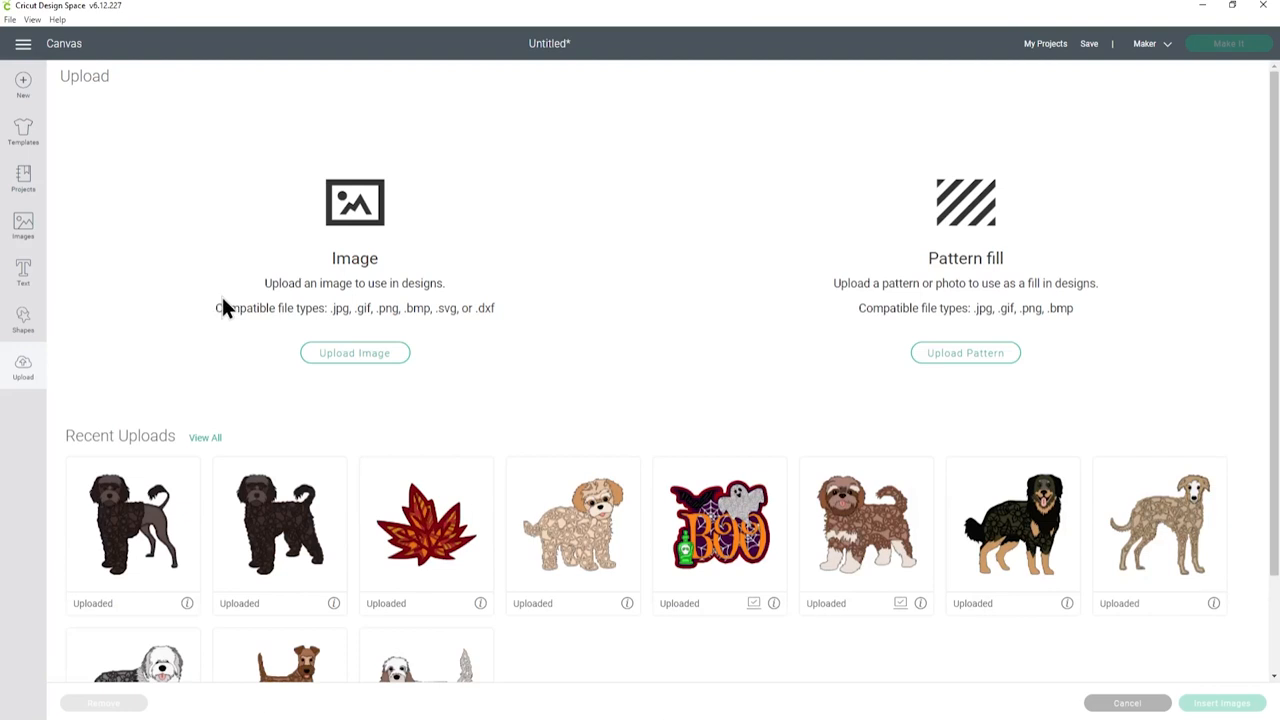
pyautogui.moveTo(345, 352)
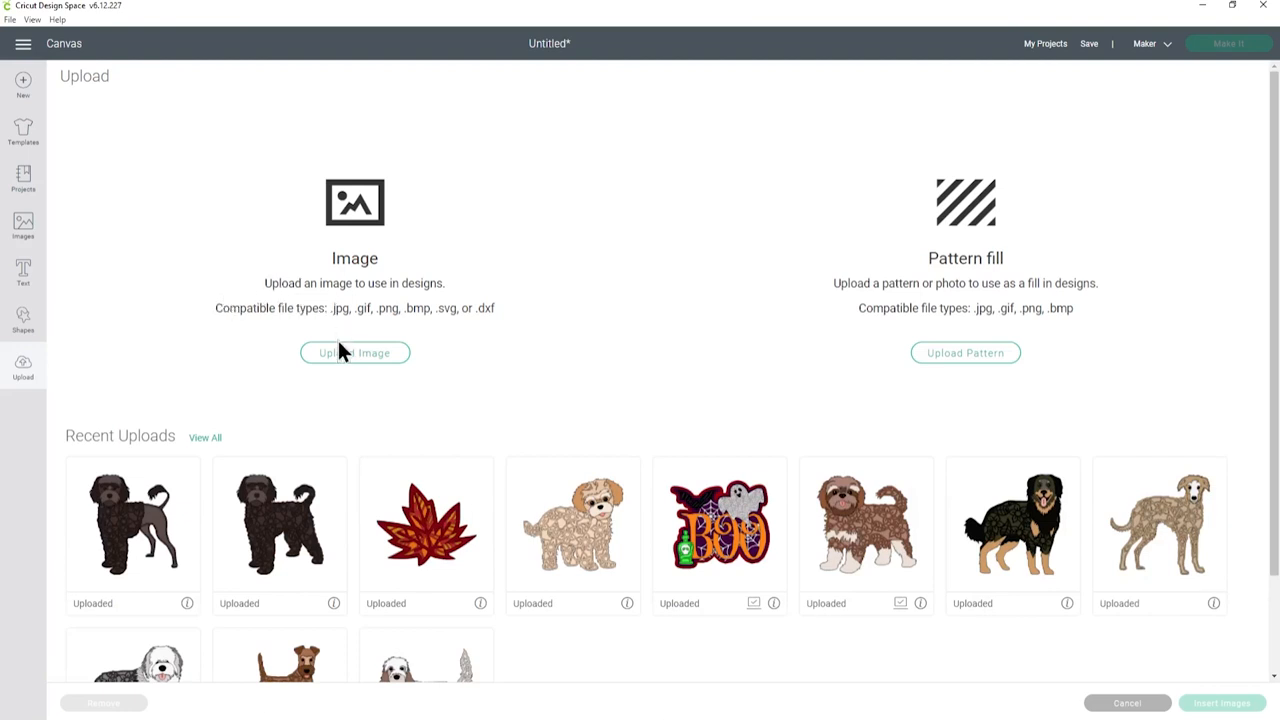
# Bring the chevron JPG into Upload Image, then cancel at Select & Erase
pyautogui.click(355, 352)
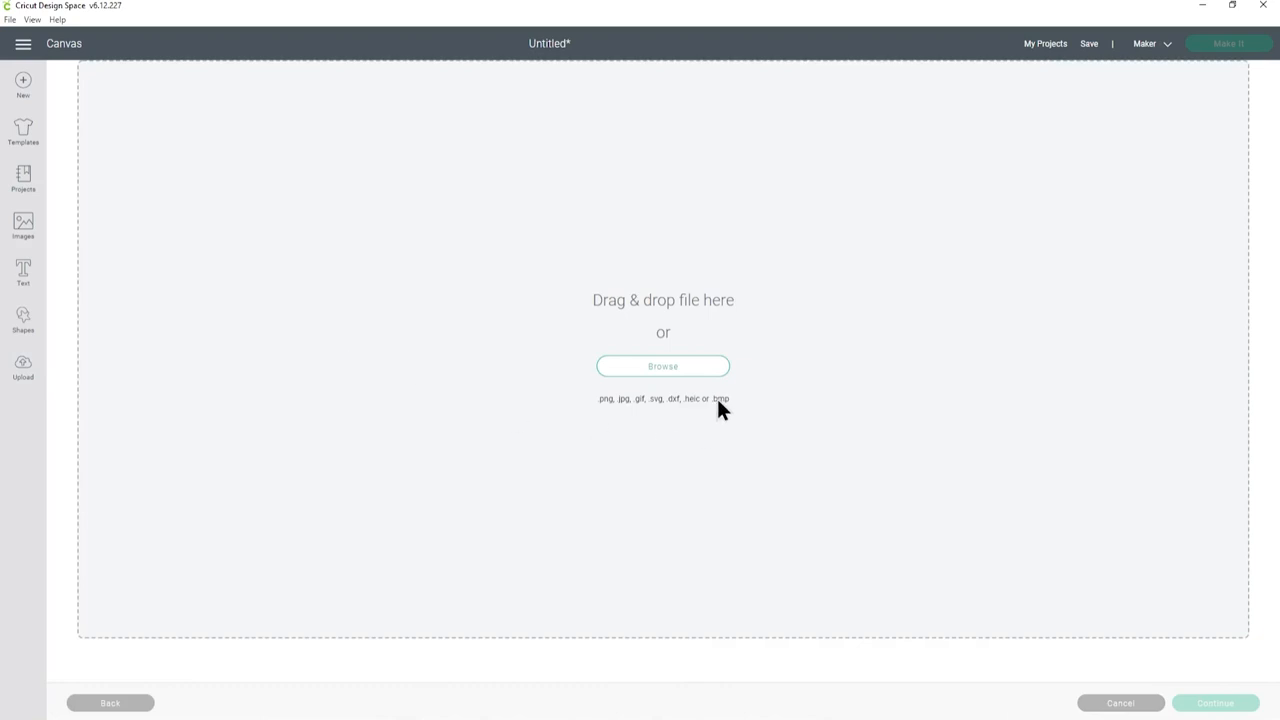
pyautogui.click(663, 366)
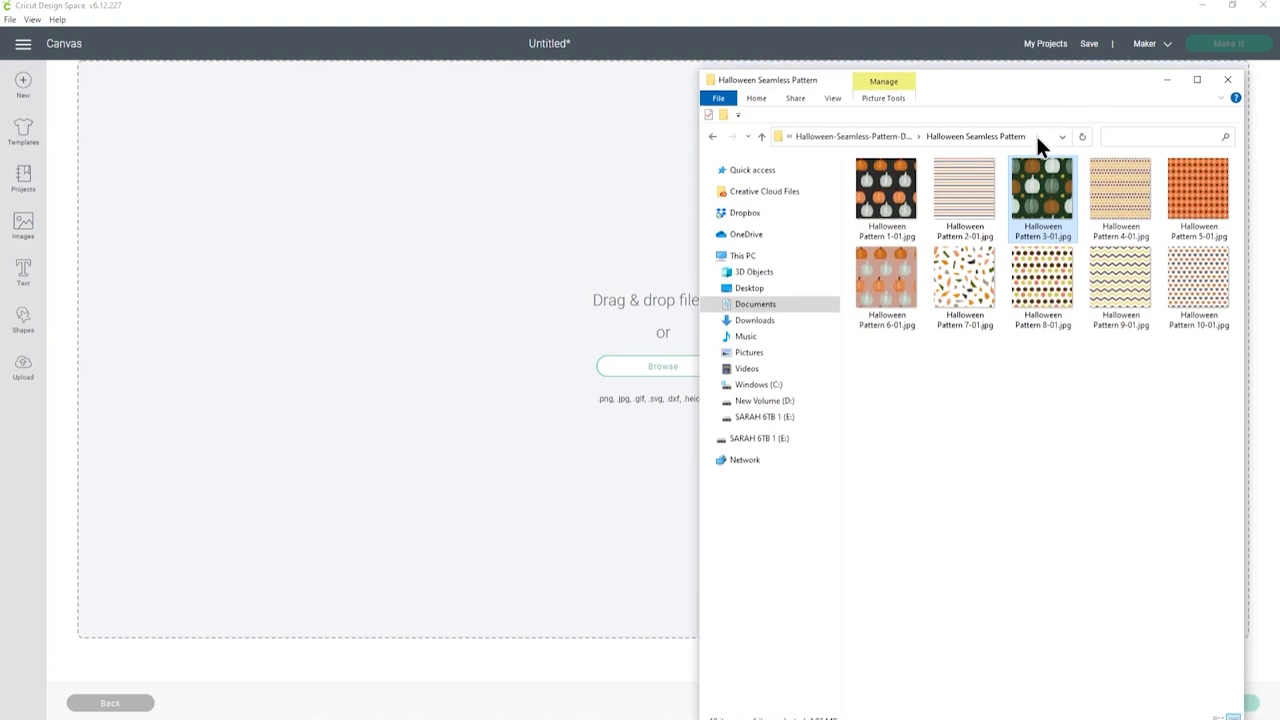
pyautogui.moveTo(1120, 190); pyautogui.dragTo(510, 290)
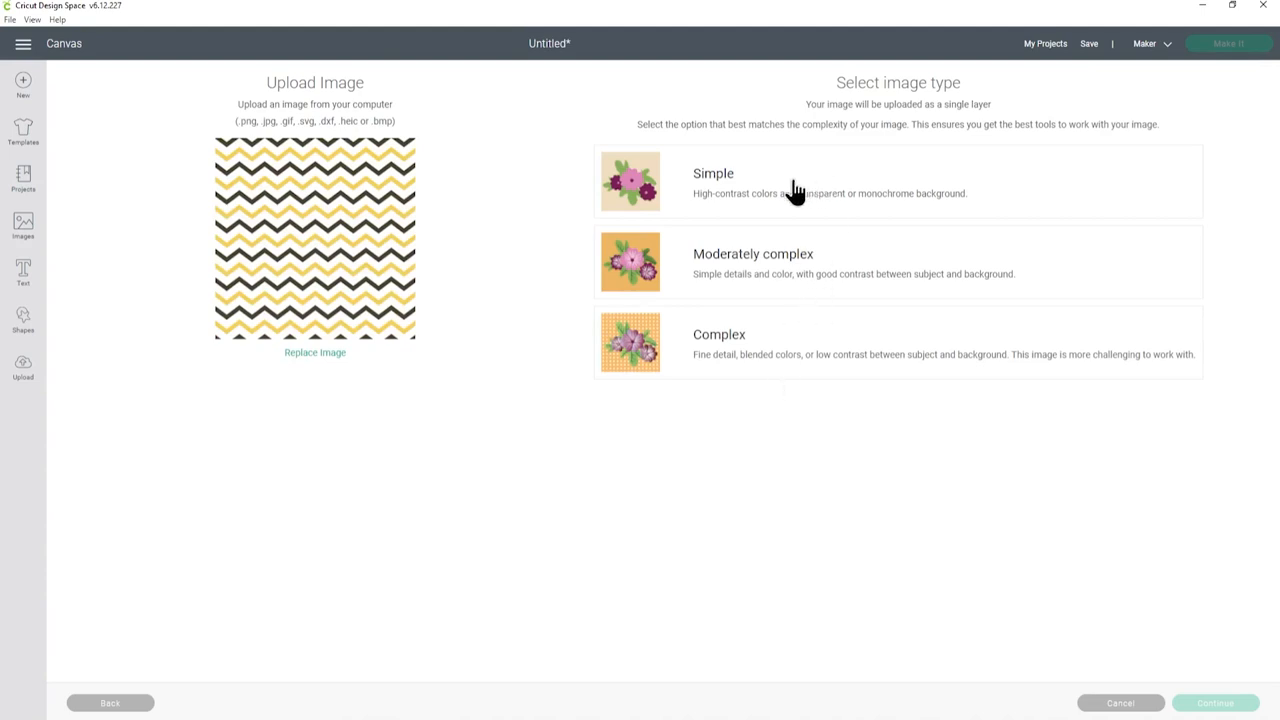
pyautogui.moveTo(804, 391)
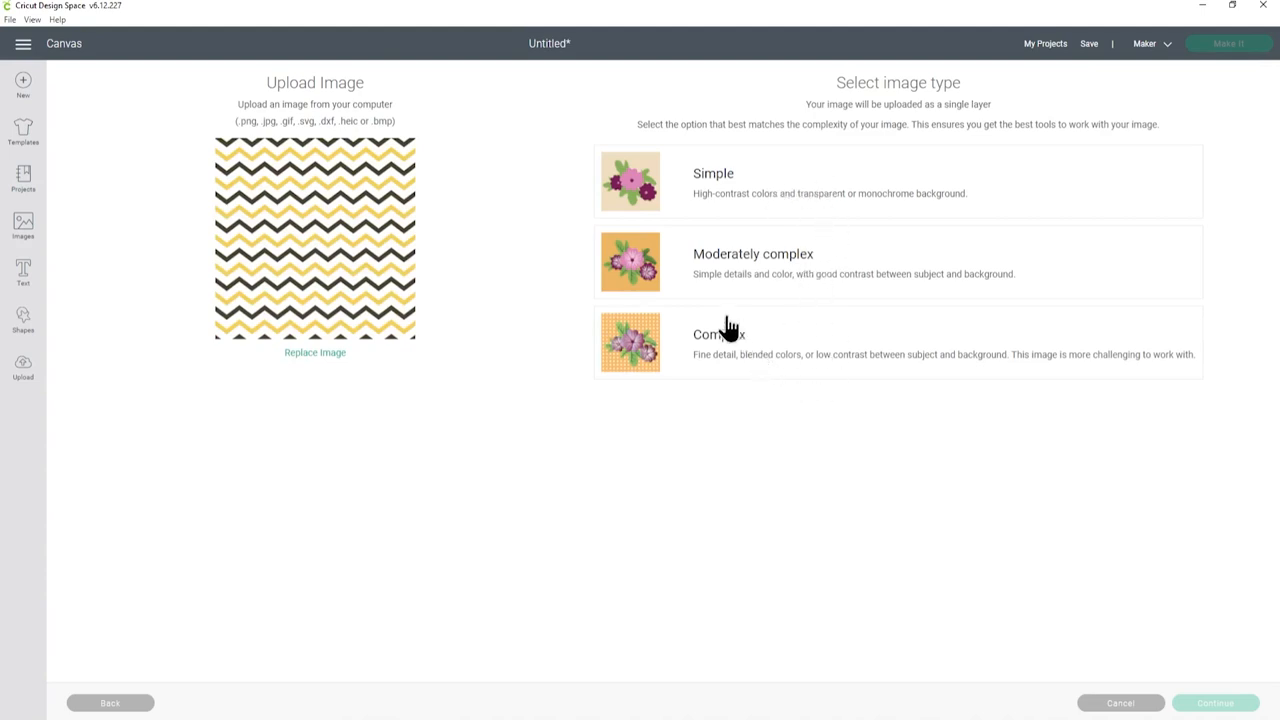
pyautogui.moveTo(750, 350)
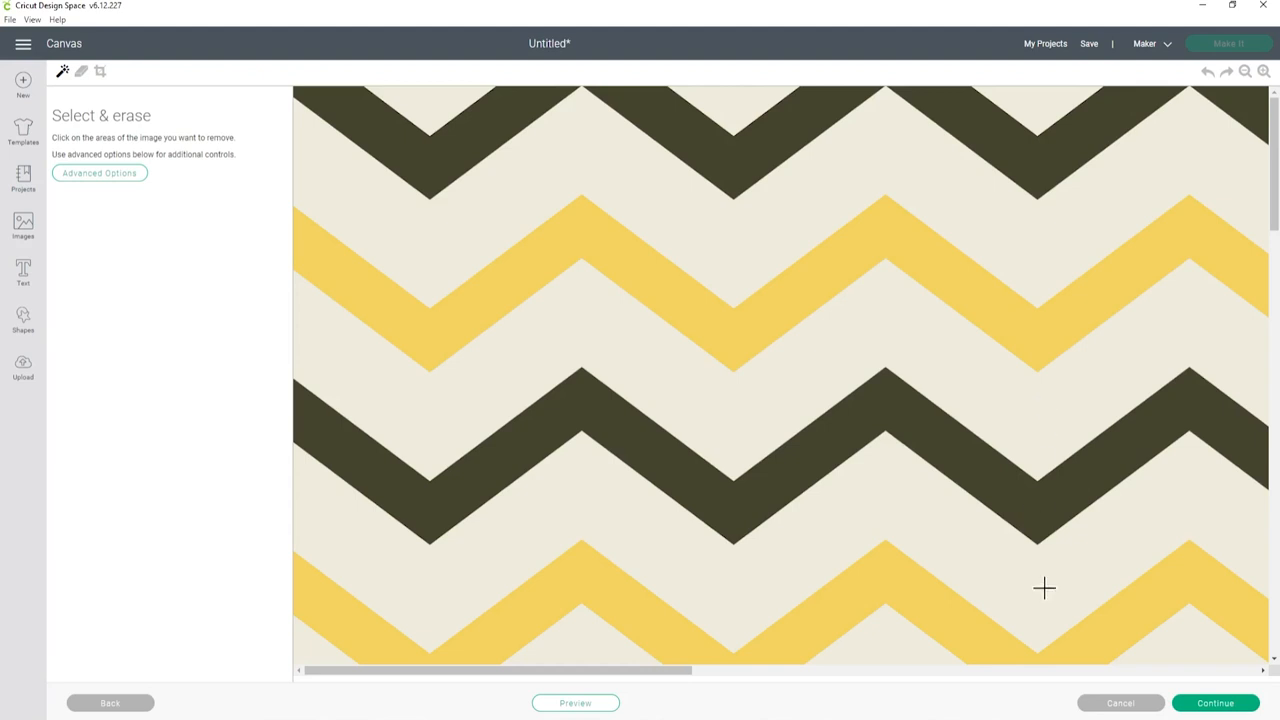
pyautogui.click(1120, 703)
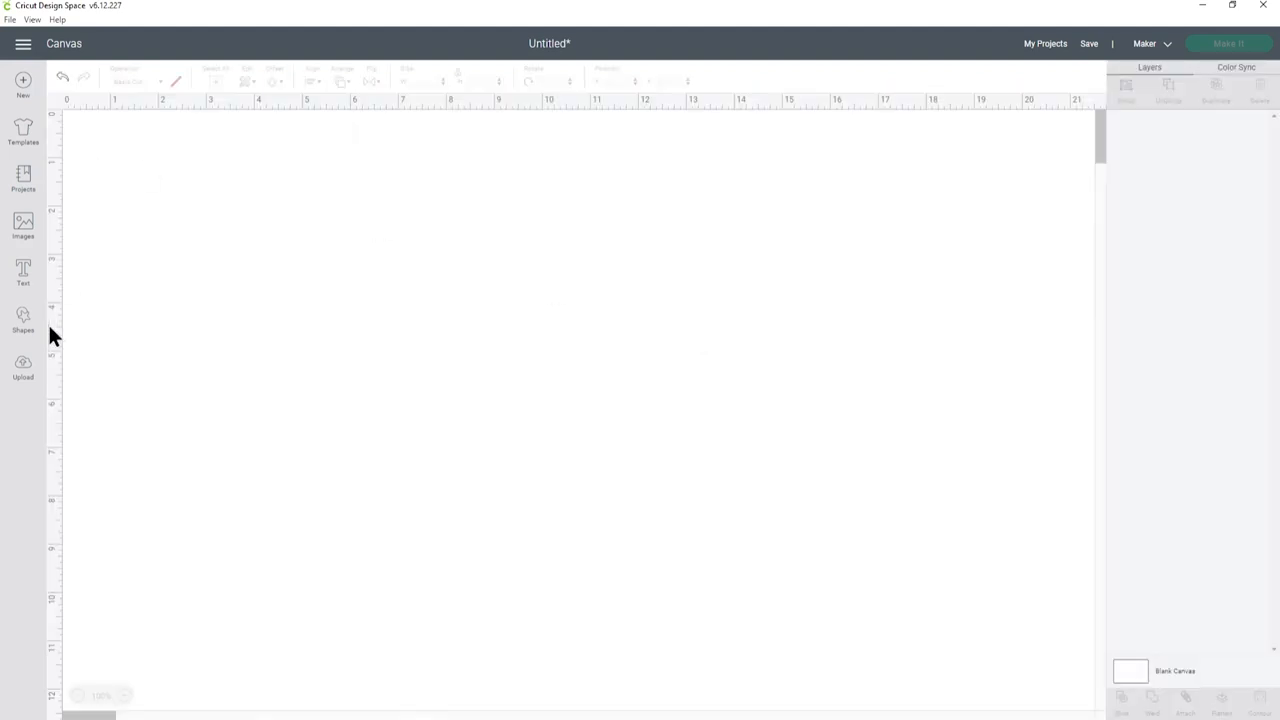
# Re-upload the chevron pattern as a Complex, unerased Print Then Cut image
pyautogui.click(23, 367)
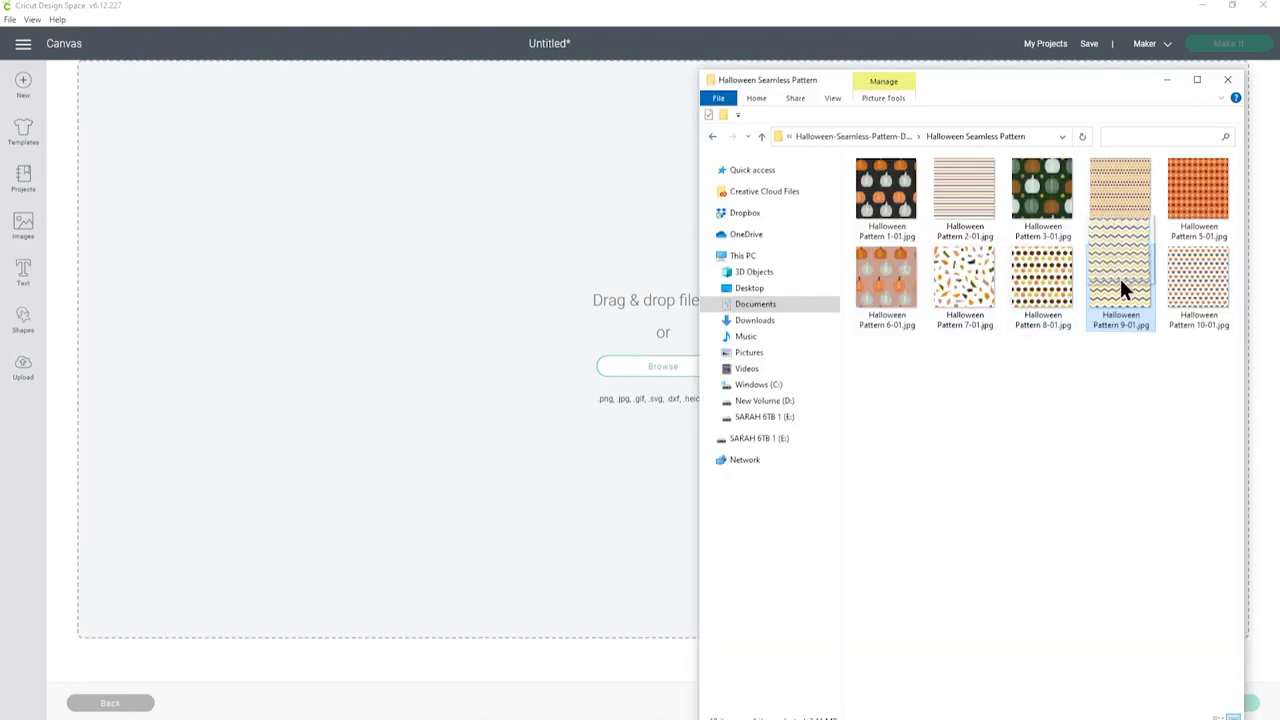
pyautogui.doubleClick(1120, 190)
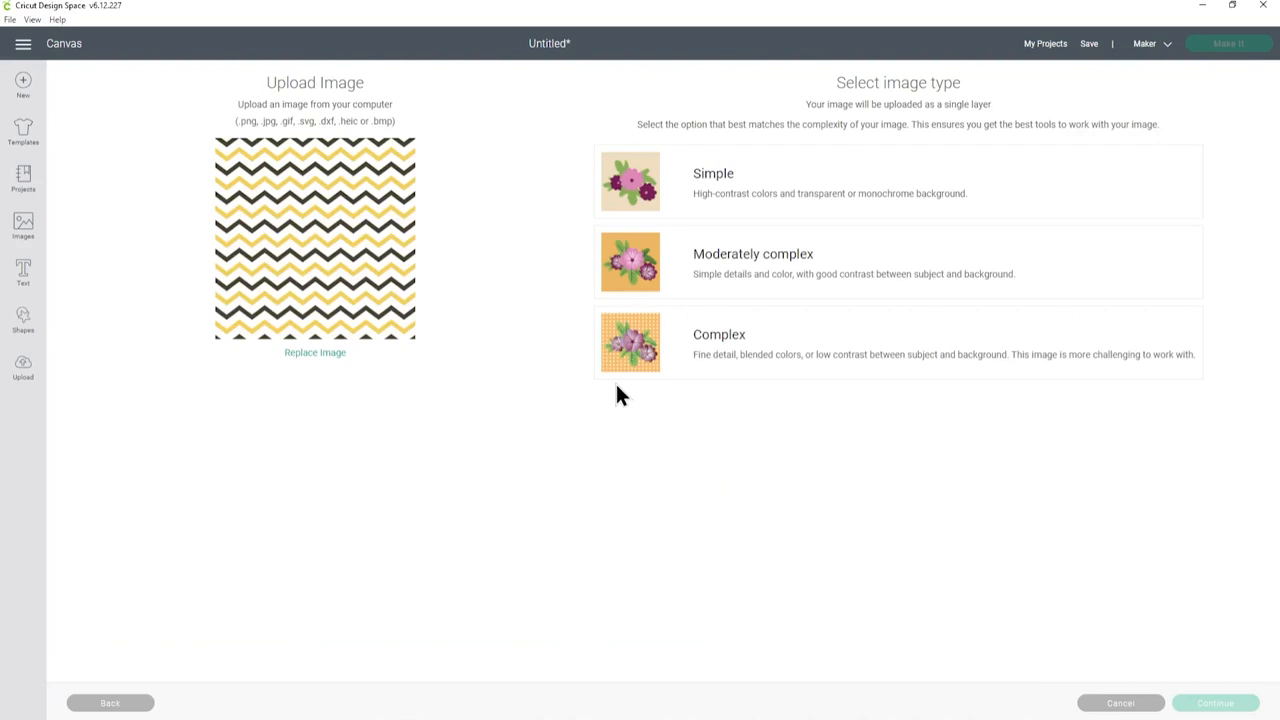
pyautogui.click(897, 343)
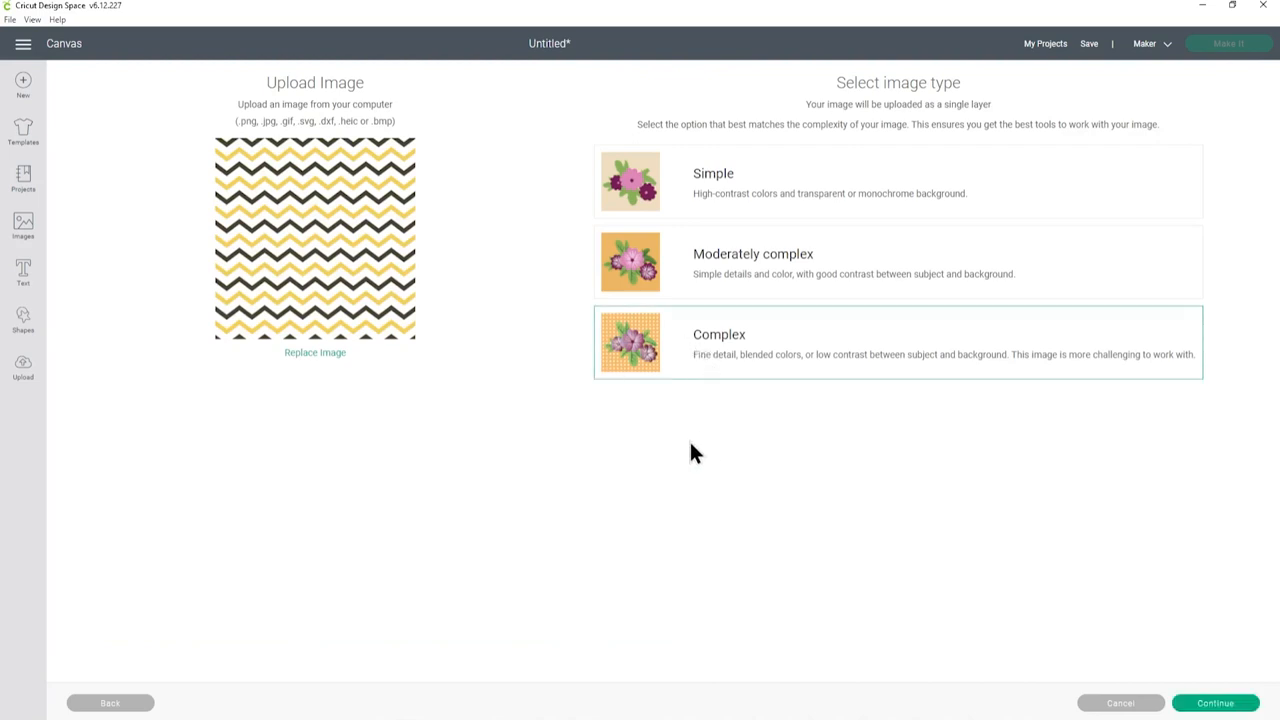
pyautogui.moveTo(373, 302)
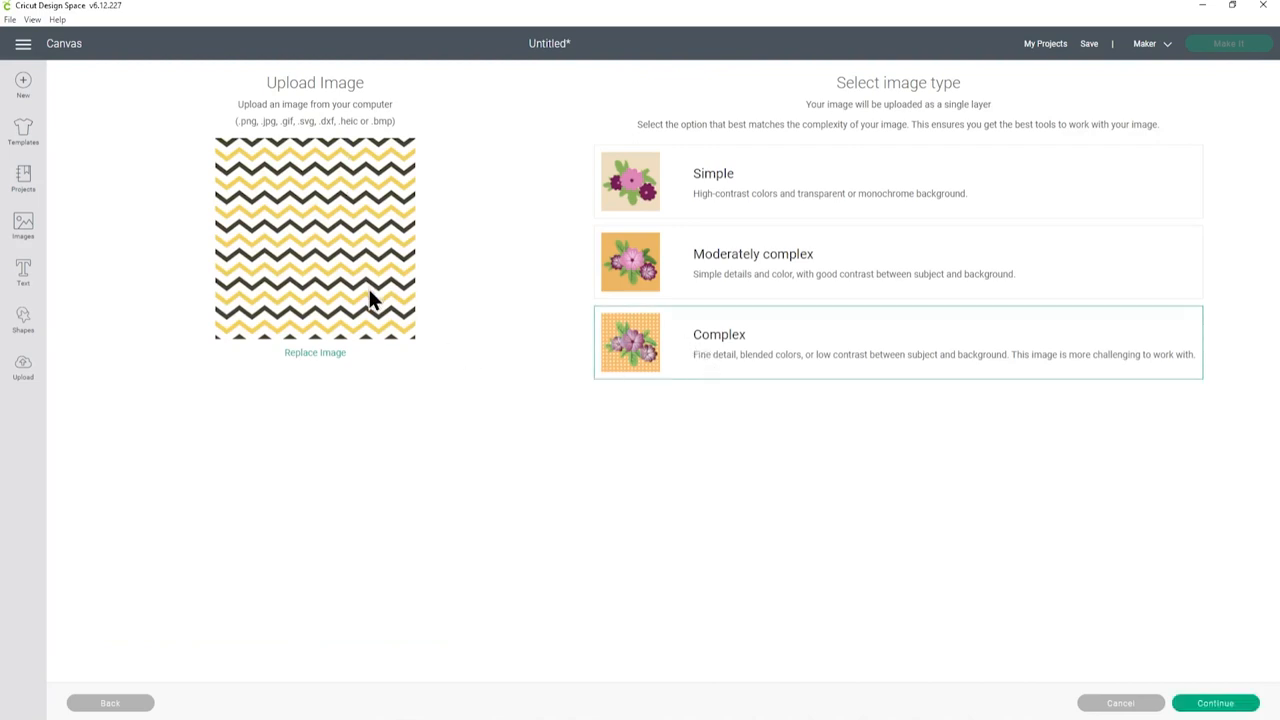
pyautogui.moveTo(687, 365)
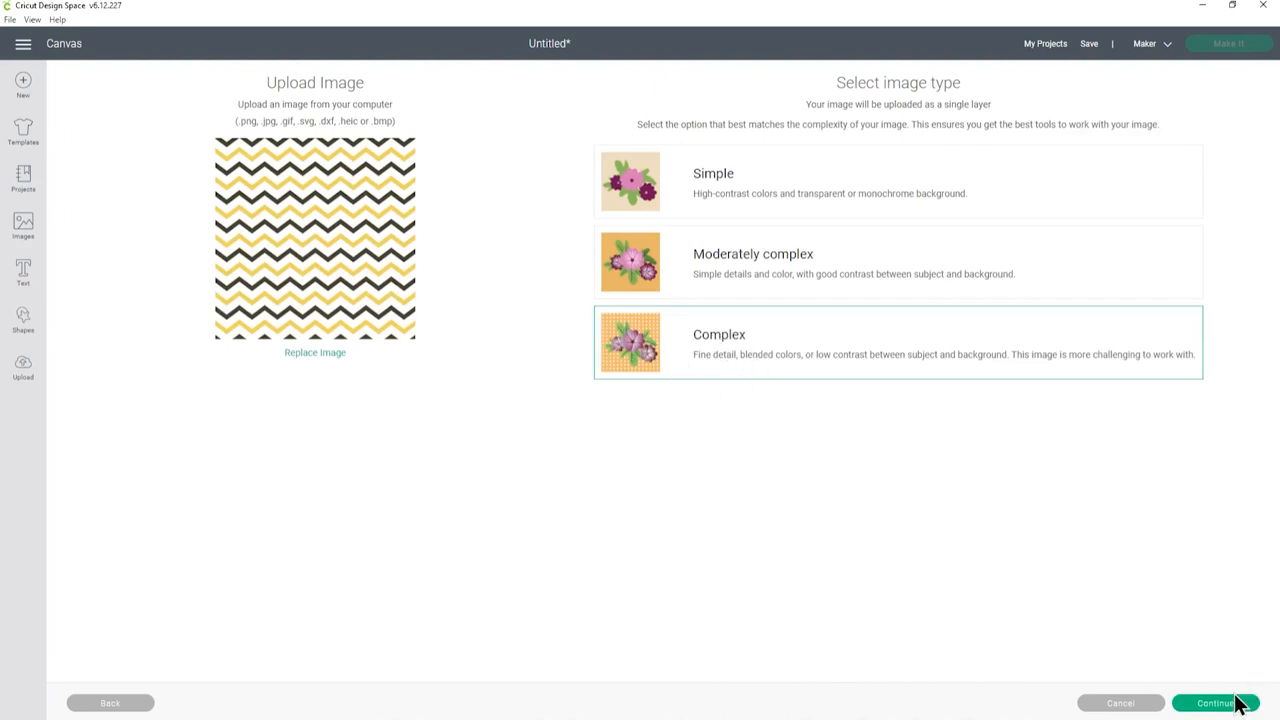
pyautogui.click(1215, 703)
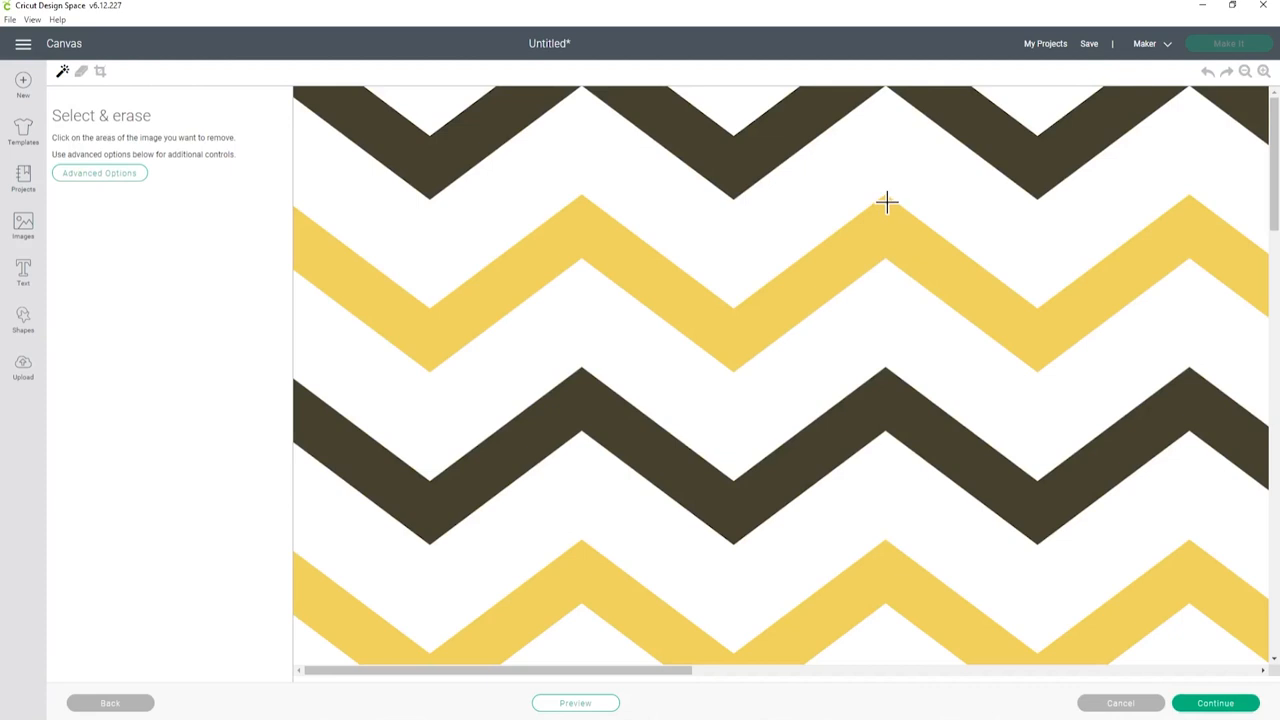
pyautogui.moveTo(877, 207)
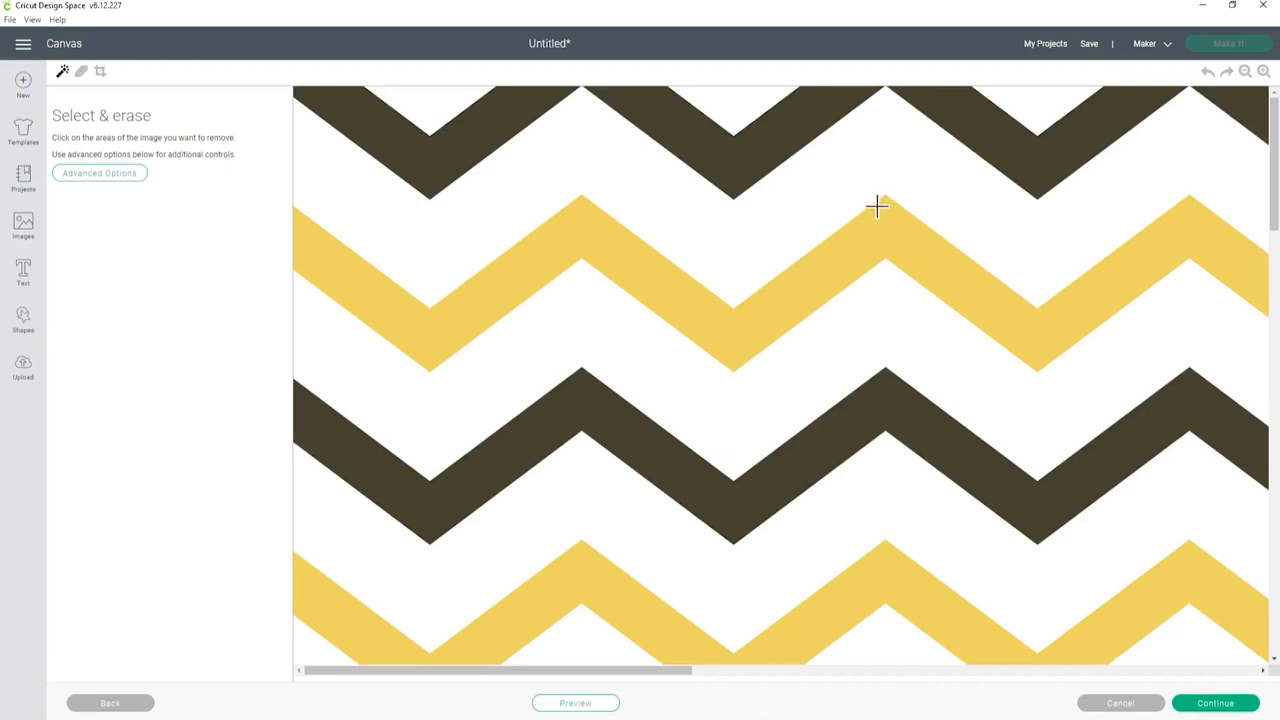
pyautogui.moveTo(947, 578)
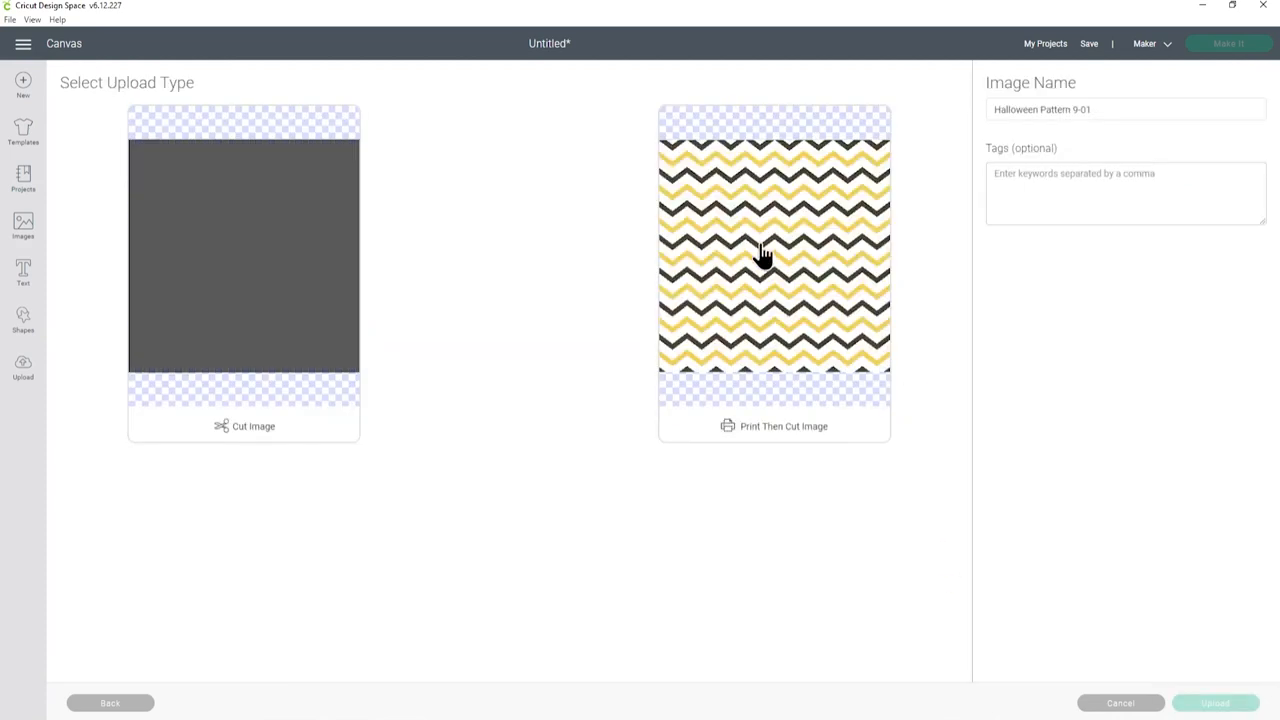
pyautogui.click(773, 273)
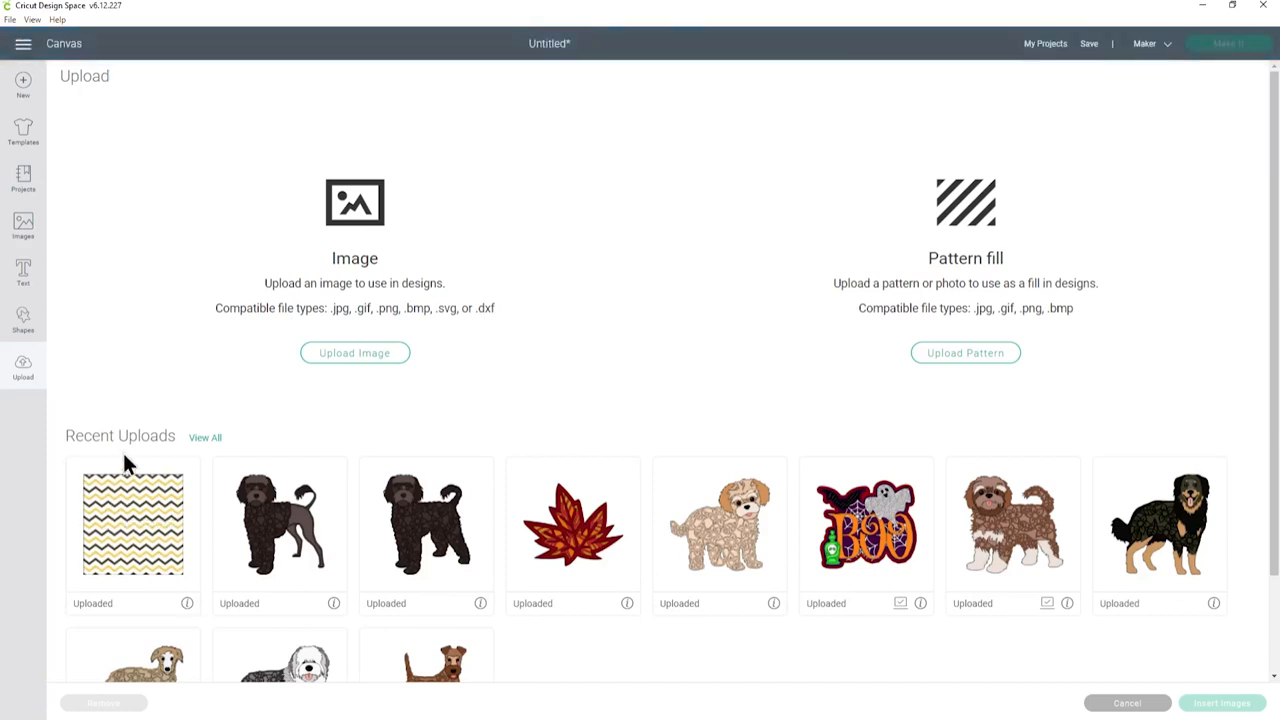
# Insert Halloween Pattern 9-01 from recent uploads and resize it to 8 by 8 inches
pyautogui.click(132, 525)
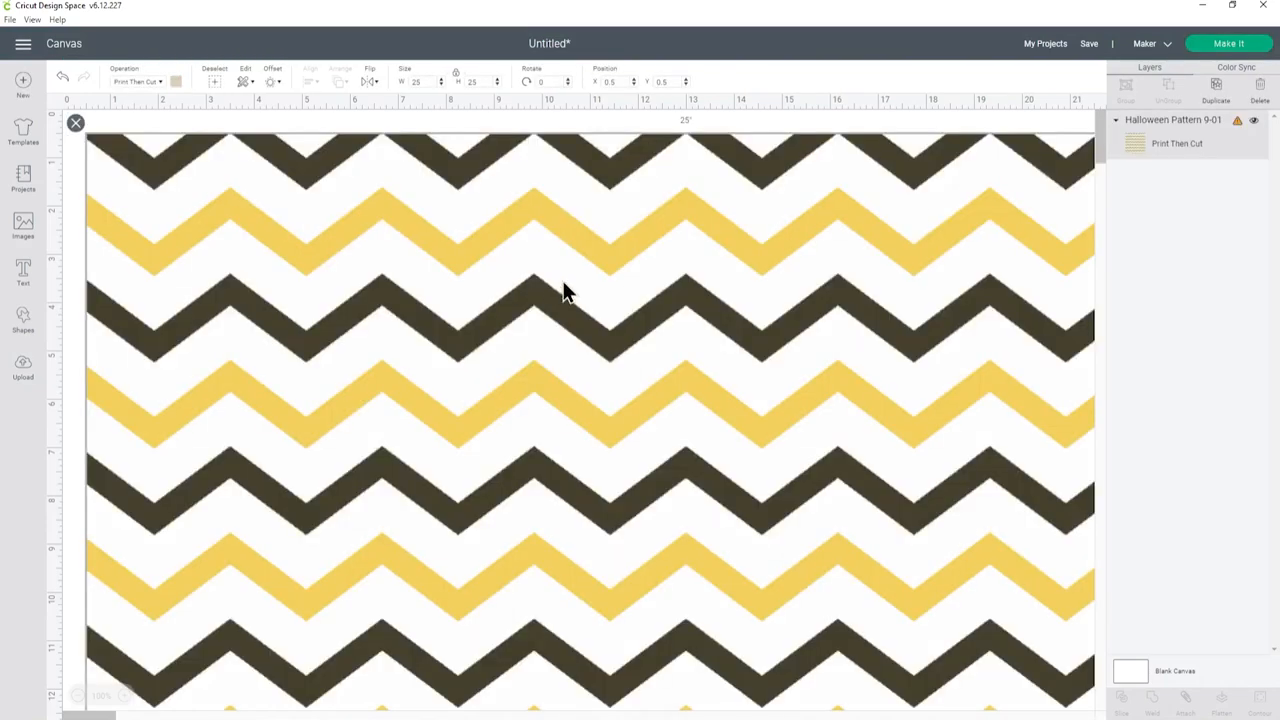
pyautogui.moveTo(443, 89)
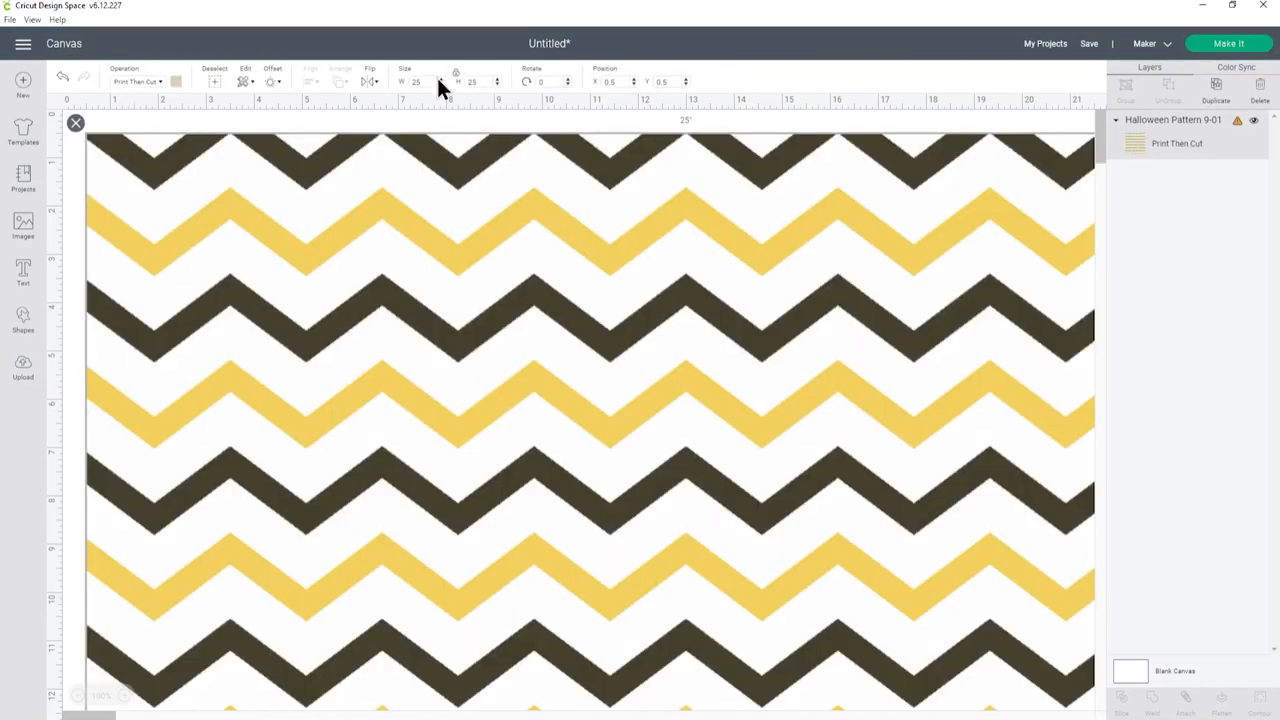
pyautogui.click(422, 81)
pyautogui.write('8')
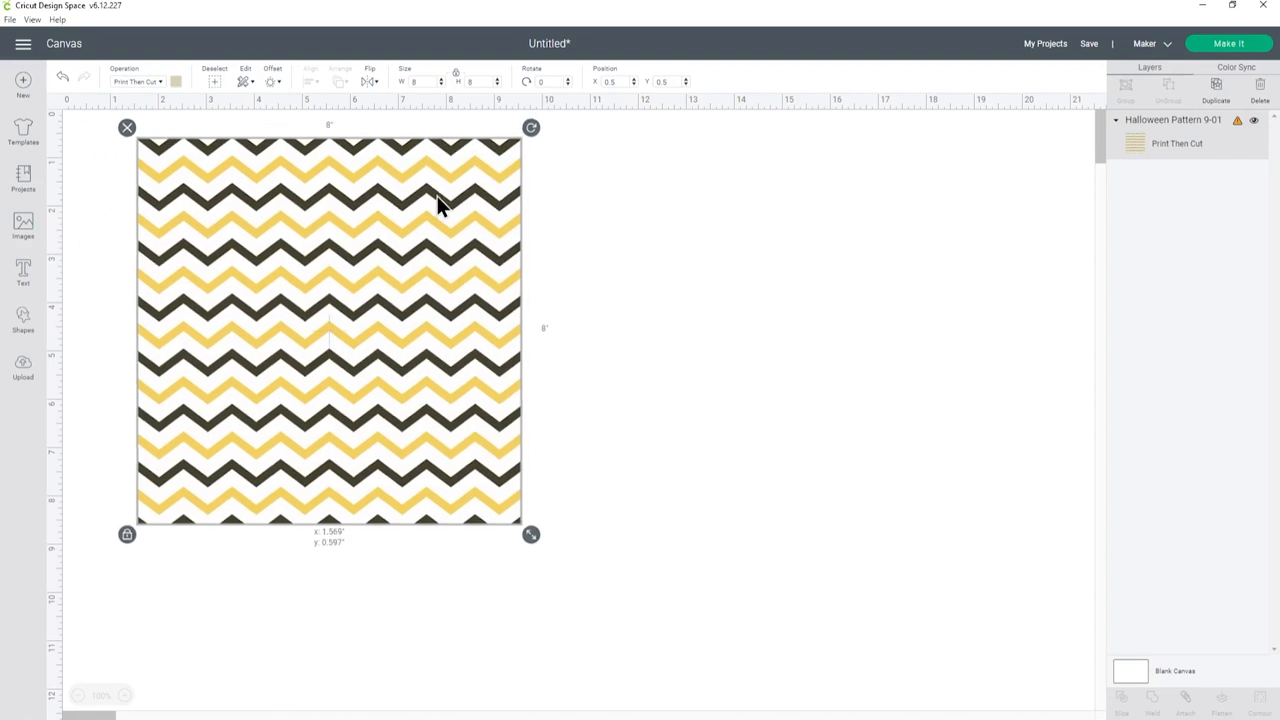
pyautogui.click(690, 260)
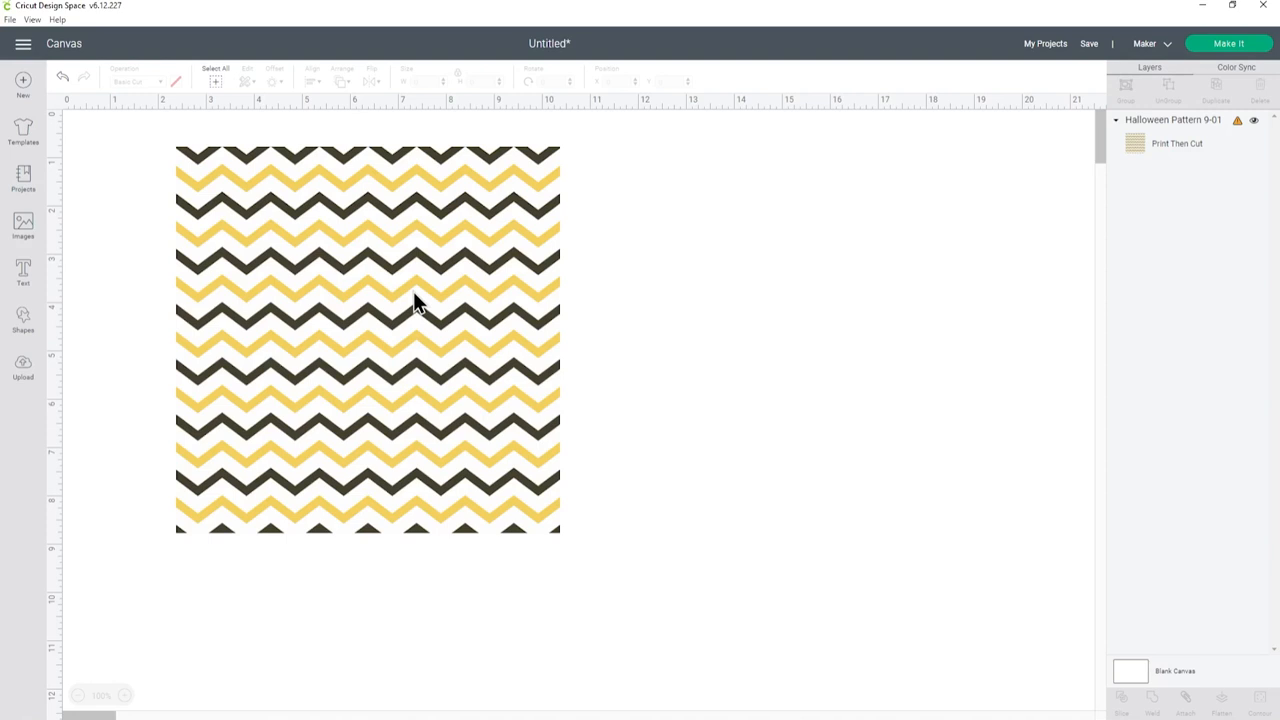
pyautogui.moveTo(452, 280)
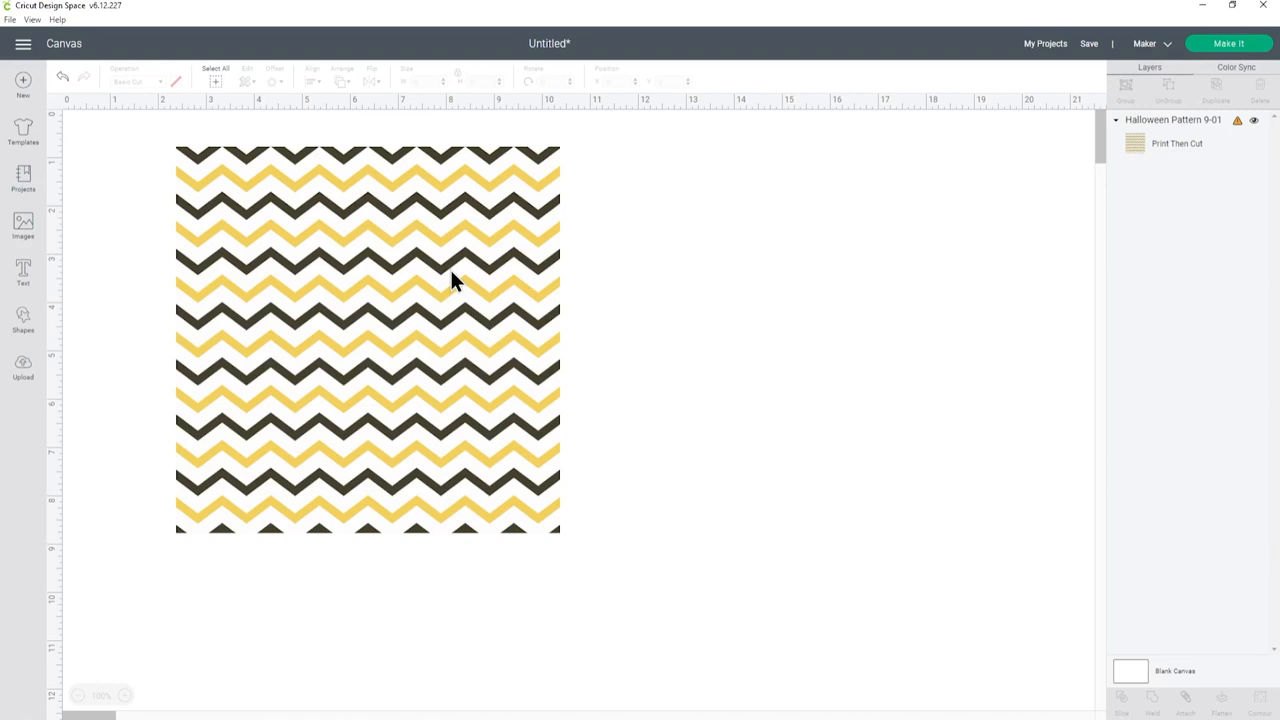
pyautogui.moveTo(381, 308)
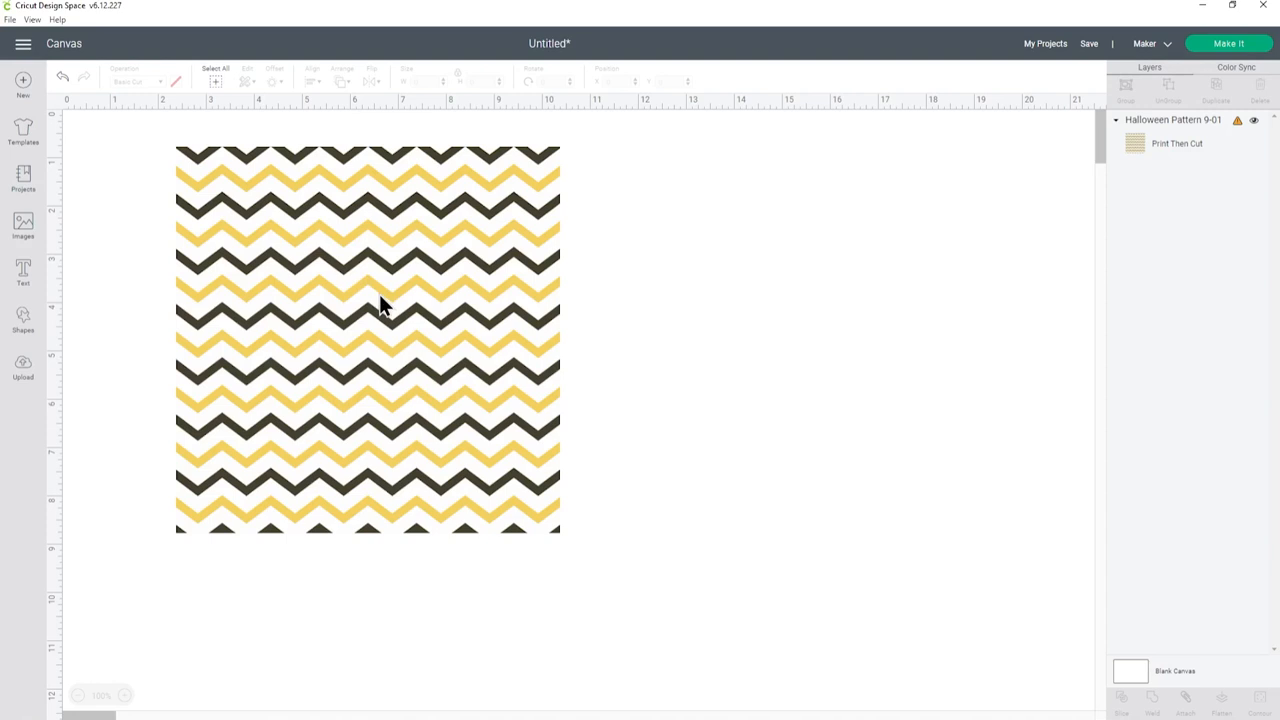
pyautogui.moveTo(23, 320)
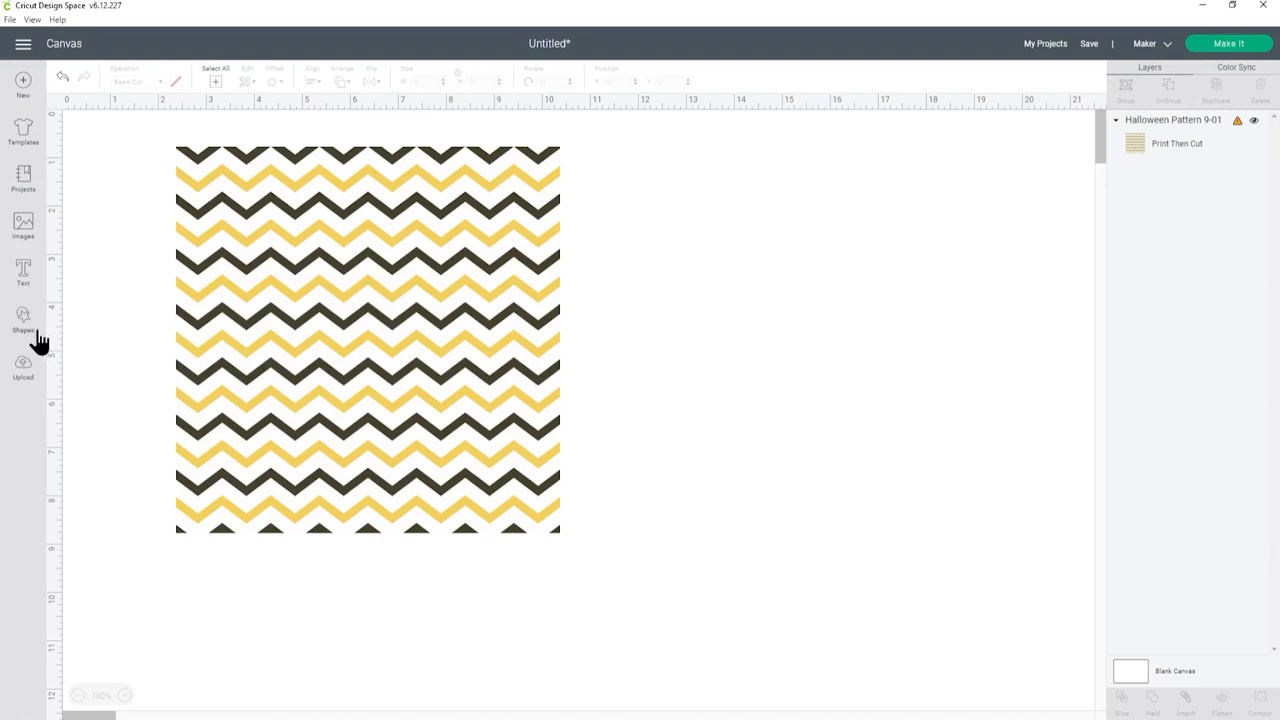
# Add a 3.3 by 3.1 inch heart from Shapes over the chevron square
pyautogui.click(22, 318)
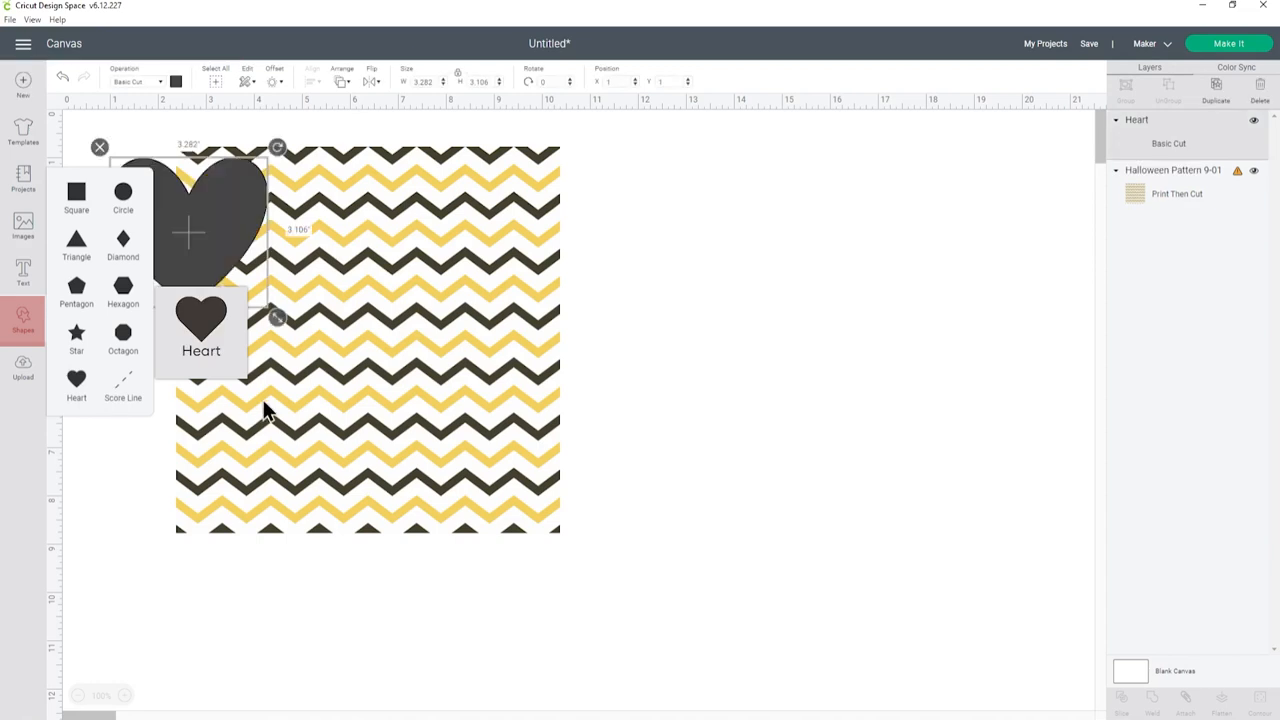
# Move the heart onto the chevron pattern, enlarge it to about 6.2 by 5.9 inches, and select all
pyautogui.moveTo(277, 317); pyautogui.dragTo(481, 413)
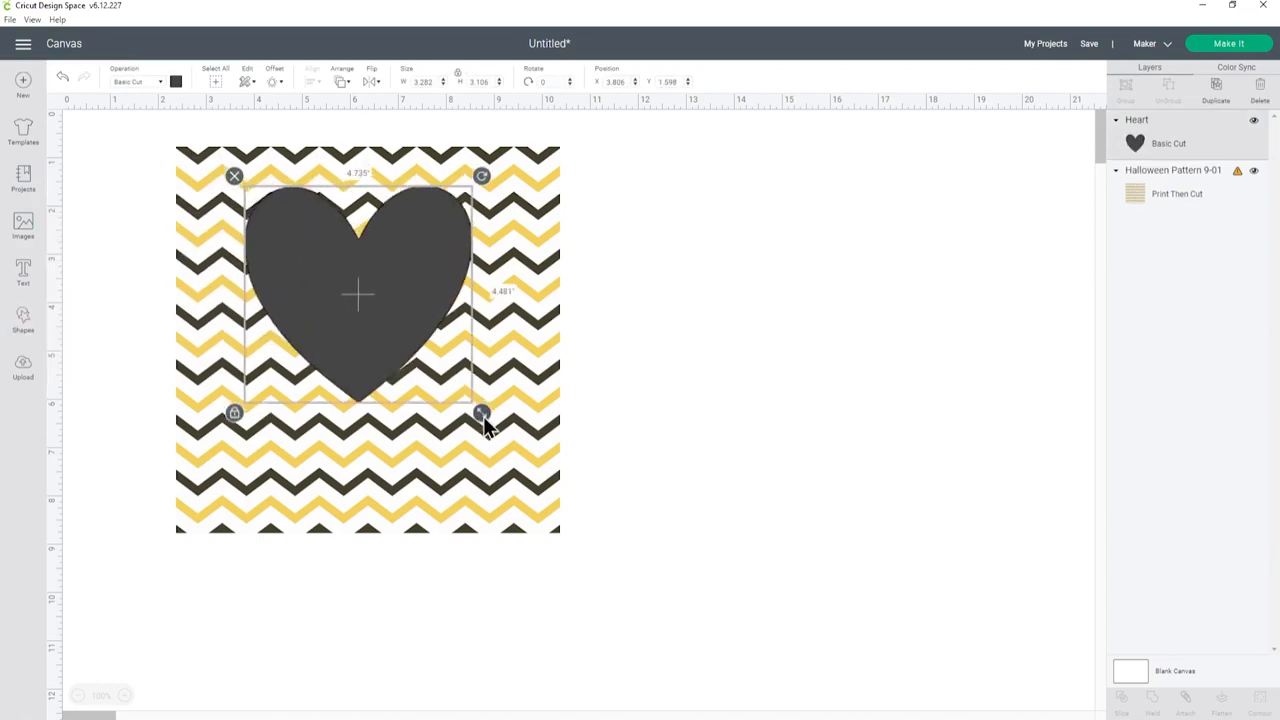
pyautogui.moveTo(480, 413); pyautogui.dragTo(527, 478)
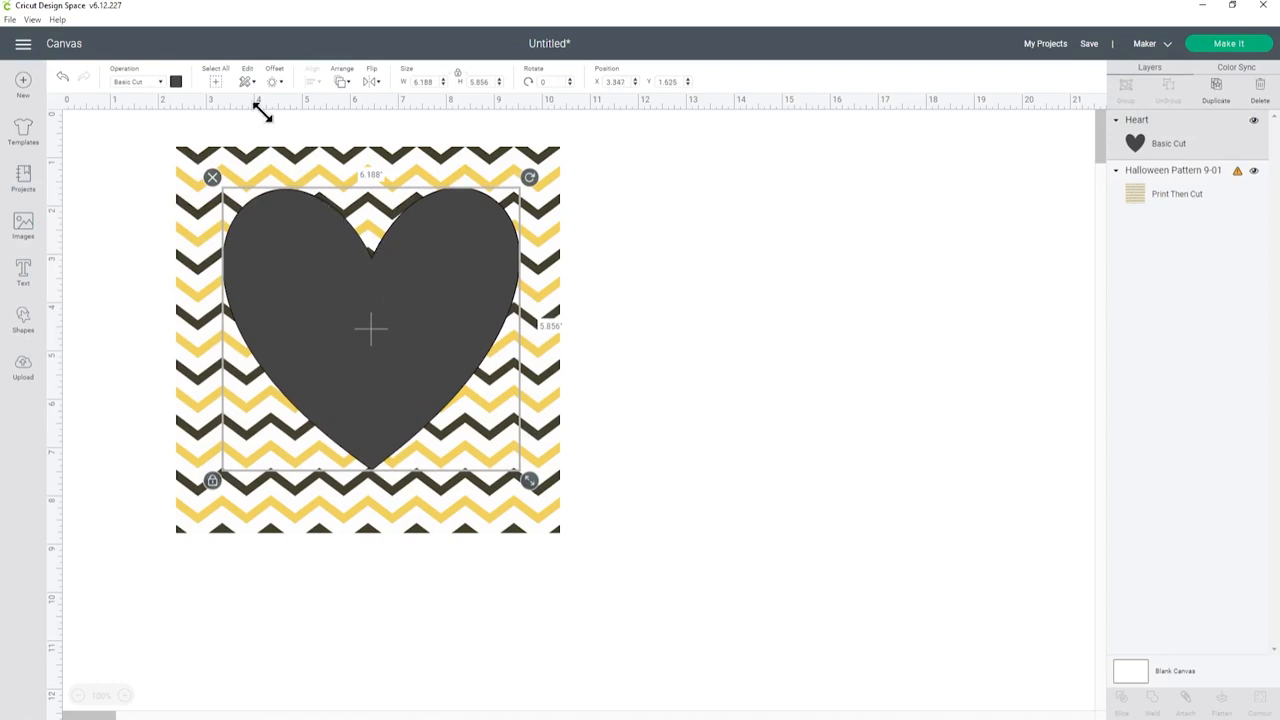
pyautogui.moveTo(214, 82)
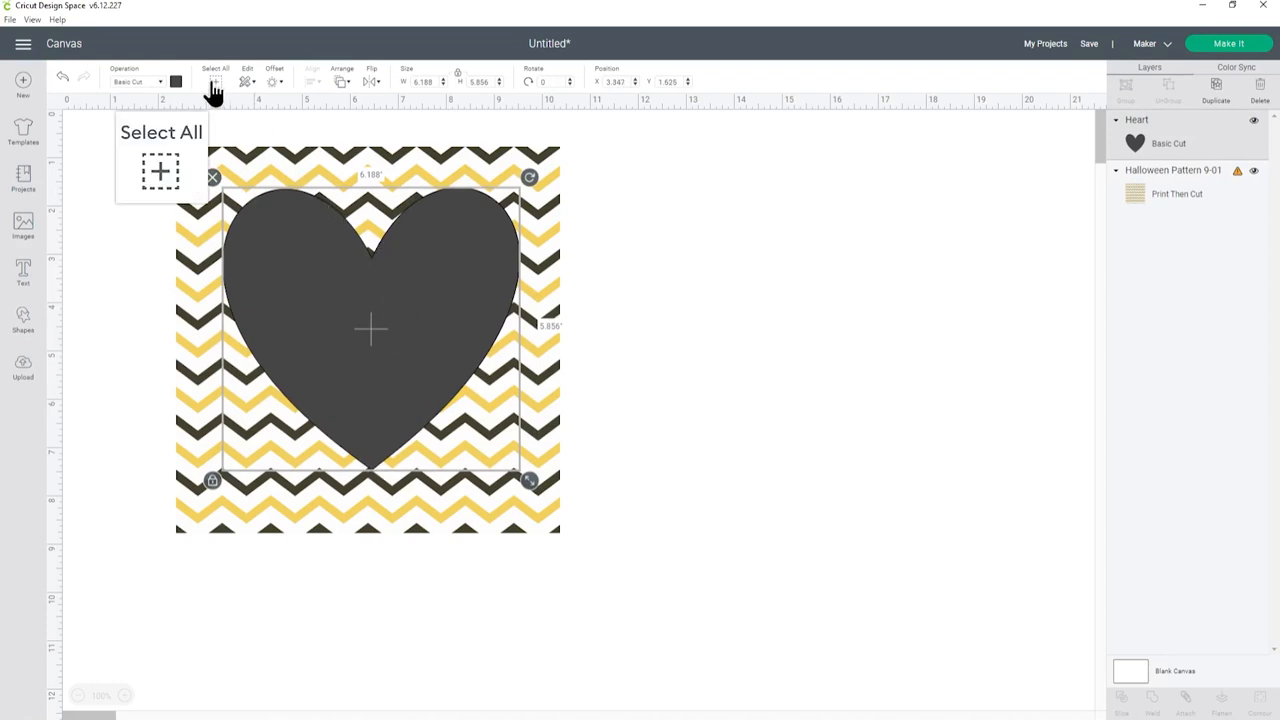
pyautogui.click(215, 82)
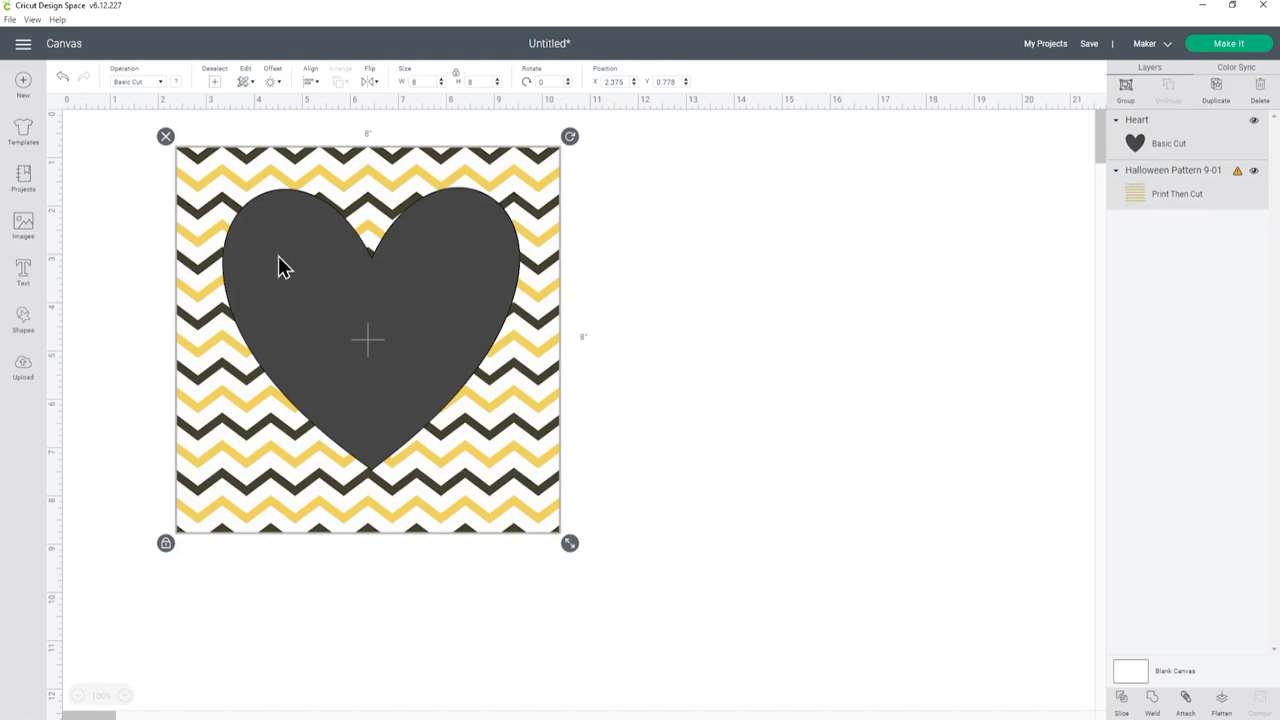
pyautogui.moveTo(288, 205)
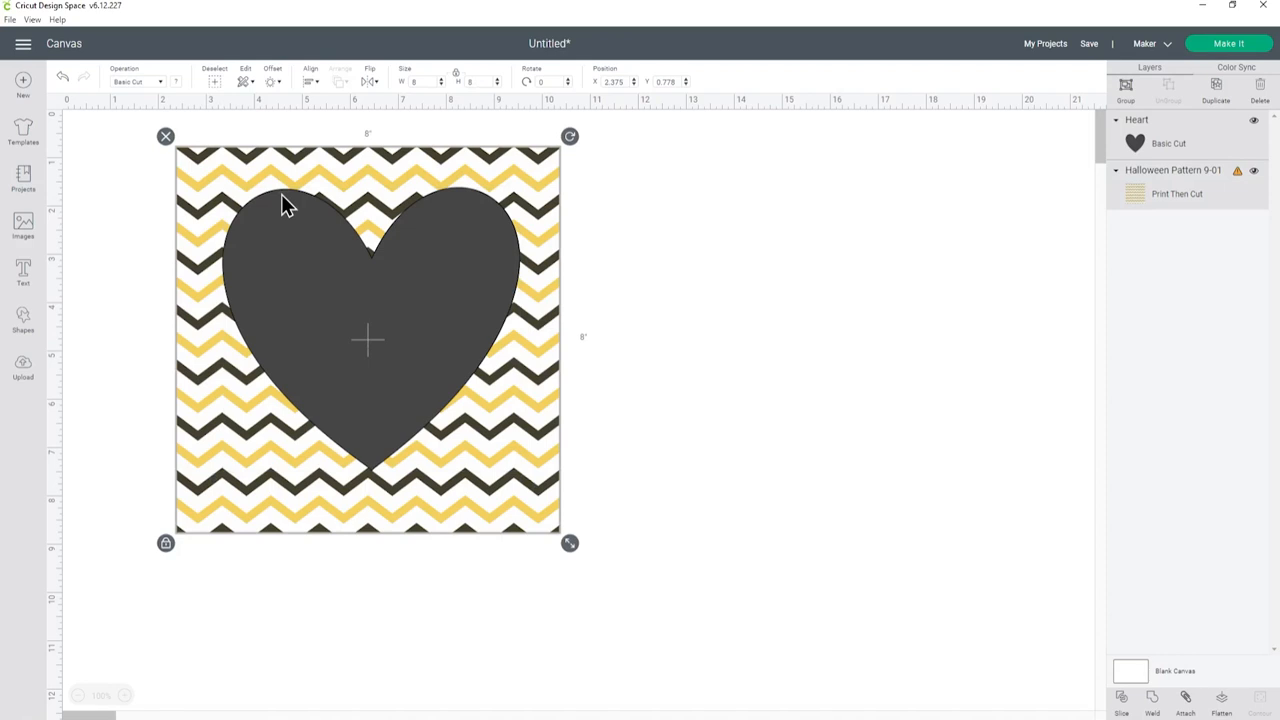
pyautogui.moveTo(305, 128)
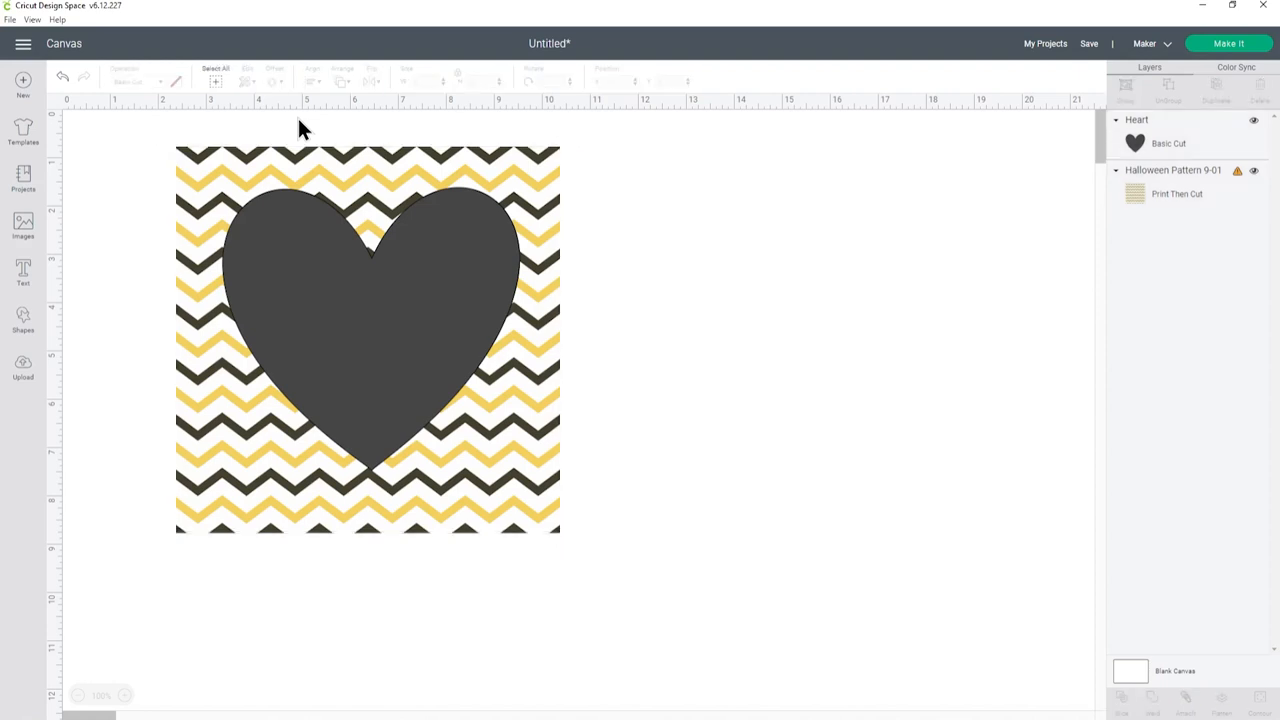
pyautogui.moveTo(332, 143)
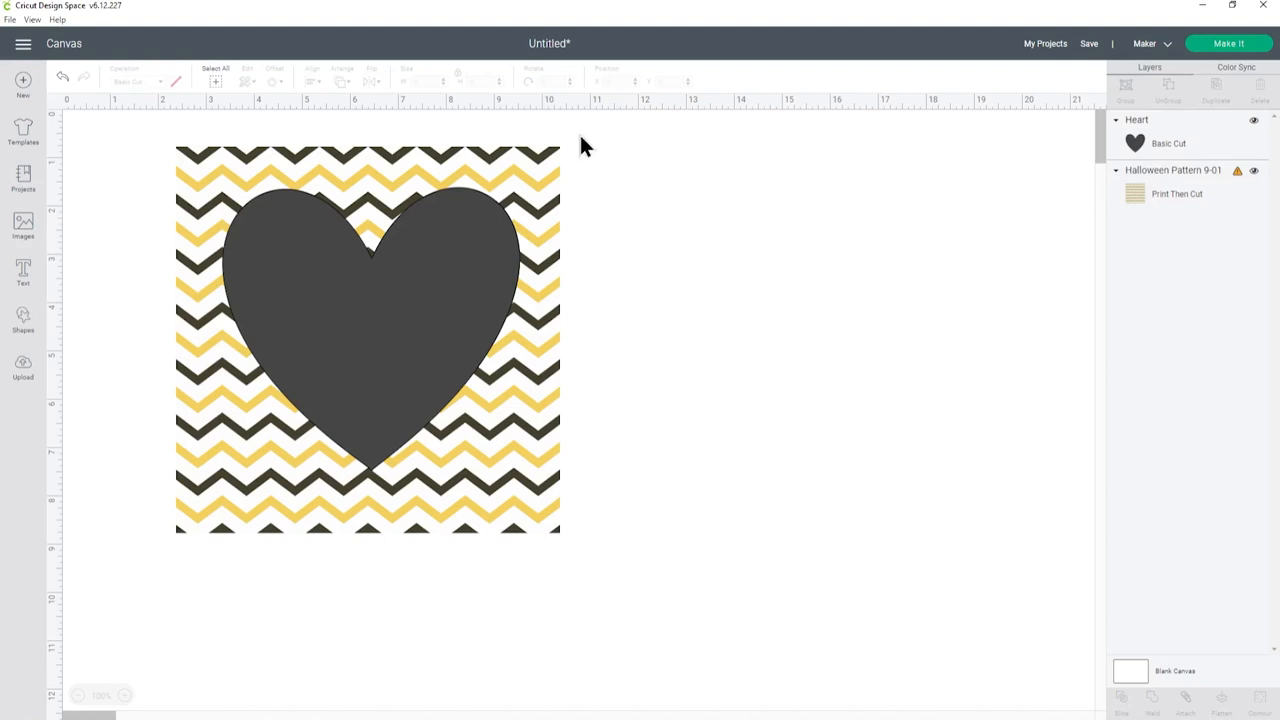
# Slice the heart from the chevron pattern, then separate the cutout frame and chevron heart
pyautogui.click(1168, 143)
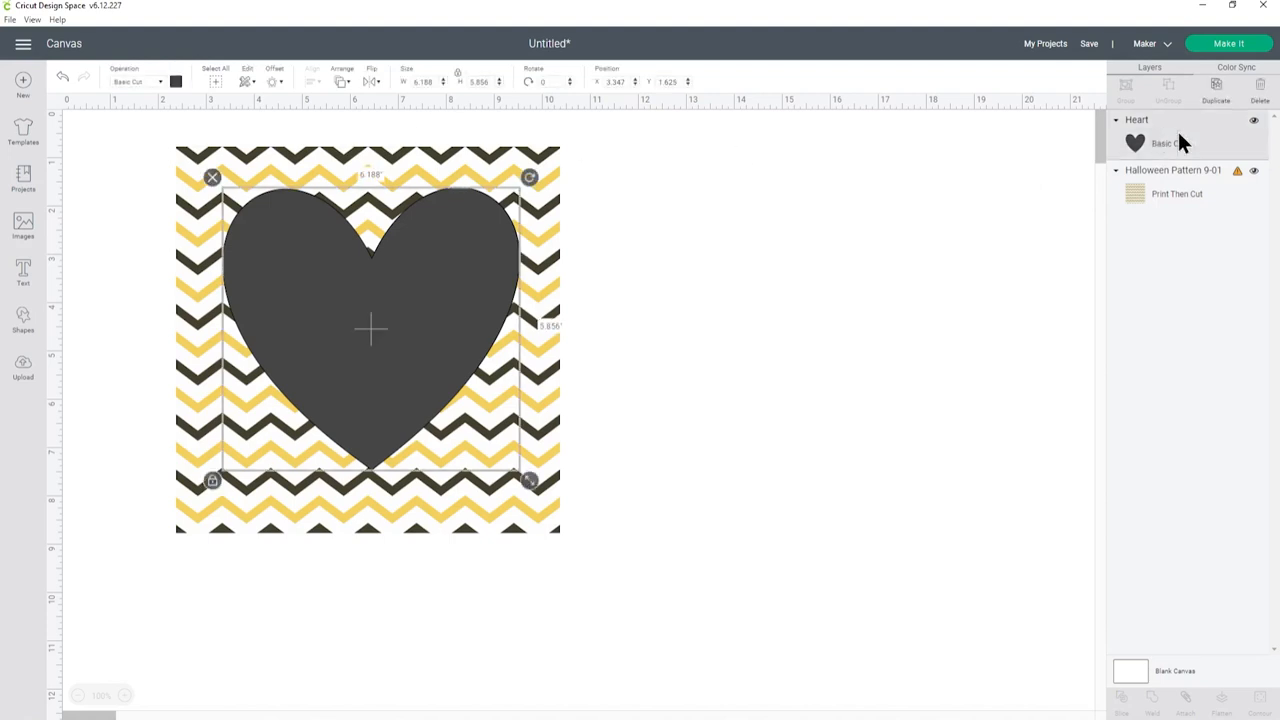
pyautogui.press('shift')
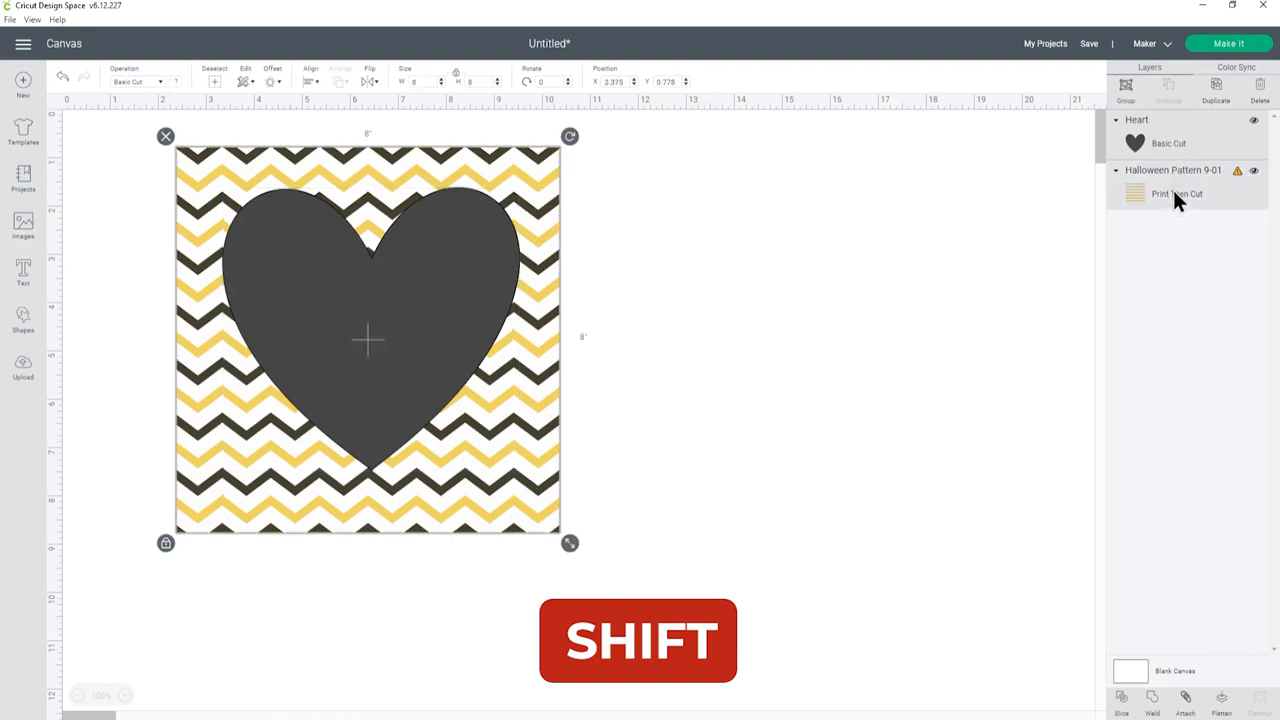
pyautogui.moveTo(1155, 215)
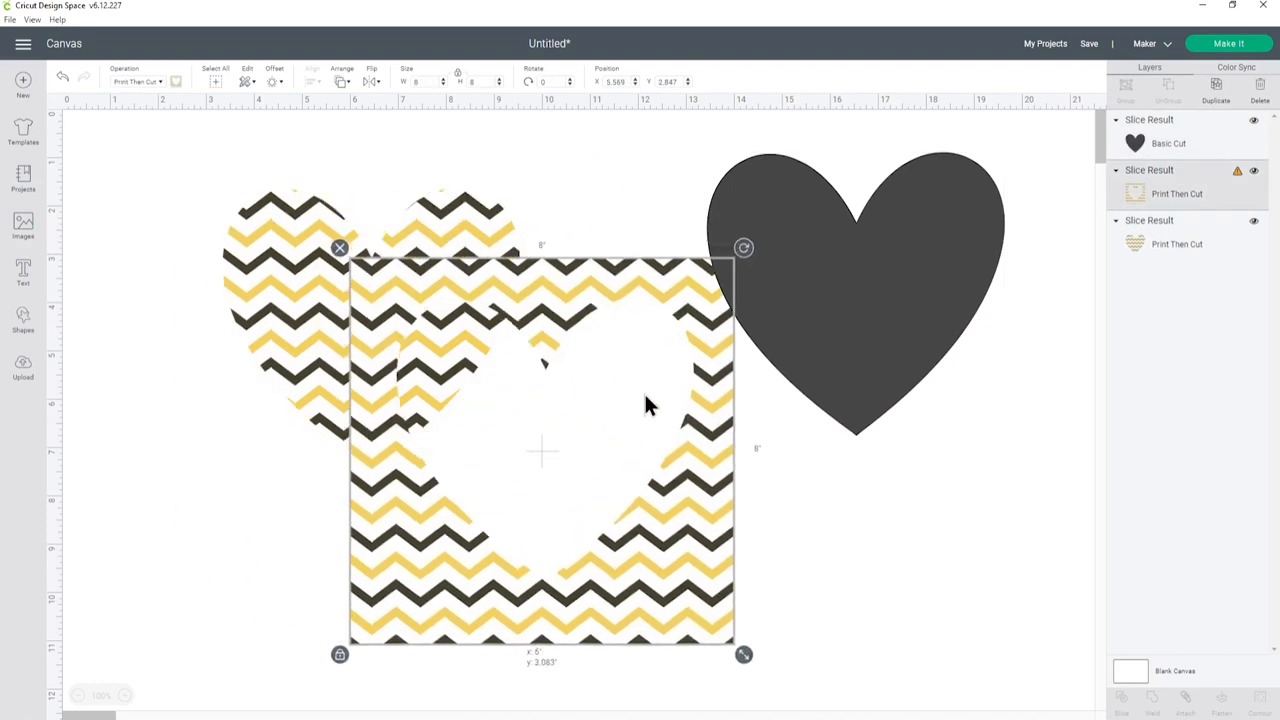
pyautogui.moveTo(543, 450); pyautogui.dragTo(260, 290)
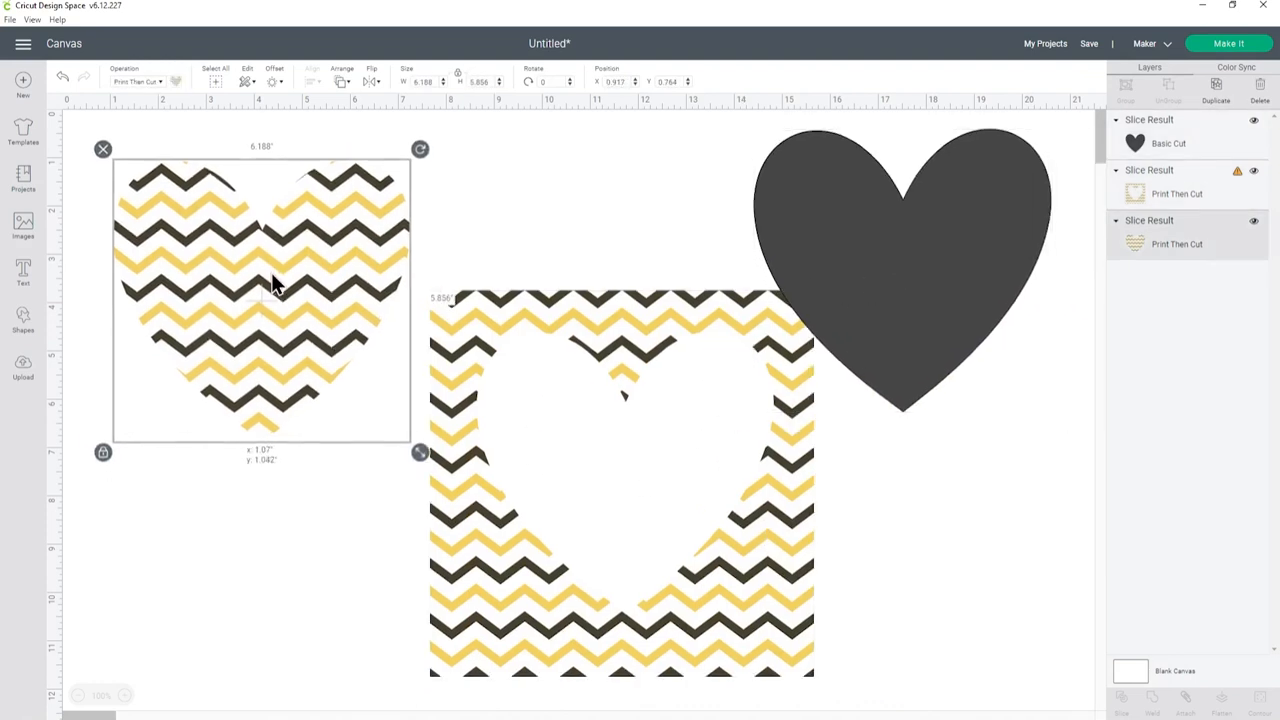
pyautogui.moveTo(275, 285); pyautogui.dragTo(248, 315)
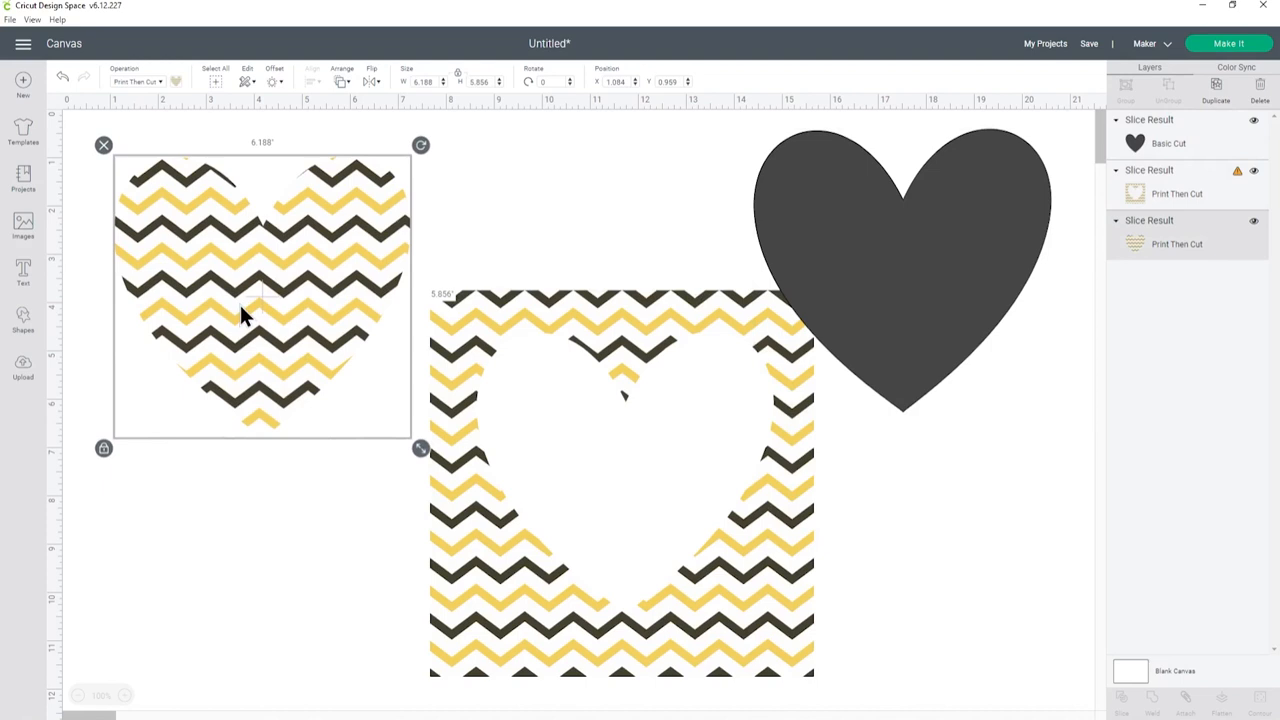